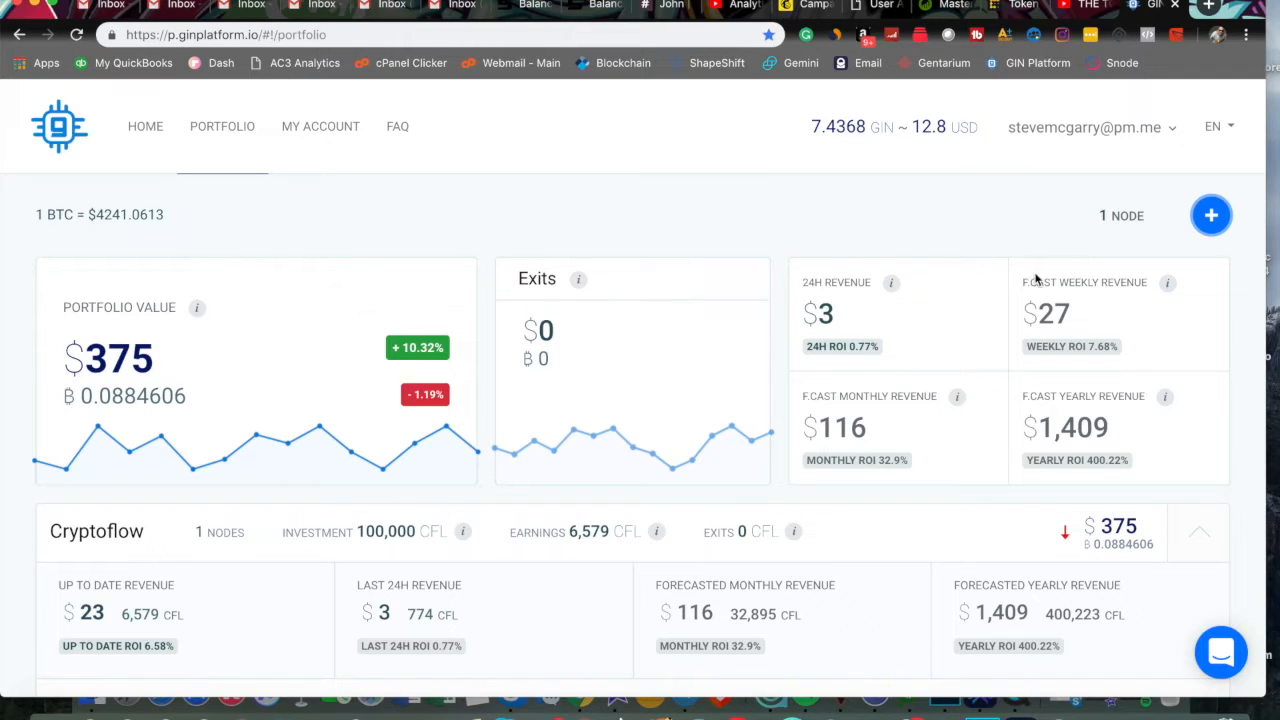
pyautogui.moveTo(1212, 216)
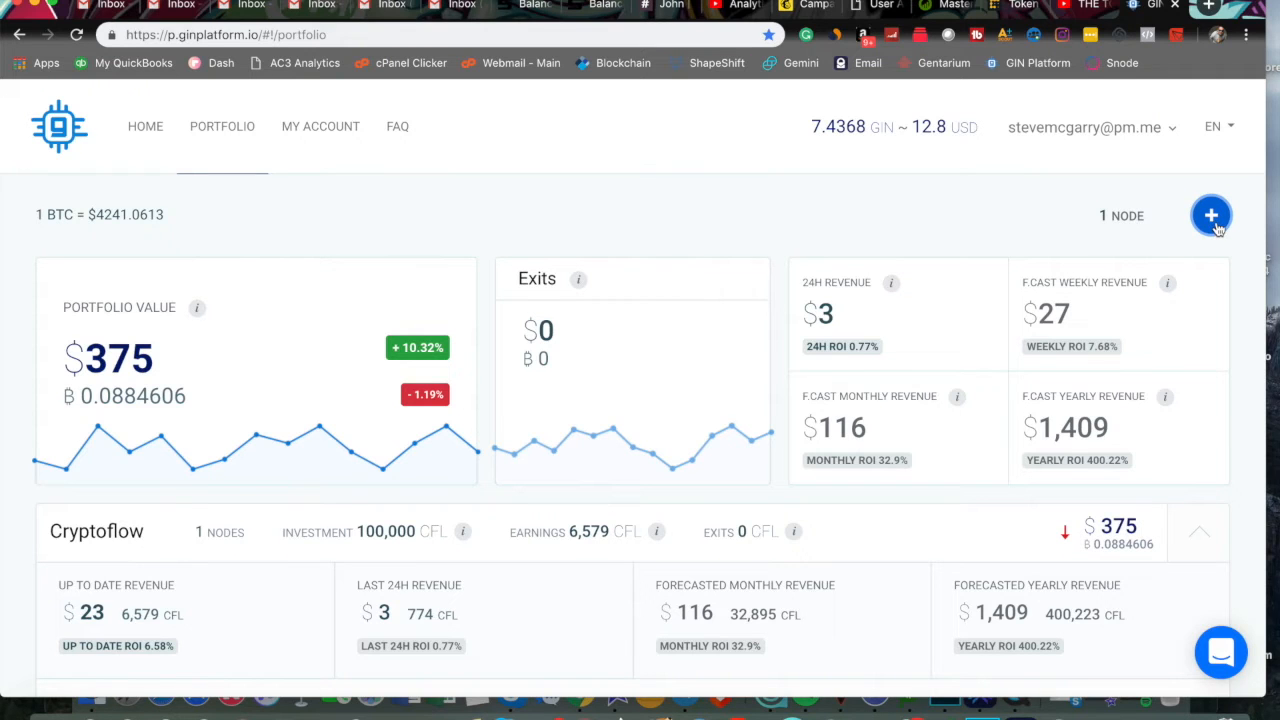
# - Start a new dedicated node on the DarkPayCoin blockchain and continue to the collateral instructions
pyautogui.click(1212, 216)
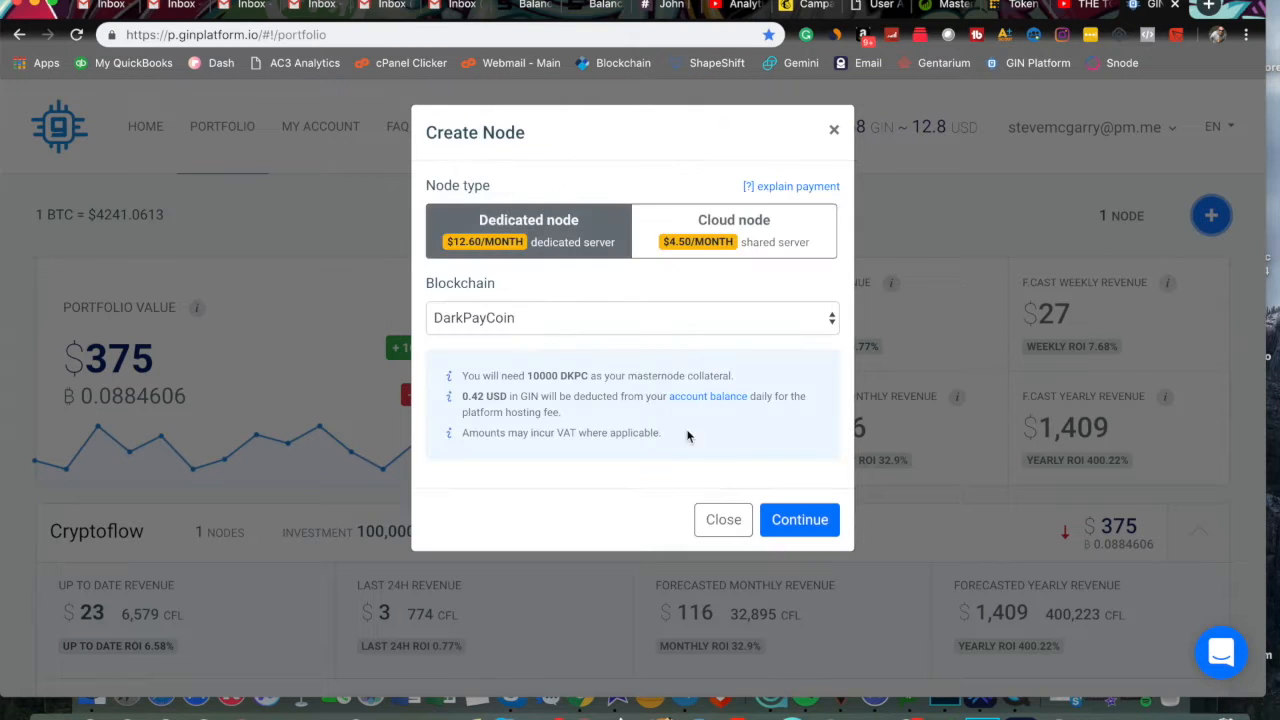
pyautogui.click(632, 316)
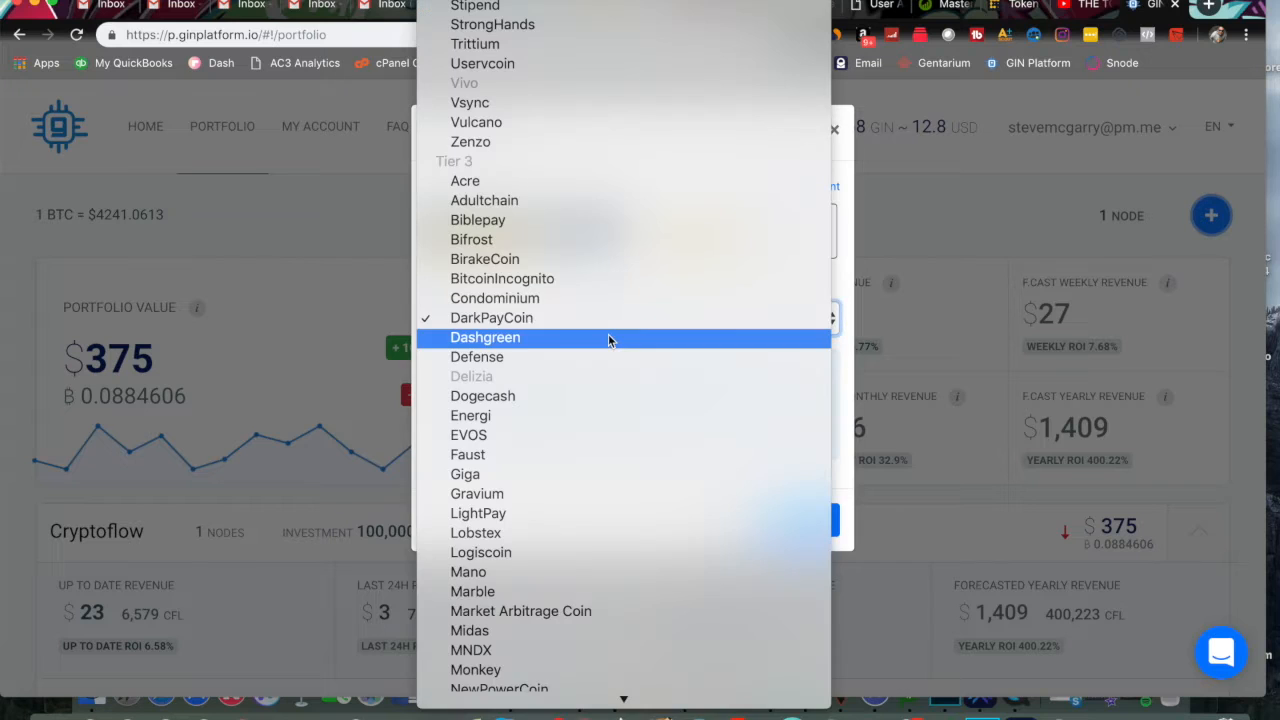
pyautogui.click(492, 316)
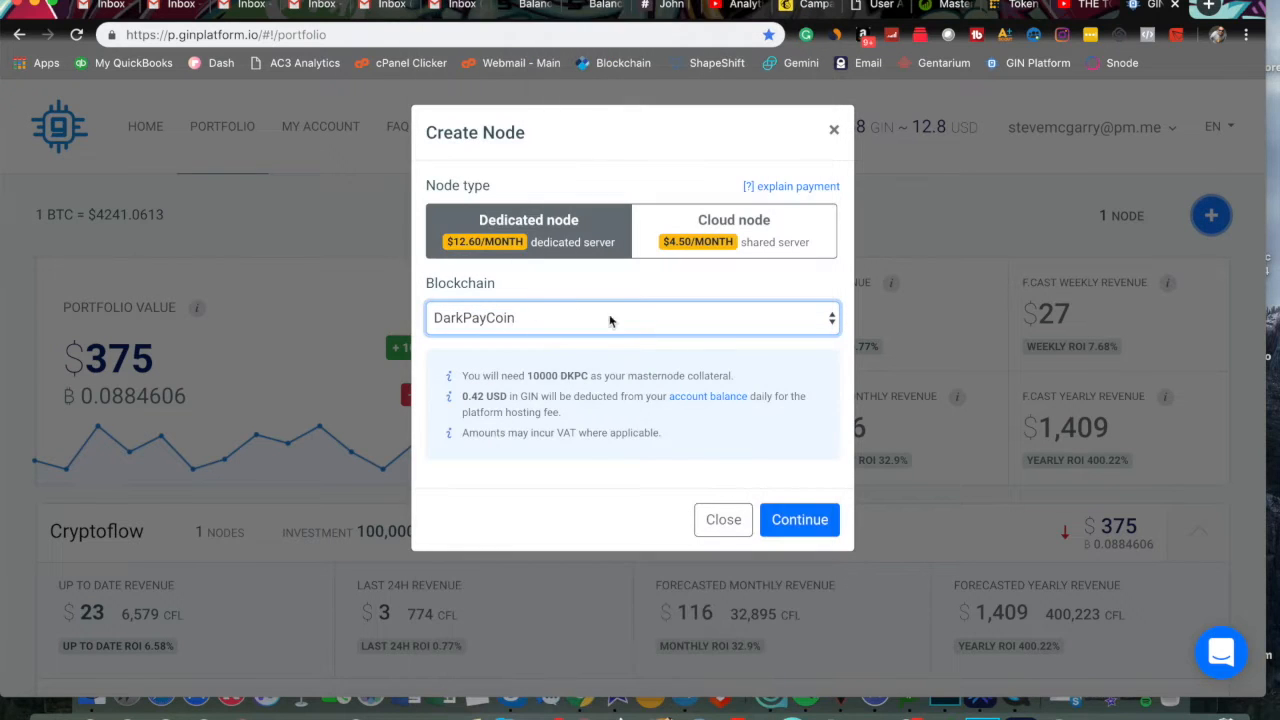
pyautogui.moveTo(672, 372)
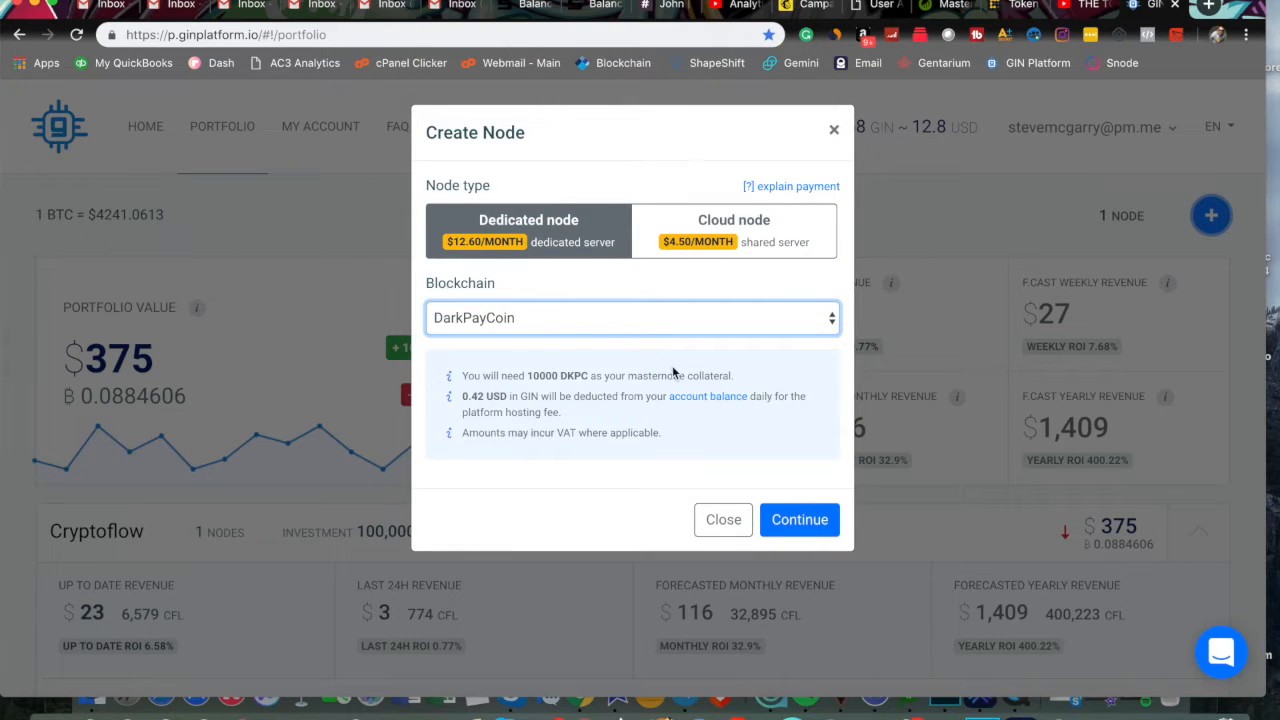
pyautogui.moveTo(524, 376)
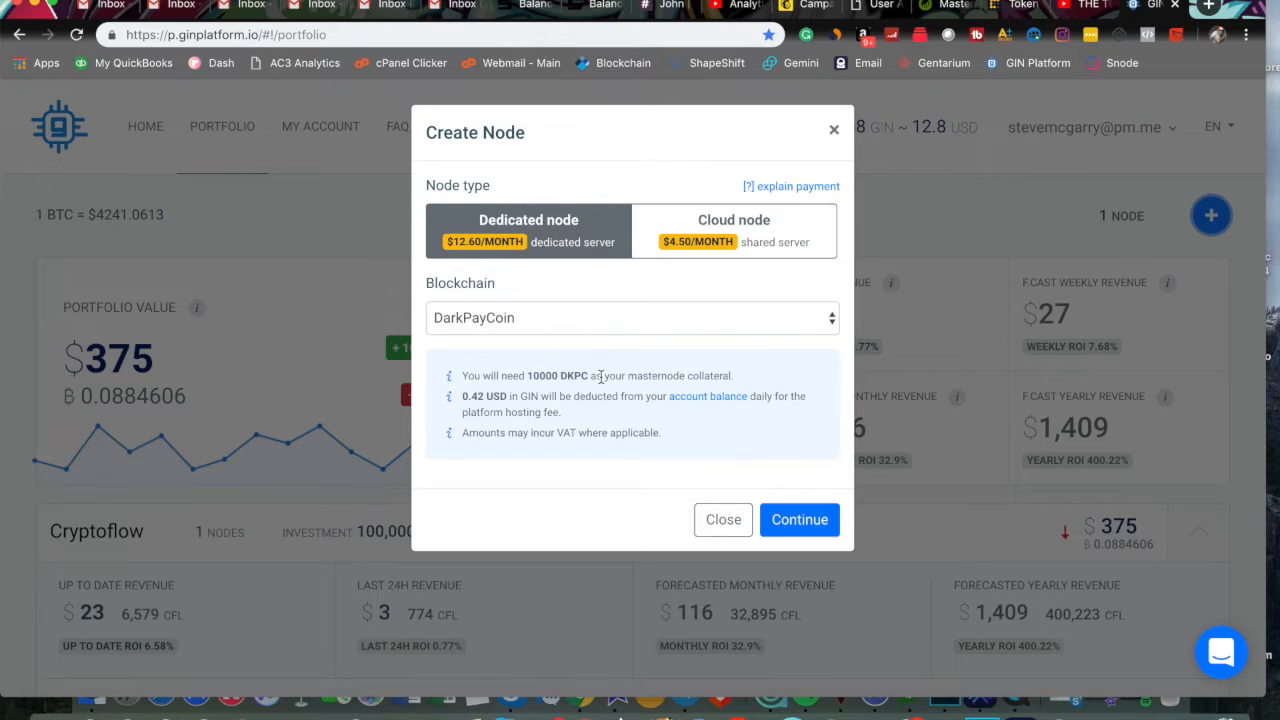
pyautogui.click(800, 520)
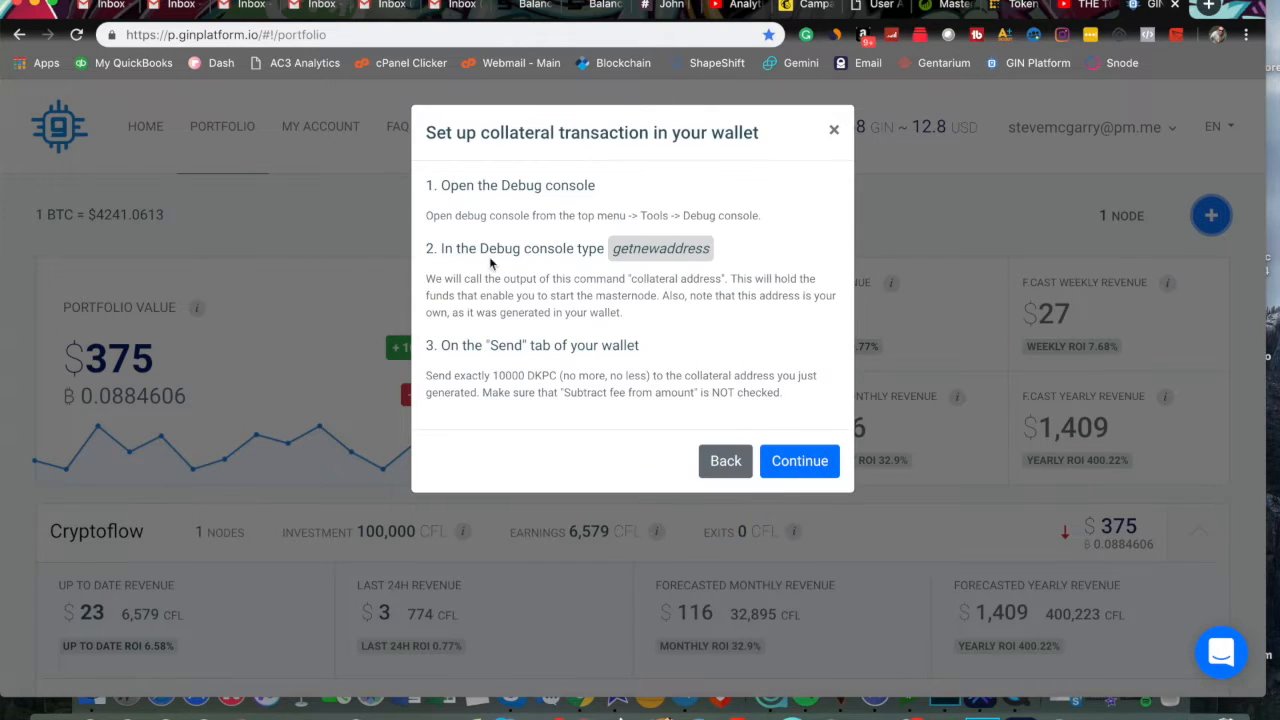
pyautogui.moveTo(724, 262)
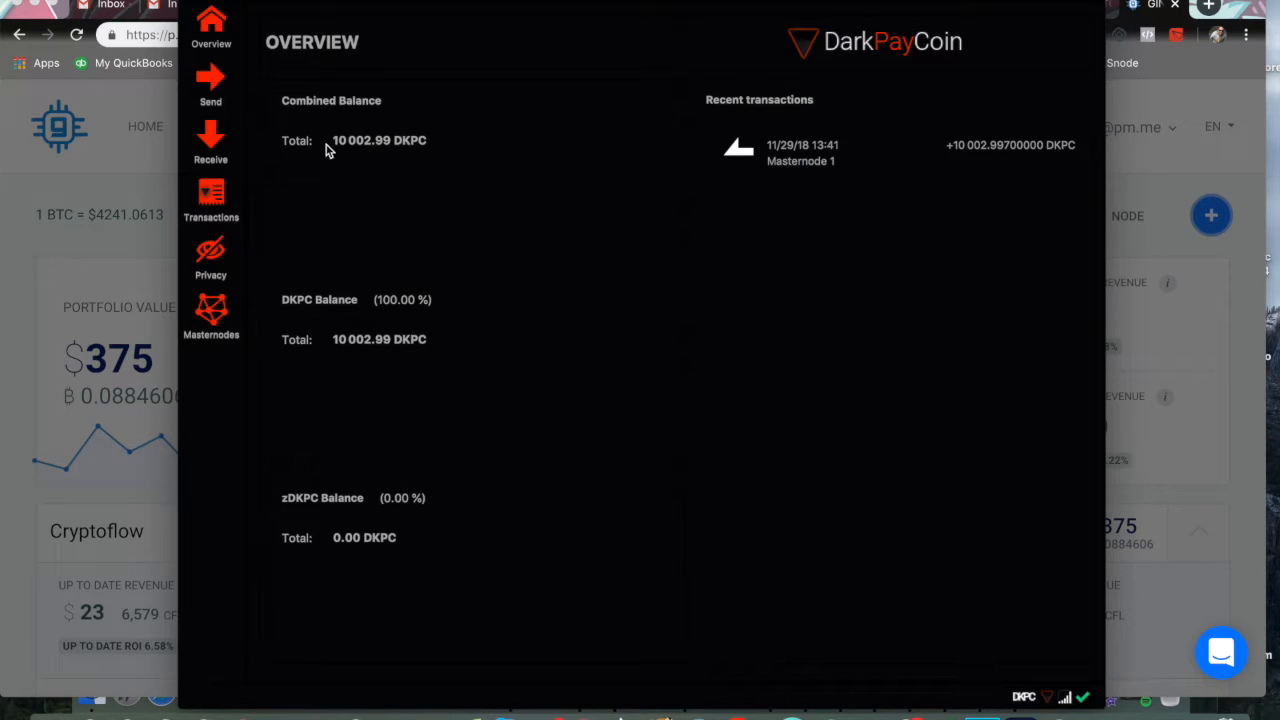
pyautogui.moveTo(492, 172)
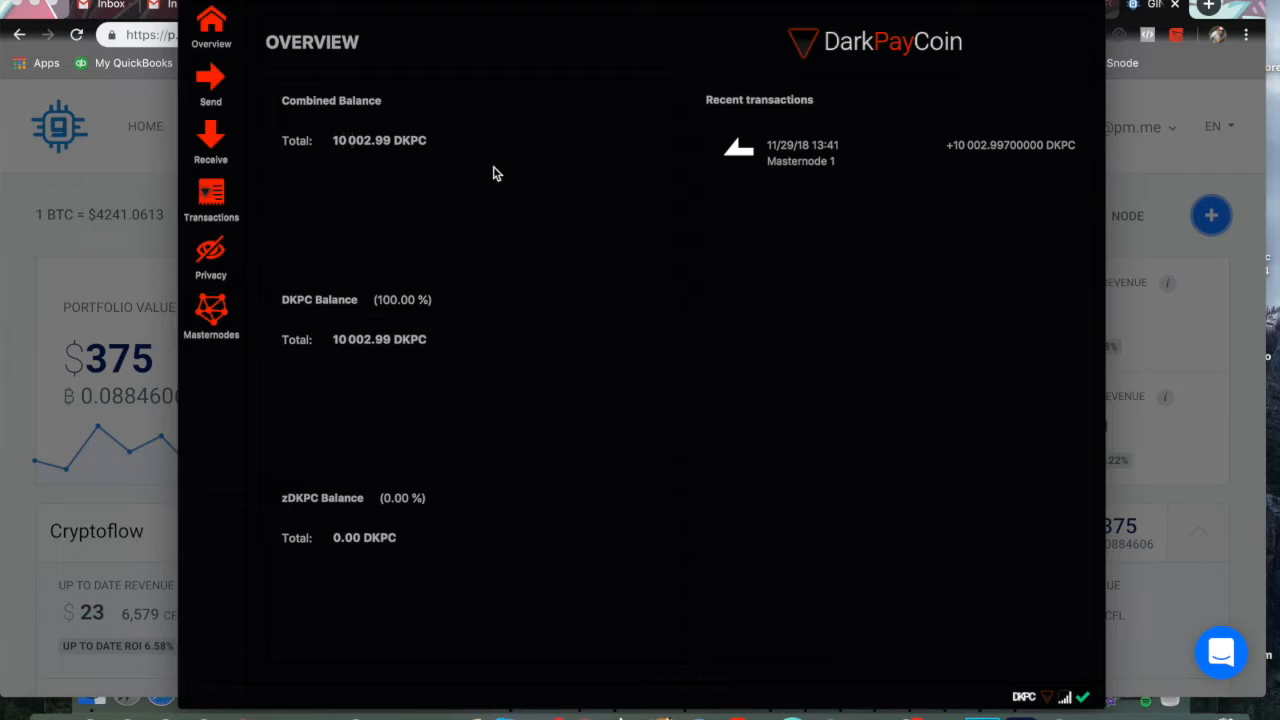
pyautogui.moveTo(378, 30)
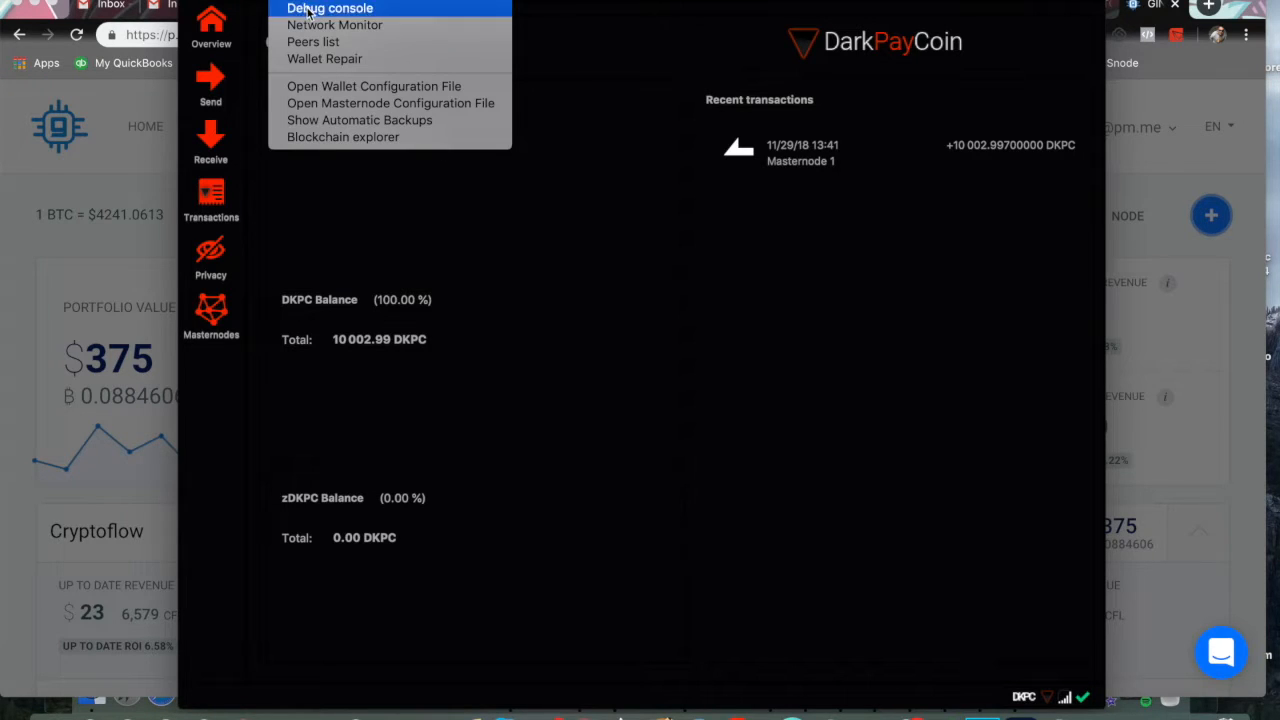
# - Bring up the wallet's debug console and select the getnewaddress command to copy it
pyautogui.click(328, 8)
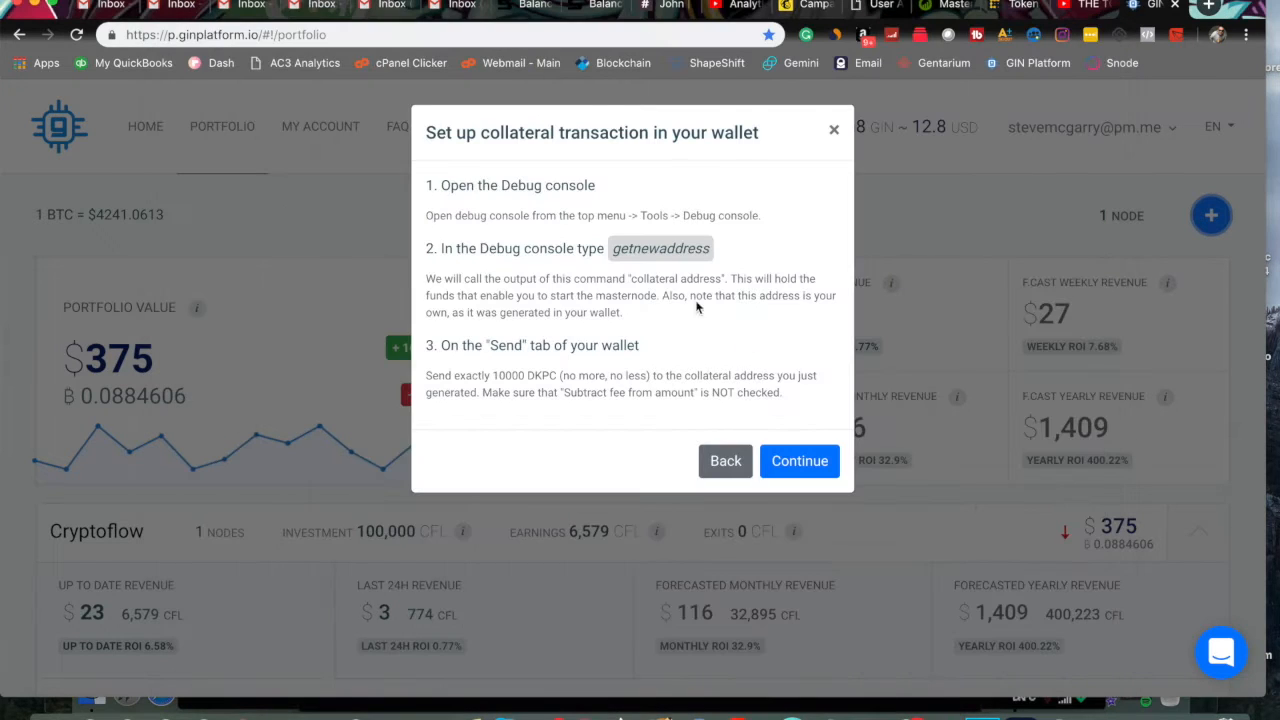
pyautogui.doubleClick(660, 248)
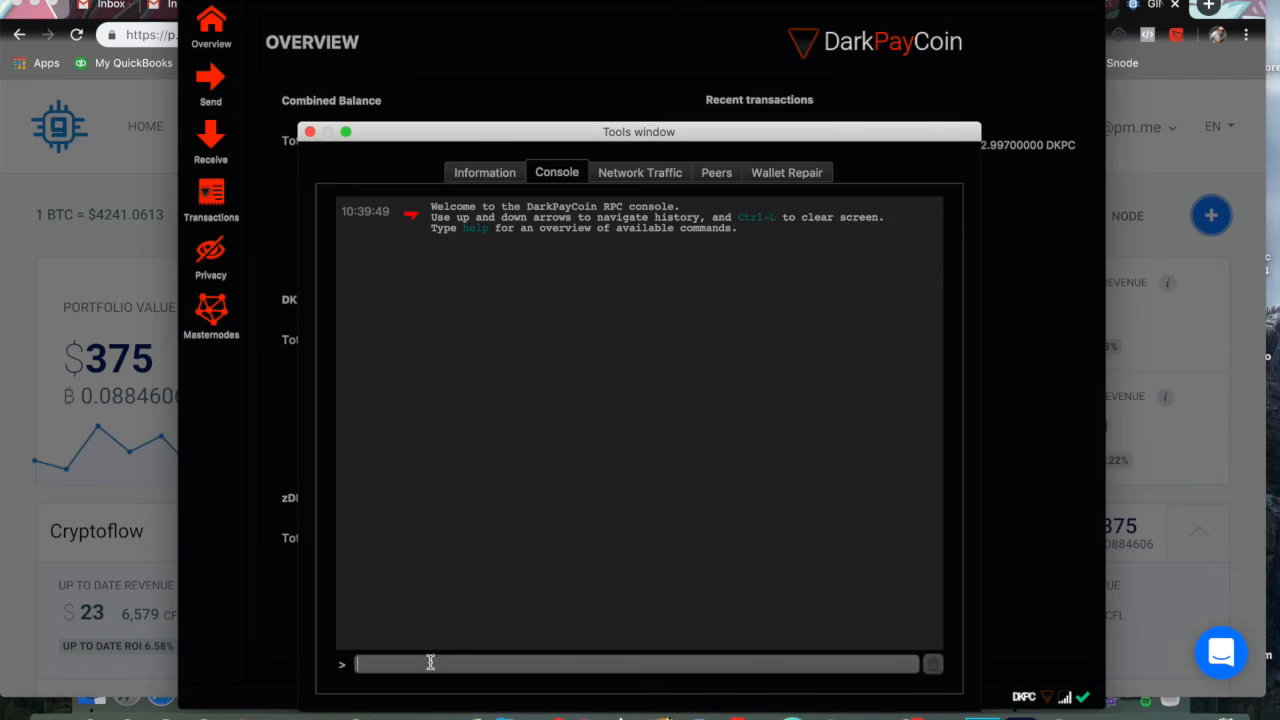
# - Run getnewaddress in the console to generate a new collateral address
pyautogui.write('getnewaddress')
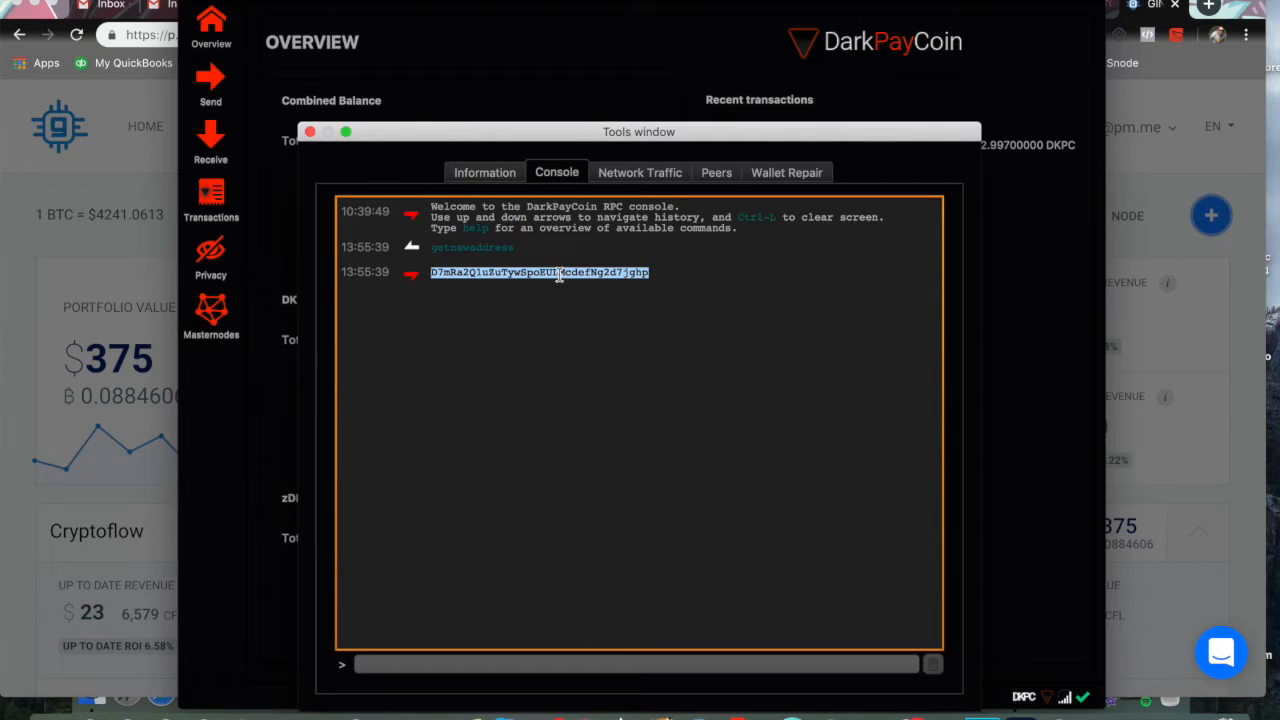
pyautogui.moveTo(1200, 322)
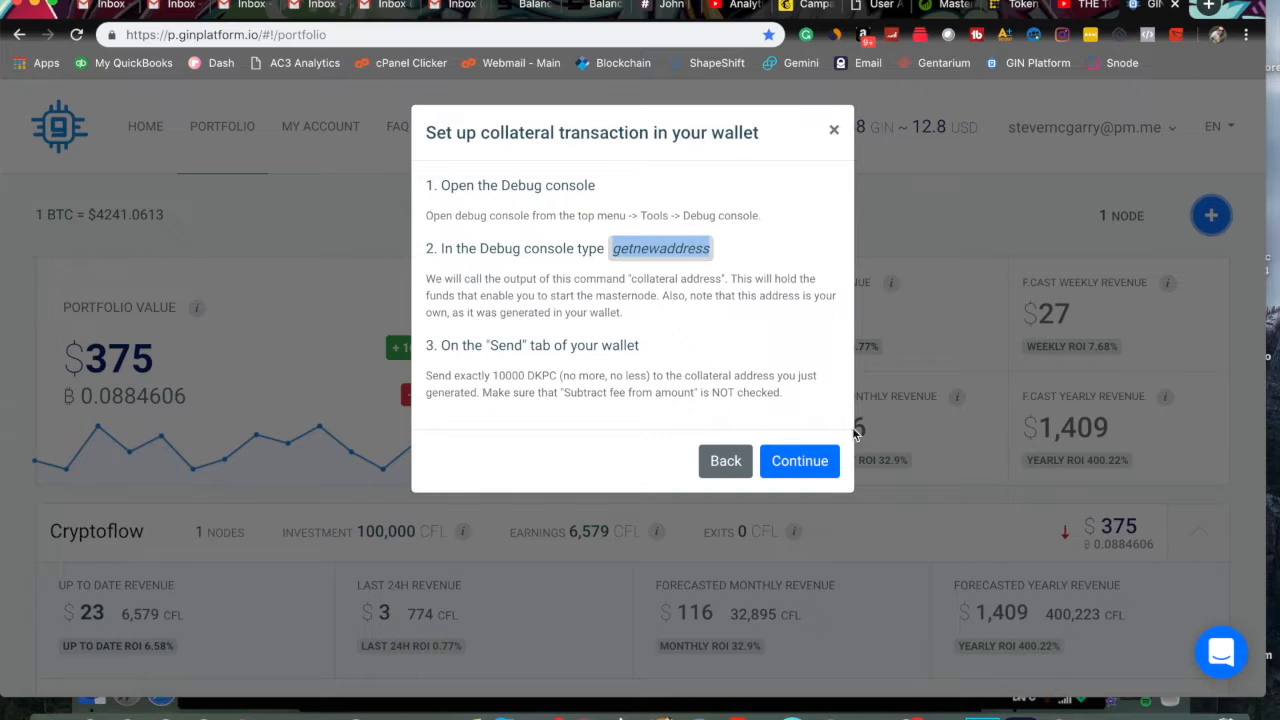
pyautogui.moveTo(532, 396)
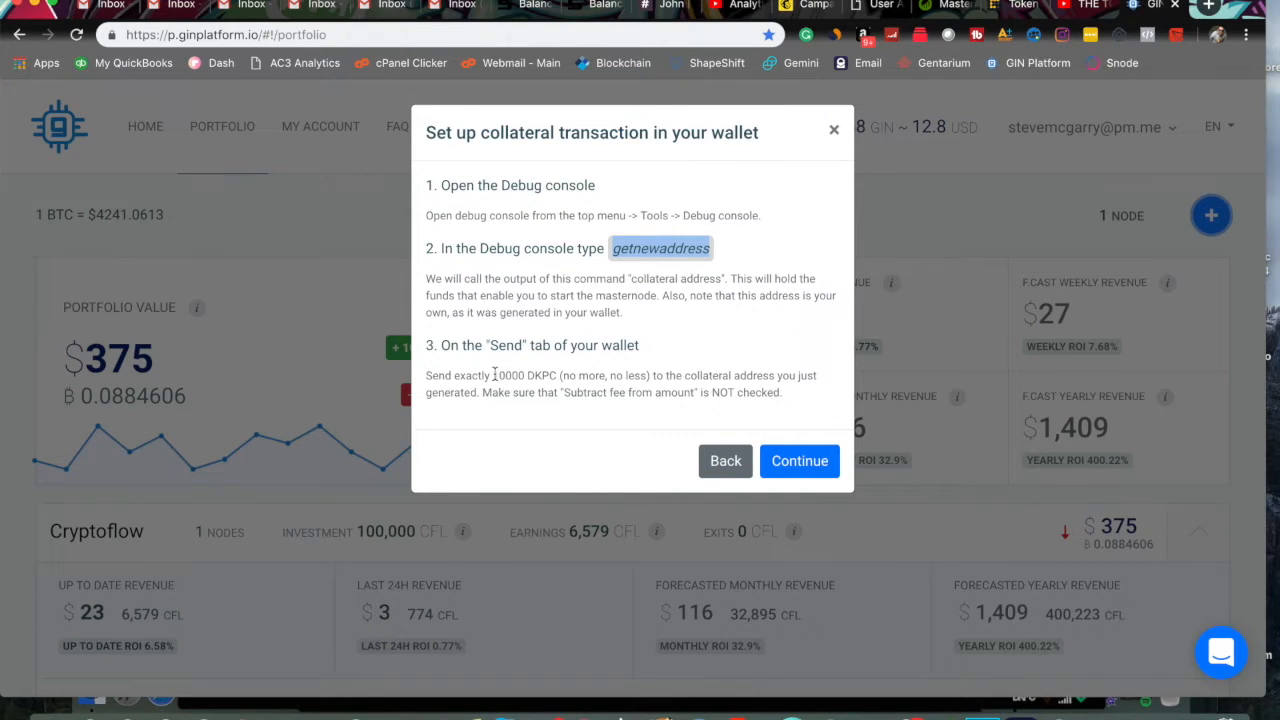
pyautogui.moveTo(678, 420)
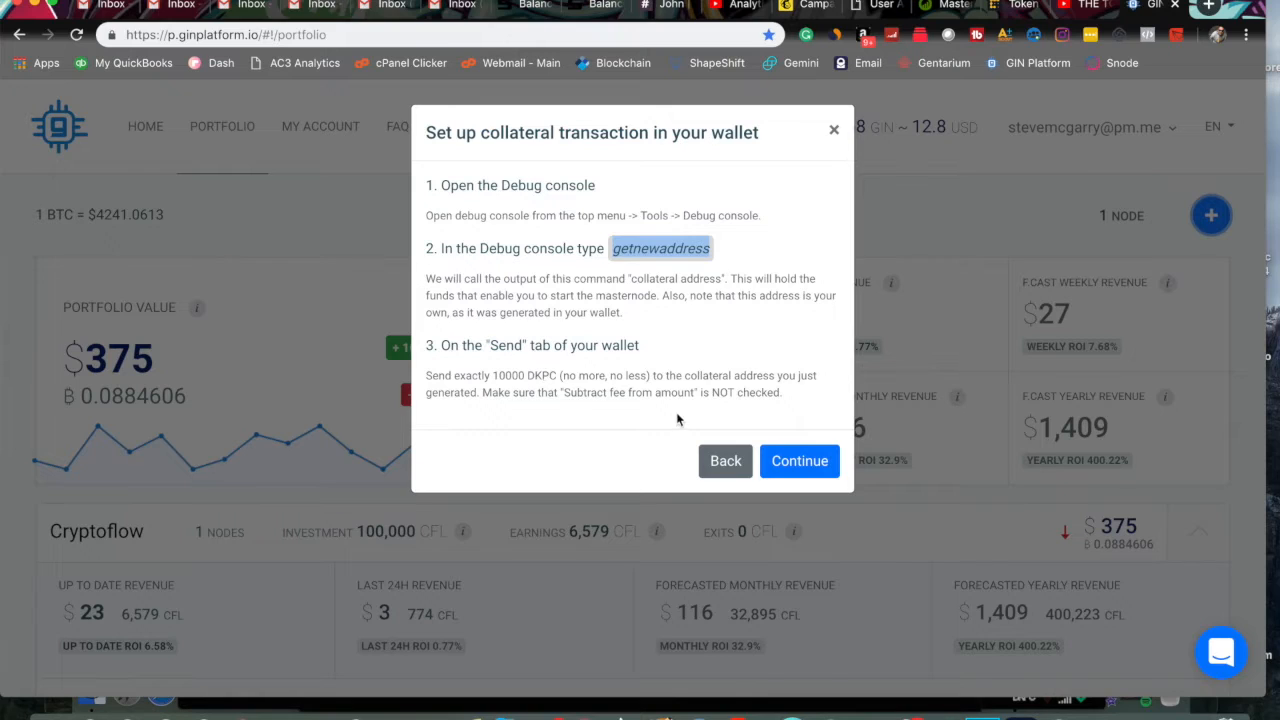
pyautogui.moveTo(604, 272)
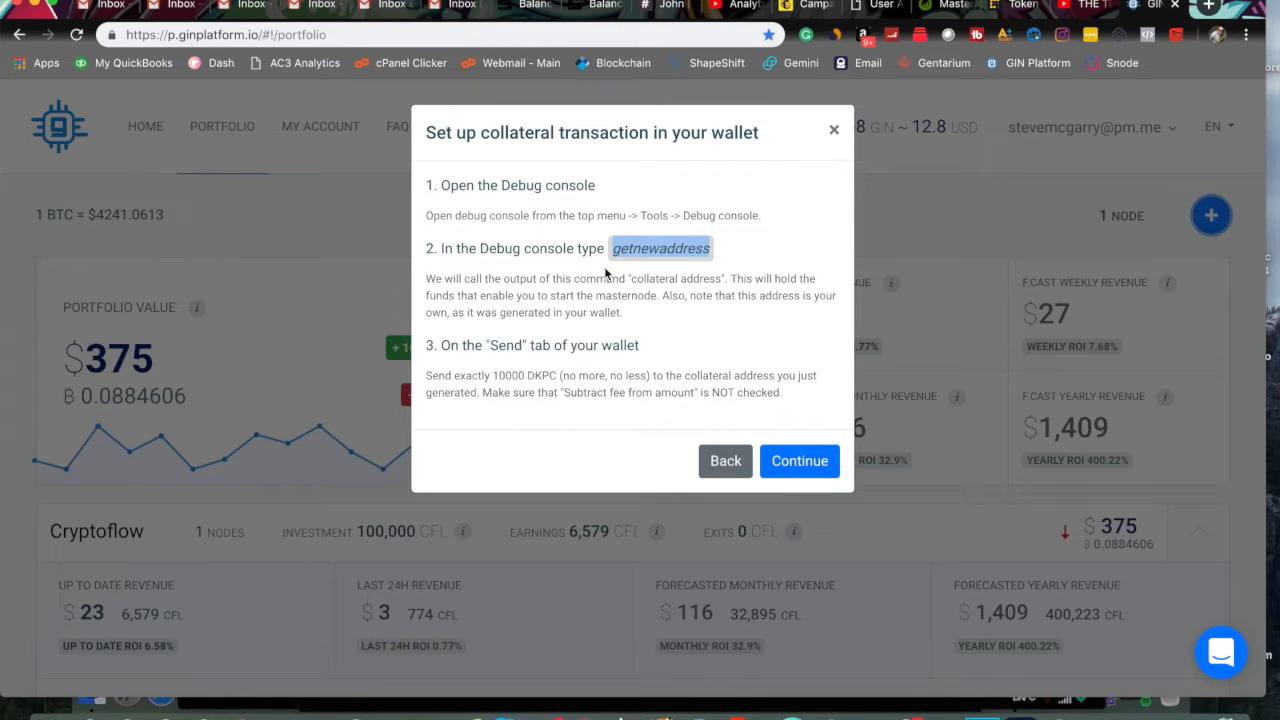
pyautogui.moveTo(970, 708)
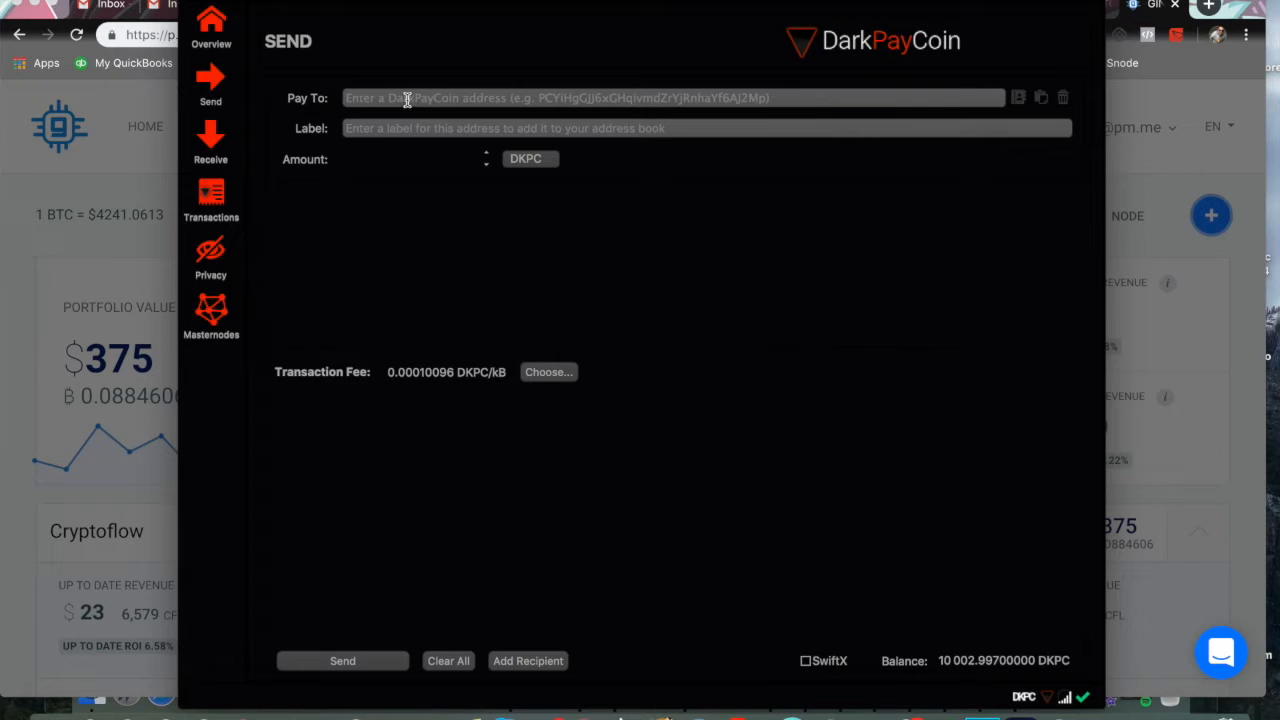
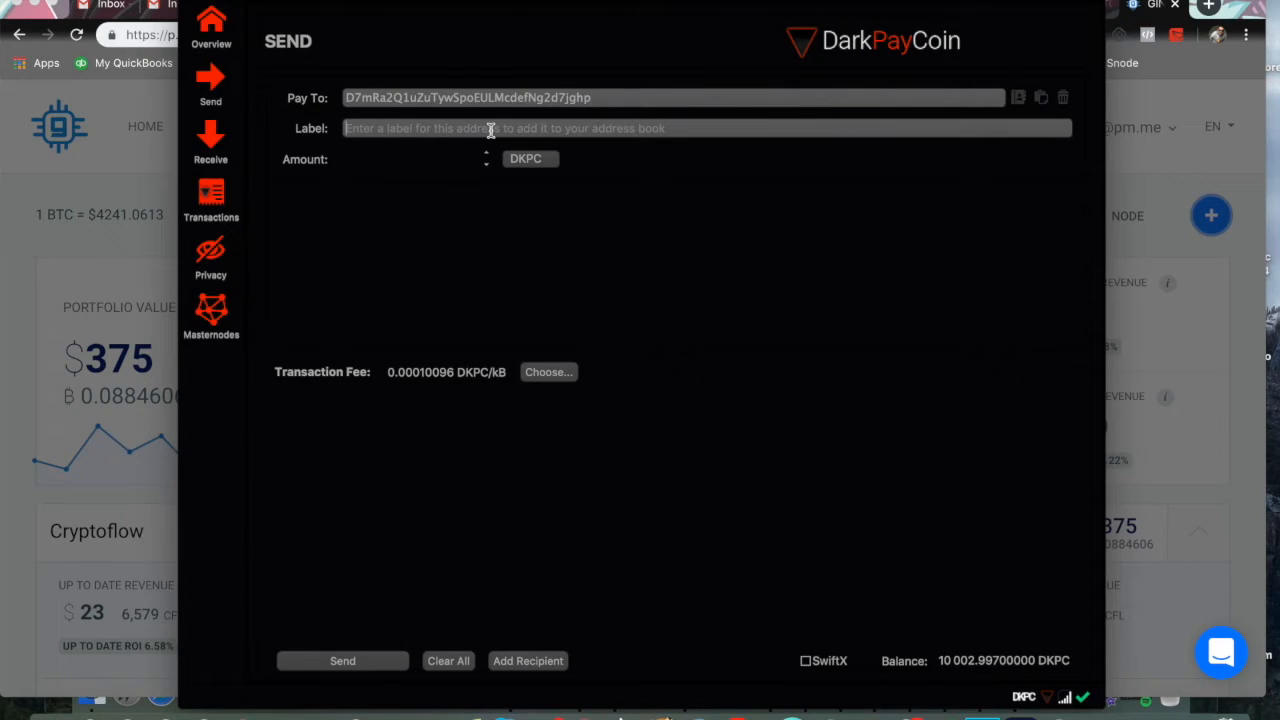
# - Fill the Send form with the new address, label it MN Address and enter an amount of 10000 DKPC
pyautogui.write('Coil')
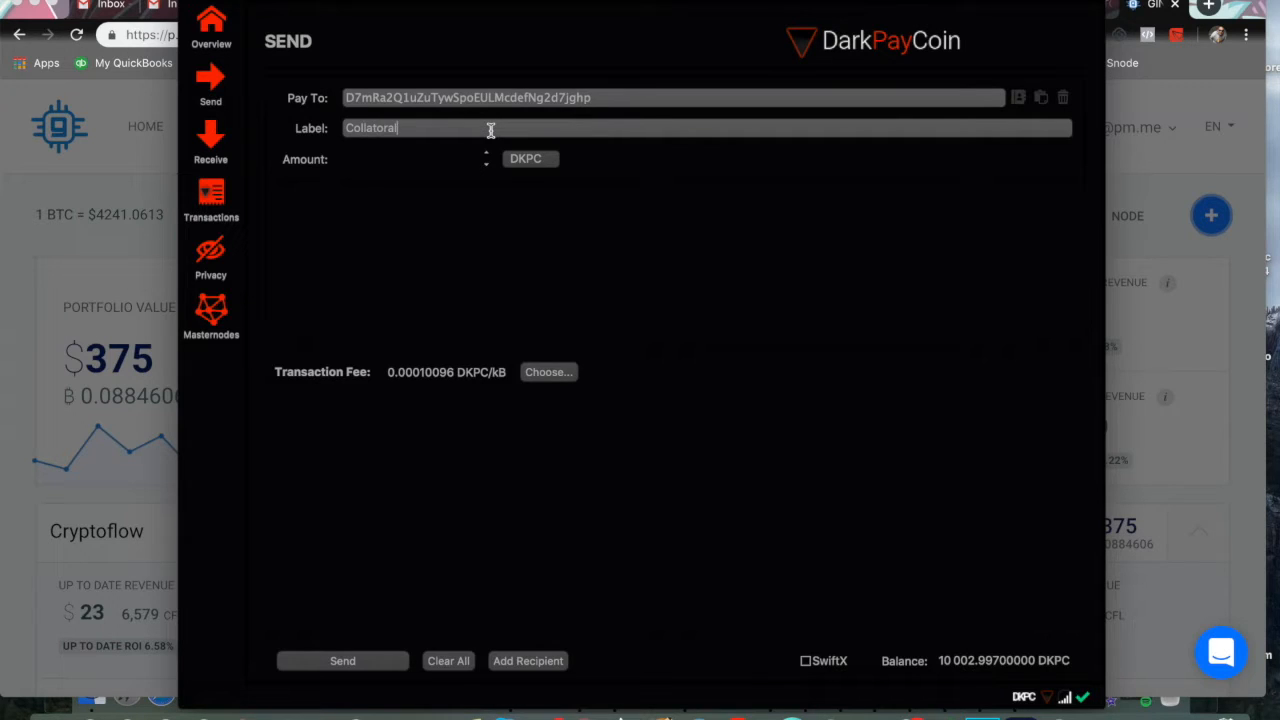
pyautogui.write('Addr')
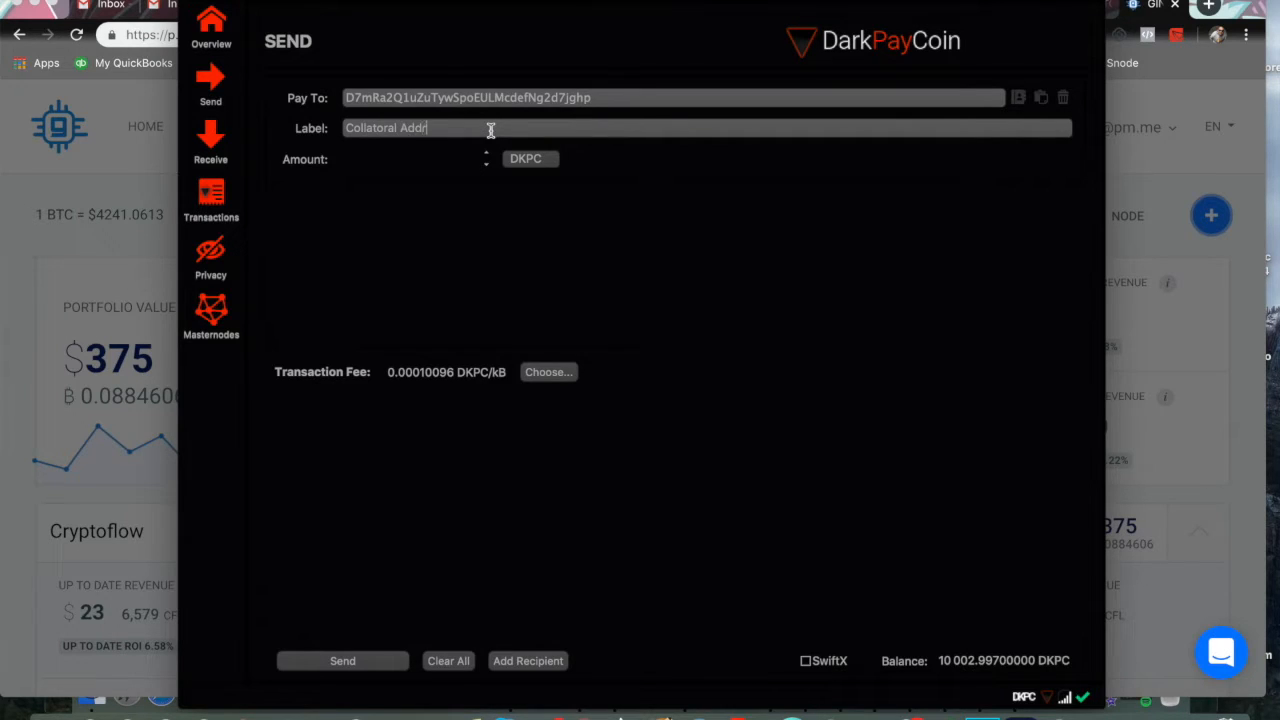
pyautogui.doubleClick(368, 128)
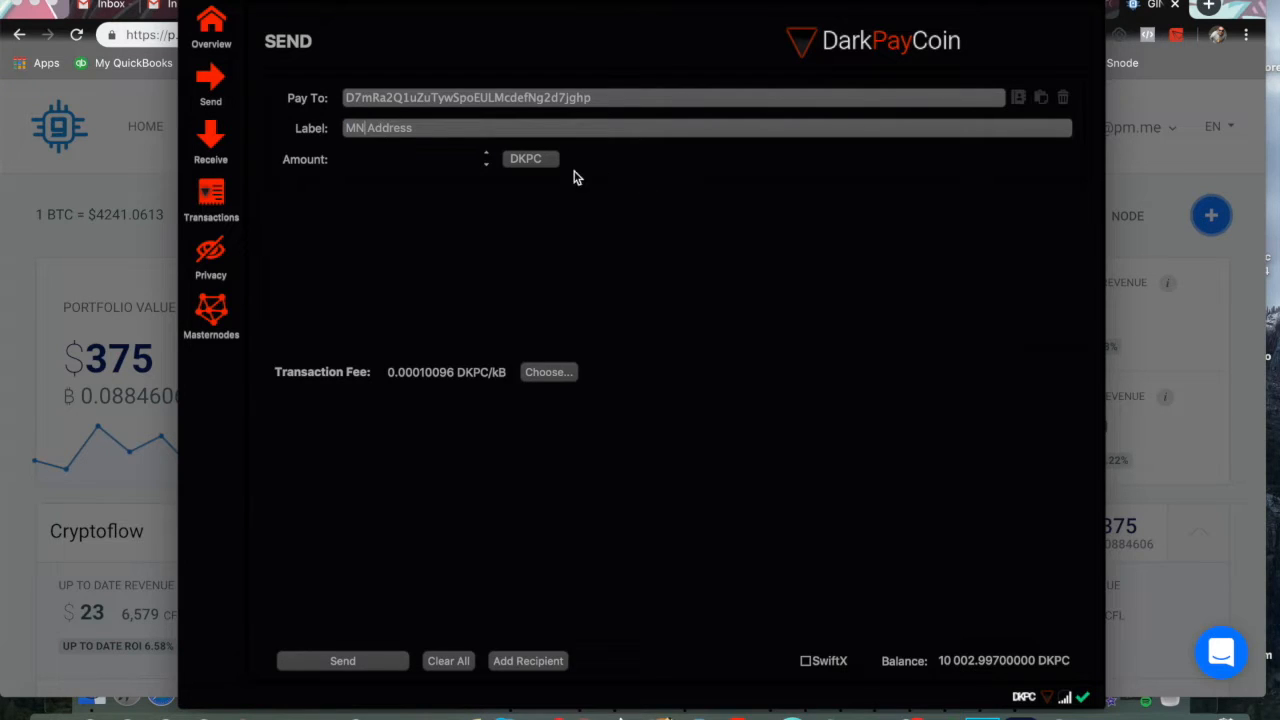
pyautogui.write('10000')
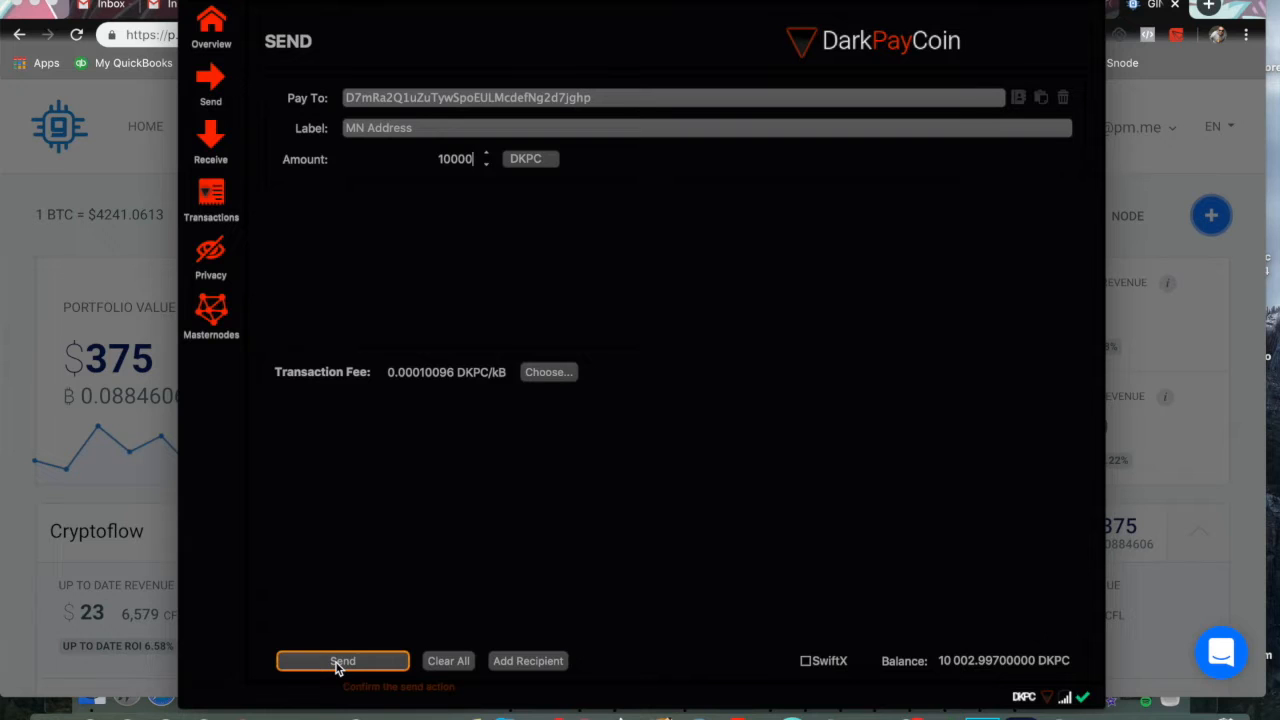
# - Send the 10,000 DKPC collateral payment and confirm it
pyautogui.click(342, 660)
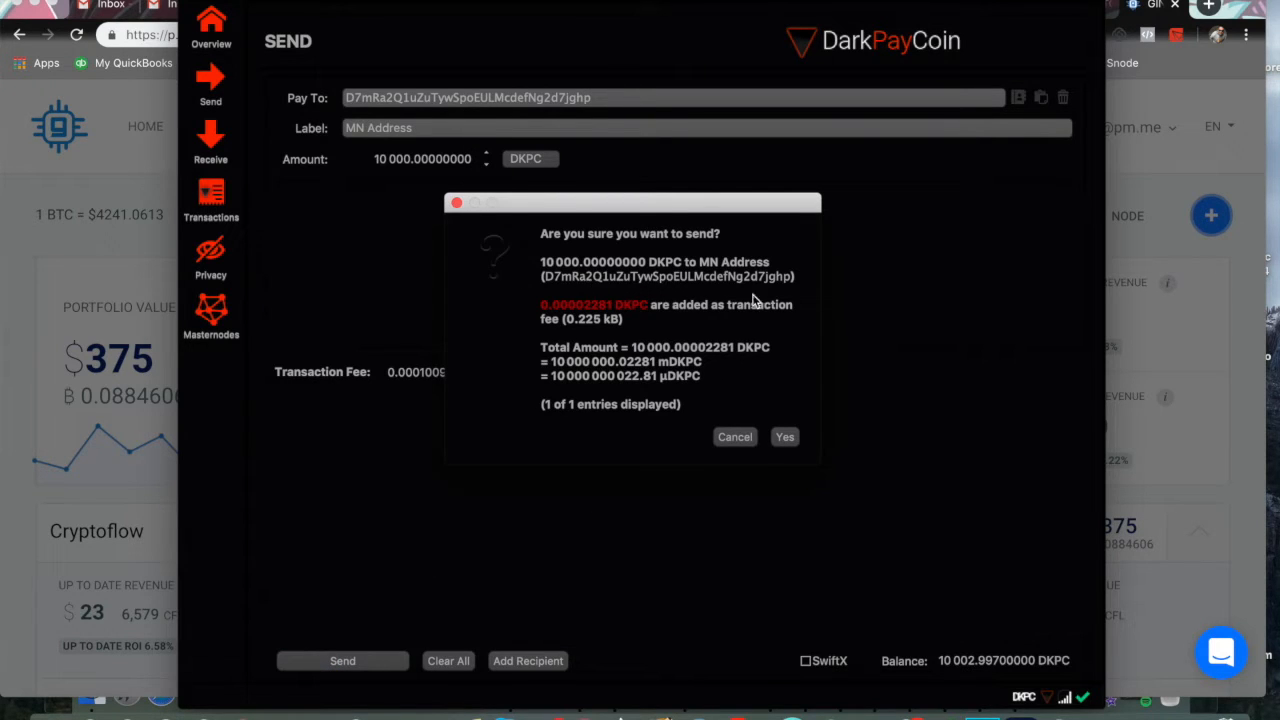
pyautogui.moveTo(584, 280)
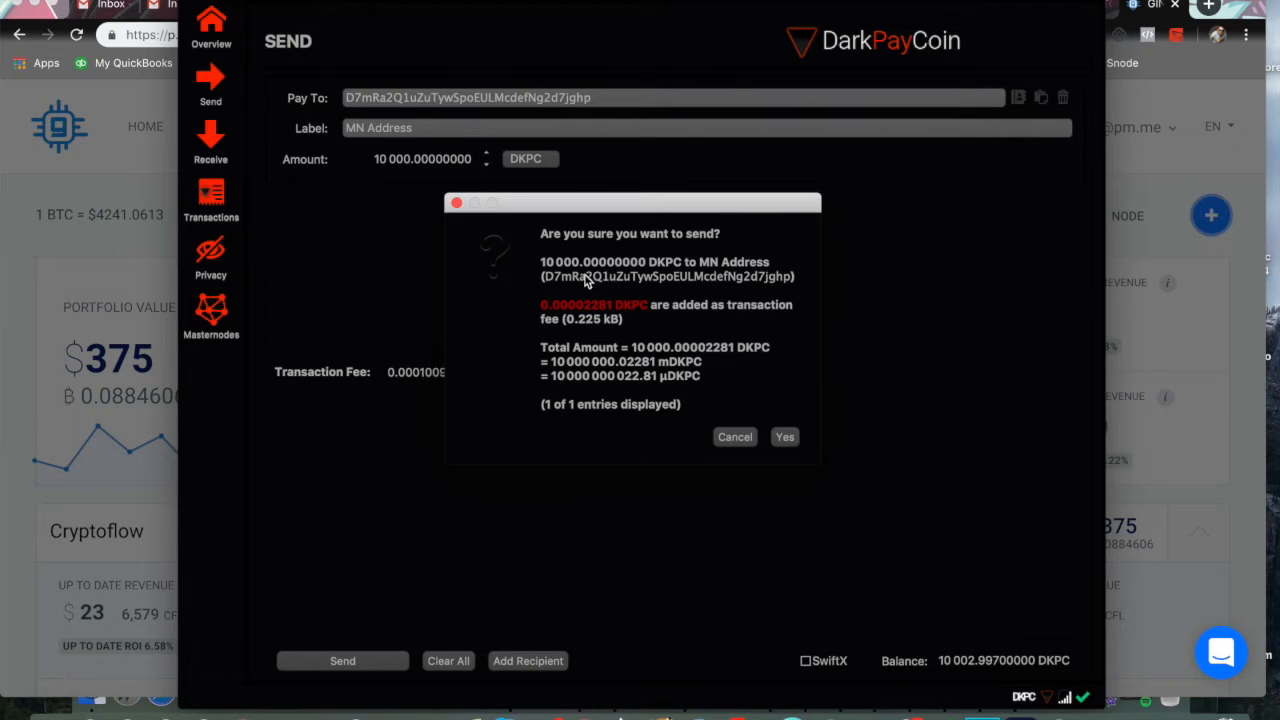
pyautogui.moveTo(532, 96)
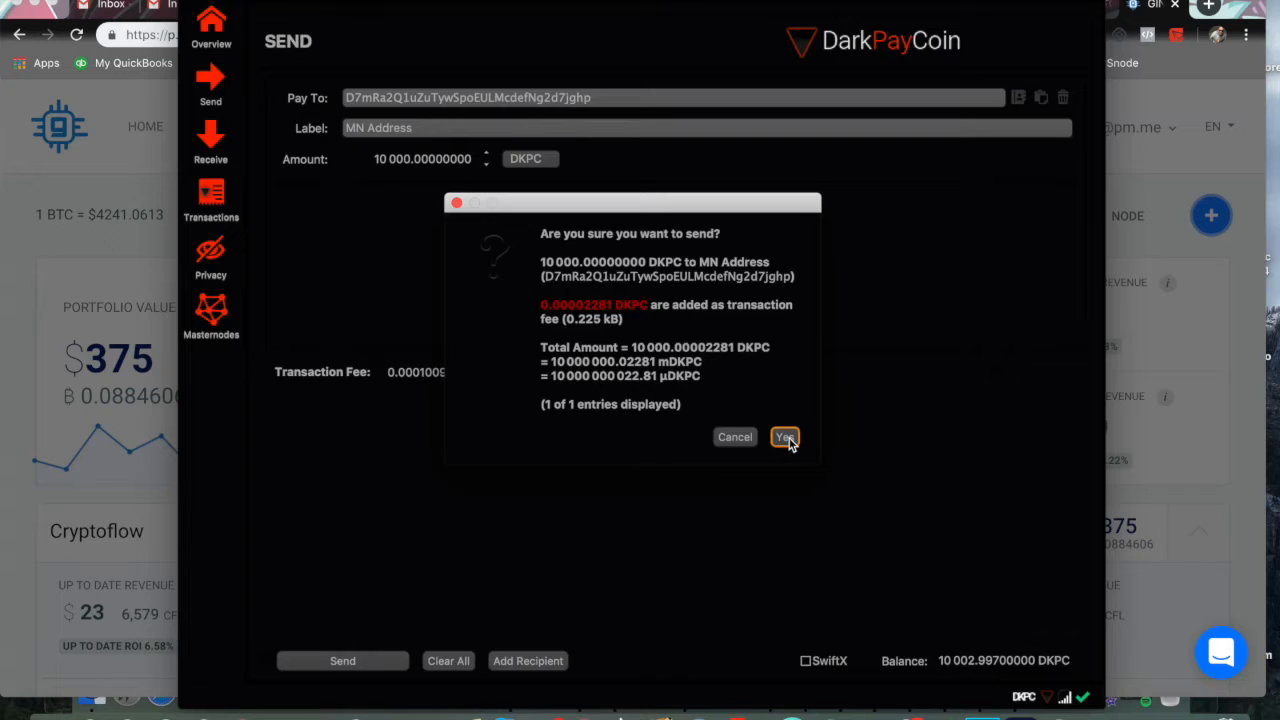
pyautogui.click(784, 436)
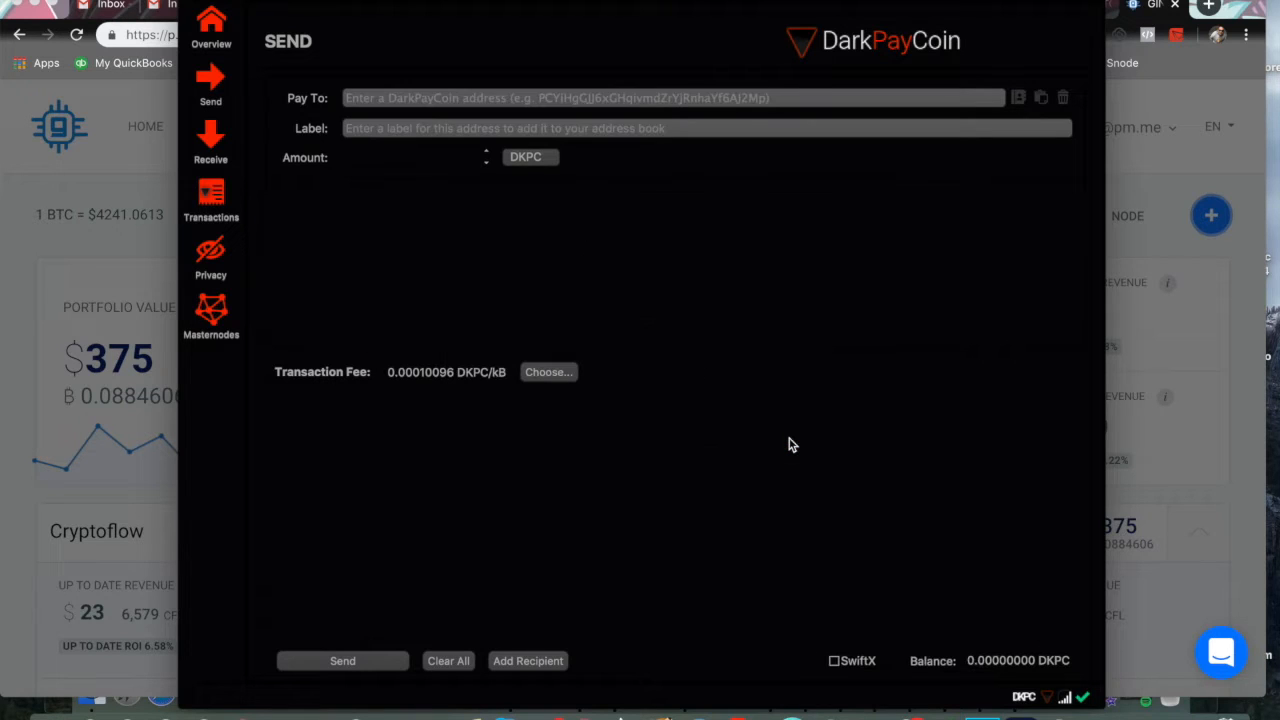
pyautogui.moveTo(236, 244)
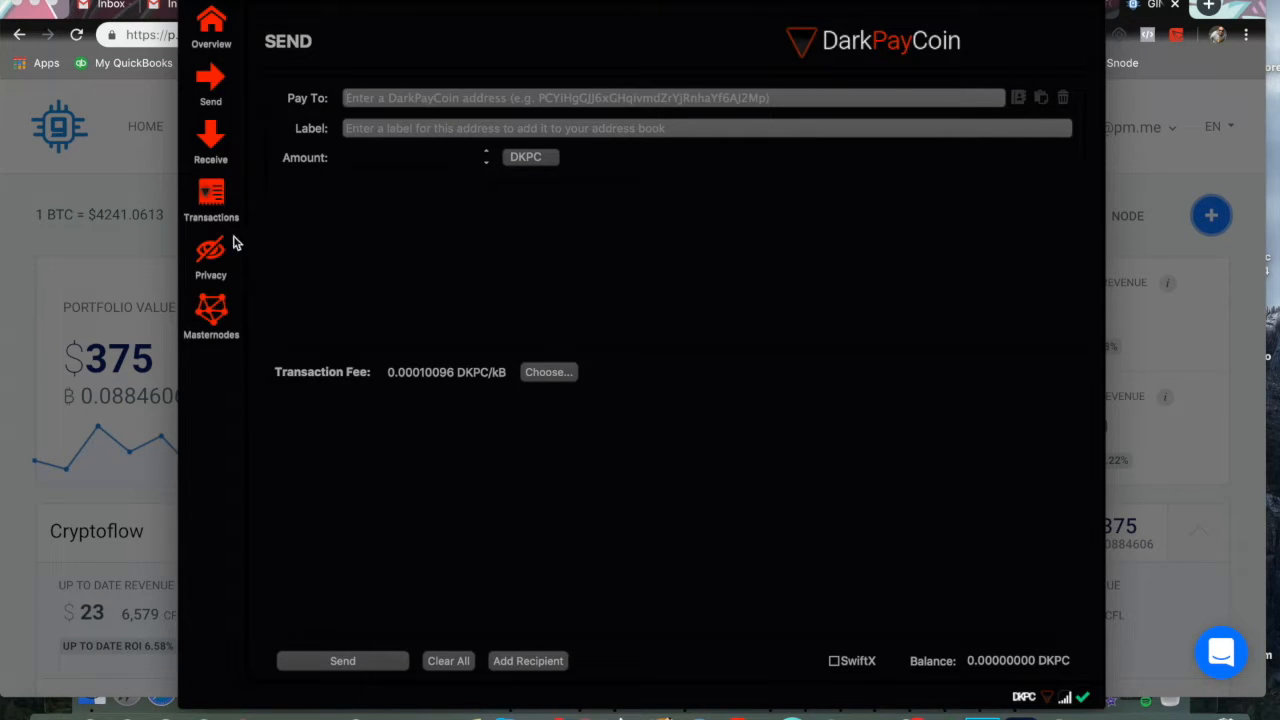
# - View the wallet's transaction history showing the new payment to yourself
pyautogui.click(212, 200)
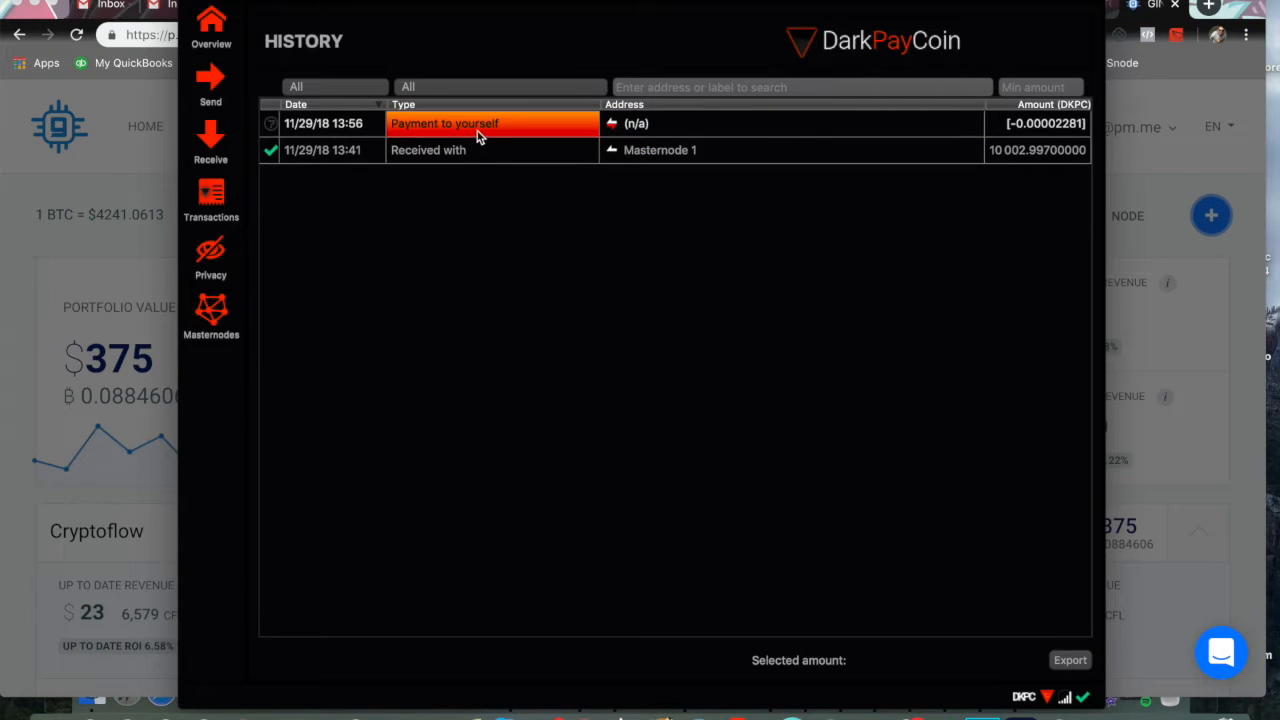
pyautogui.moveTo(490, 136)
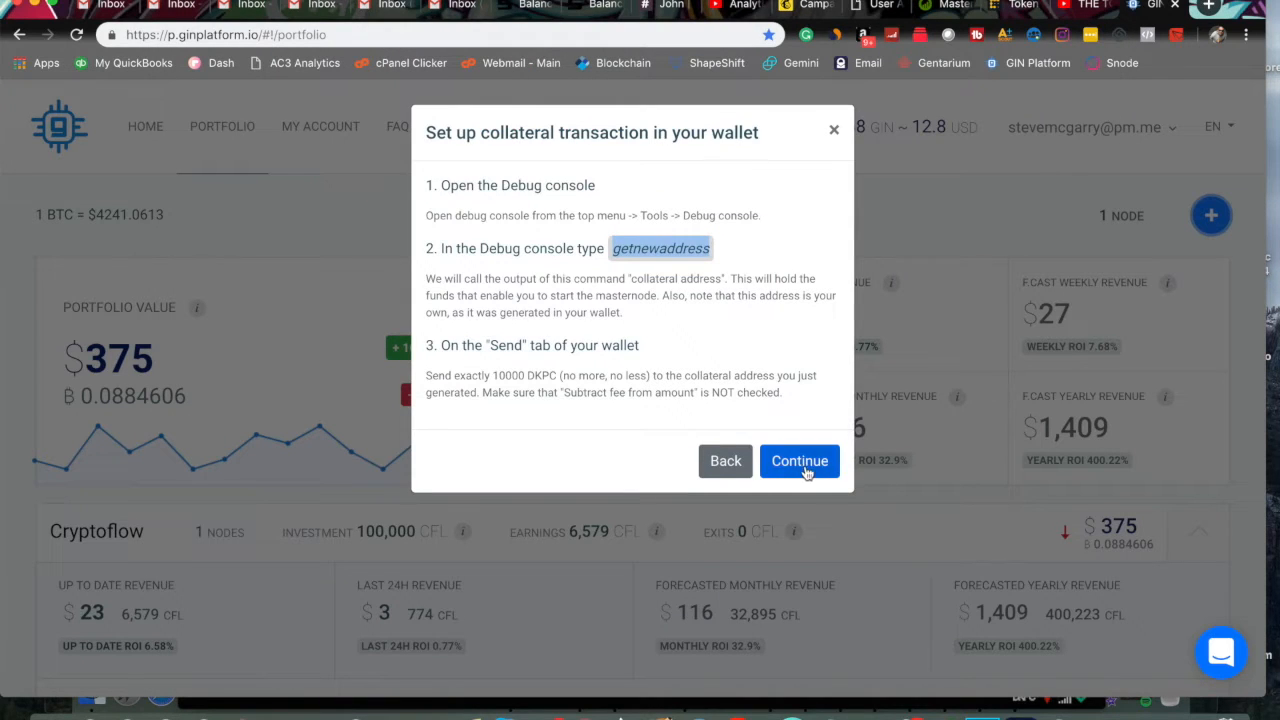
pyautogui.click(800, 460)
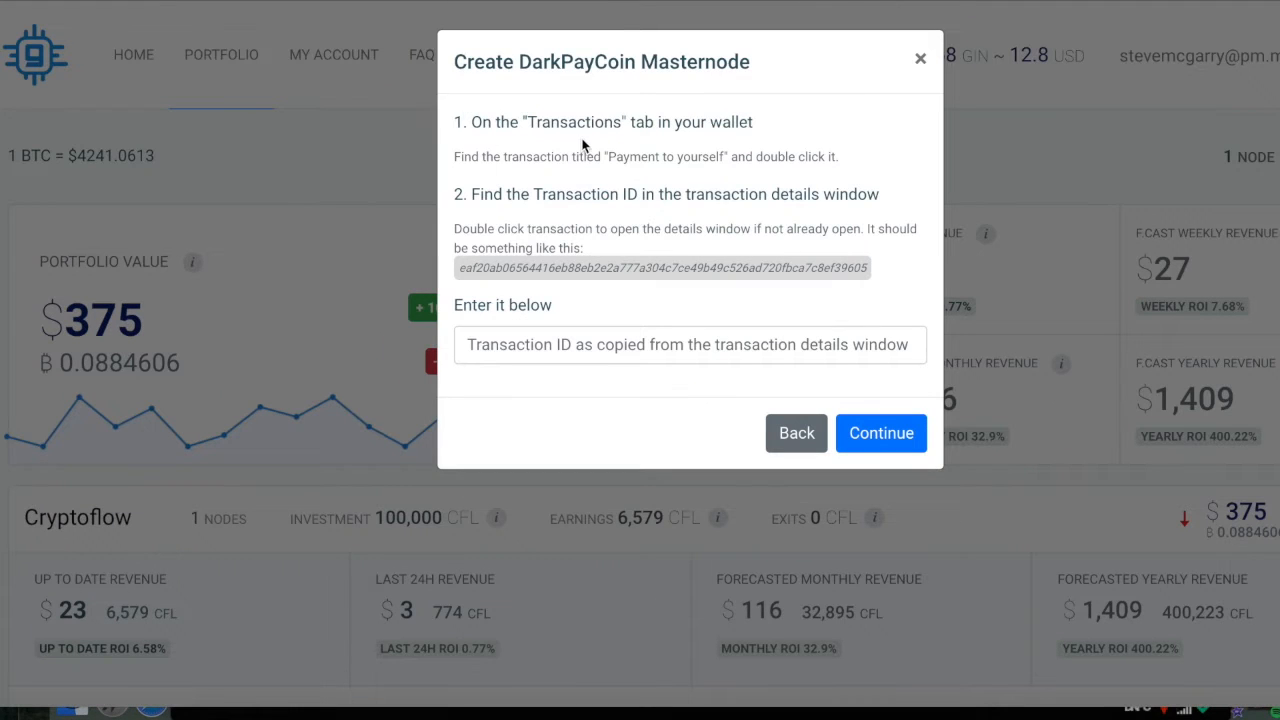
pyautogui.moveTo(476, 210)
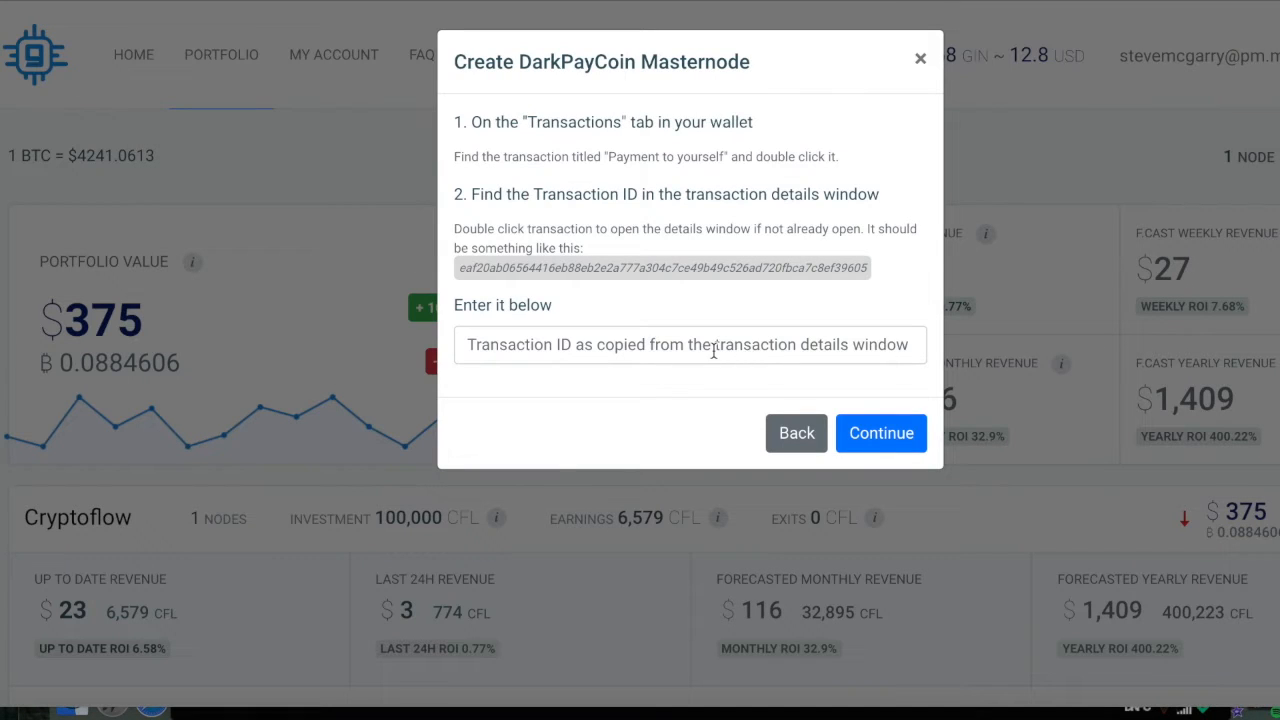
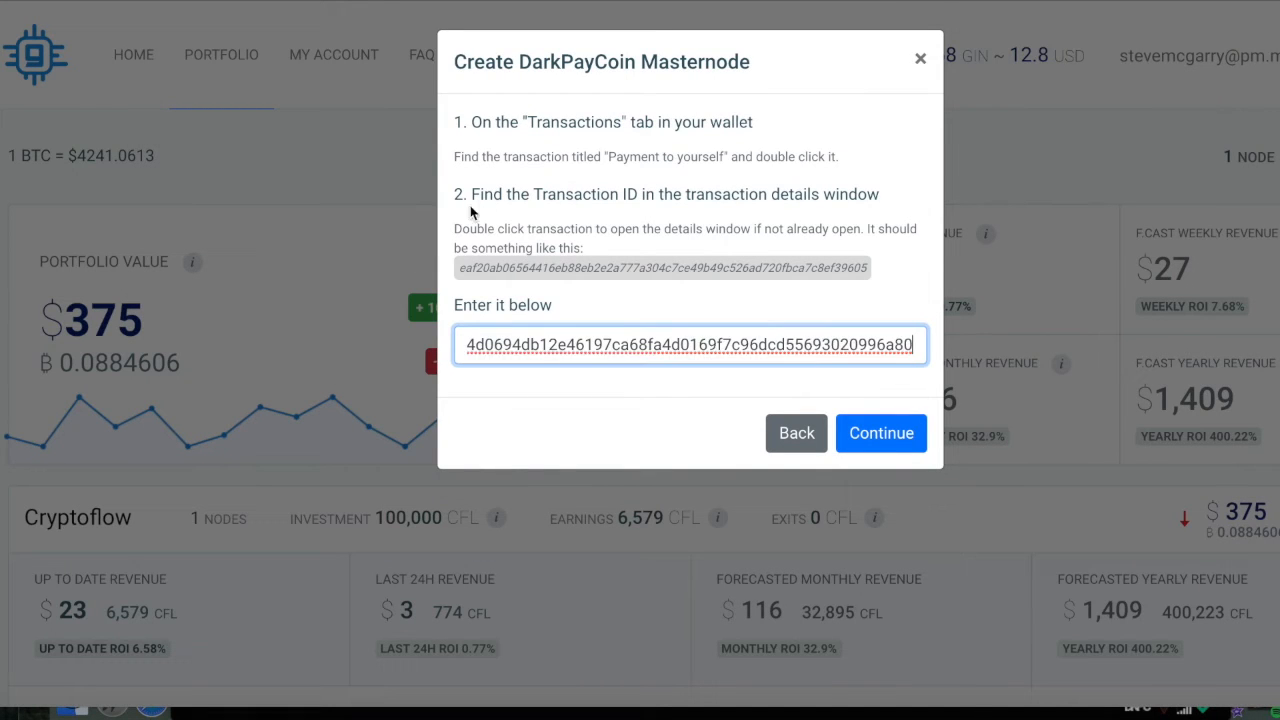
pyautogui.moveTo(678, 248)
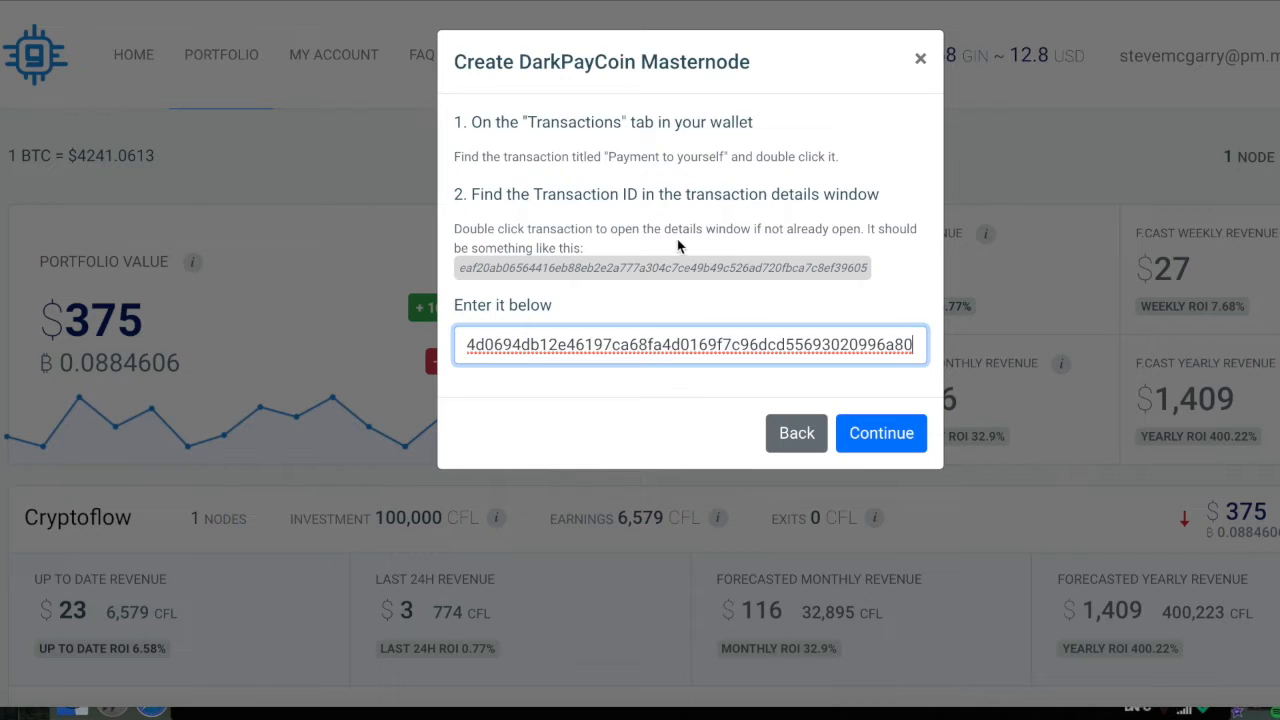
pyautogui.moveTo(568, 330)
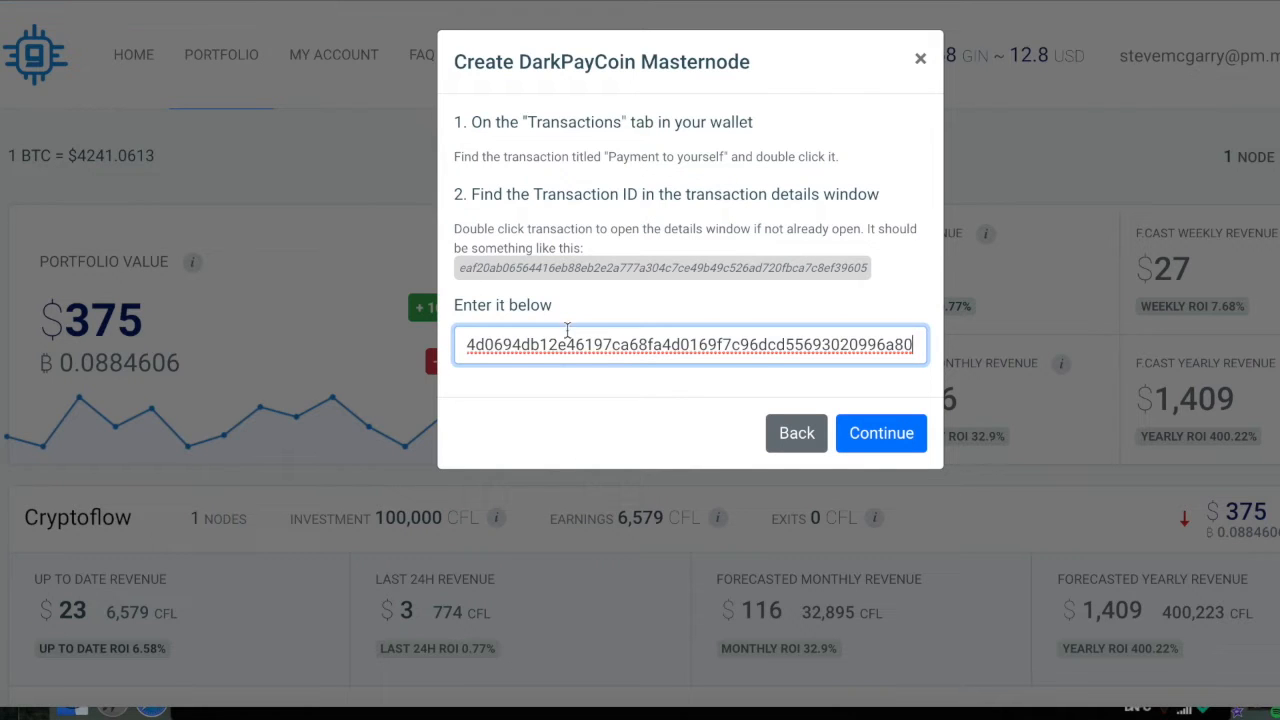
pyautogui.click(880, 432)
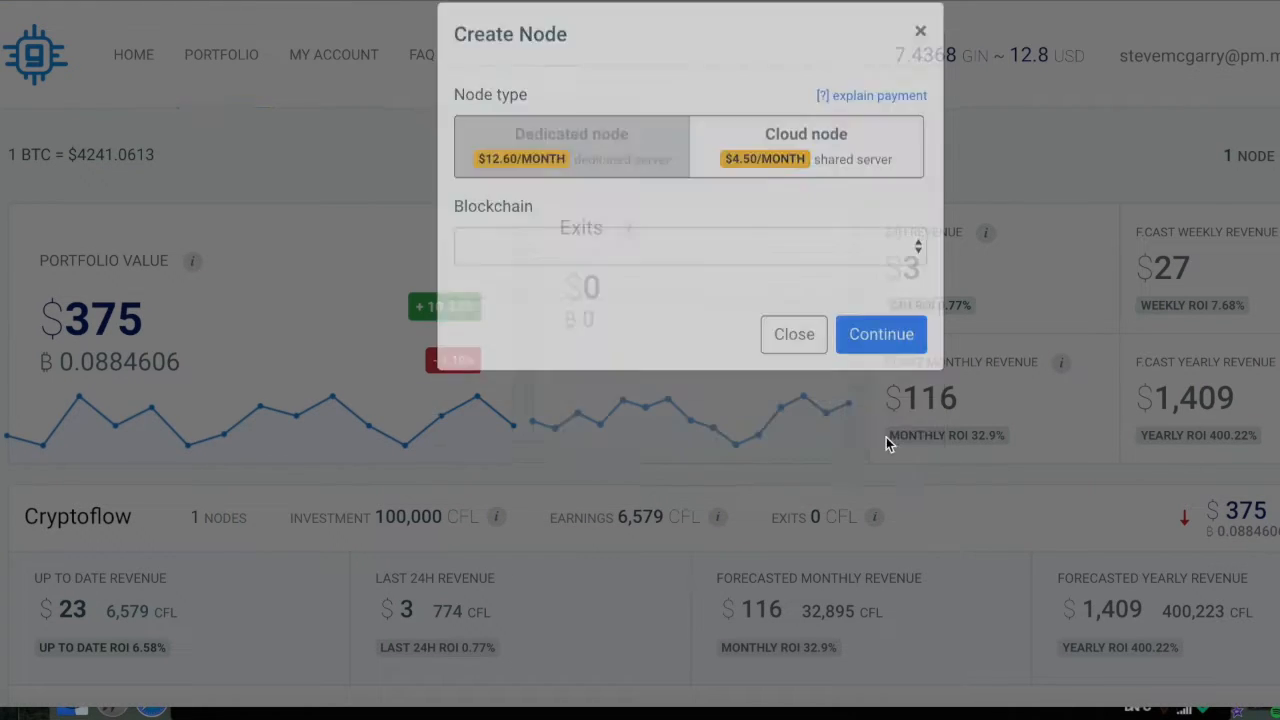
# - Wait for the node to reach Waiting start and select the masternode.conf row to add
pyautogui.click(880, 334)
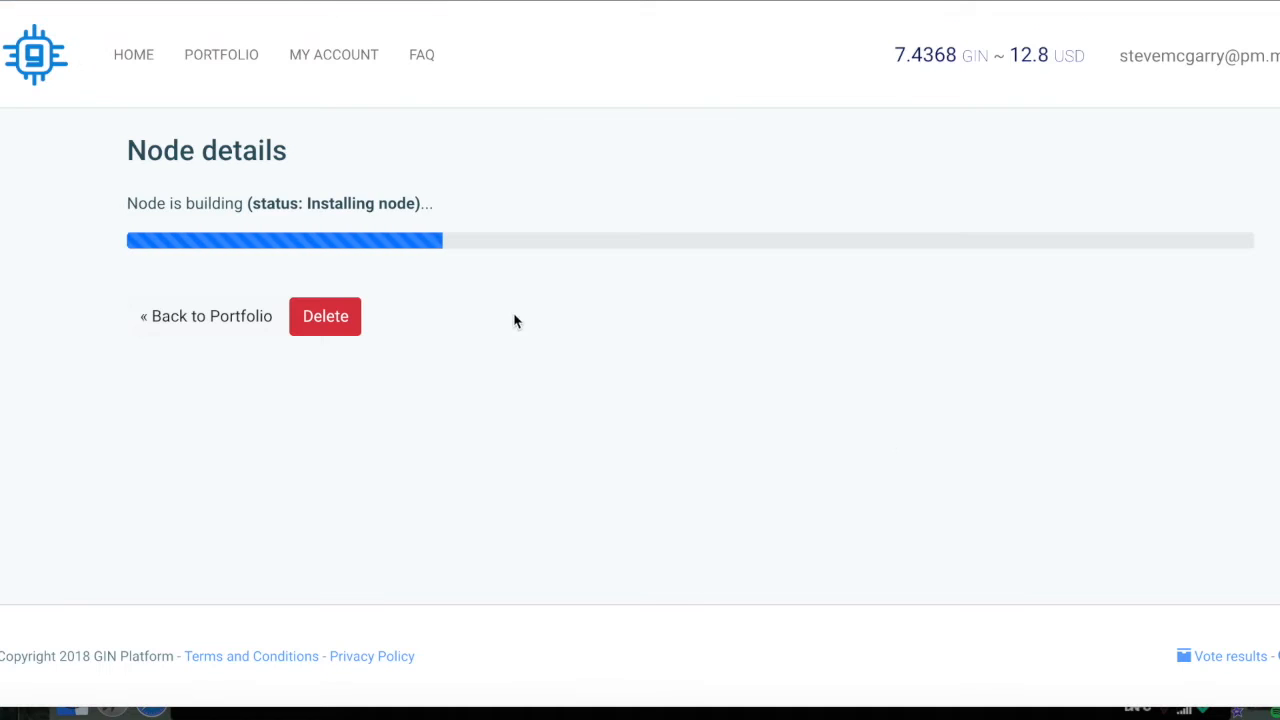
pyautogui.moveTo(712, 324)
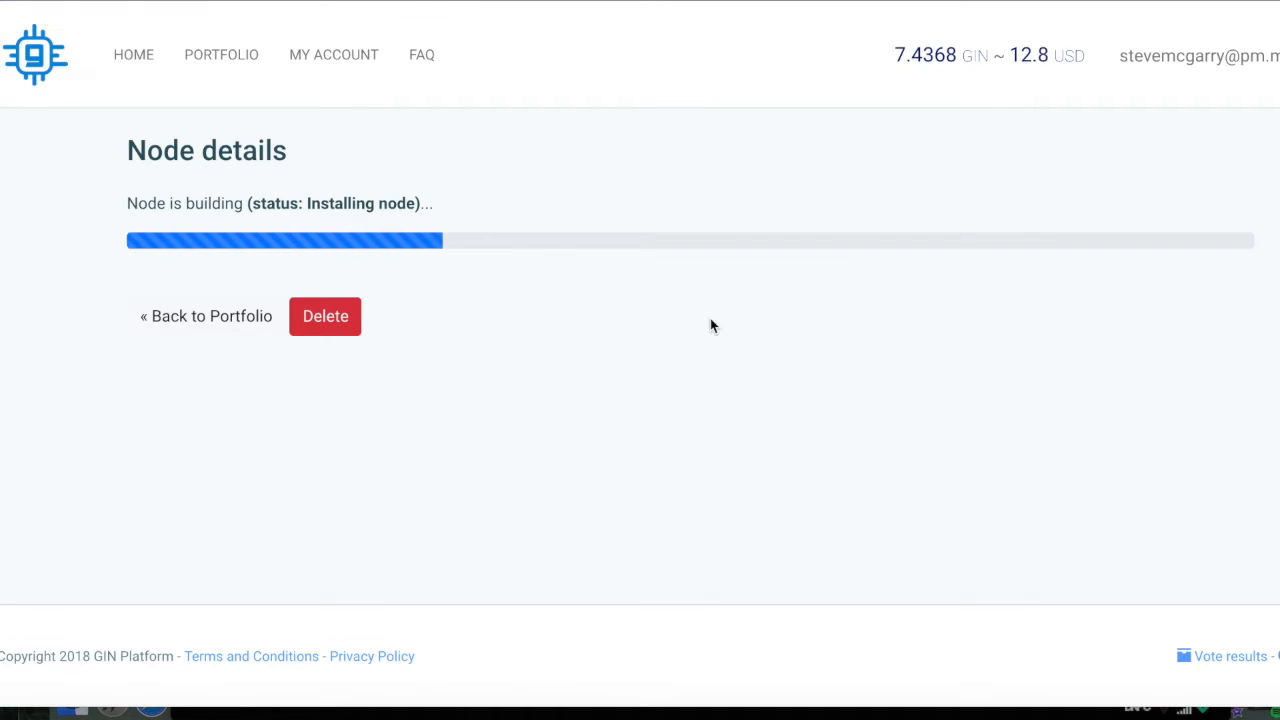
pyautogui.moveTo(686, 228)
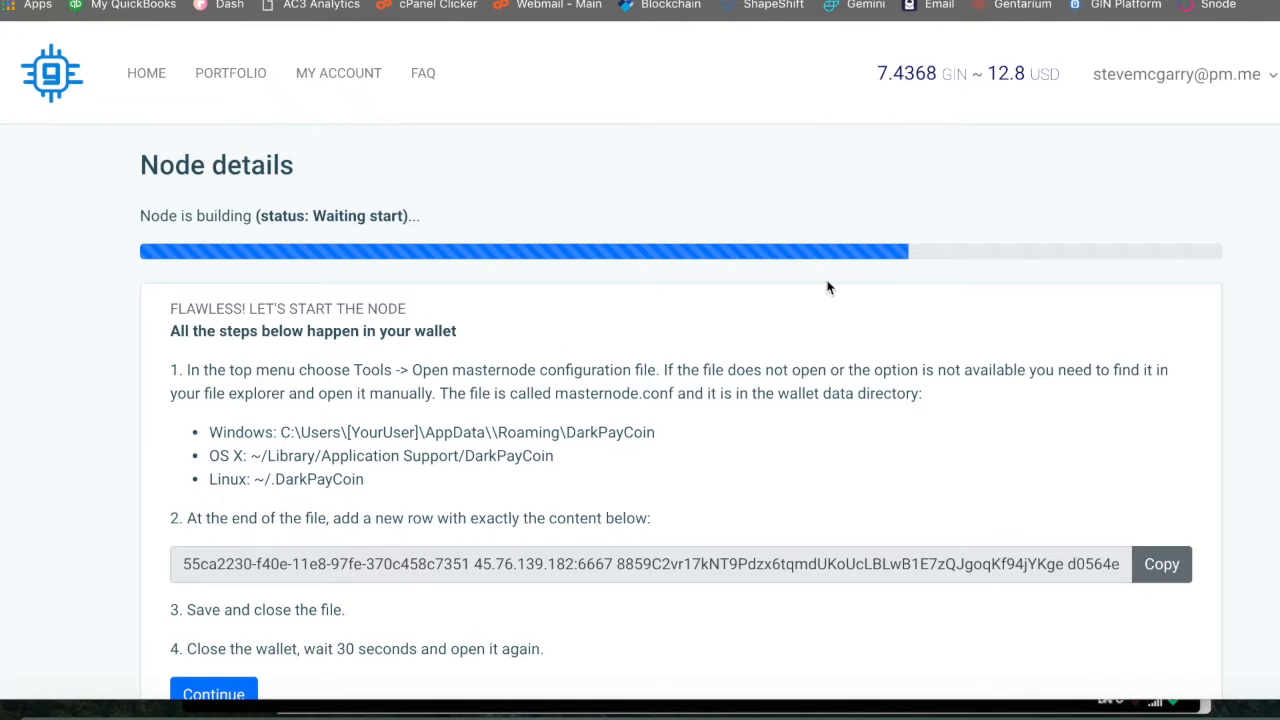
pyautogui.moveTo(874, 516)
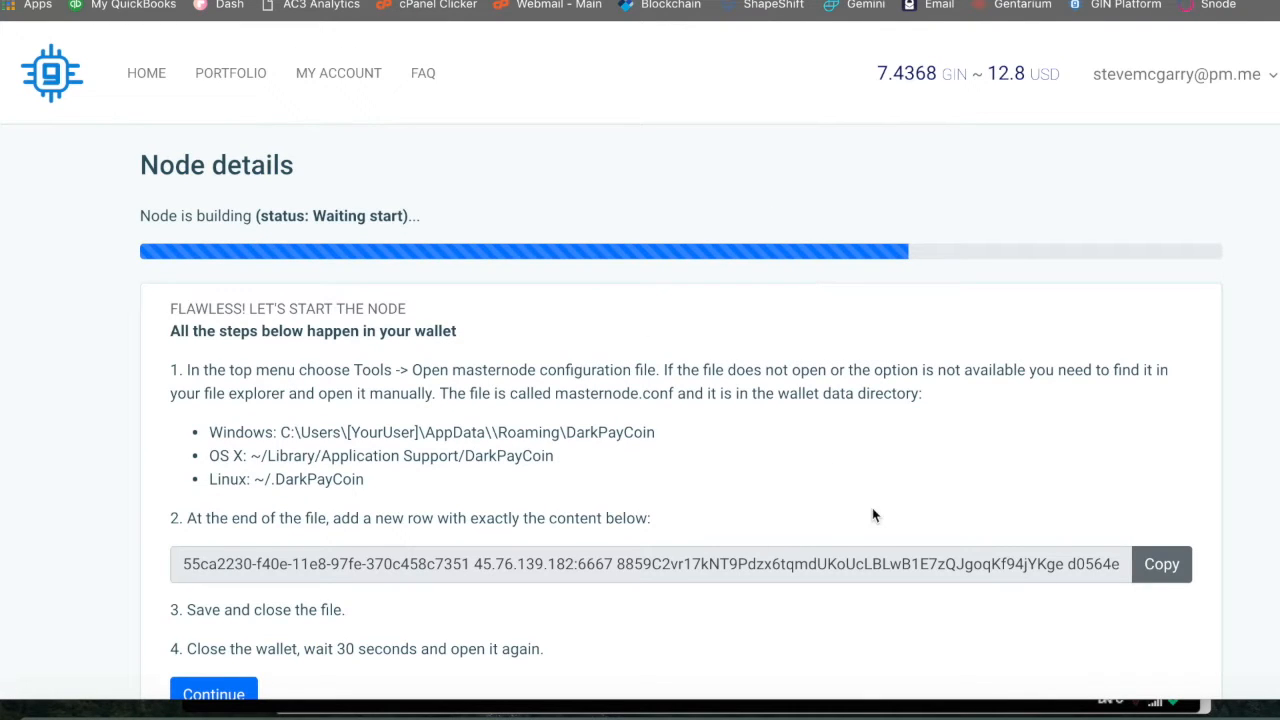
pyautogui.moveTo(1096, 504)
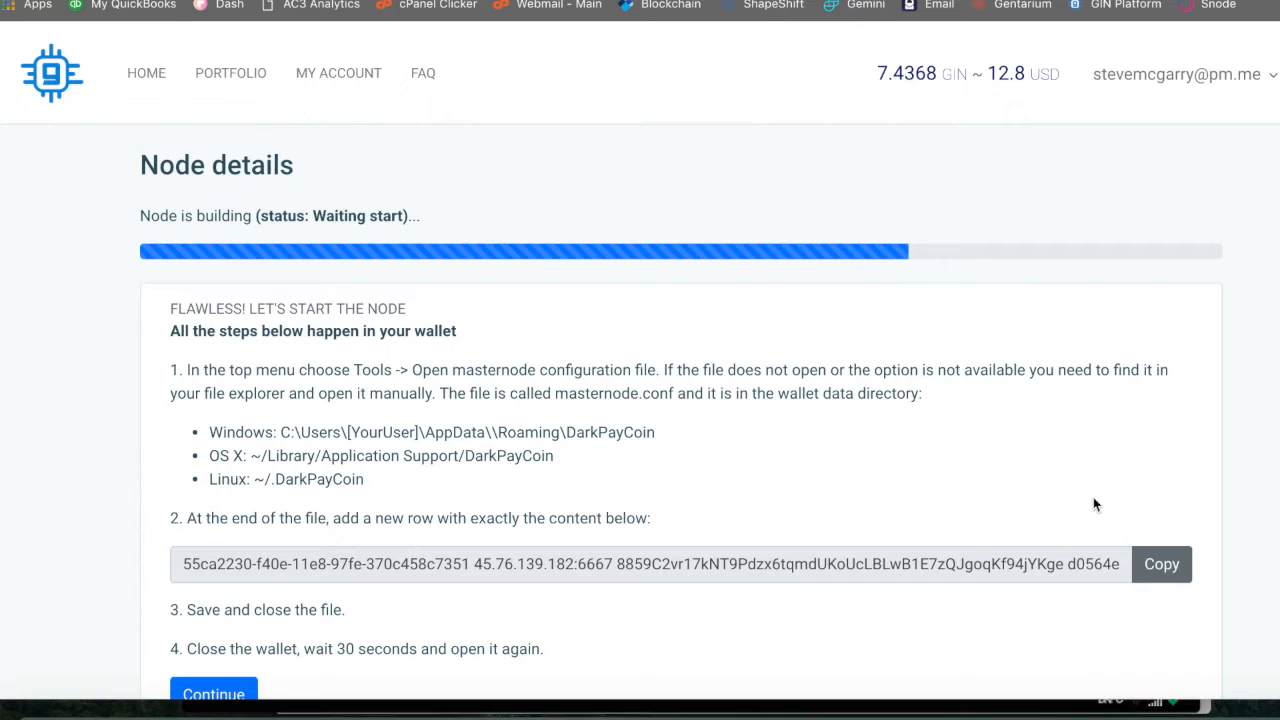
pyautogui.moveTo(980, 480)
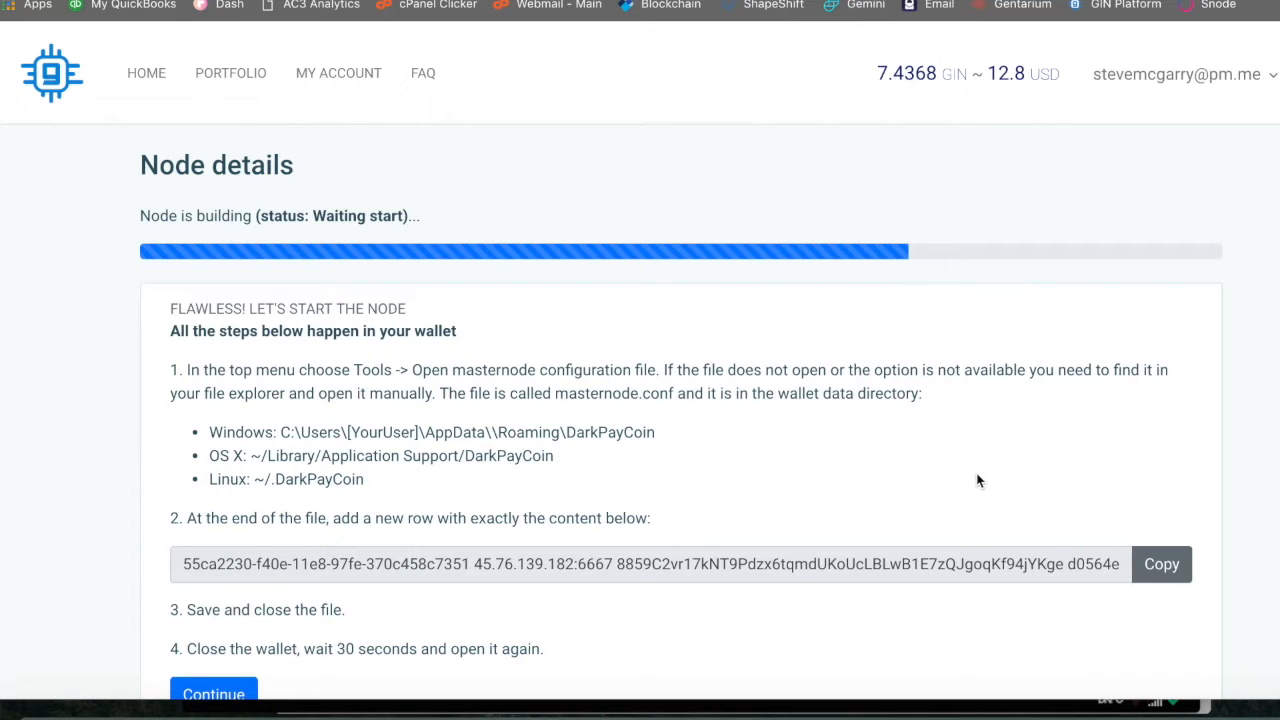
pyautogui.scroll(-3)
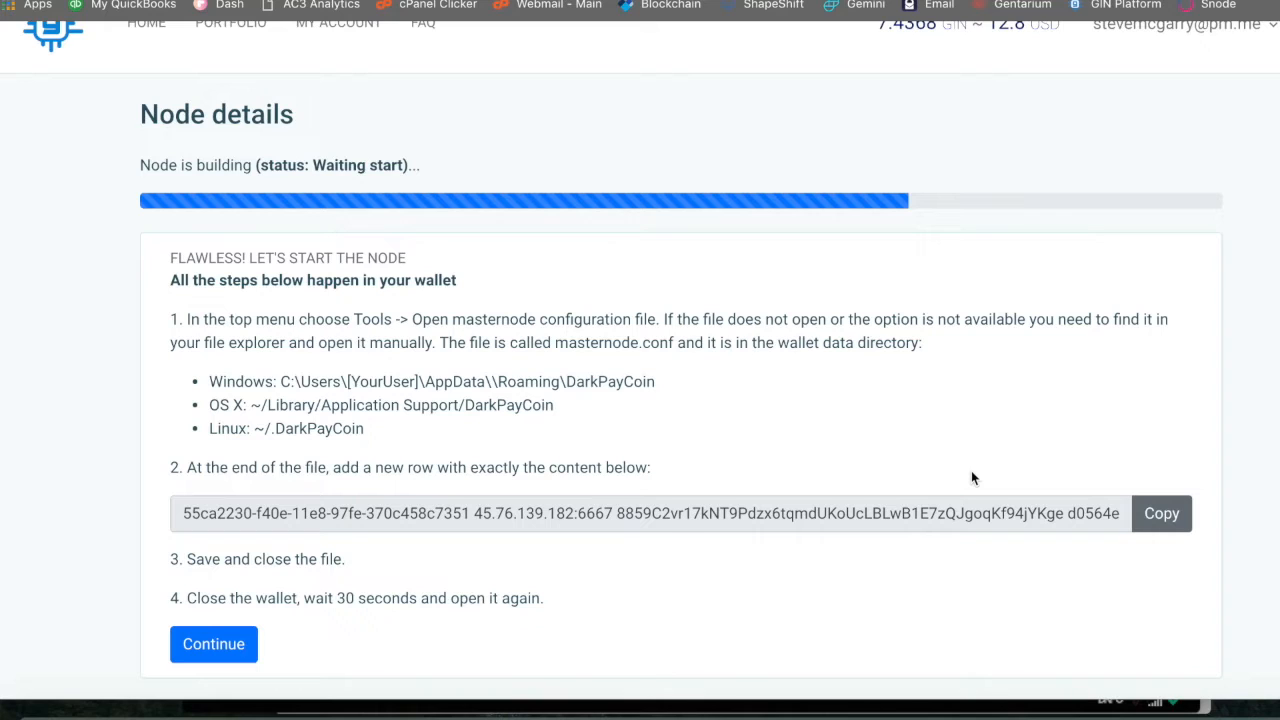
pyautogui.moveTo(380, 438)
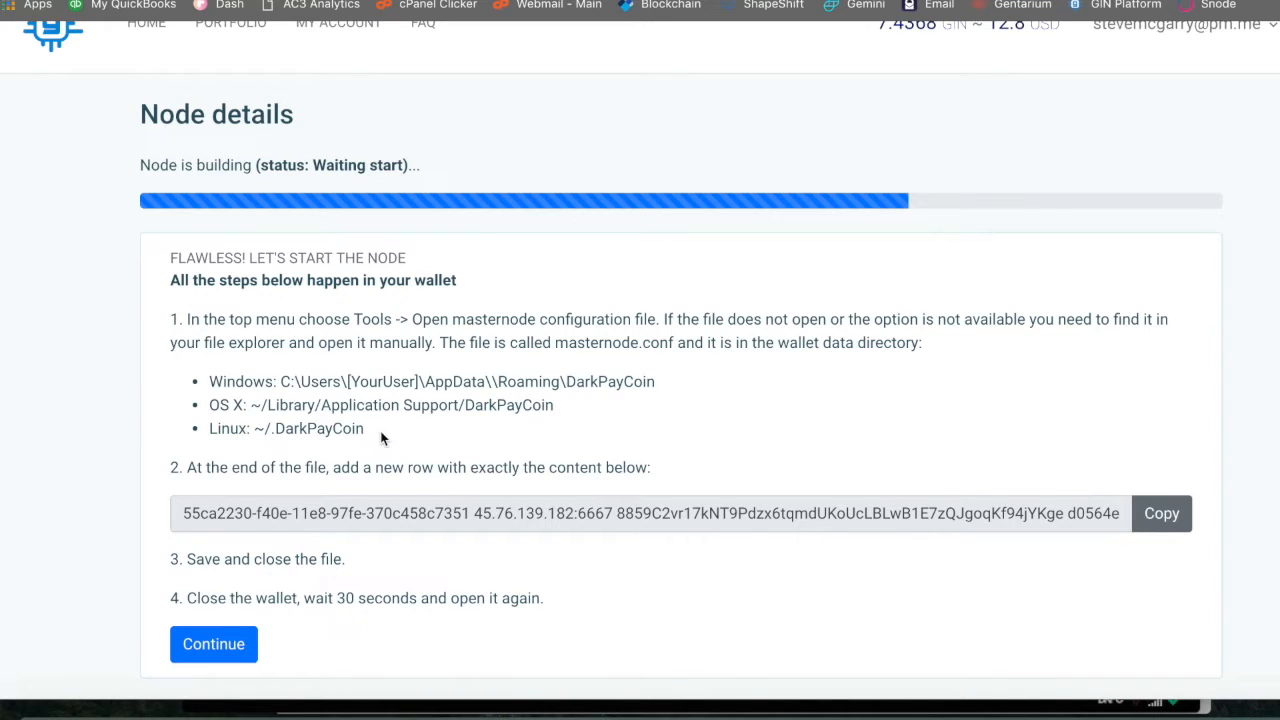
pyautogui.moveTo(208, 380); pyautogui.dragTo(364, 428)
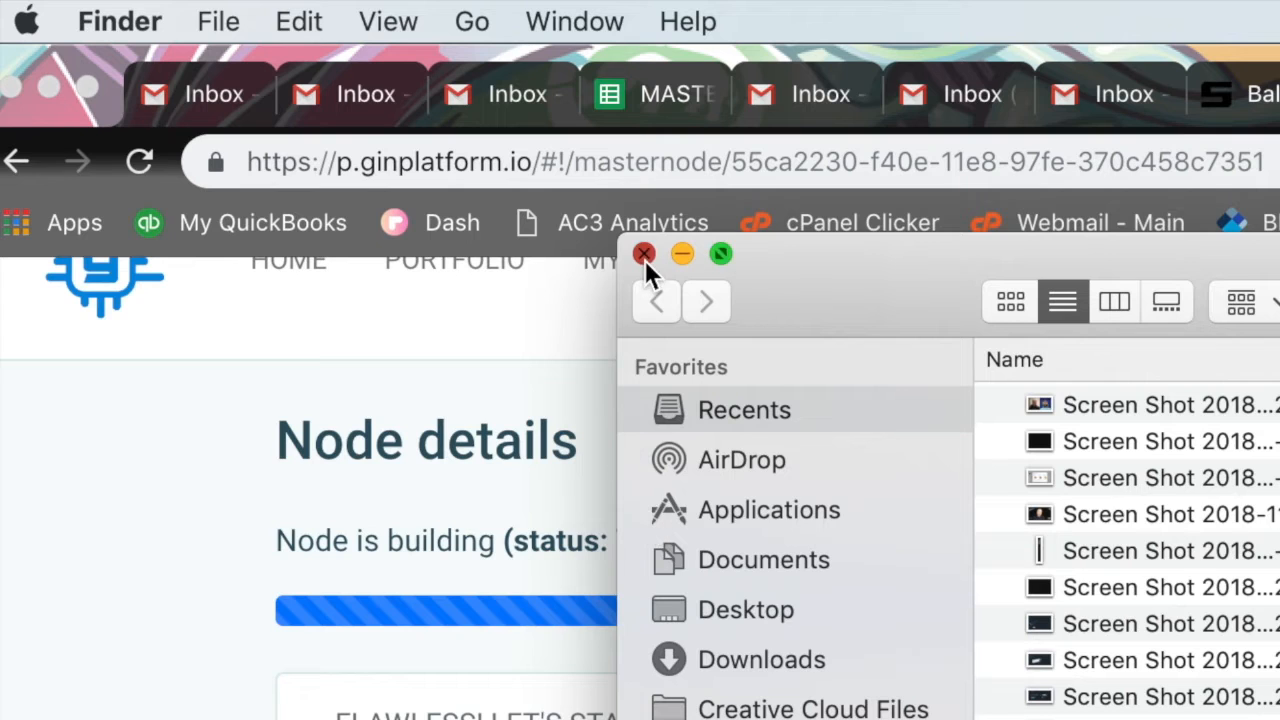
# - Go to ~/Library/Application Support/DarkPayCoin in Finder and open masternode.conf
pyautogui.click(472, 20)
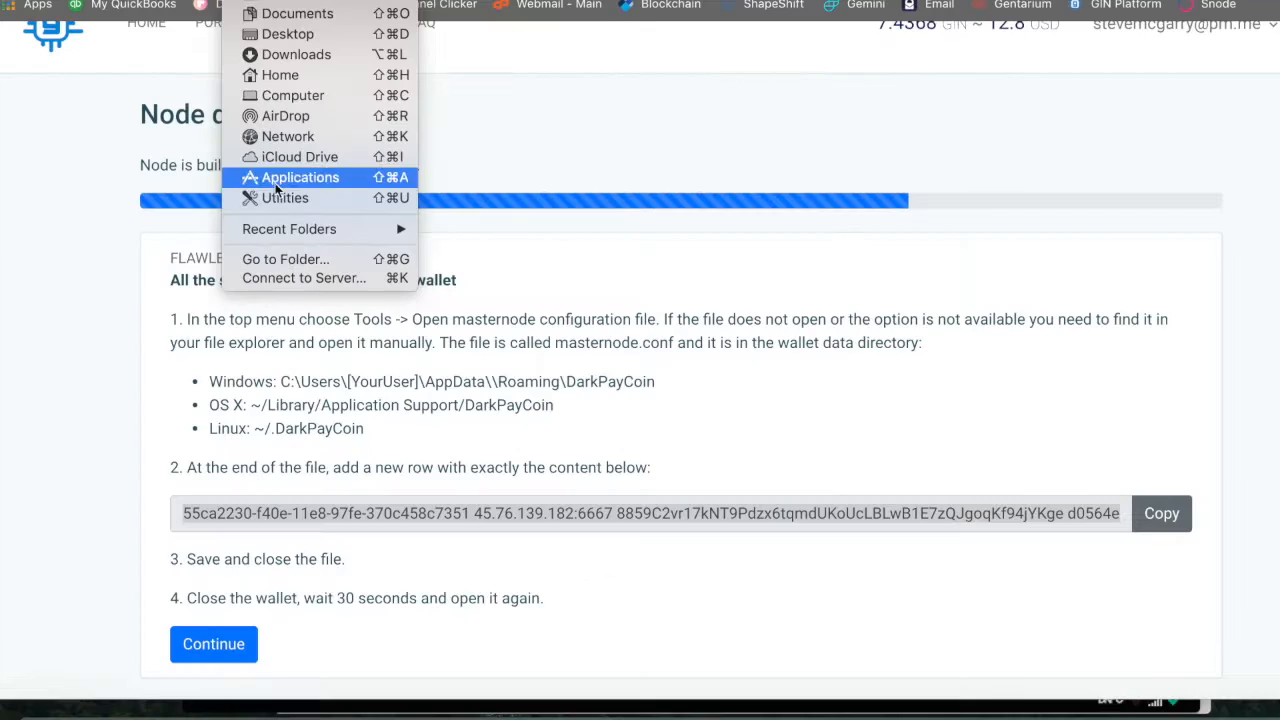
pyautogui.click(284, 260)
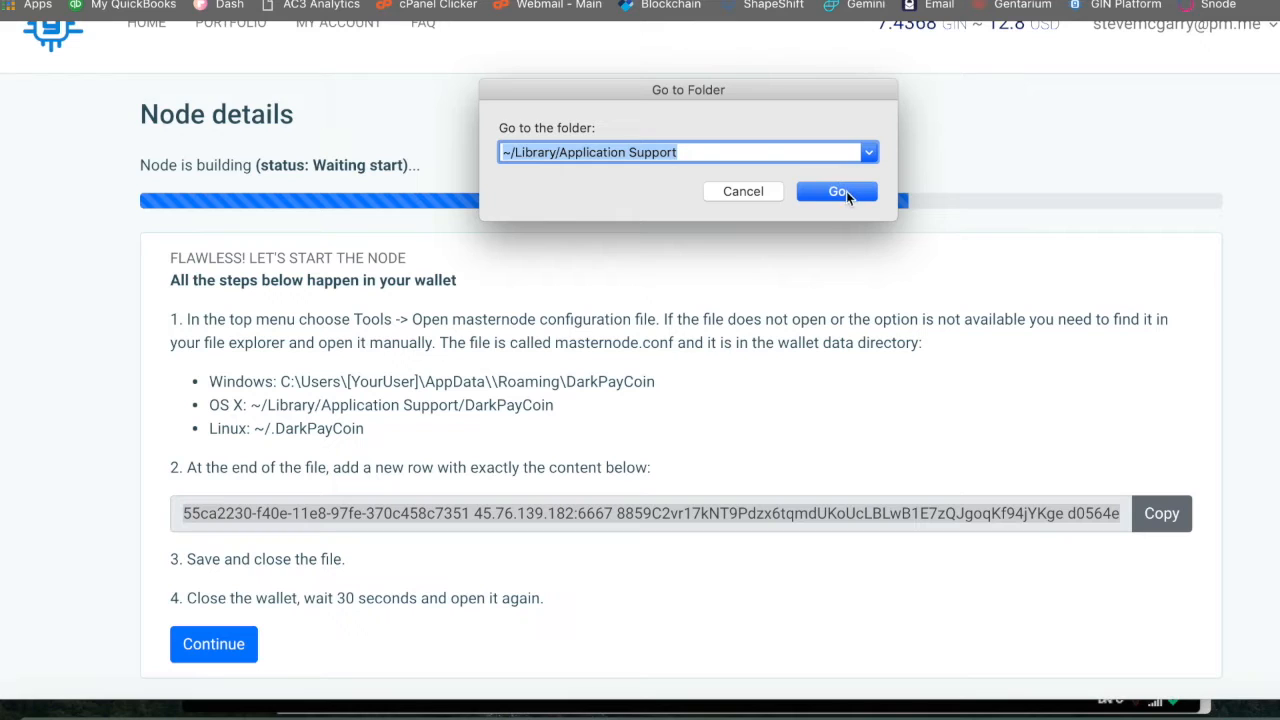
pyautogui.click(836, 192)
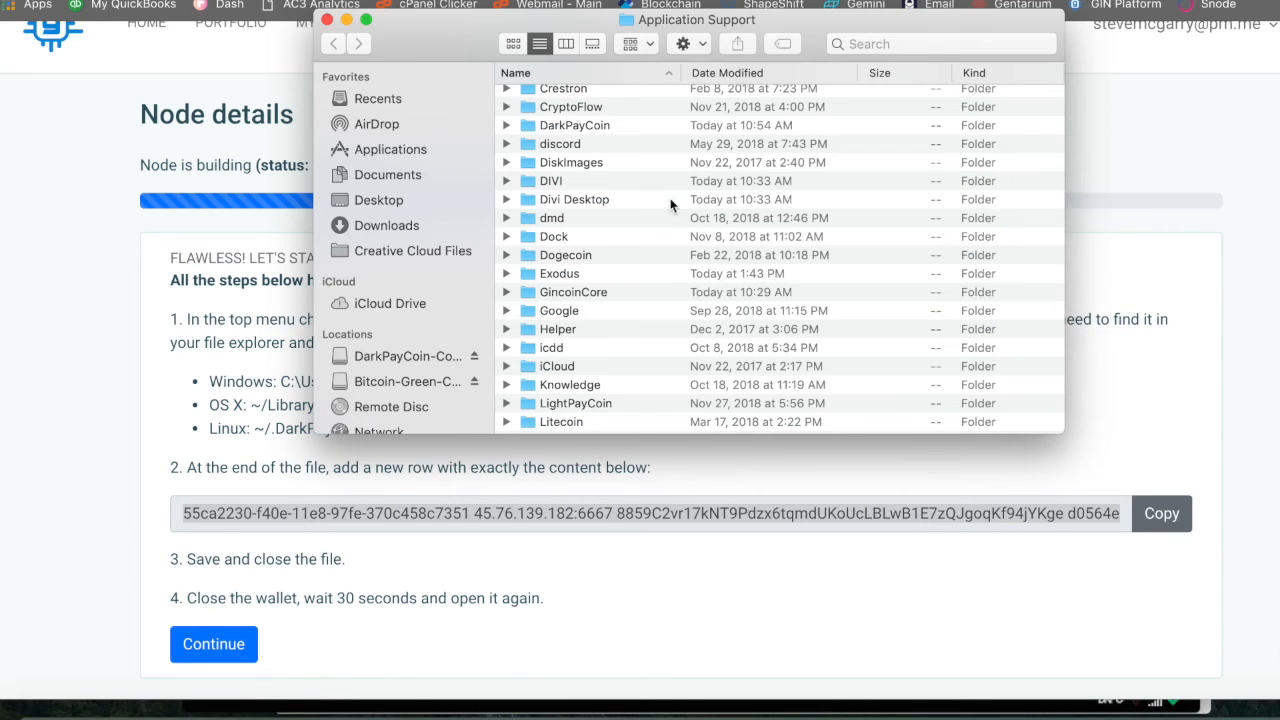
pyautogui.moveTo(590, 138)
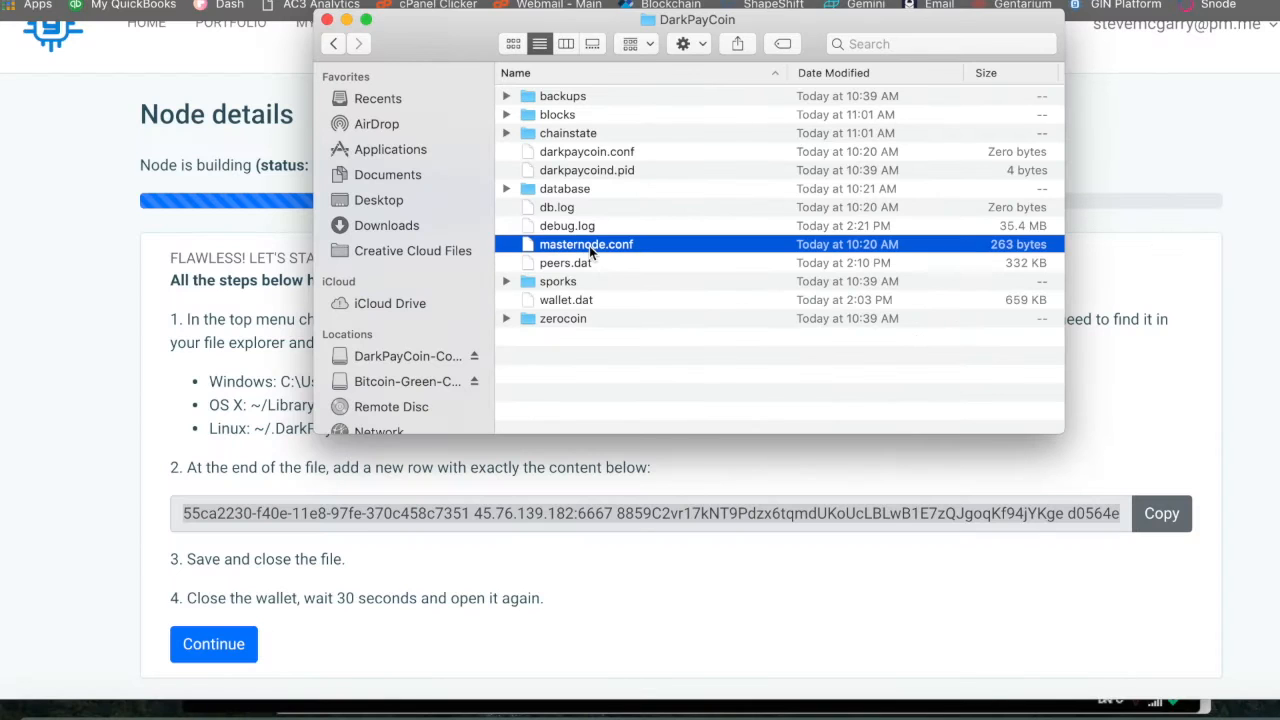
pyautogui.doubleClick(586, 244)
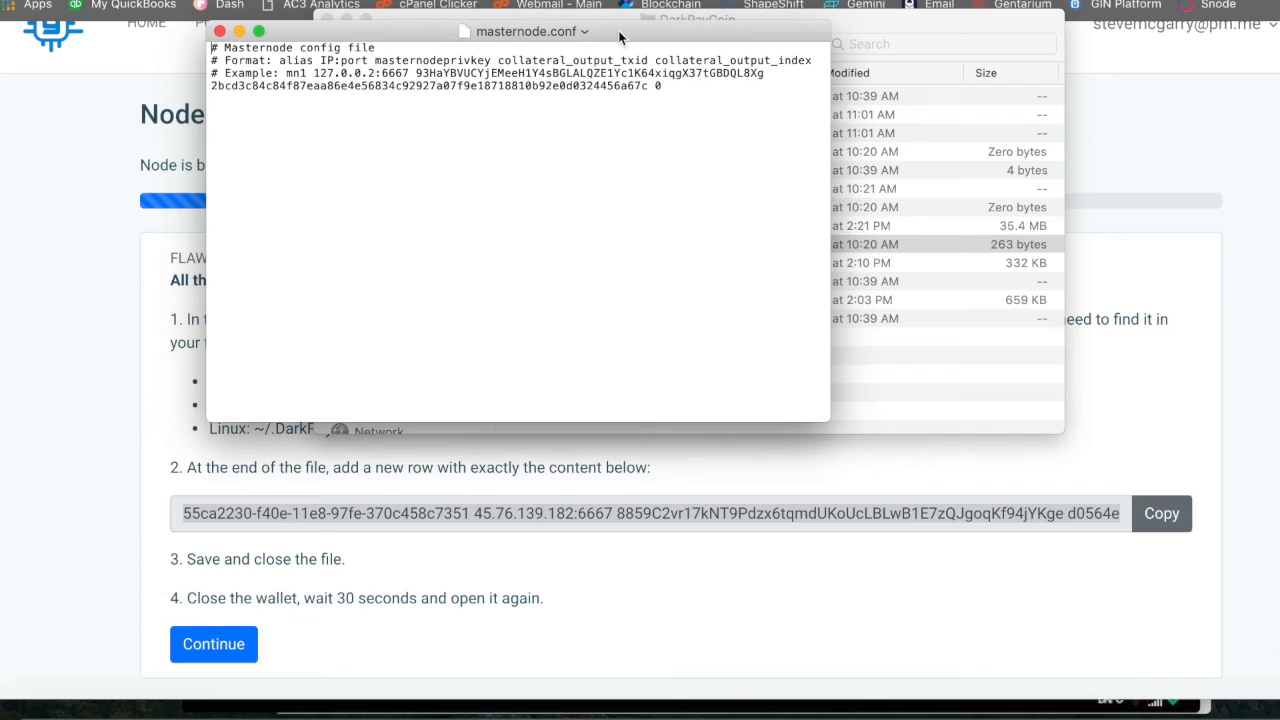
pyautogui.moveTo(224, 476)
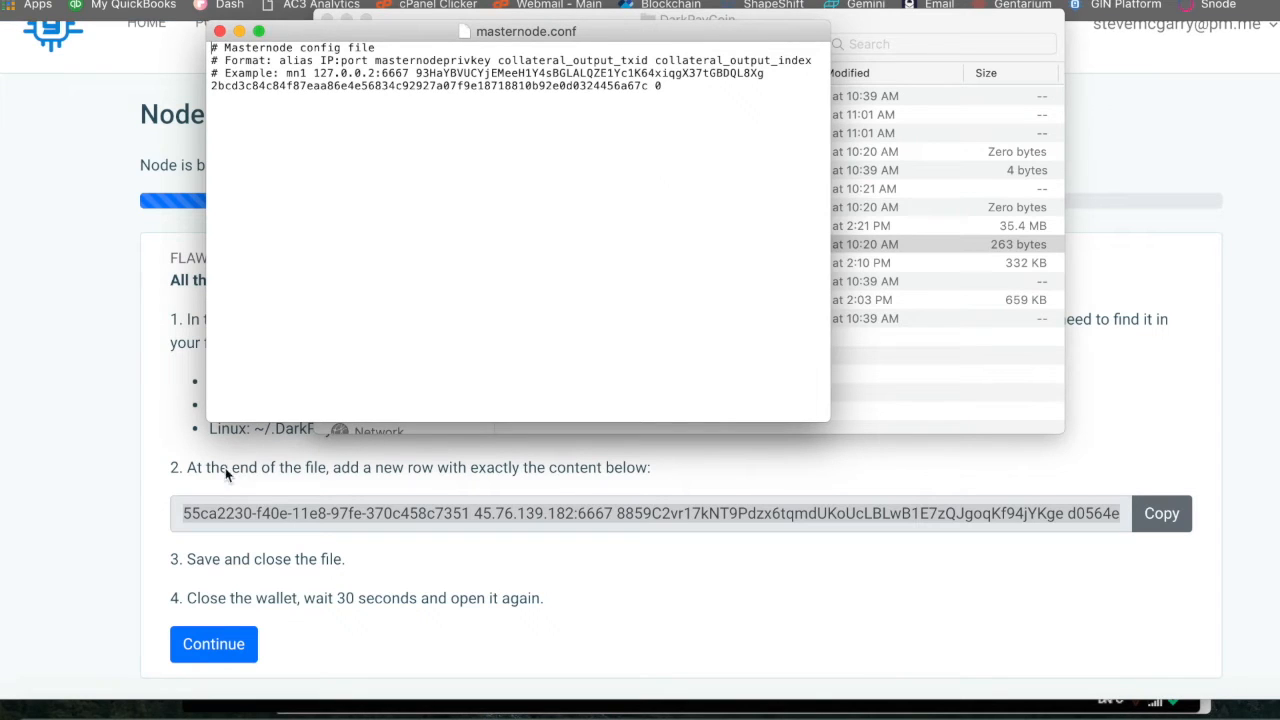
pyautogui.moveTo(388, 482)
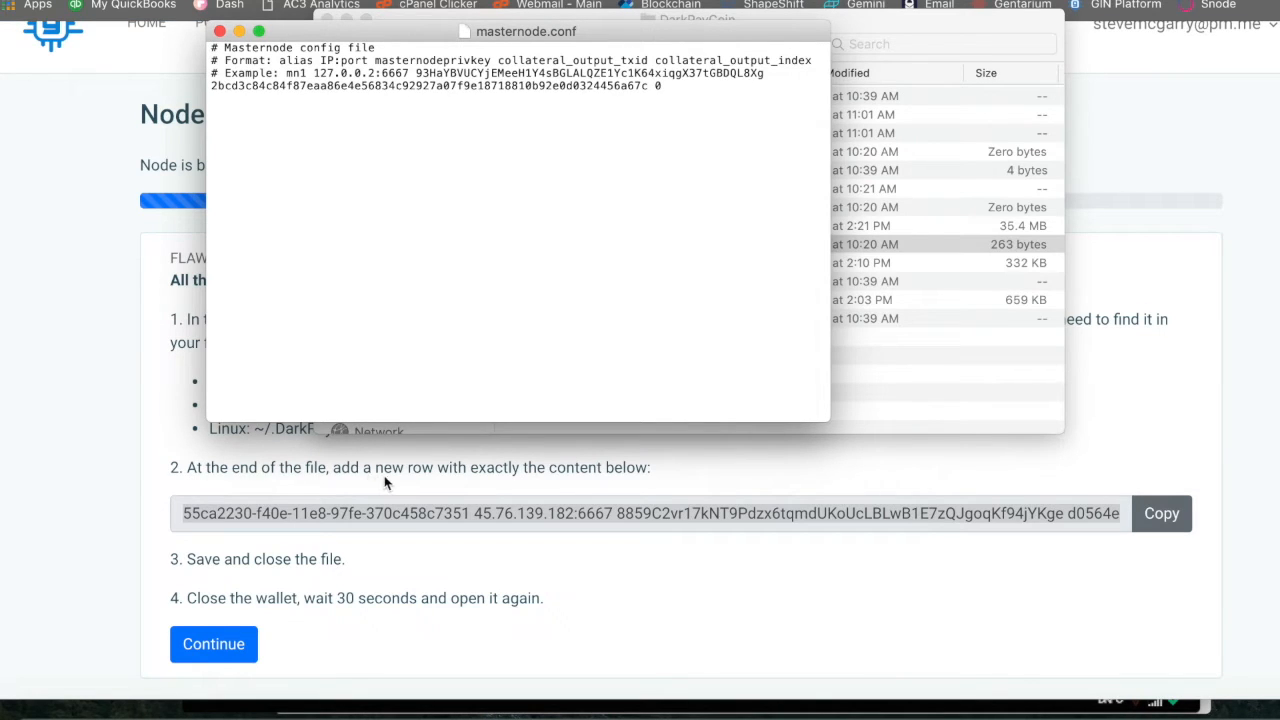
pyautogui.moveTo(590, 482)
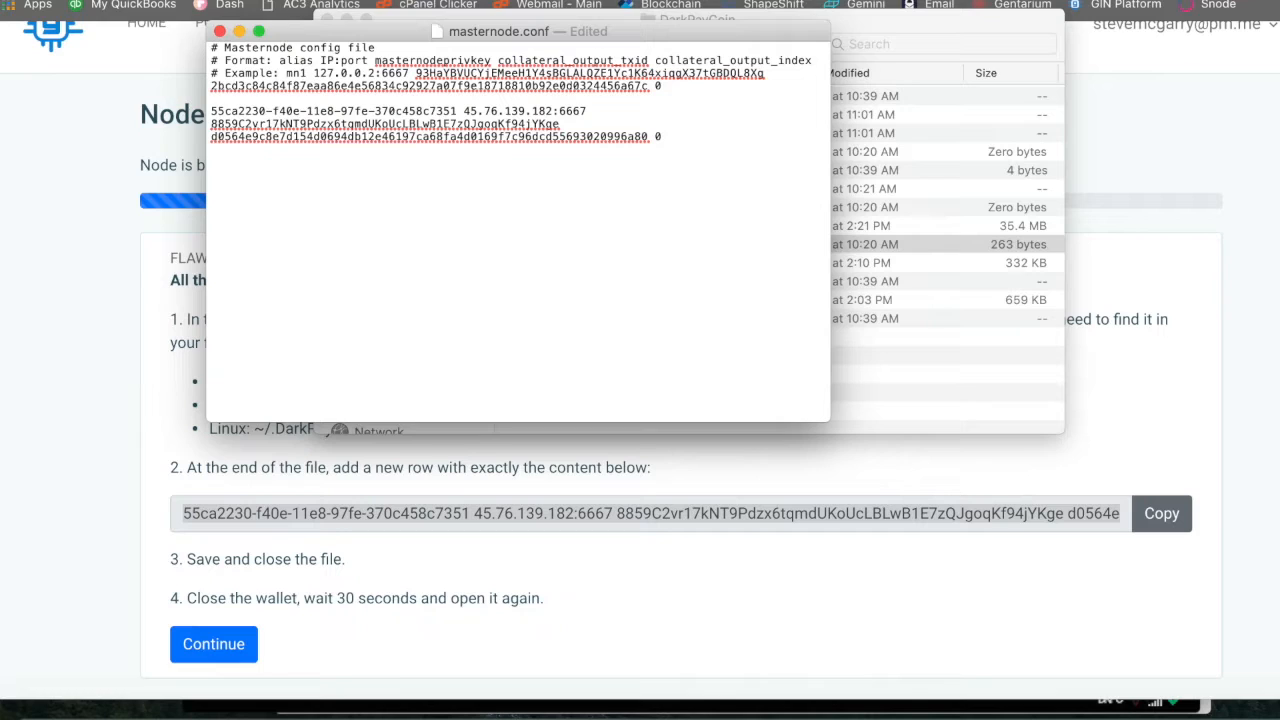
# - Save masternode.conf with the pasted node row for IP 45.76.139.182:6667
pyautogui.click(130, 4)
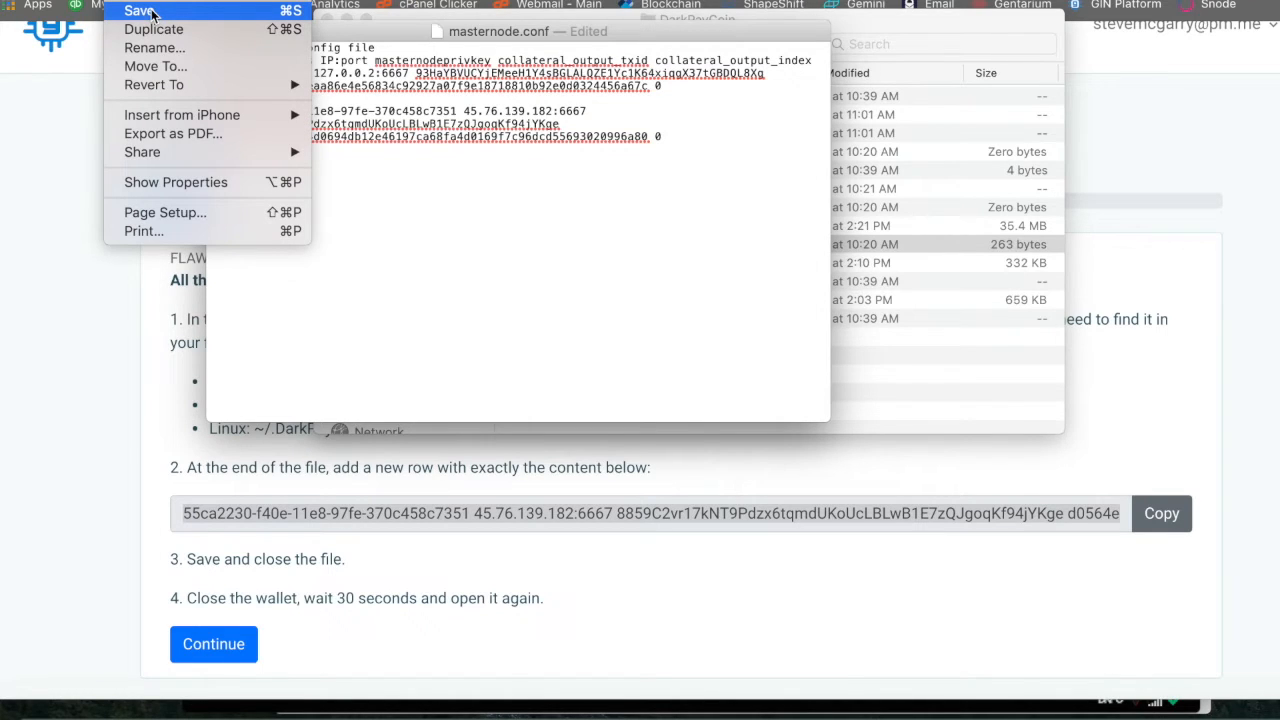
pyautogui.click(140, 12)
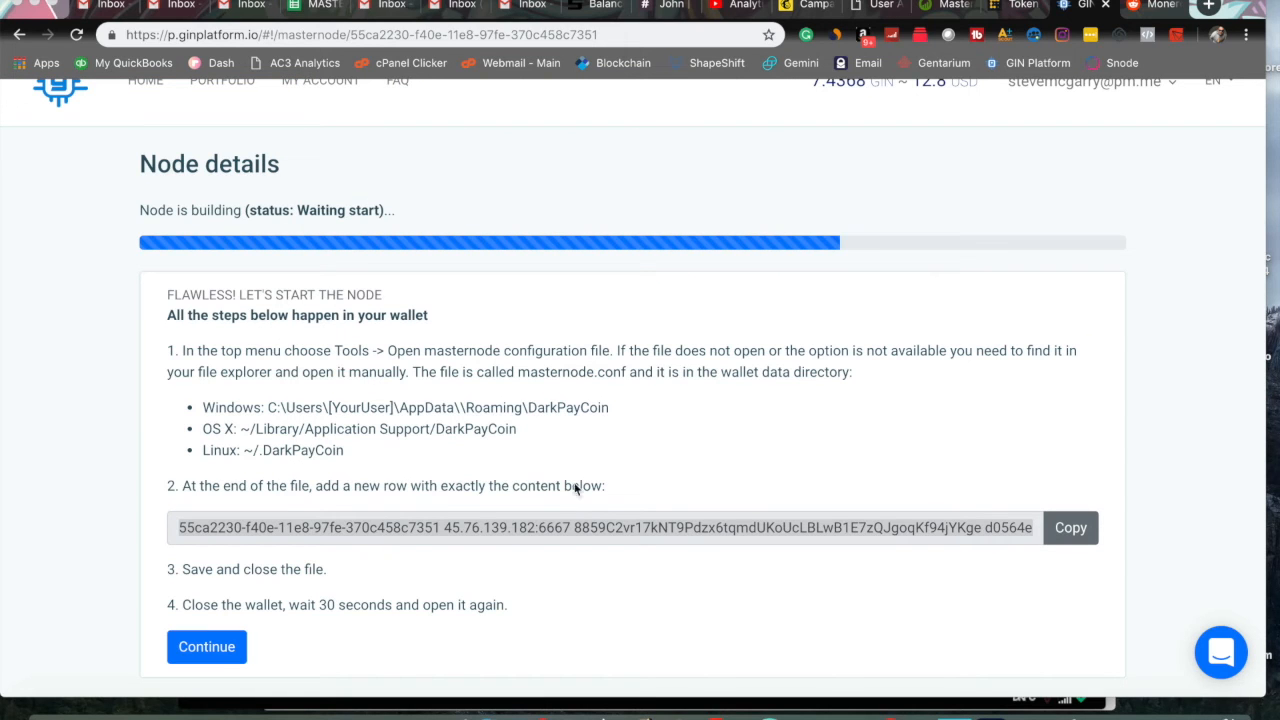
# - Continue to the final setup step and select the startmasternode command for copying
pyautogui.scroll(-3)
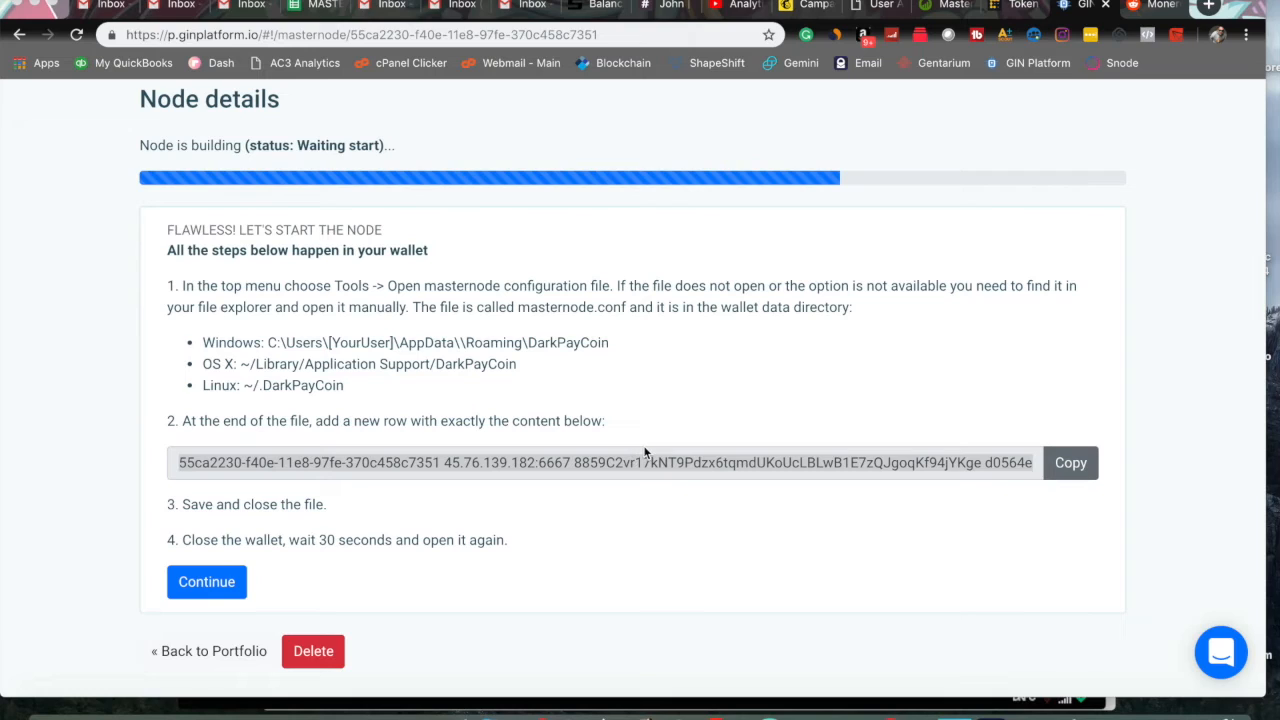
pyautogui.moveTo(612, 452)
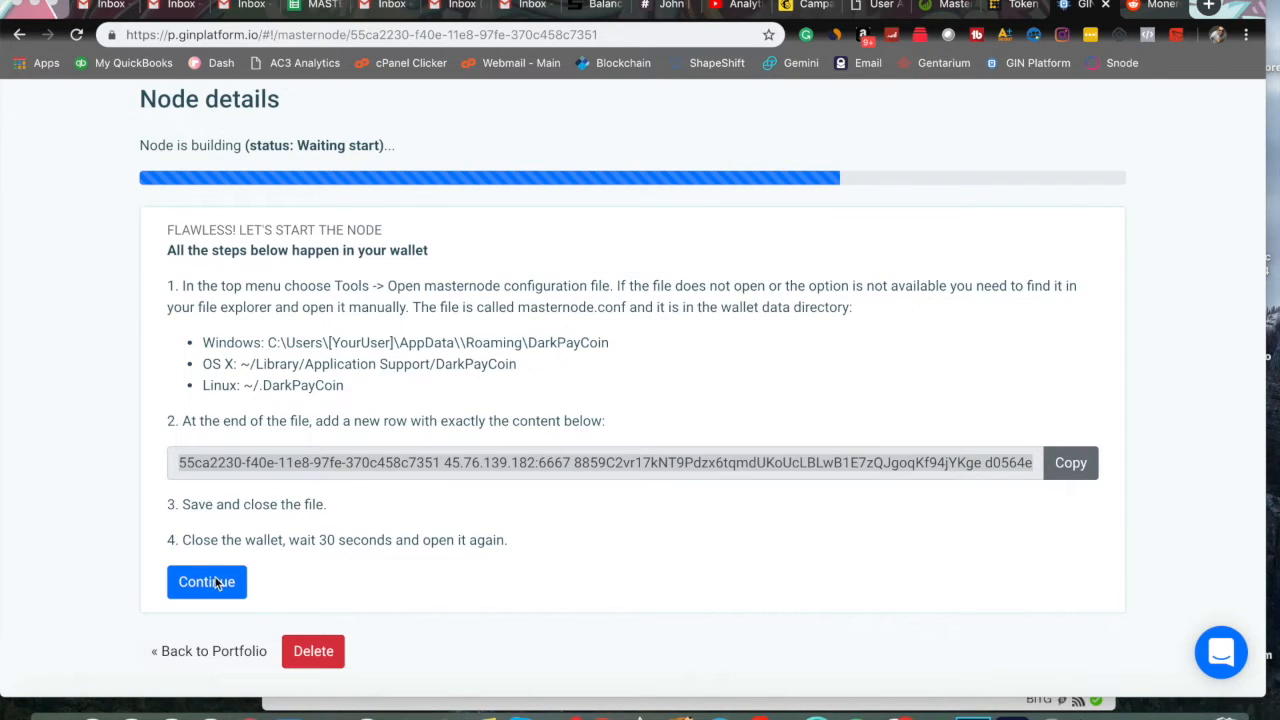
pyautogui.click(206, 580)
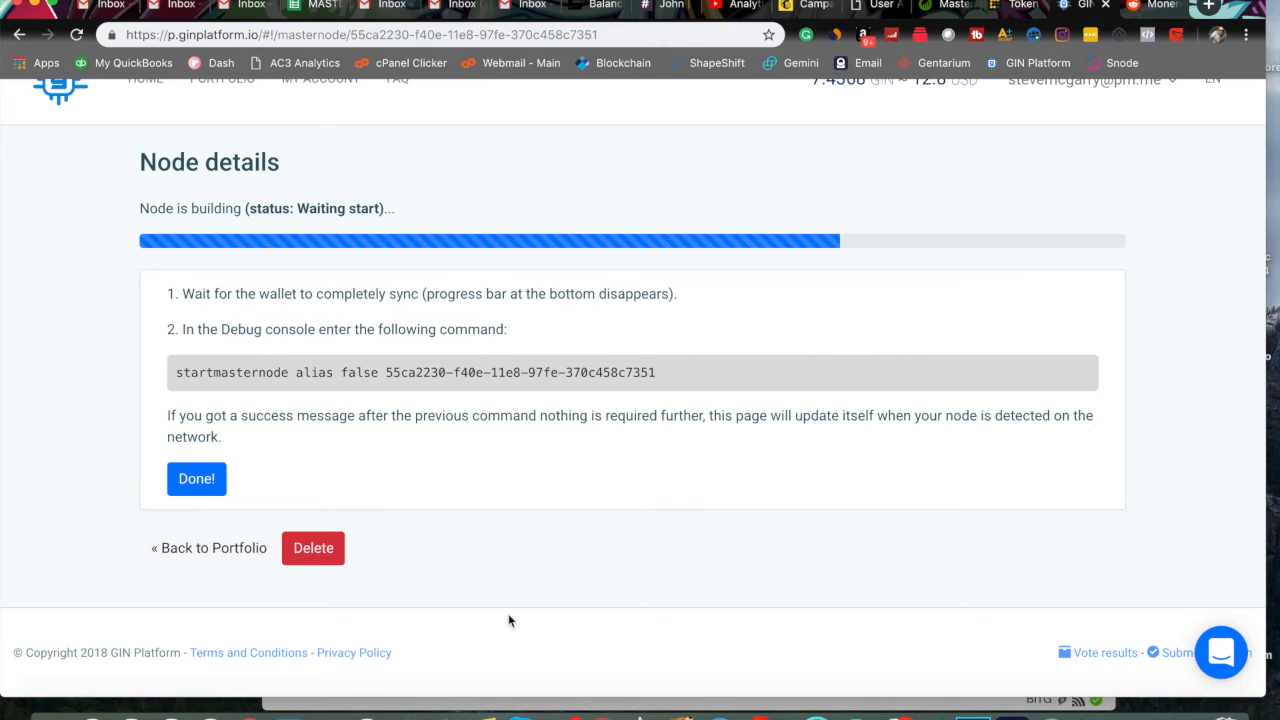
pyautogui.moveTo(572, 456)
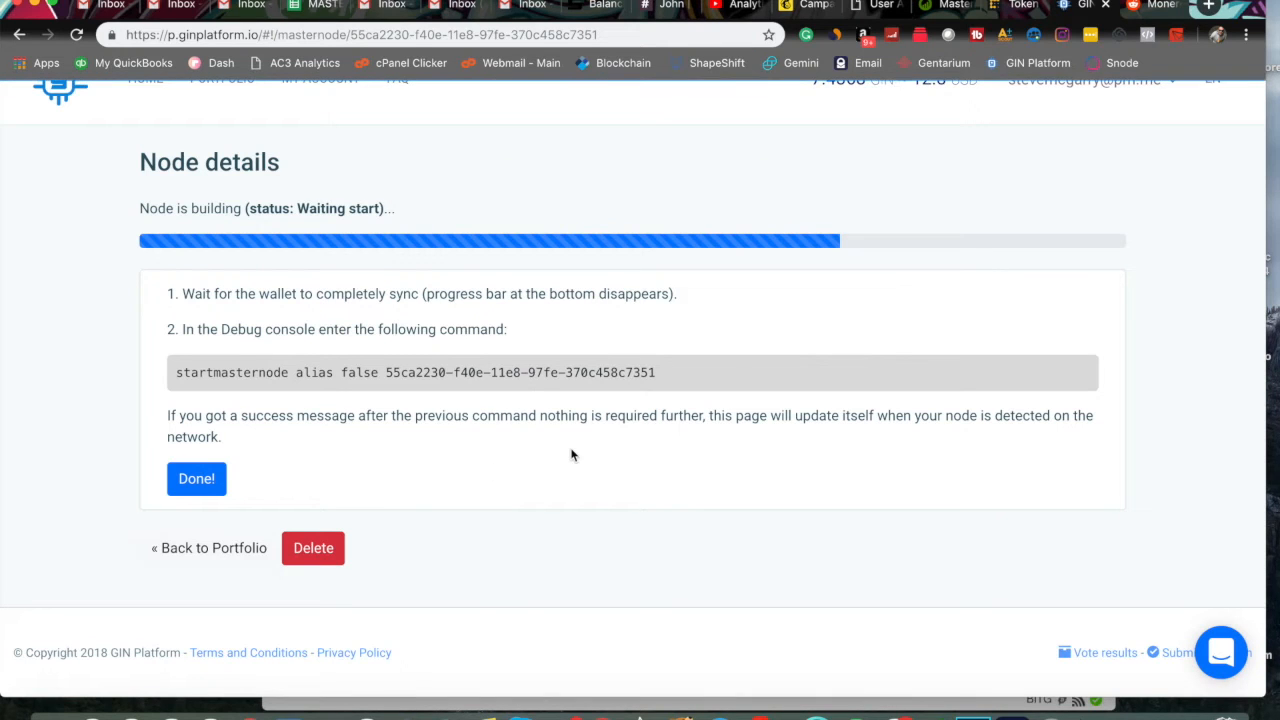
pyautogui.moveTo(470, 364)
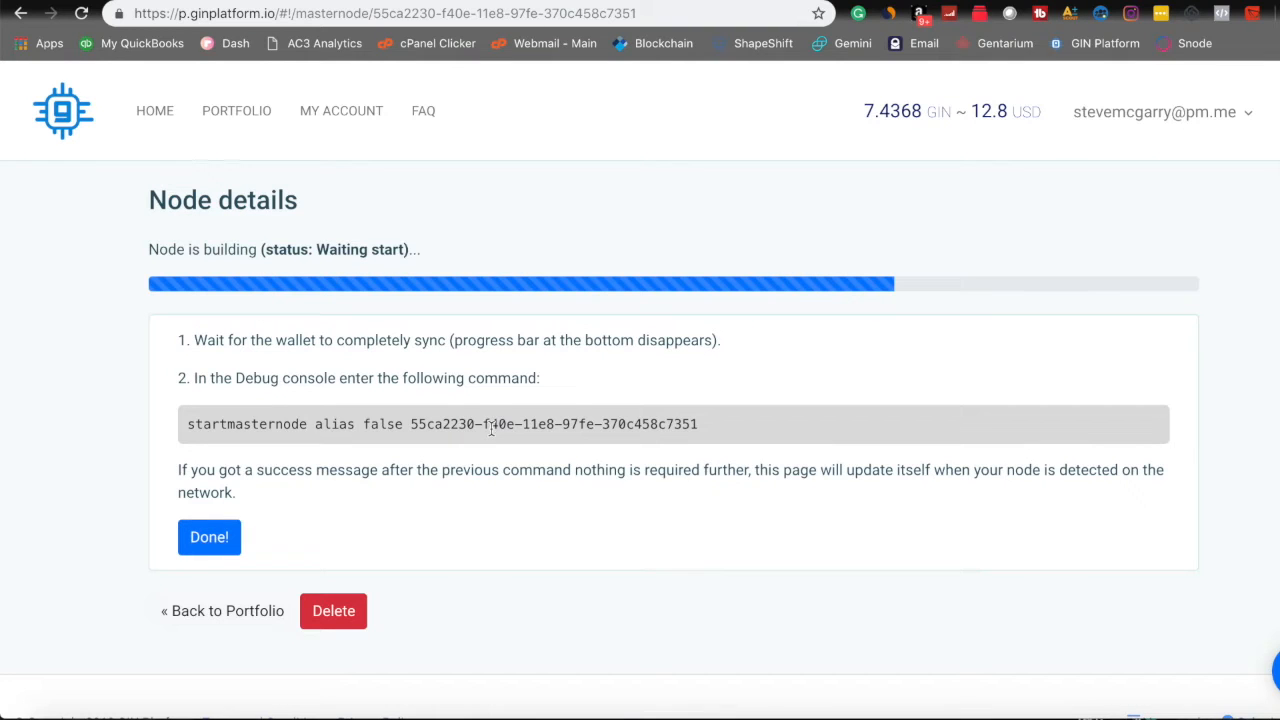
pyautogui.tripleClick(440, 424)
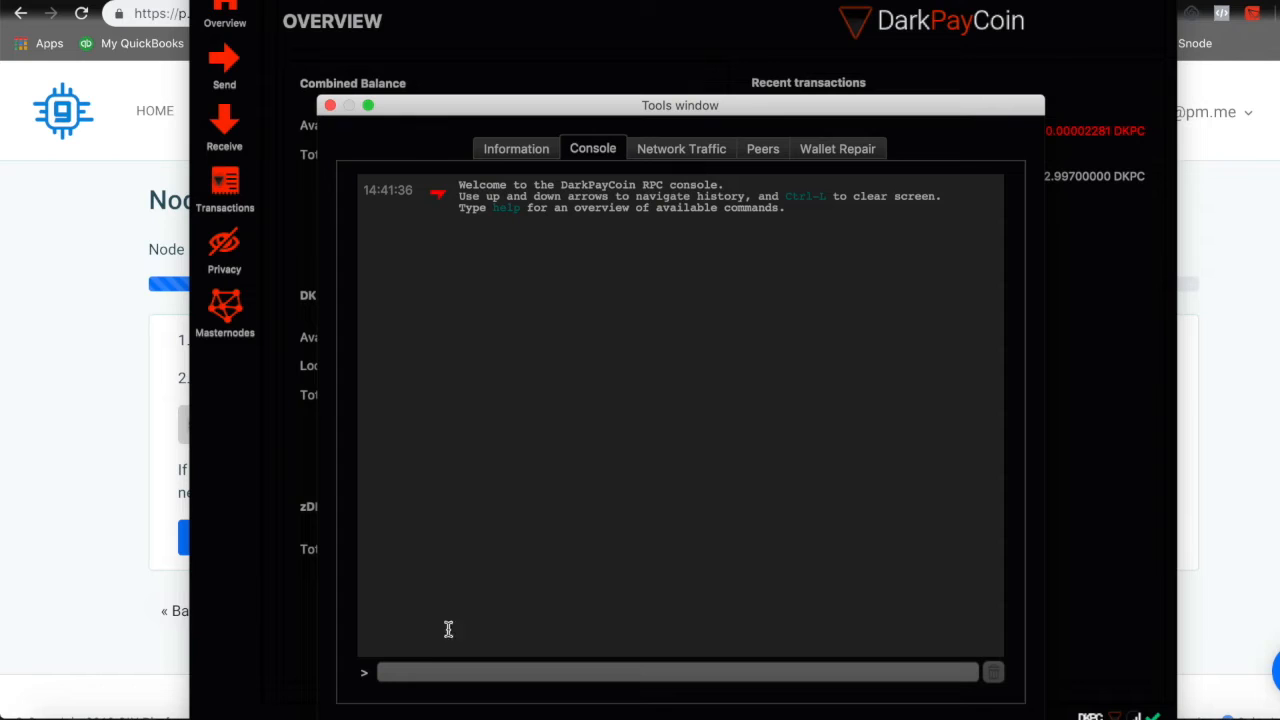
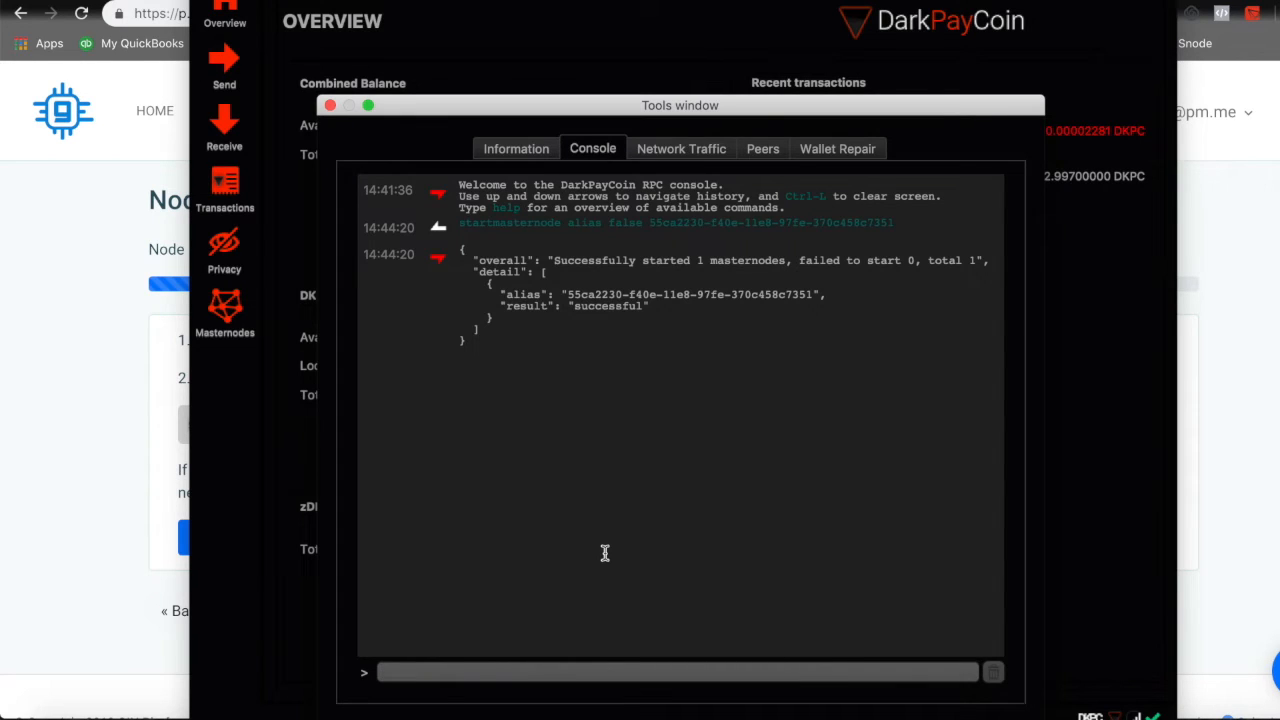
pyautogui.moveTo(820, 240)
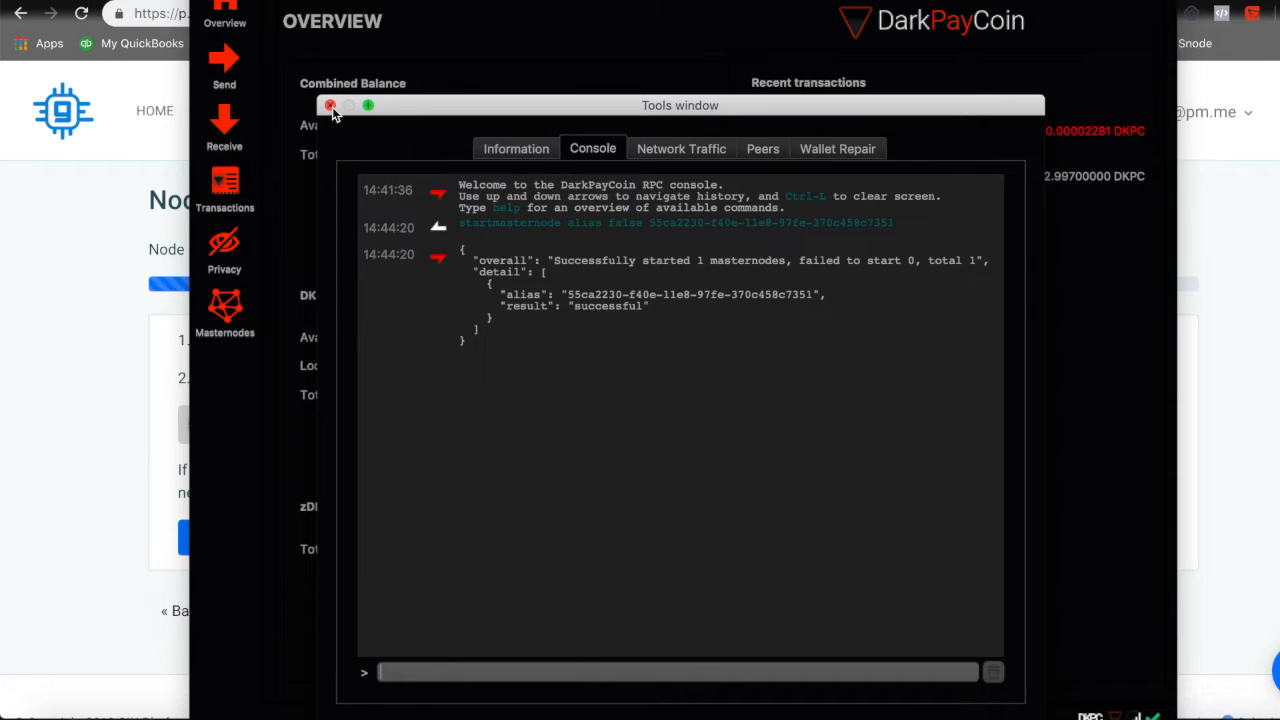
pyautogui.click(330, 106)
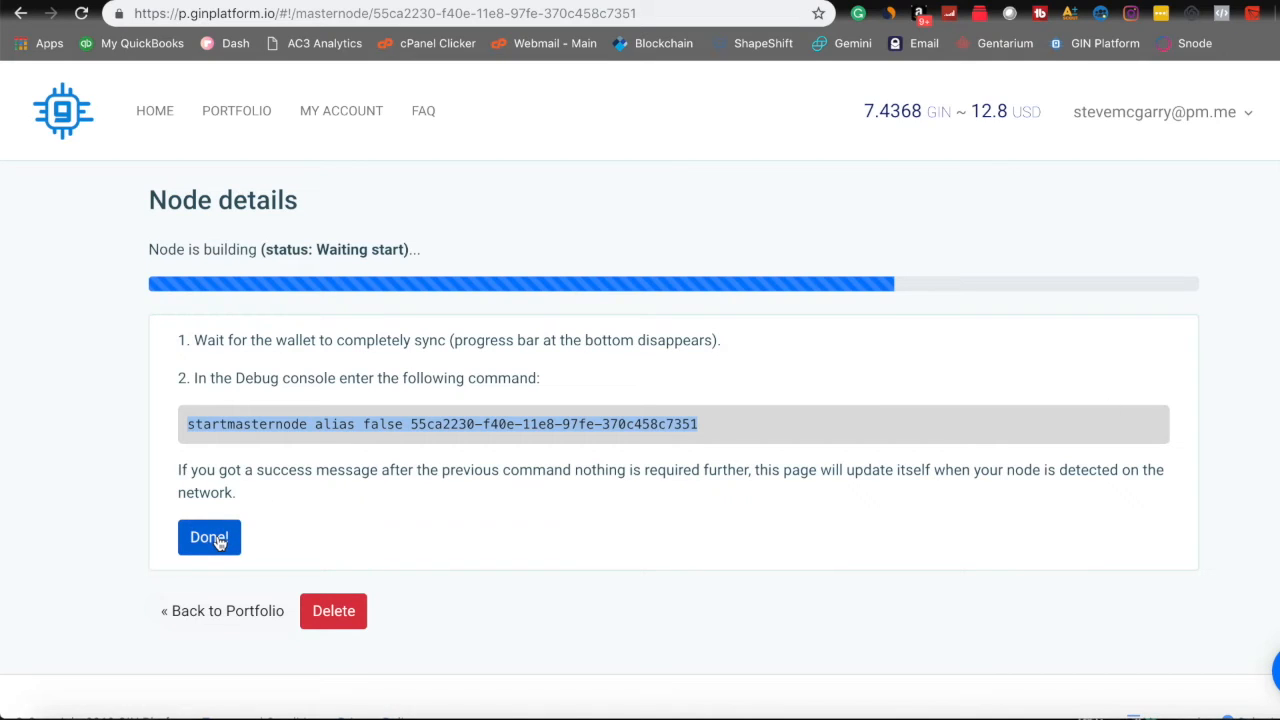
pyautogui.moveTo(336, 490)
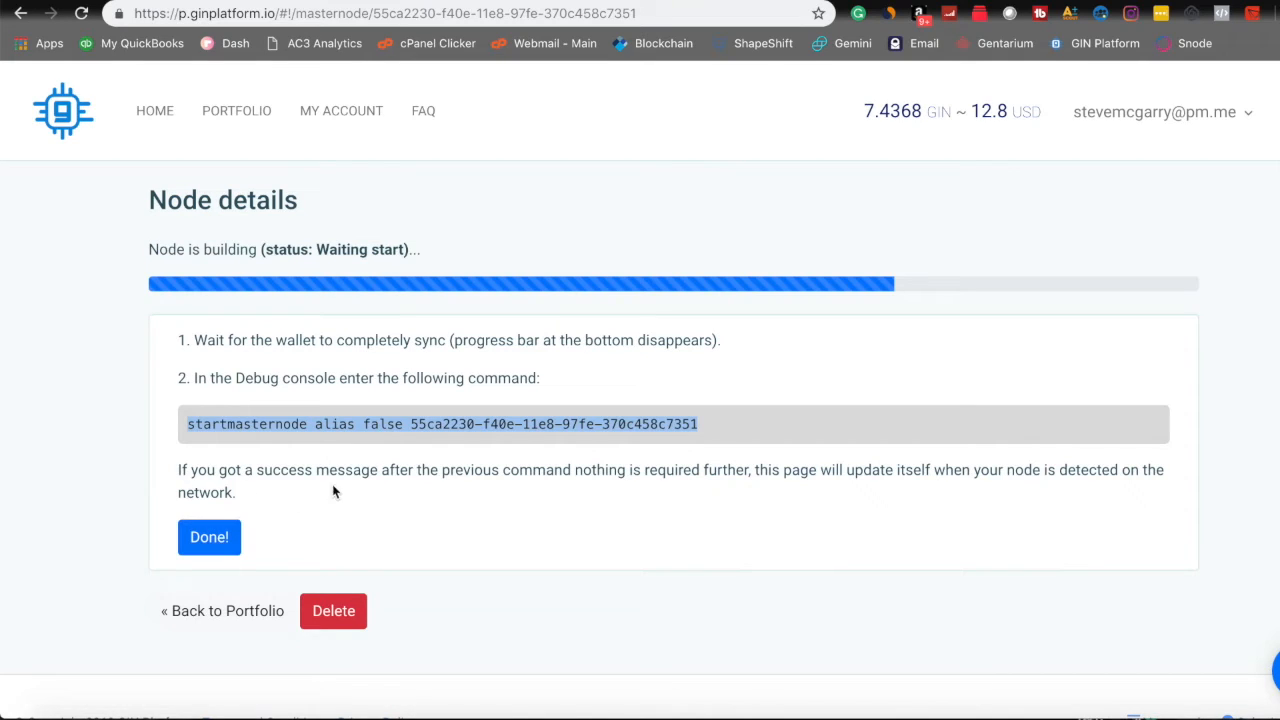
pyautogui.moveTo(676, 498)
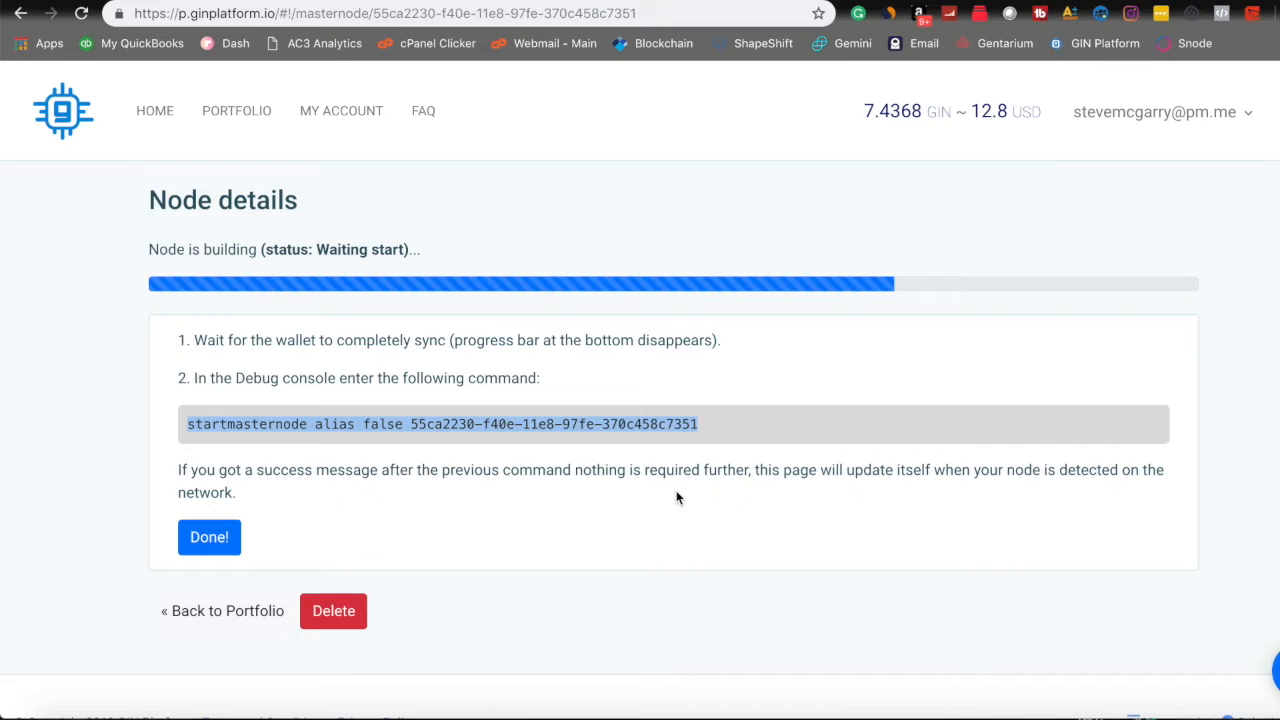
# - Confirm with Done! that the startmasternode command was run, starting node verification
pyautogui.click(208, 536)
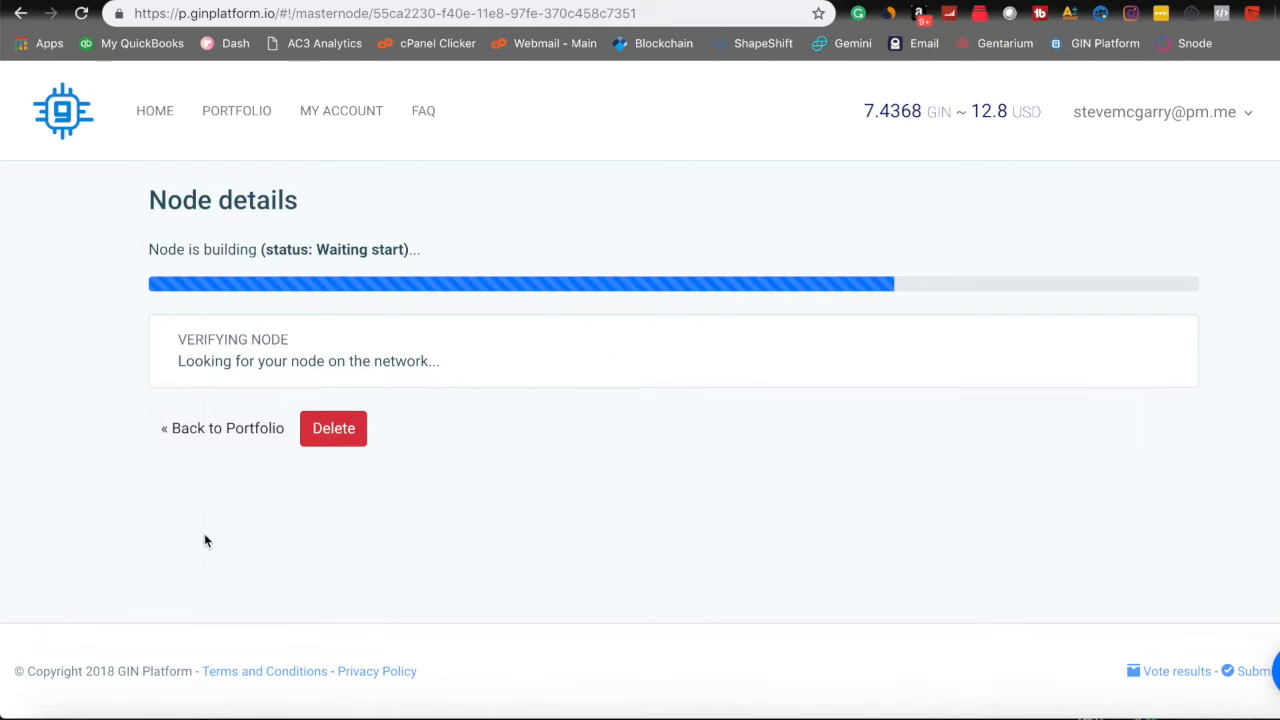
pyautogui.moveTo(614, 352)
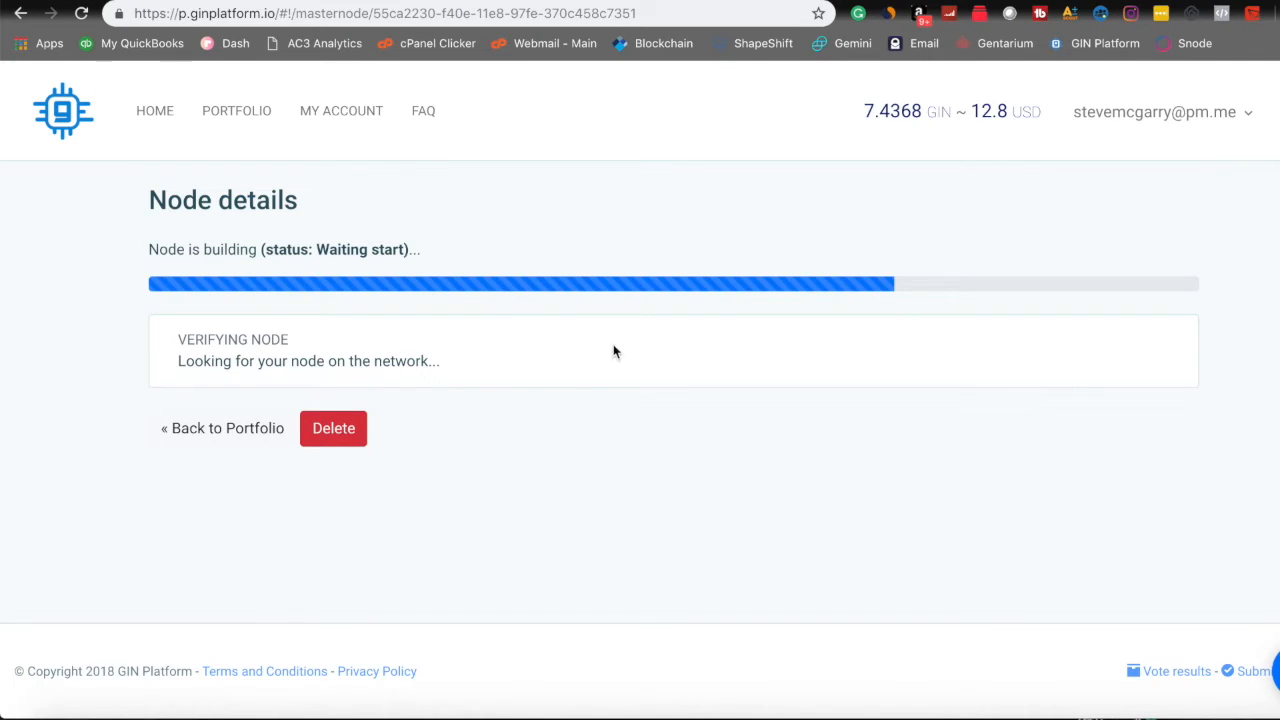
pyautogui.moveTo(628, 356)
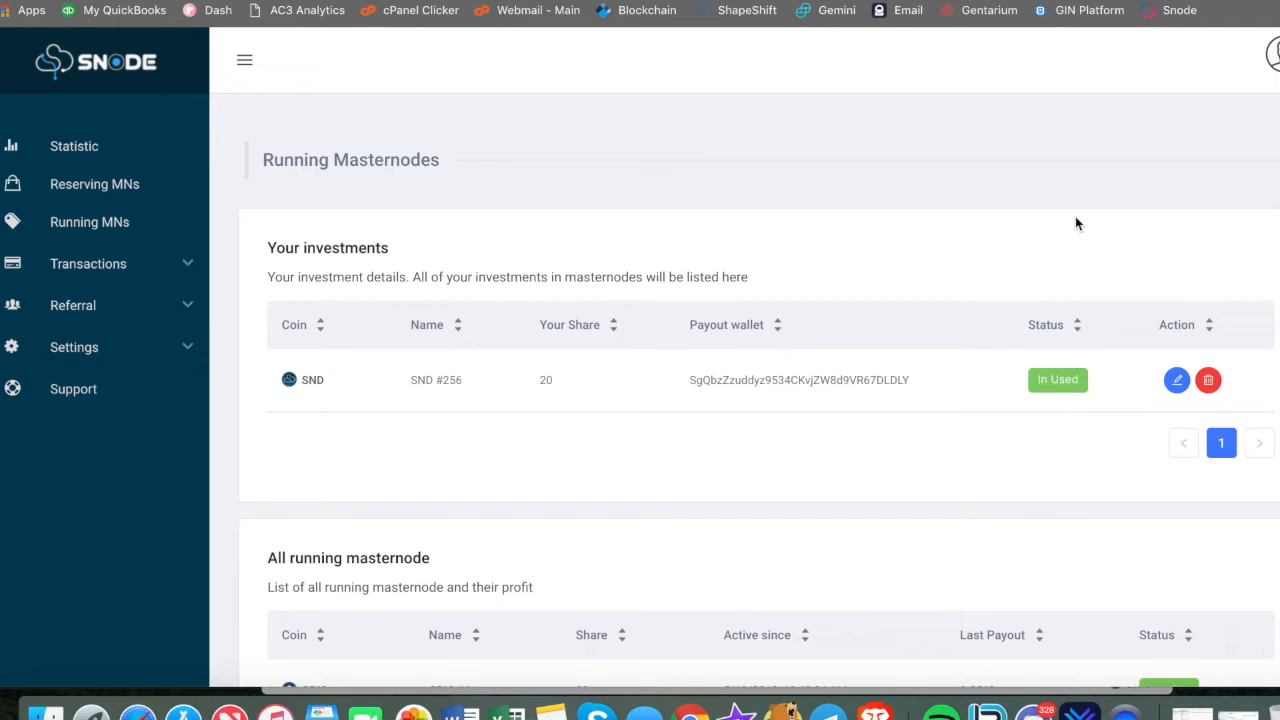
pyautogui.moveTo(988, 710)
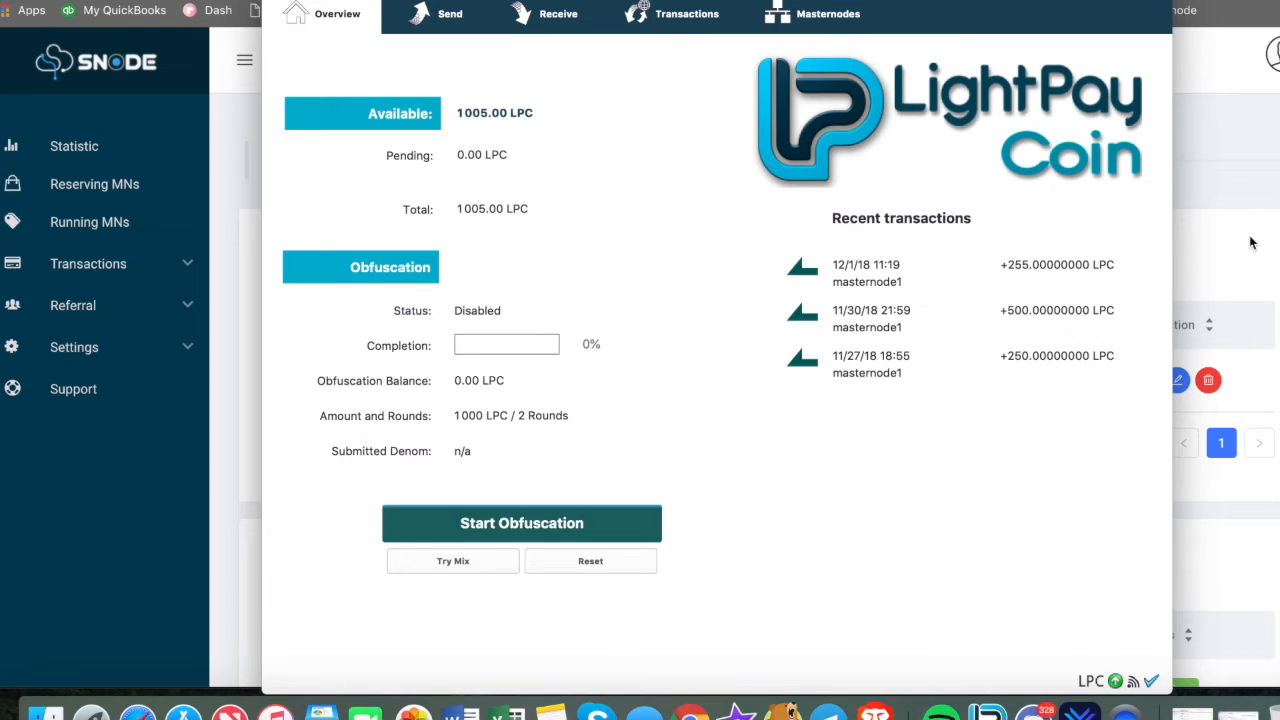
# - Show Snode's Running MNs page listing the SND #256 investment
pyautogui.click(88, 220)
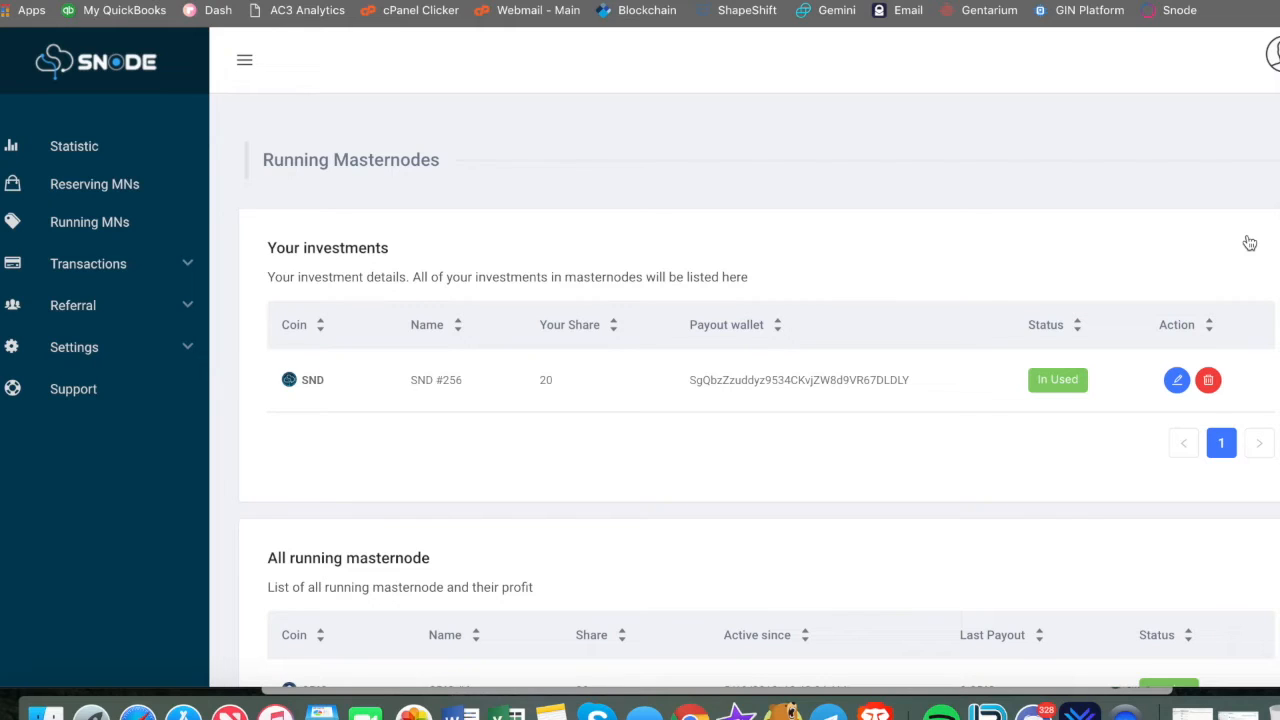
pyautogui.moveTo(1188, 430)
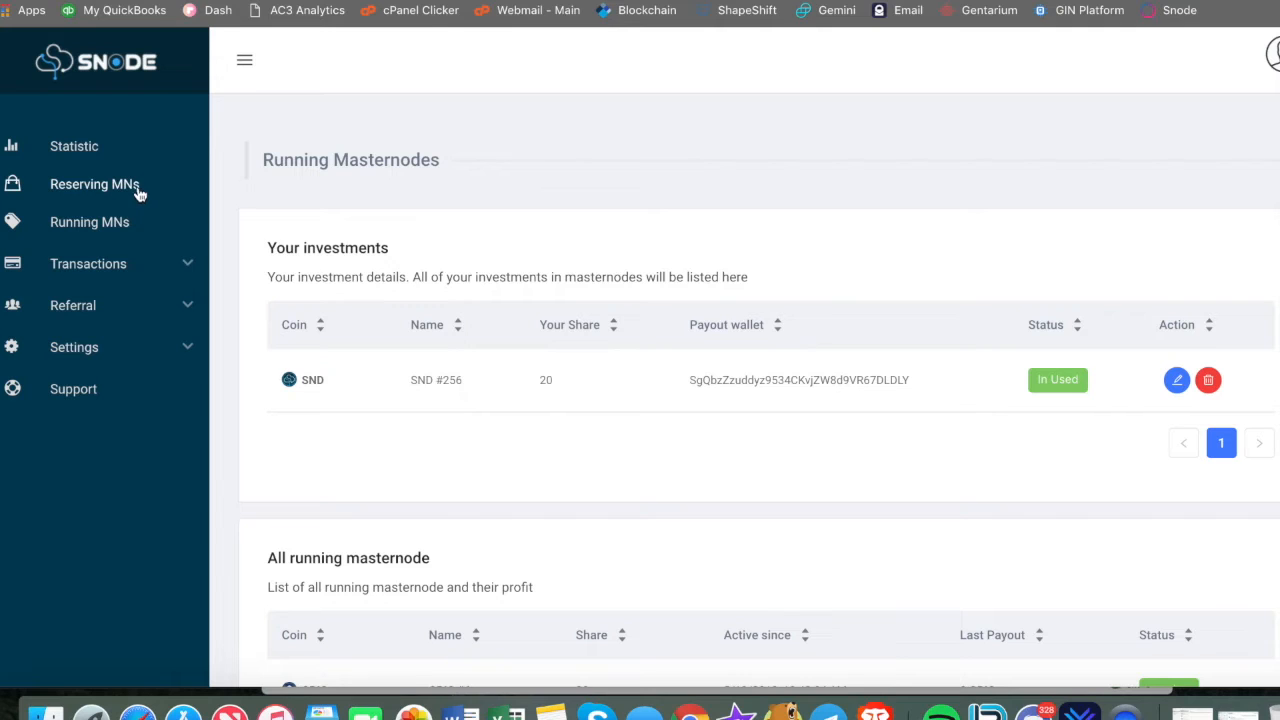
# - Show the Reserving MNs page and browse the Shared Masternodes list down to LPC #233
pyautogui.click(94, 184)
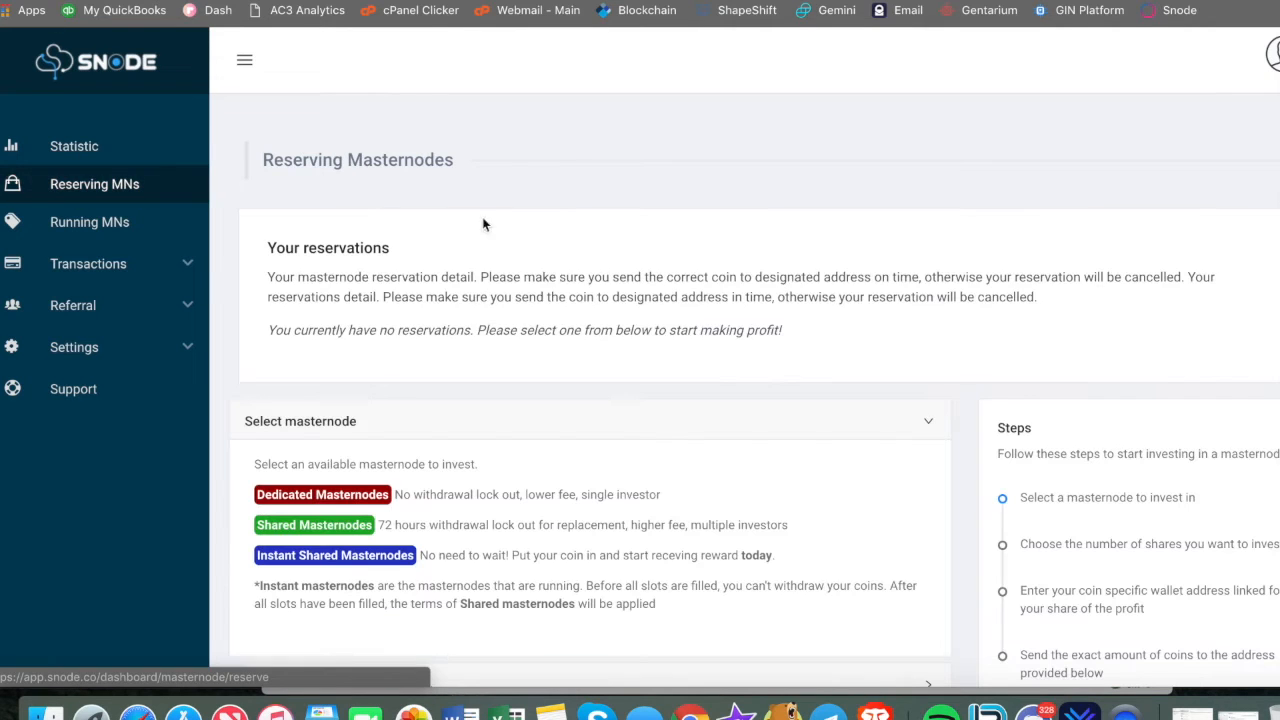
pyautogui.scroll(-3)
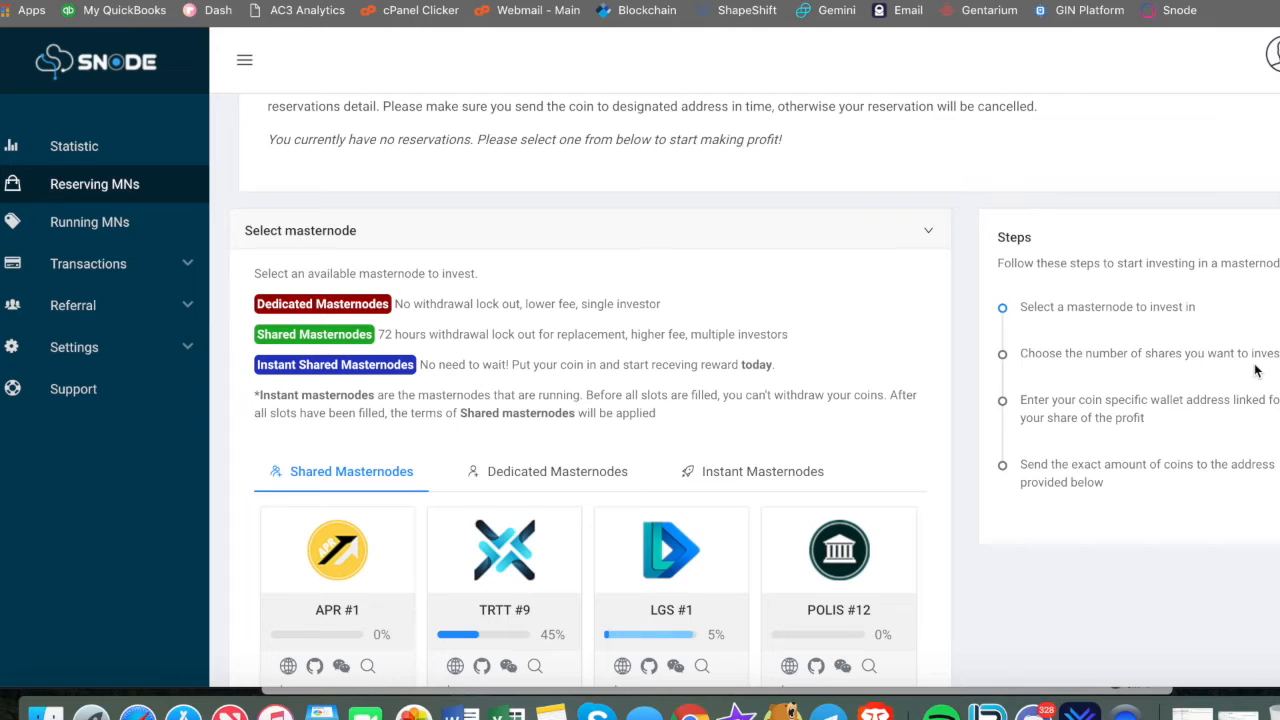
pyautogui.moveTo(1136, 344)
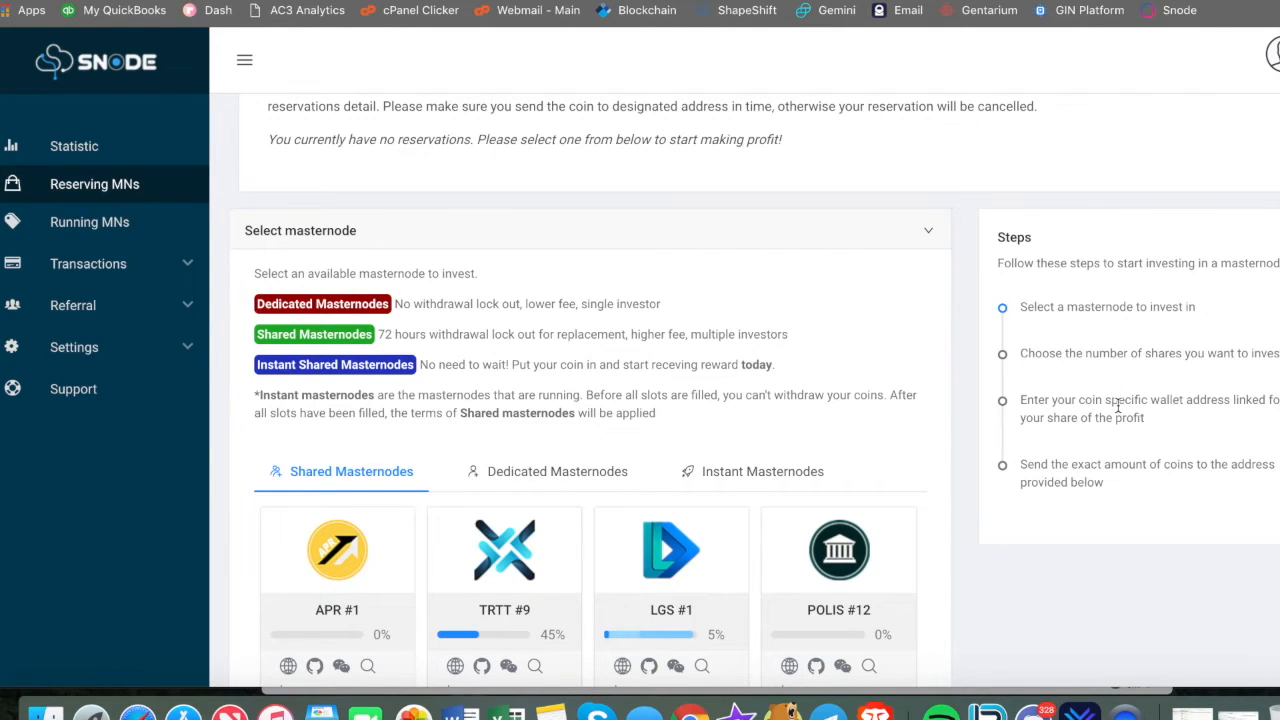
pyautogui.moveTo(1180, 432)
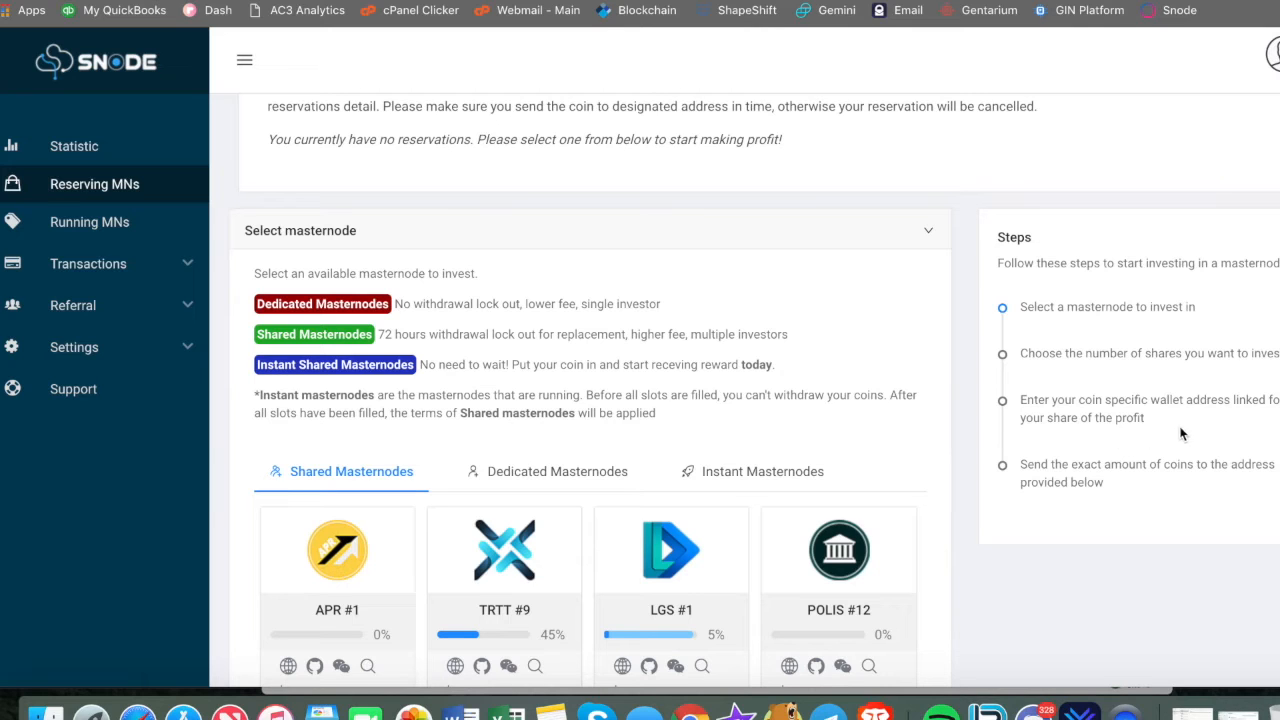
pyautogui.moveTo(1194, 430)
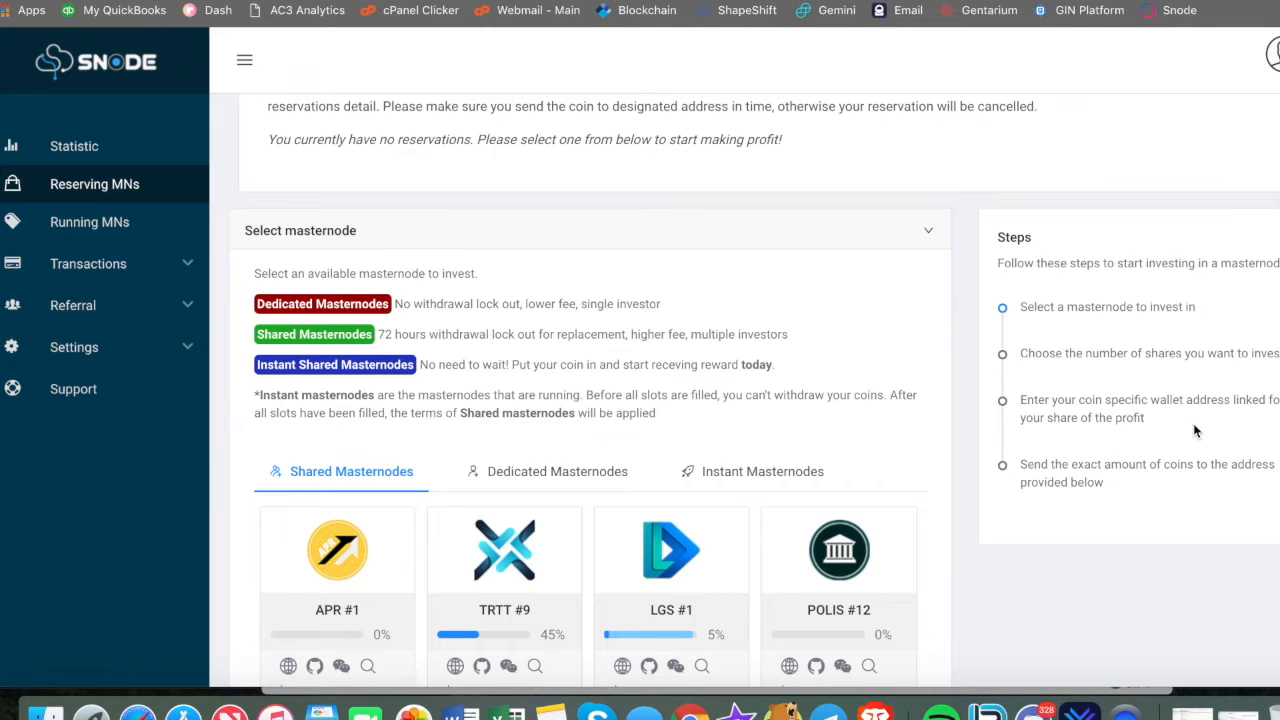
pyautogui.scroll(-3)
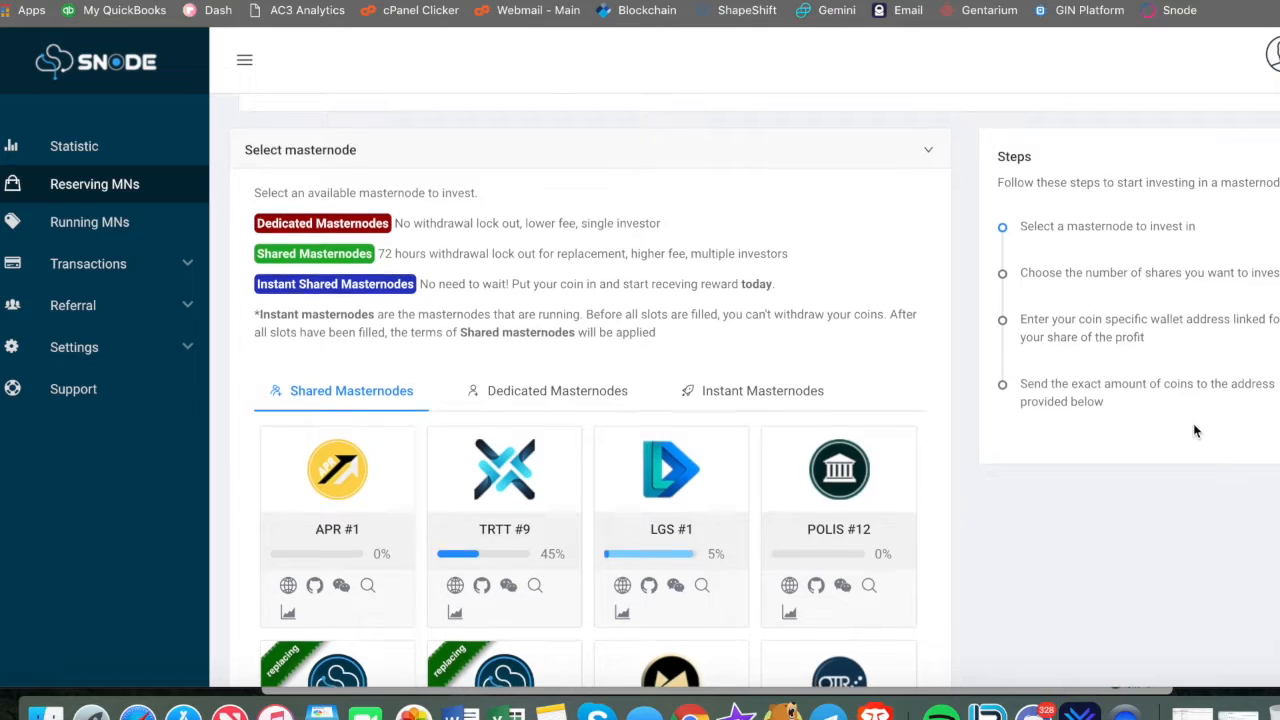
pyautogui.scroll(-3)
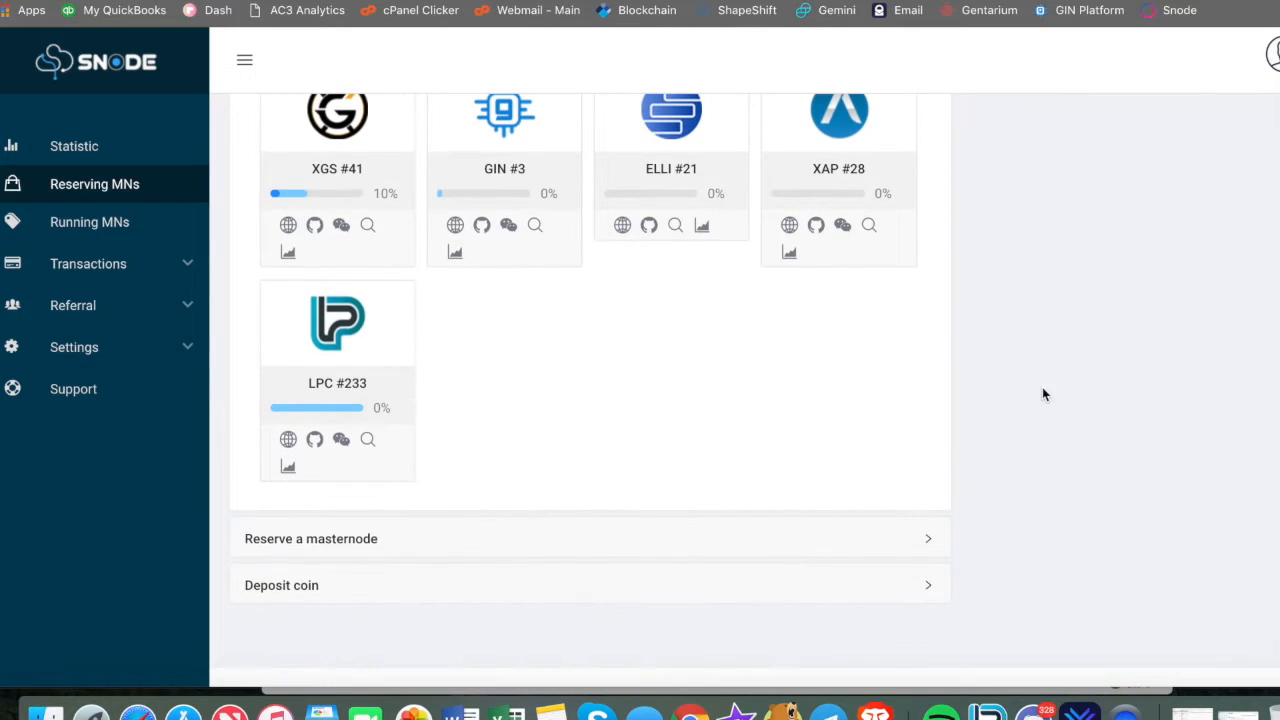
# - Reserve LPC #233 with all 20 shares (1000 LPC) and start the Payout address field
pyautogui.click(336, 324)
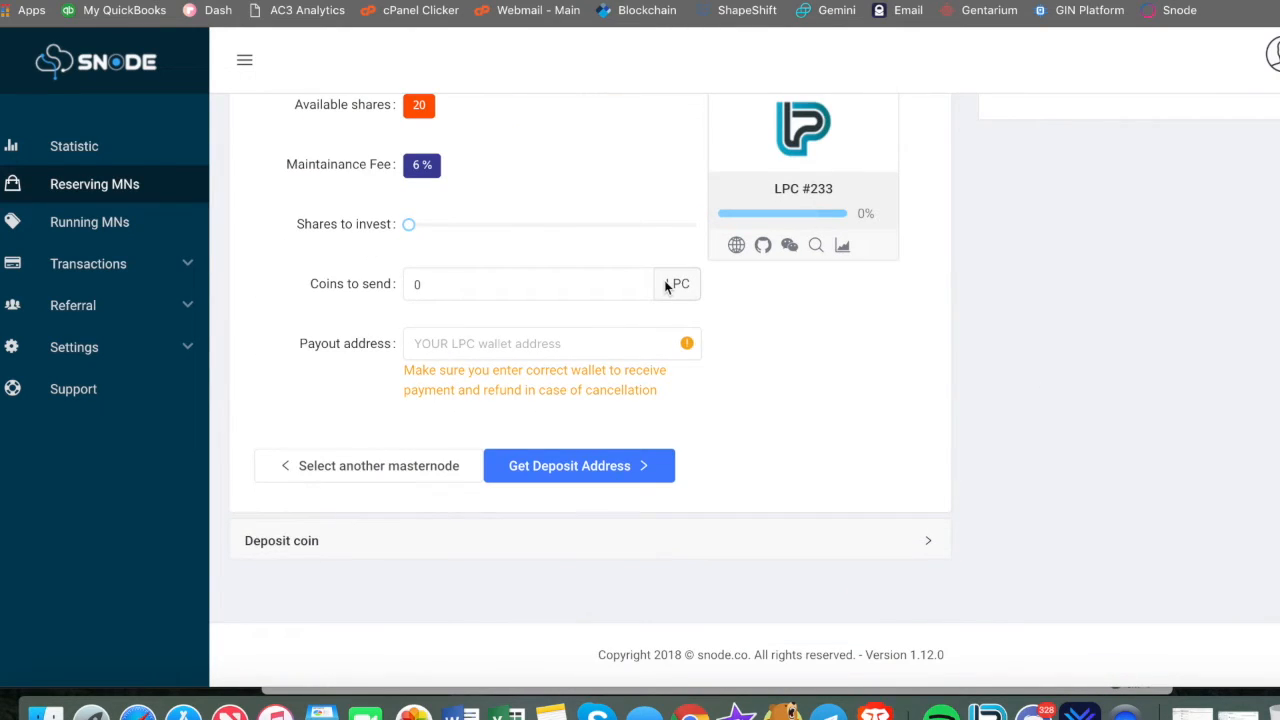
pyautogui.scroll(3)
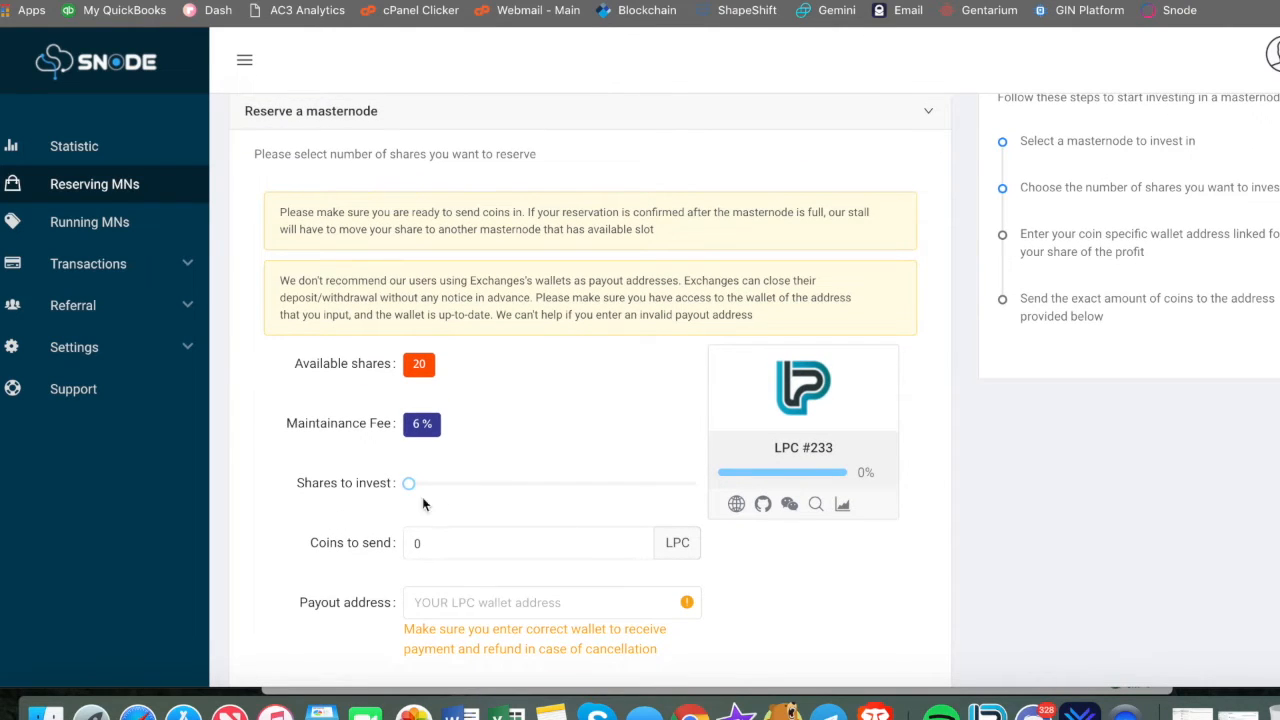
pyautogui.moveTo(408, 482); pyautogui.dragTo(696, 482)
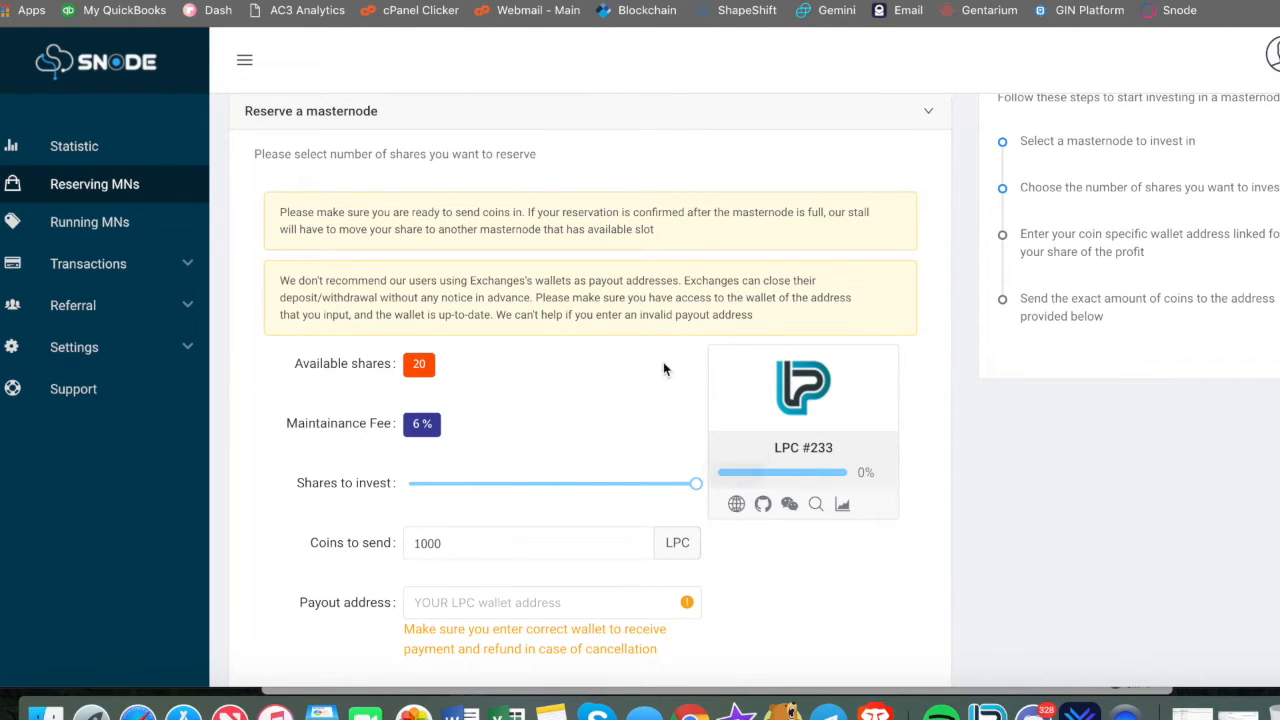
pyautogui.moveTo(648, 532)
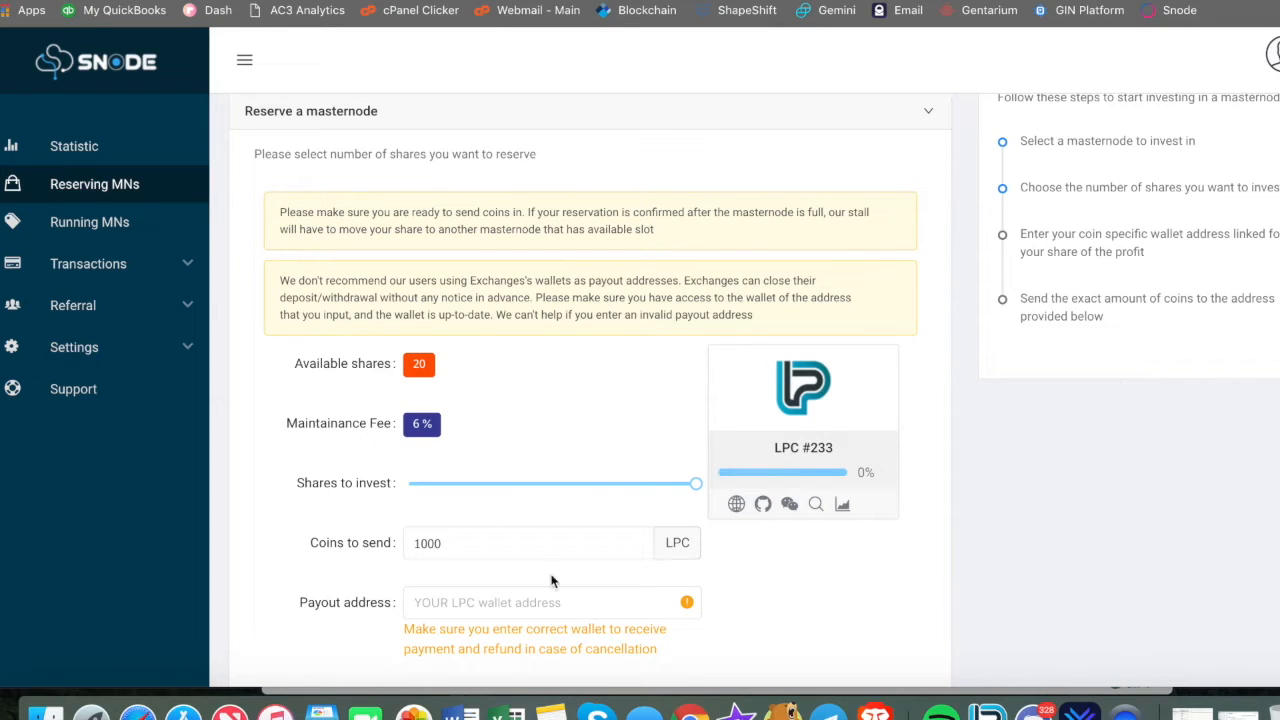
pyautogui.click(550, 602)
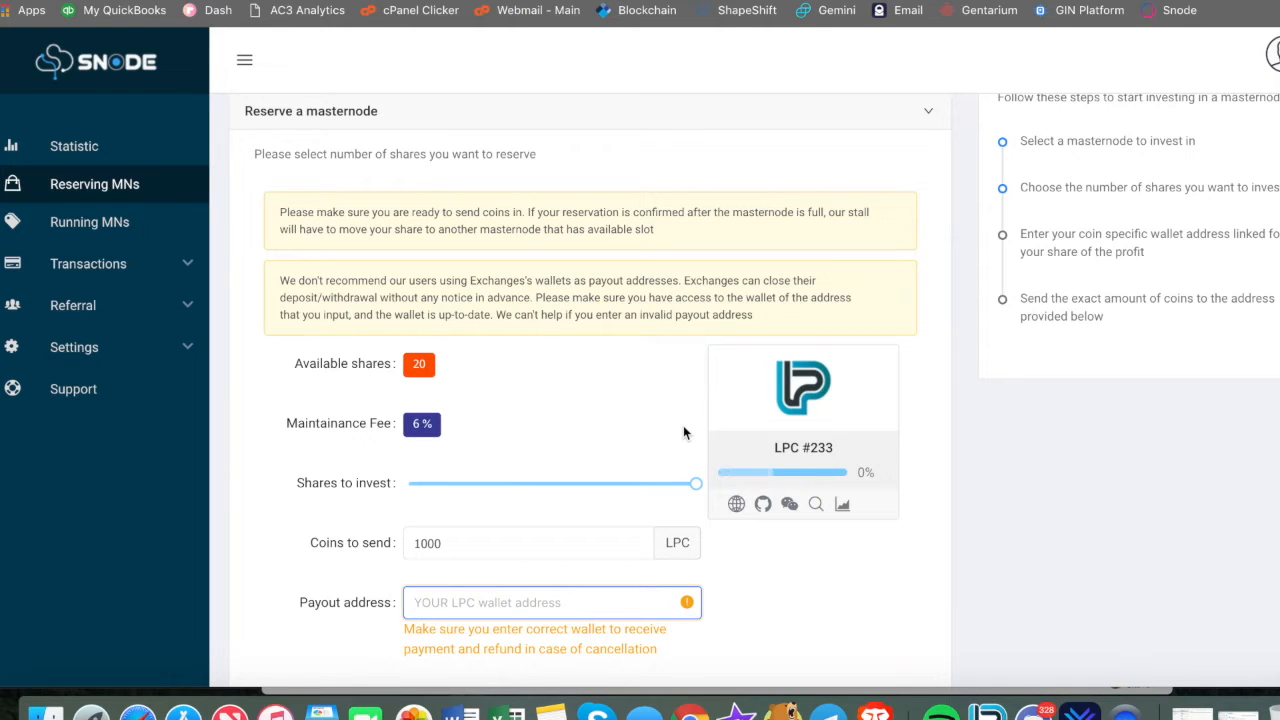
pyautogui.scroll(-3)
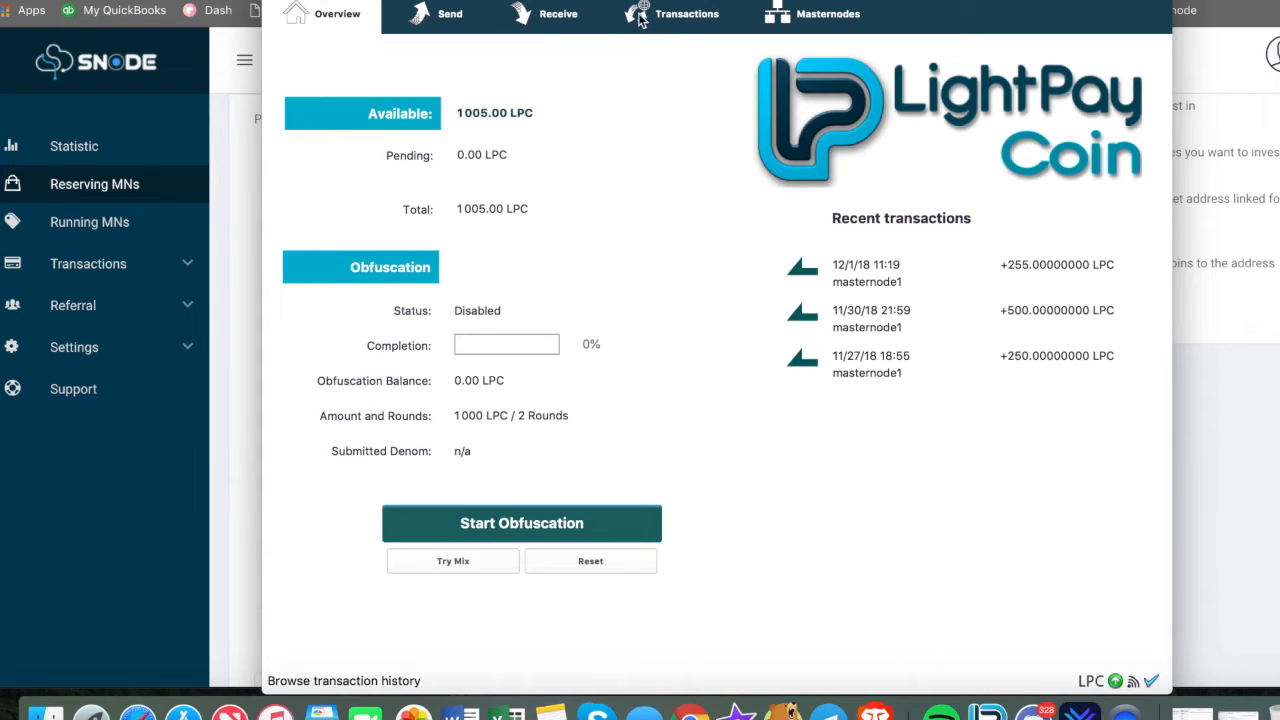
pyautogui.moveTo(558, 12)
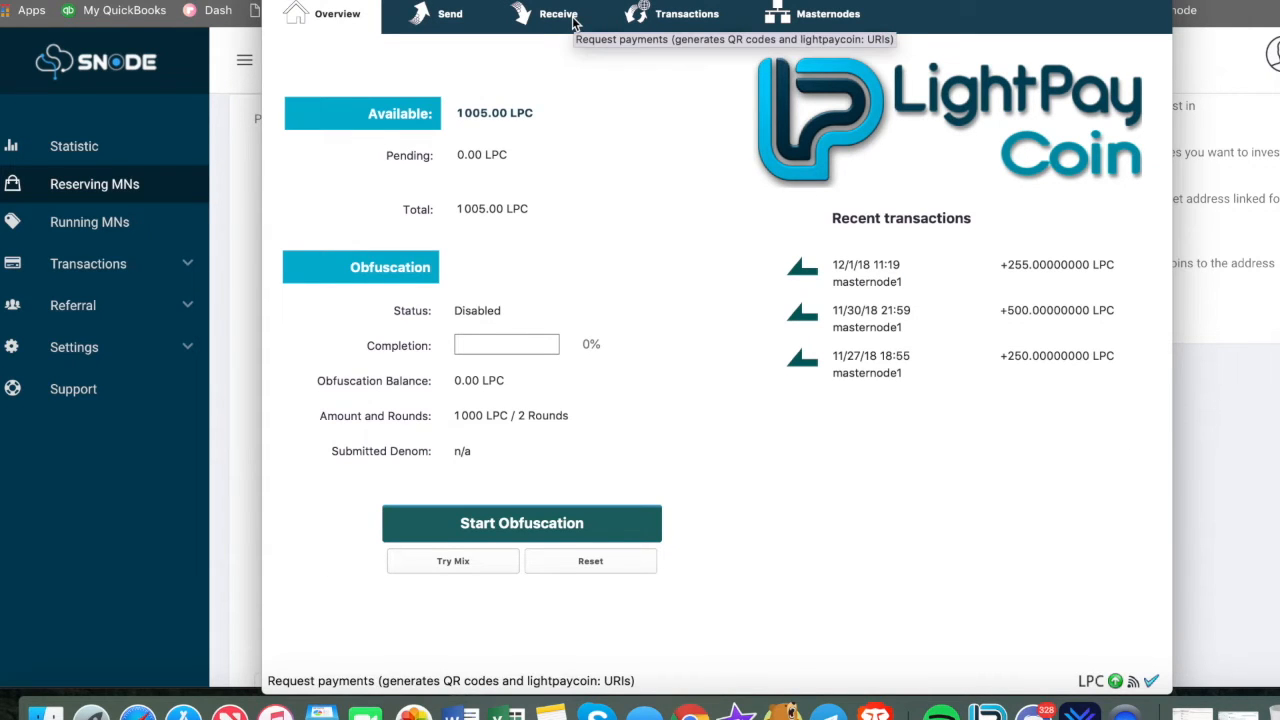
# - Show the LightPayCoin Receive area with the snode payment request and its address
pyautogui.click(558, 12)
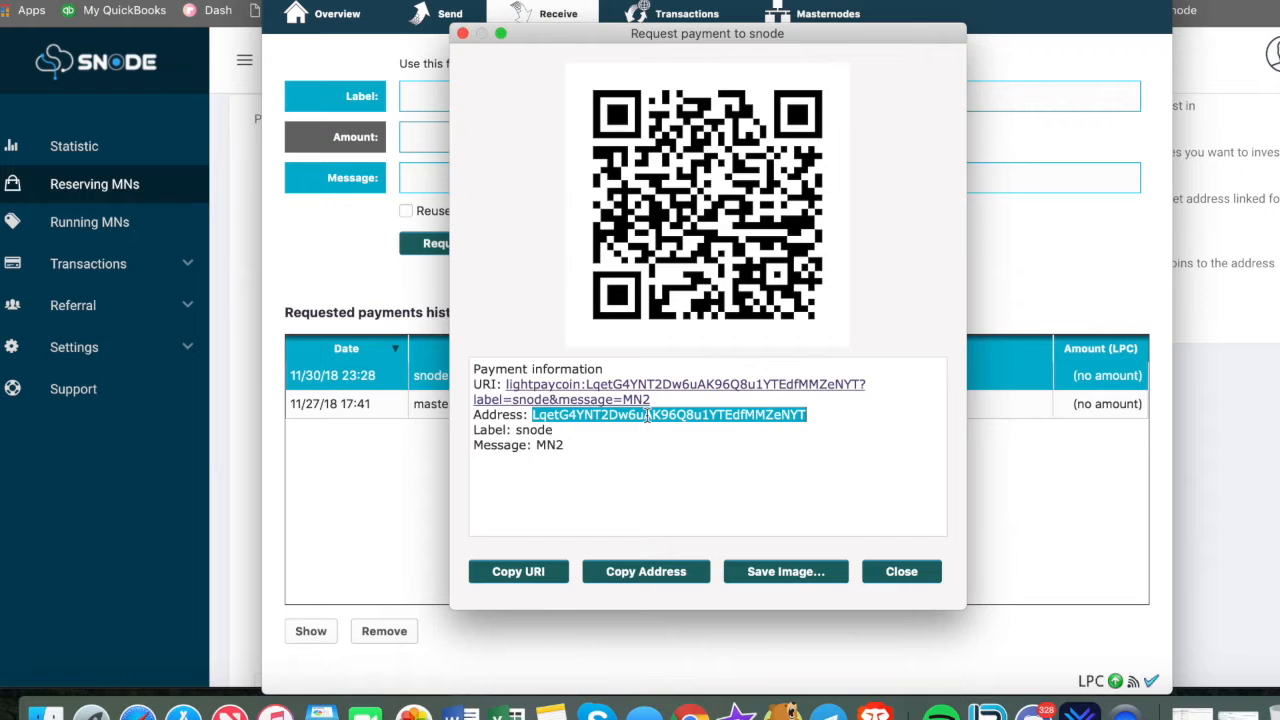
pyautogui.moveTo(900, 572)
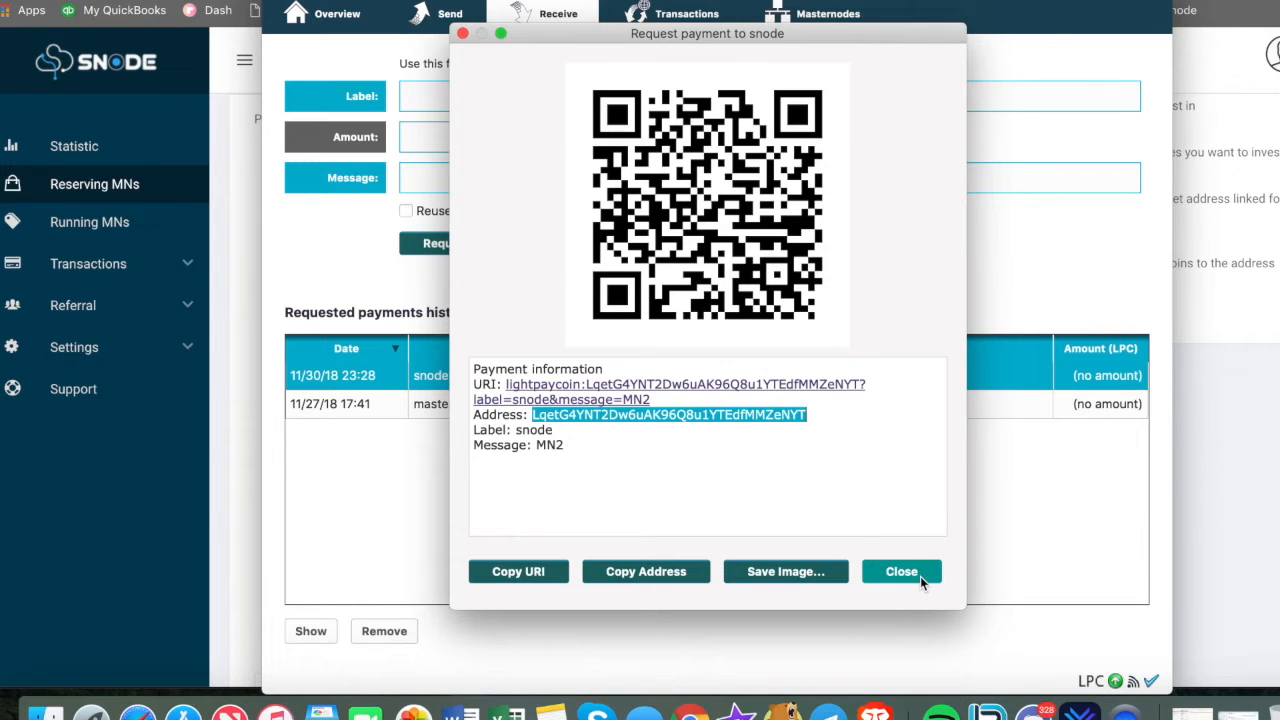
pyautogui.click(900, 572)
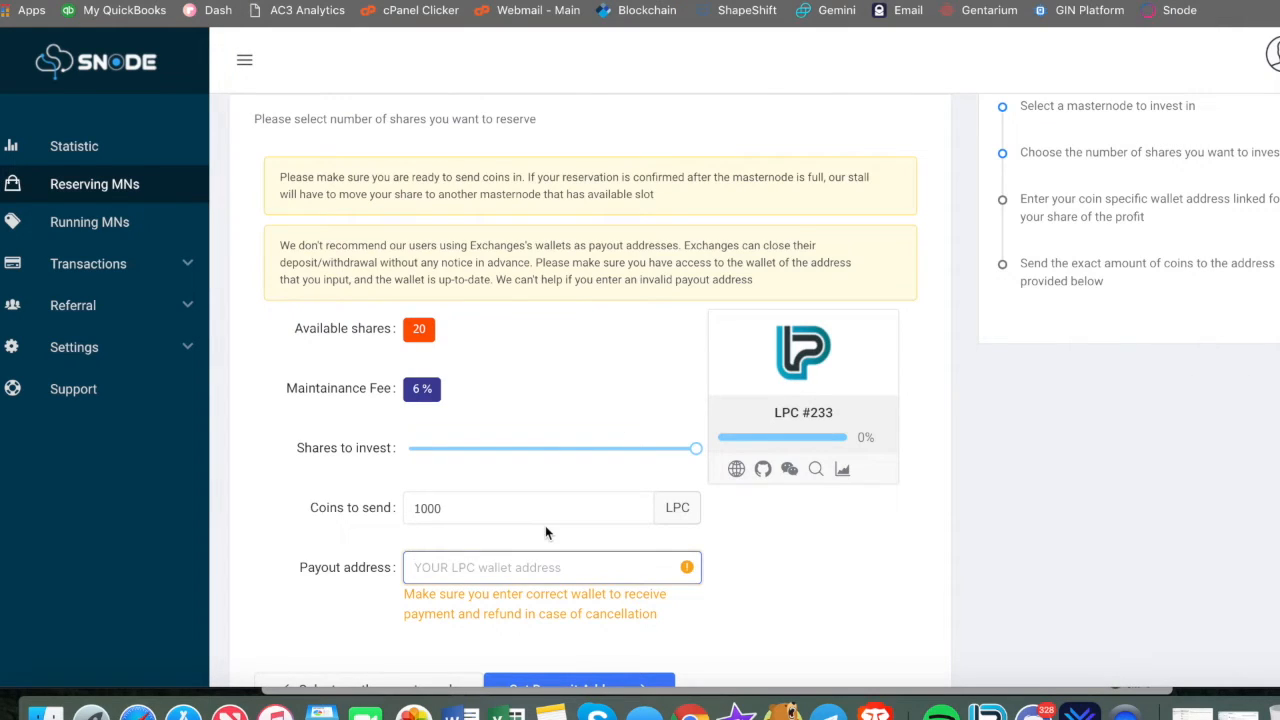
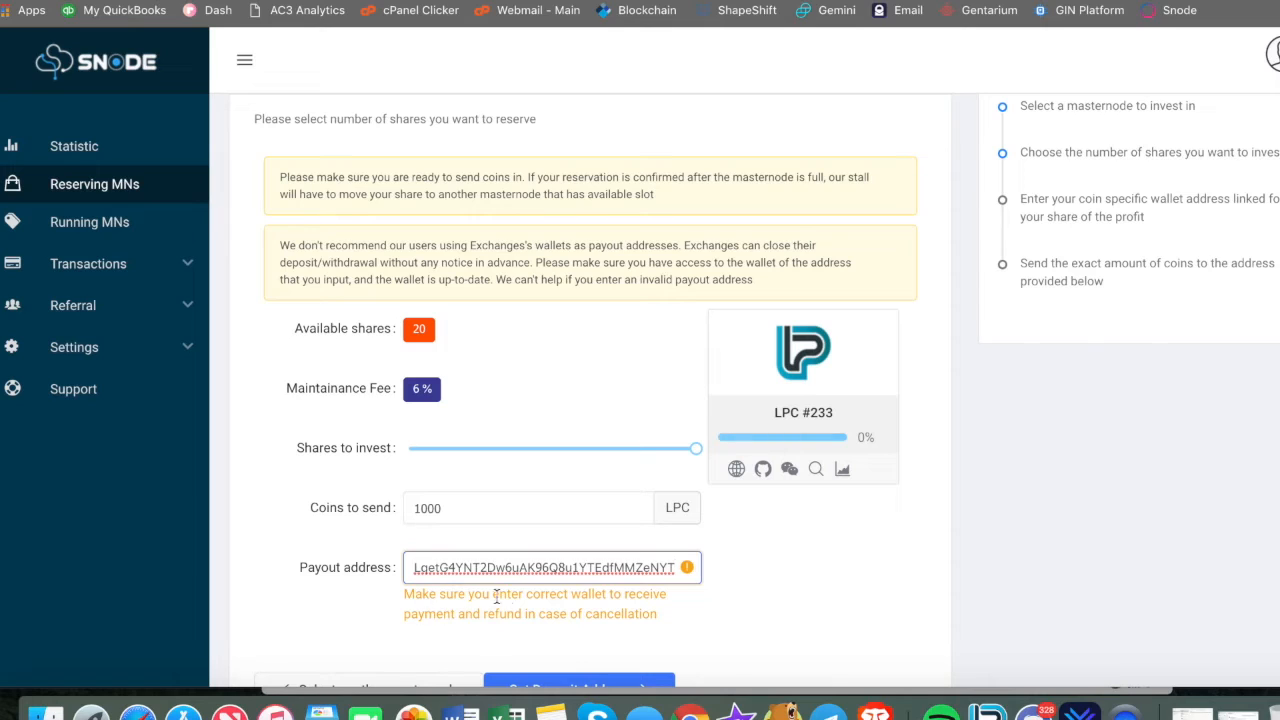
pyautogui.moveTo(716, 638)
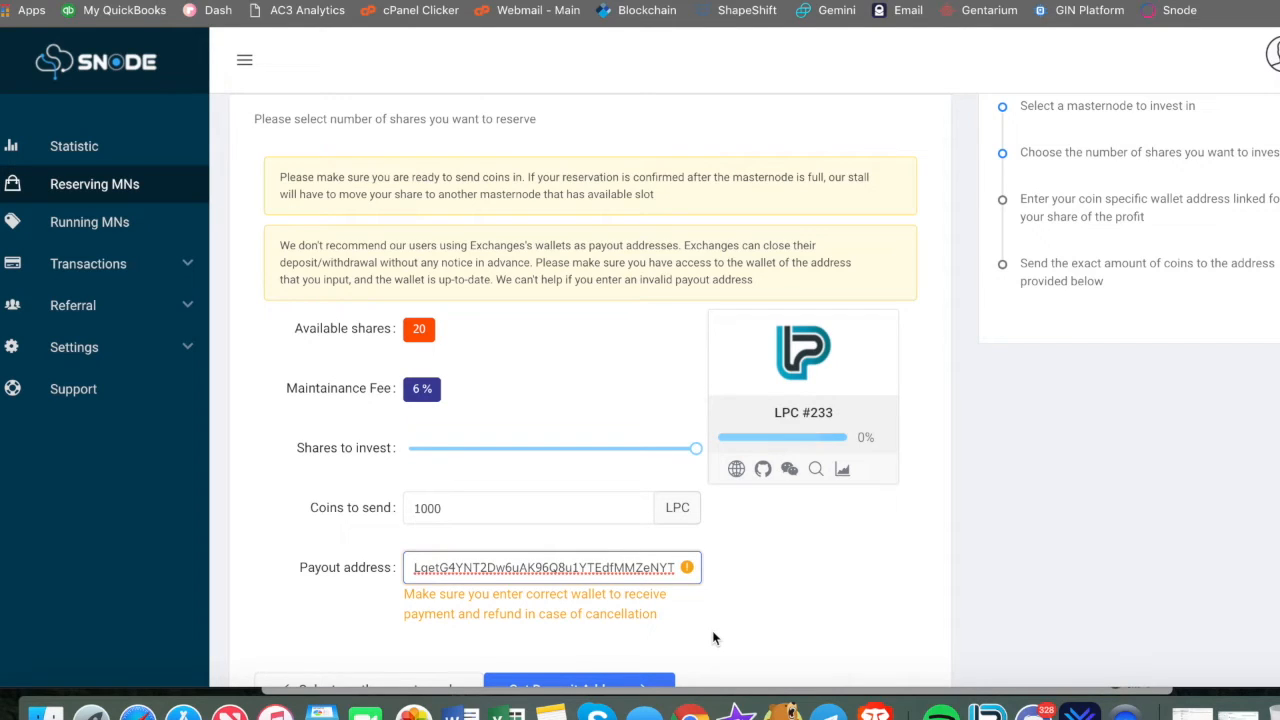
pyautogui.moveTo(844, 610)
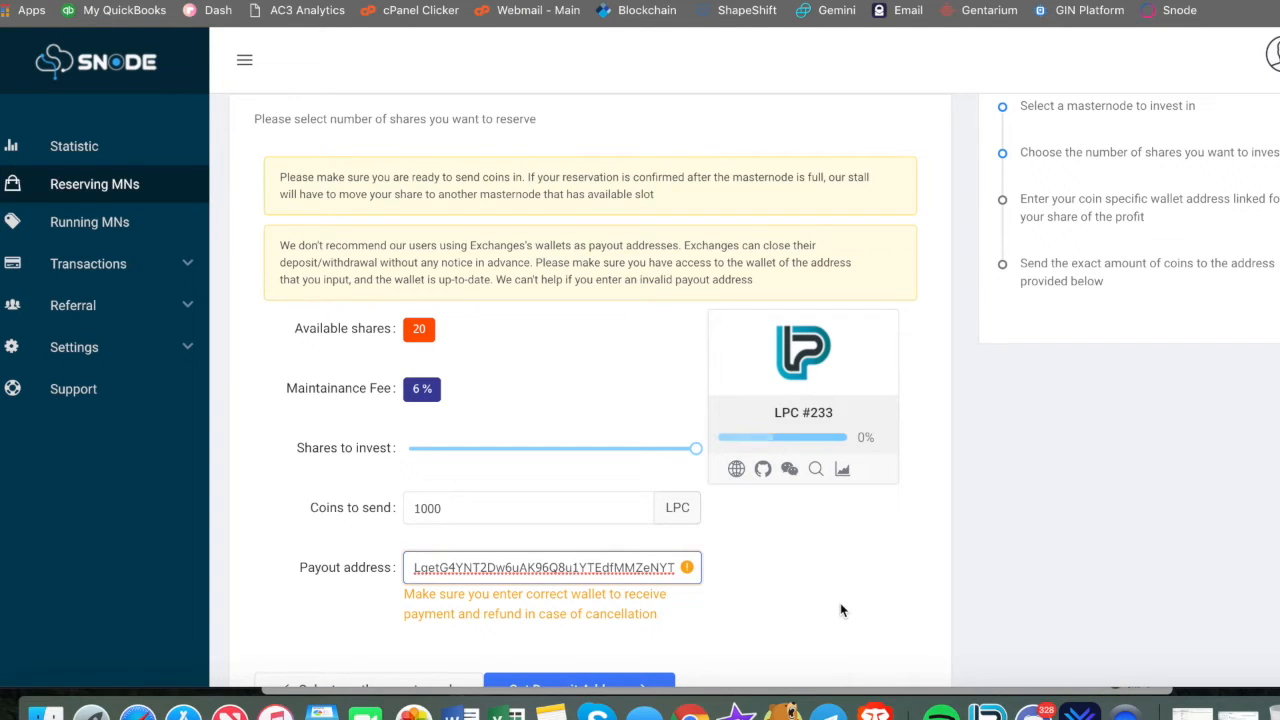
pyautogui.scroll(-3)
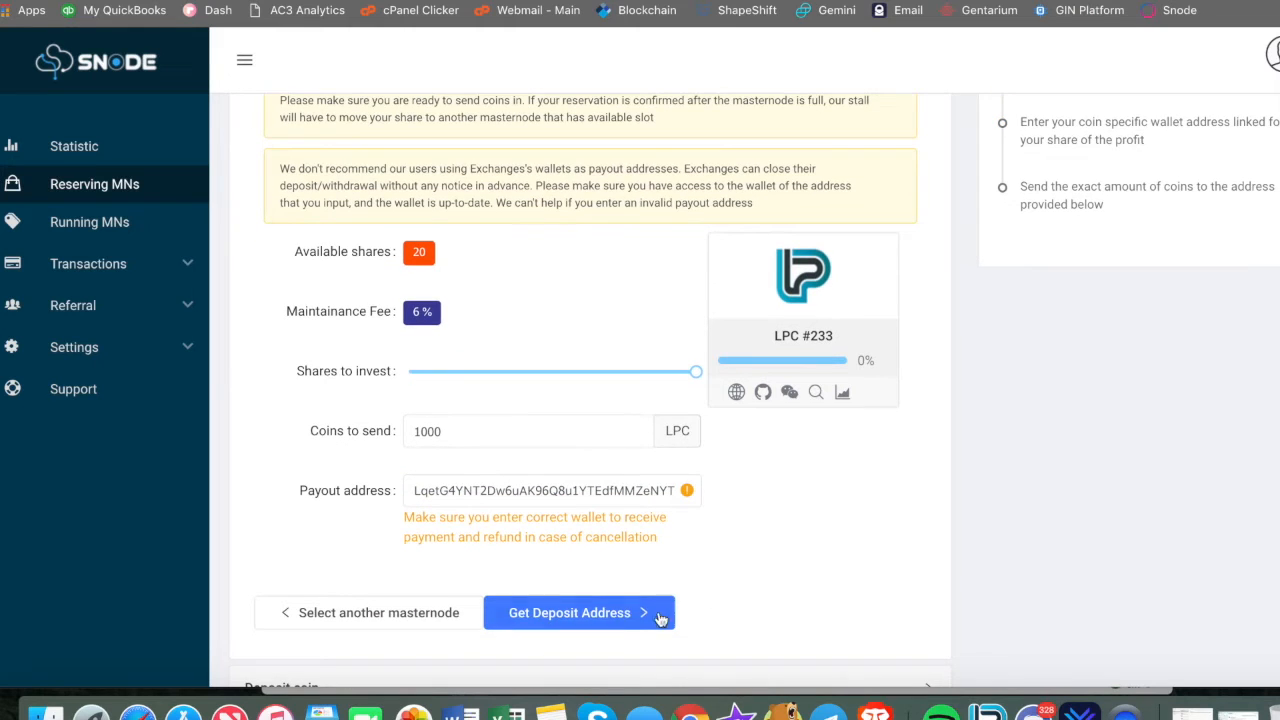
pyautogui.click(568, 612)
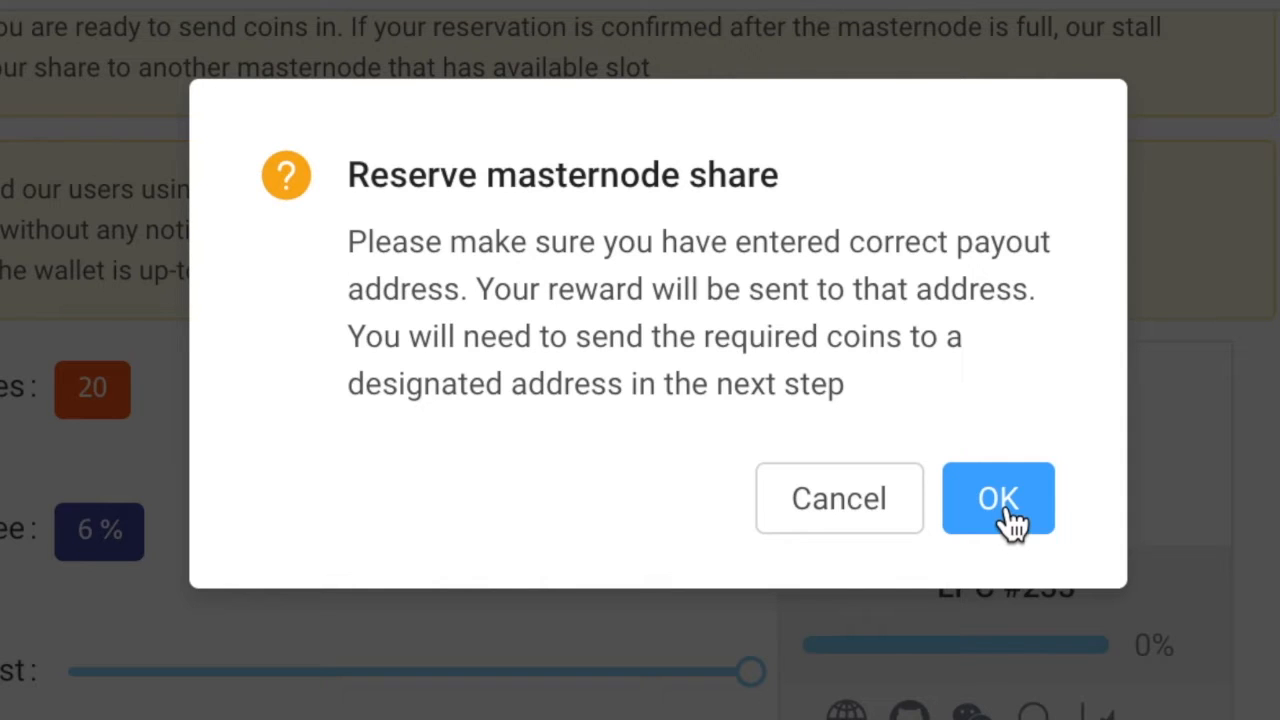
# - Confirm the LPC #233 reservation and copy the 1000 LPC deposit address
pyautogui.click(998, 498)
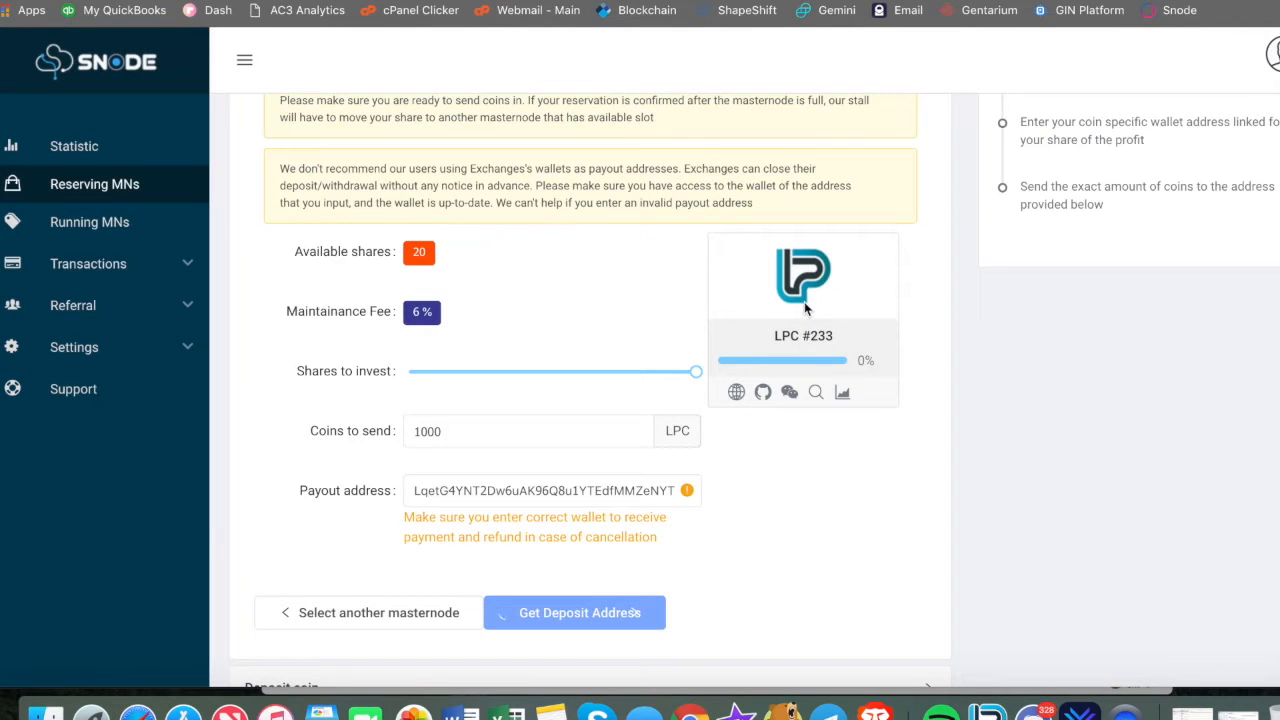
pyautogui.click(572, 612)
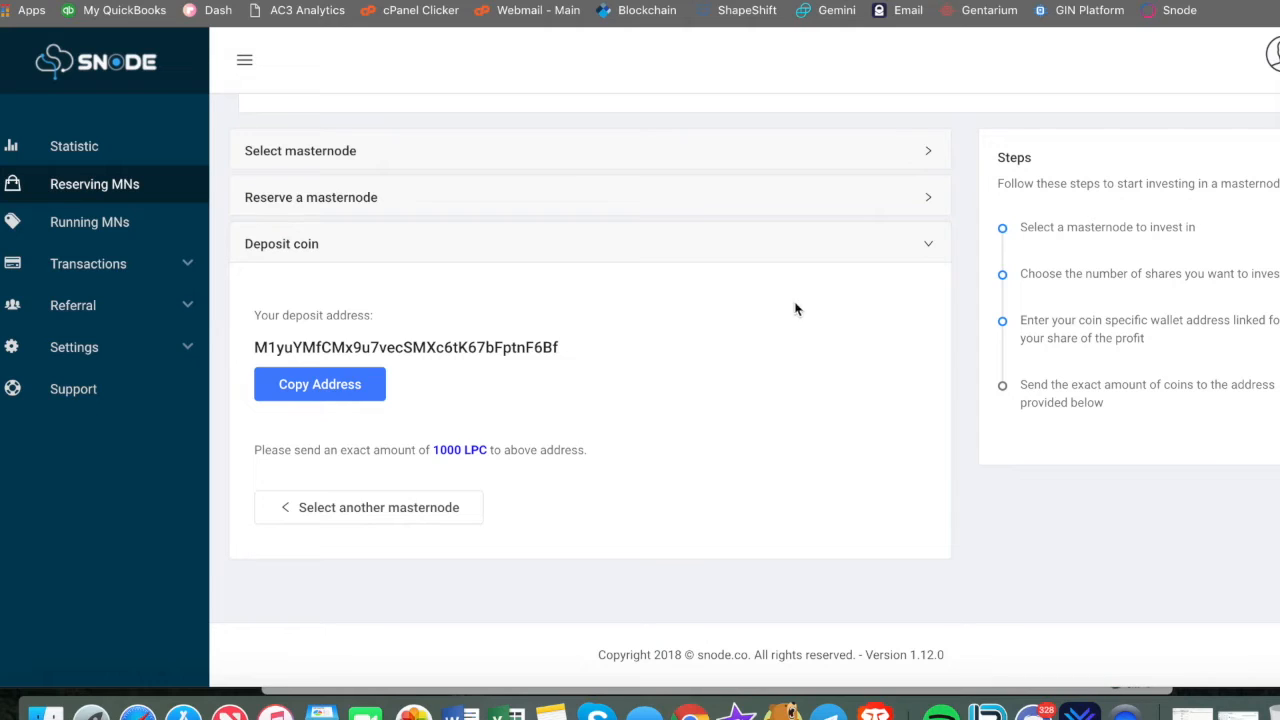
pyautogui.click(320, 384)
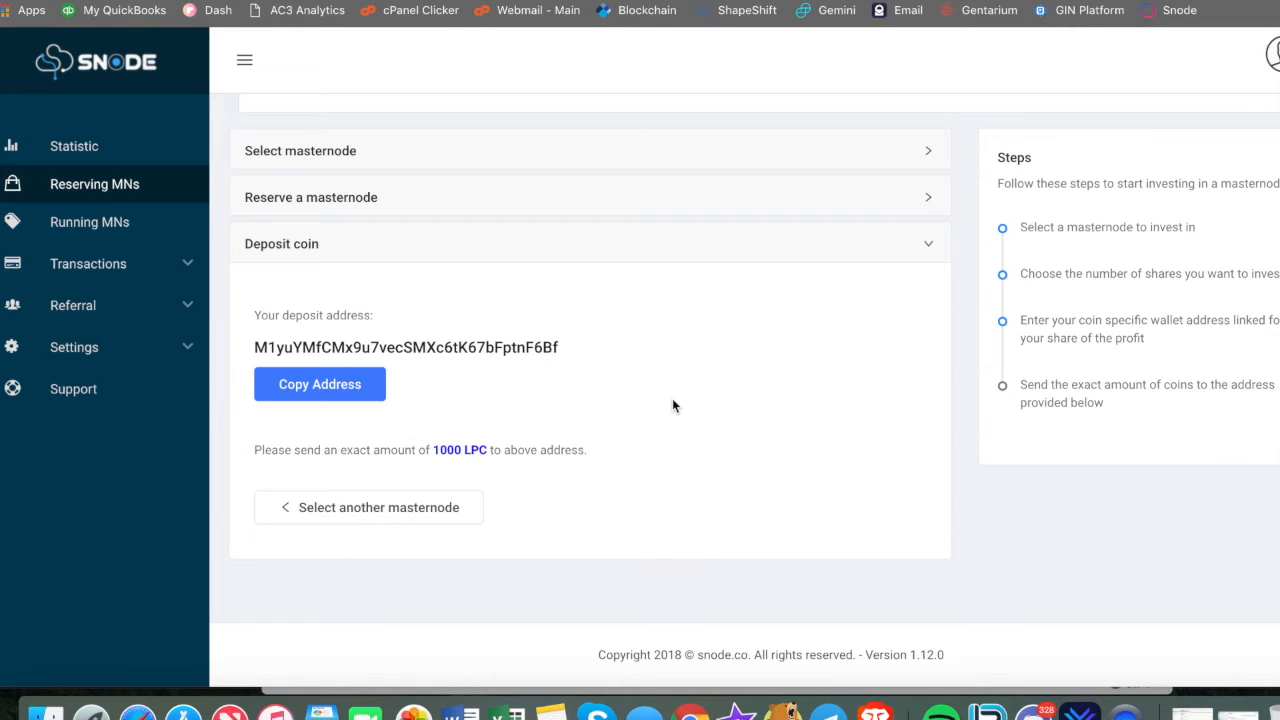
pyautogui.moveTo(1004, 680)
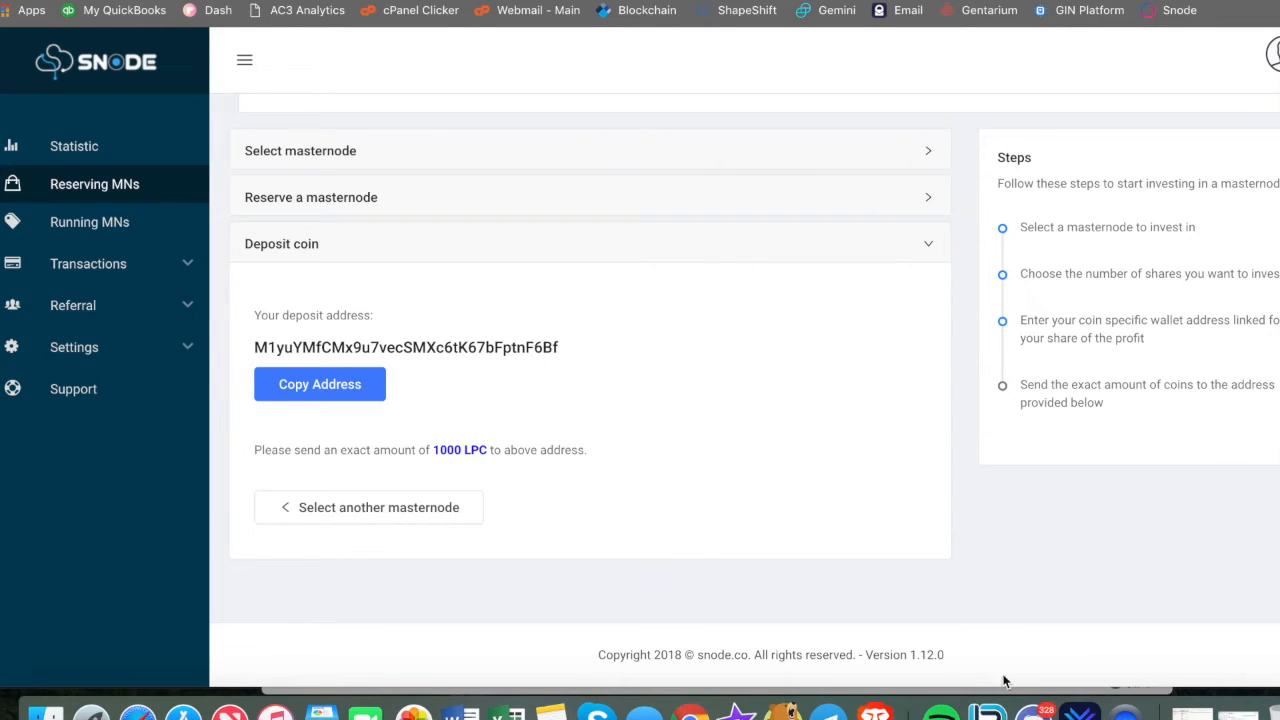
pyautogui.moveTo(988, 684)
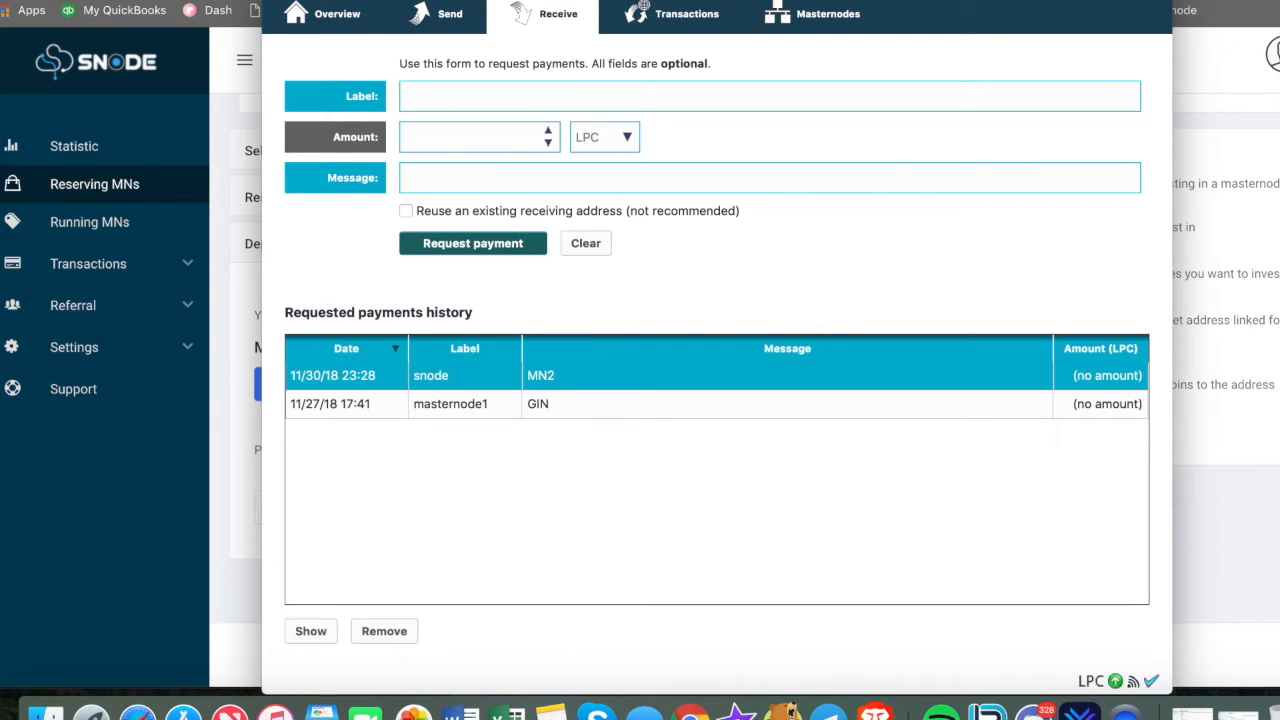
pyautogui.click(448, 12)
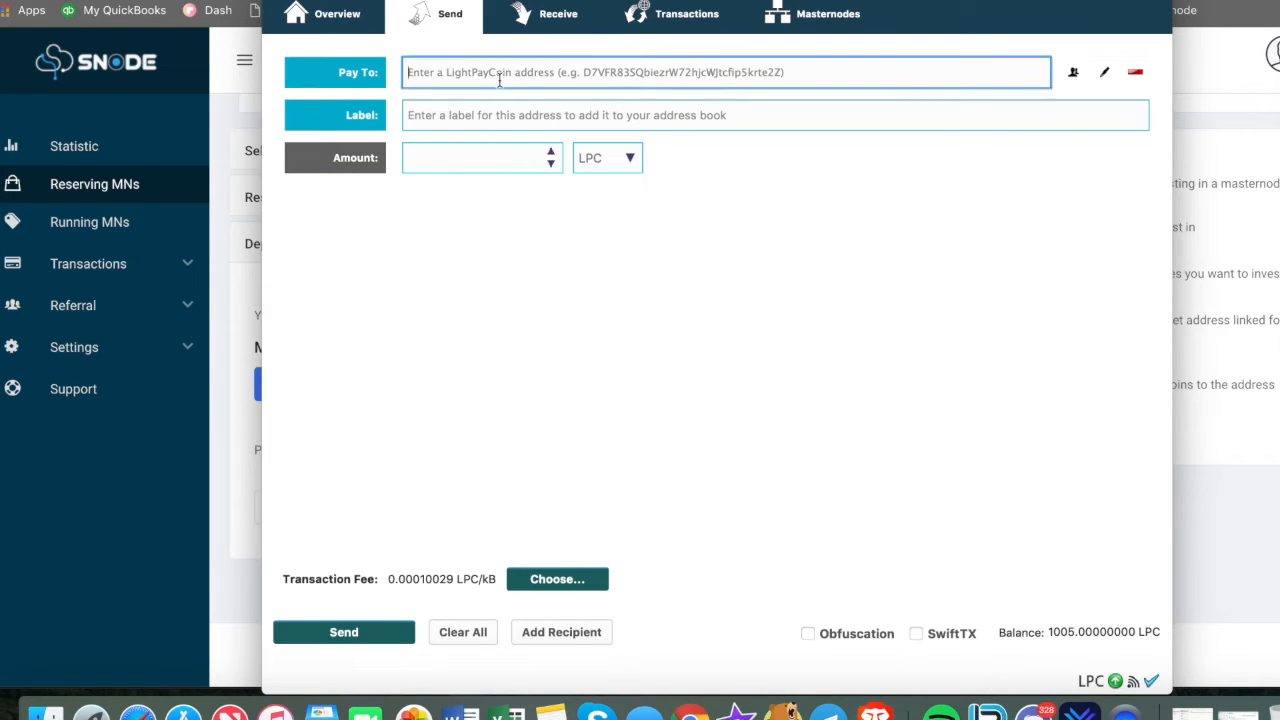
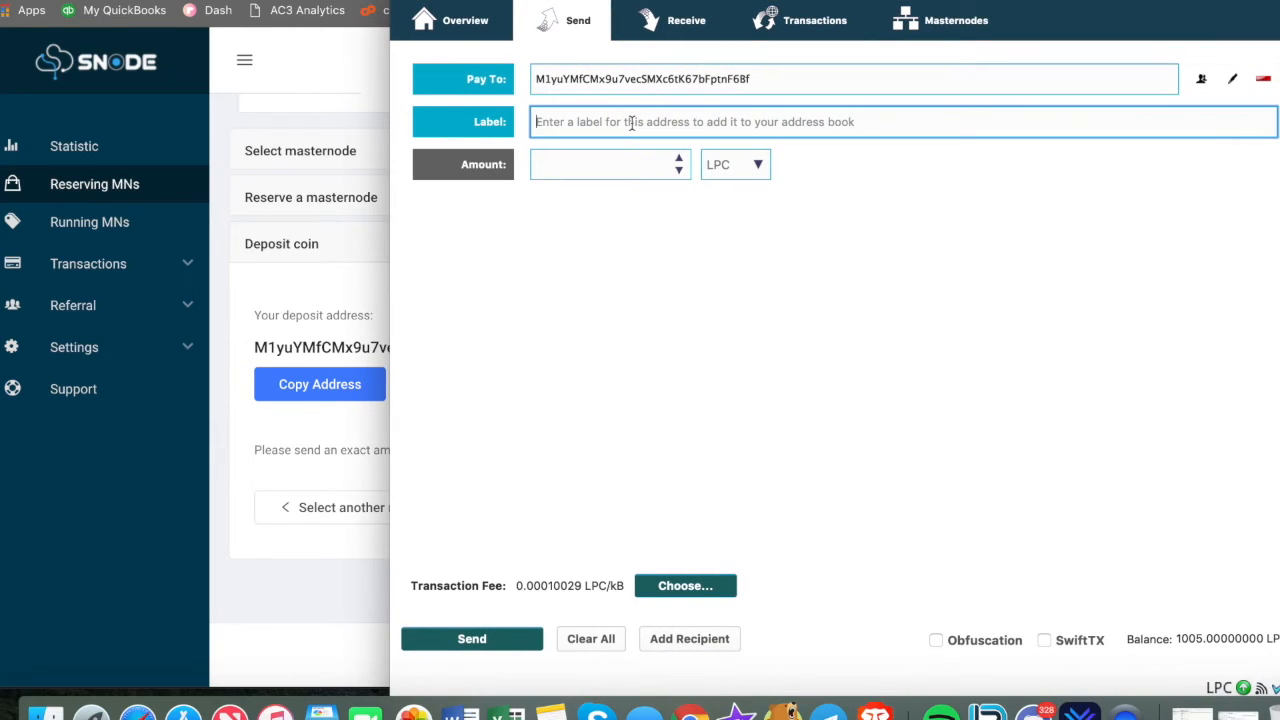
pyautogui.write('SNODE MN')
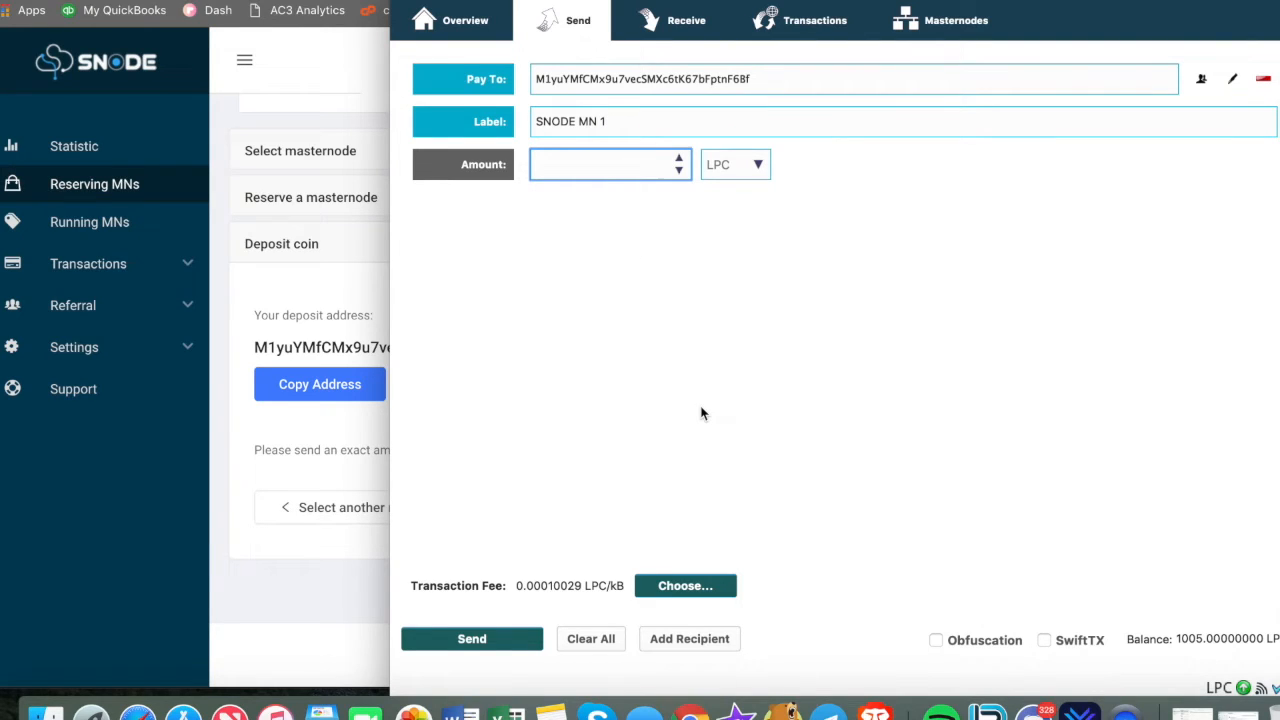
pyautogui.write('1000')
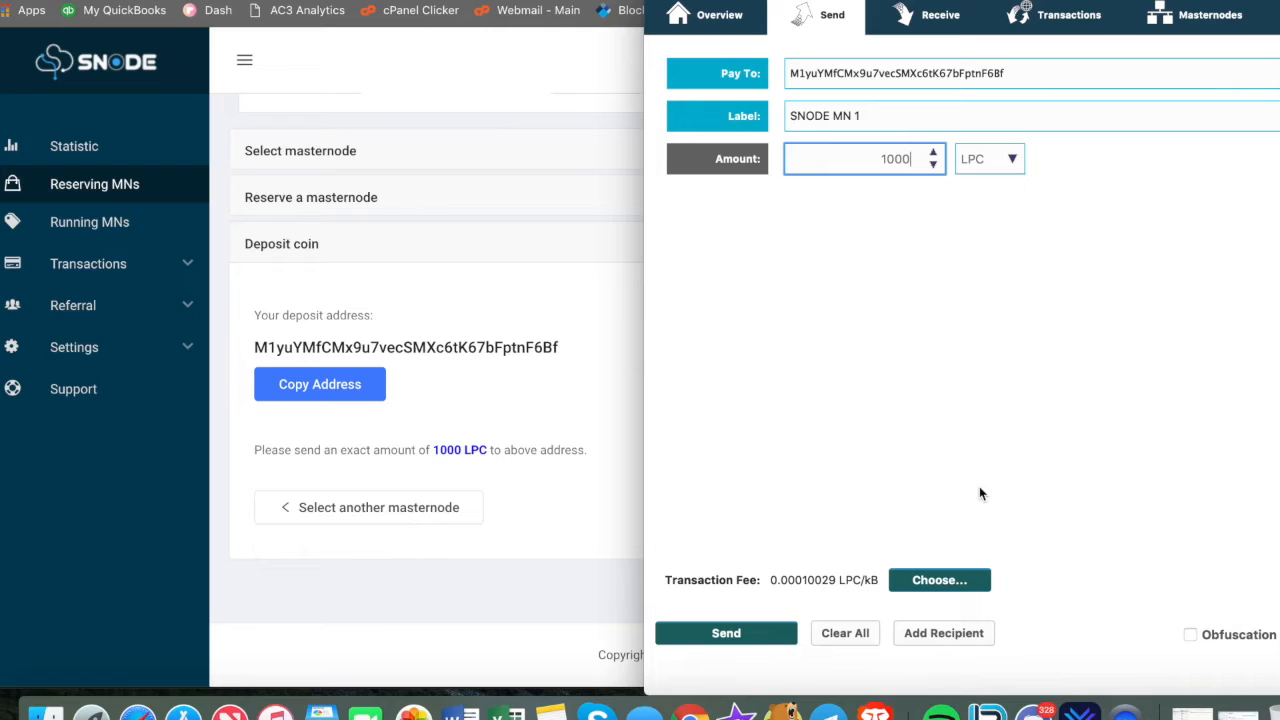
pyautogui.moveTo(436, 412)
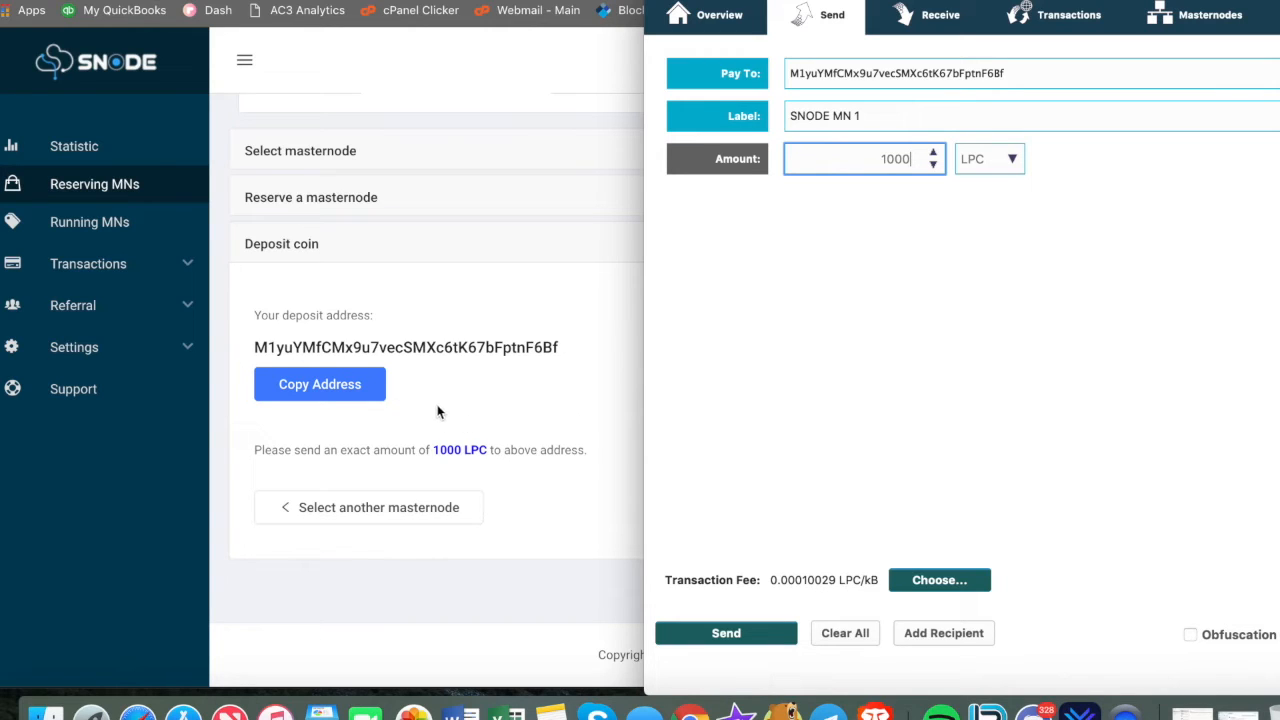
pyautogui.moveTo(920, 426)
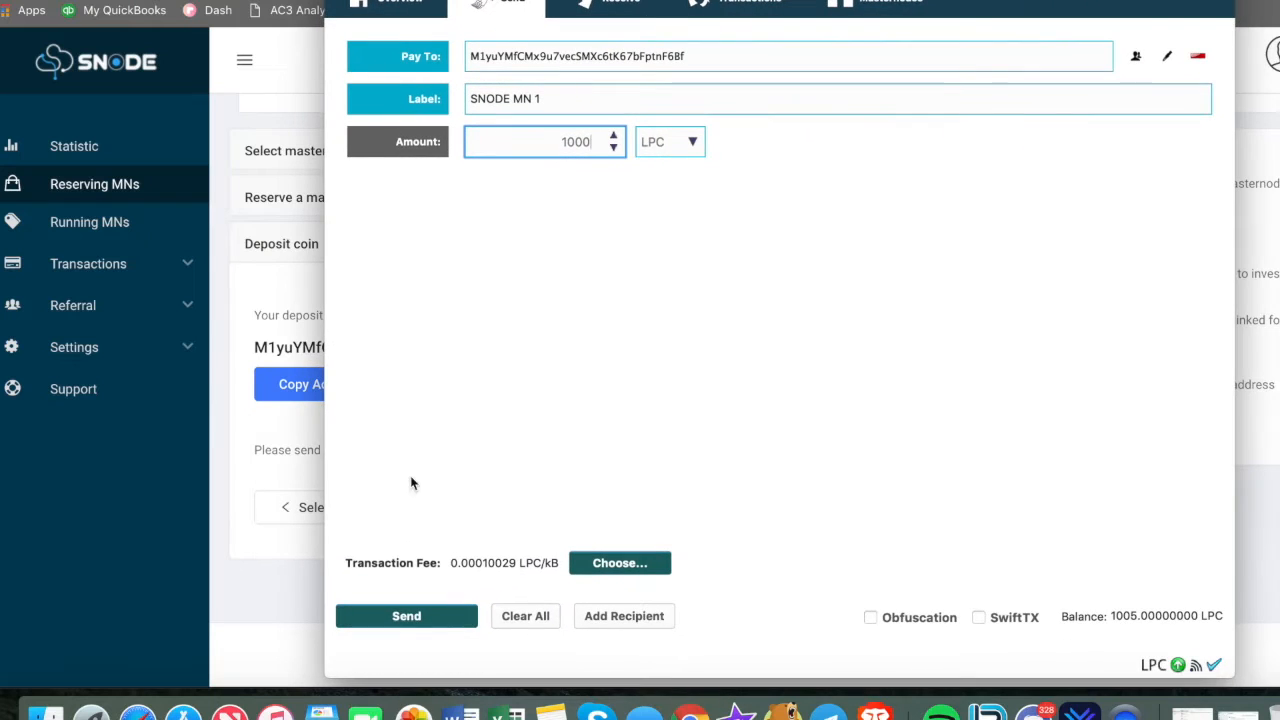
pyautogui.click(406, 616)
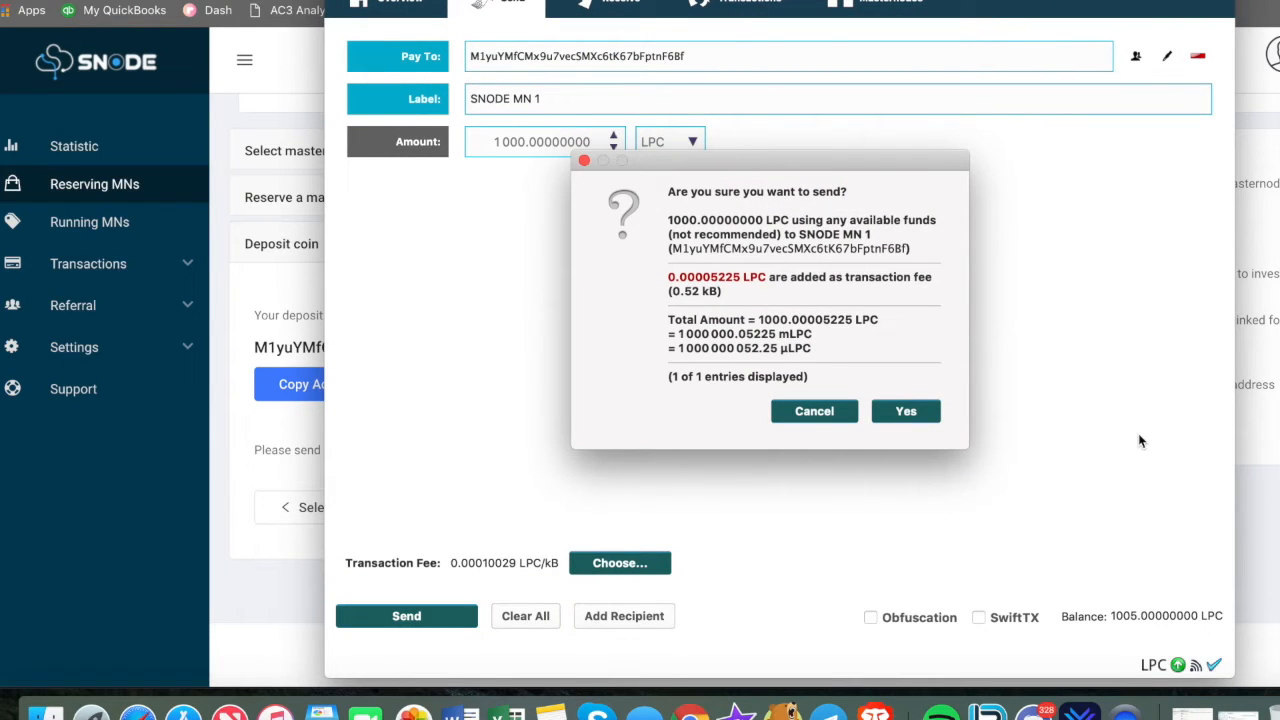
pyautogui.moveTo(1106, 640)
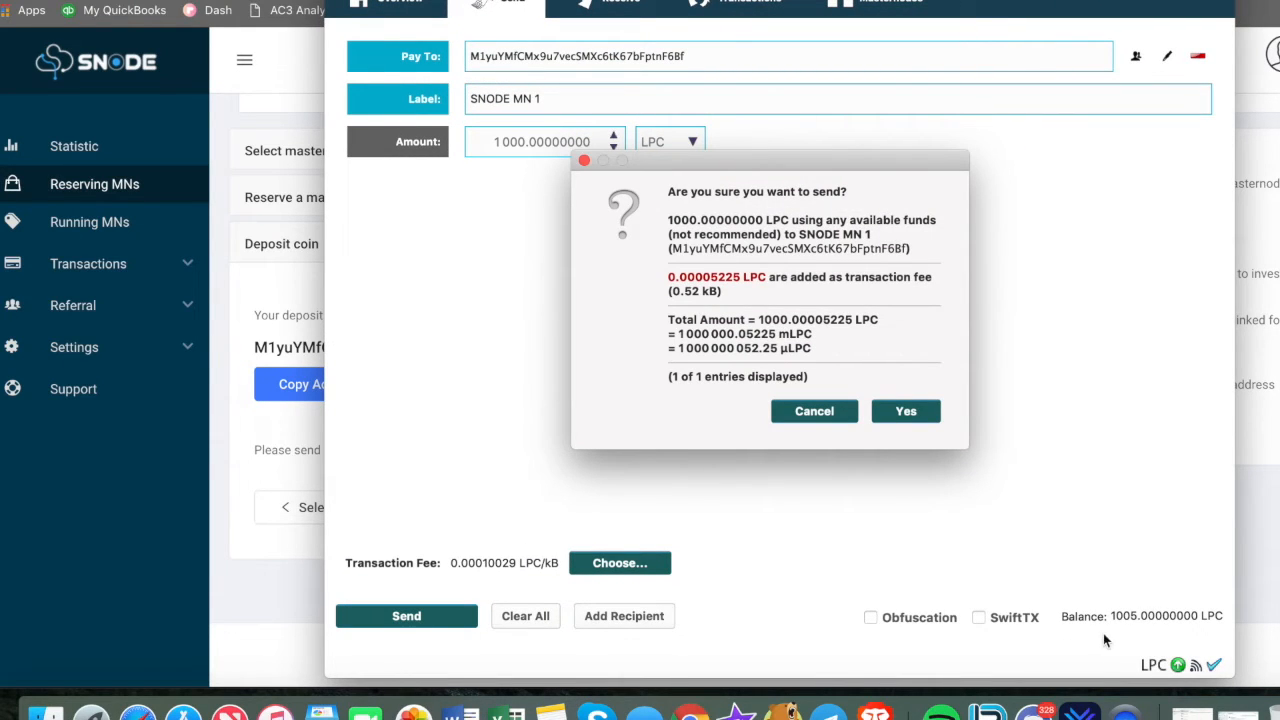
pyautogui.moveTo(904, 412)
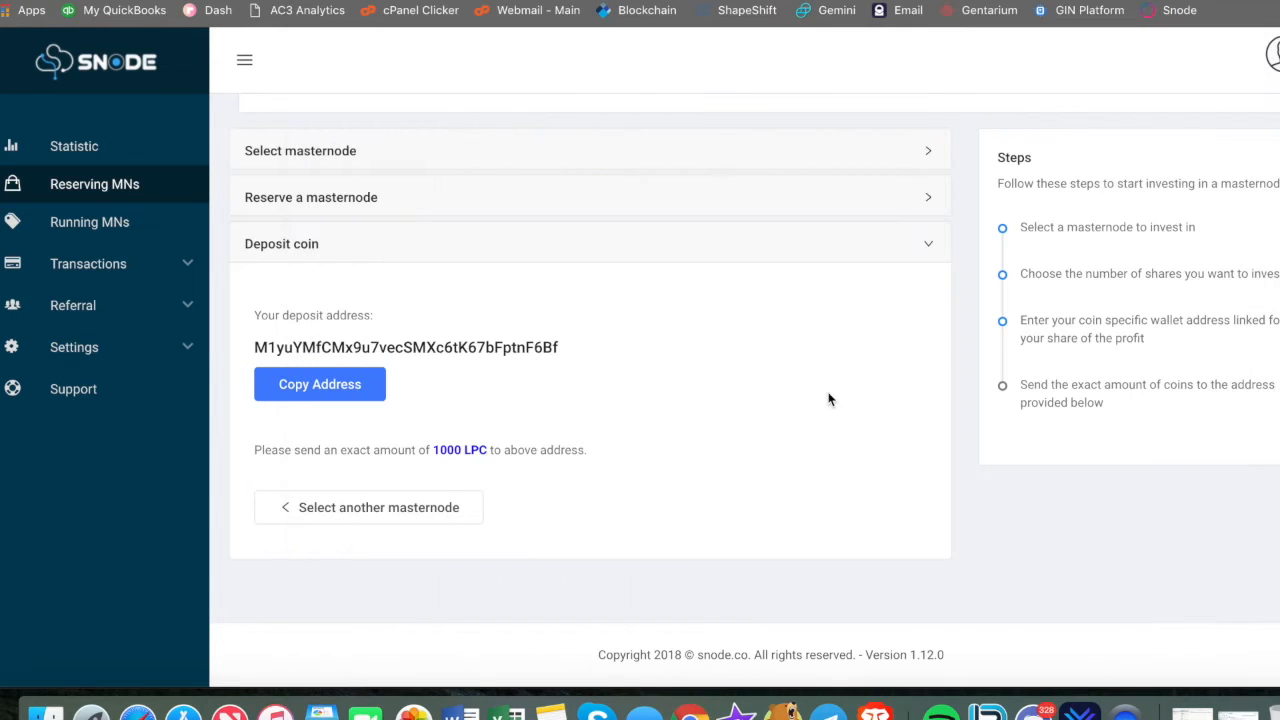
pyautogui.moveTo(576, 388)
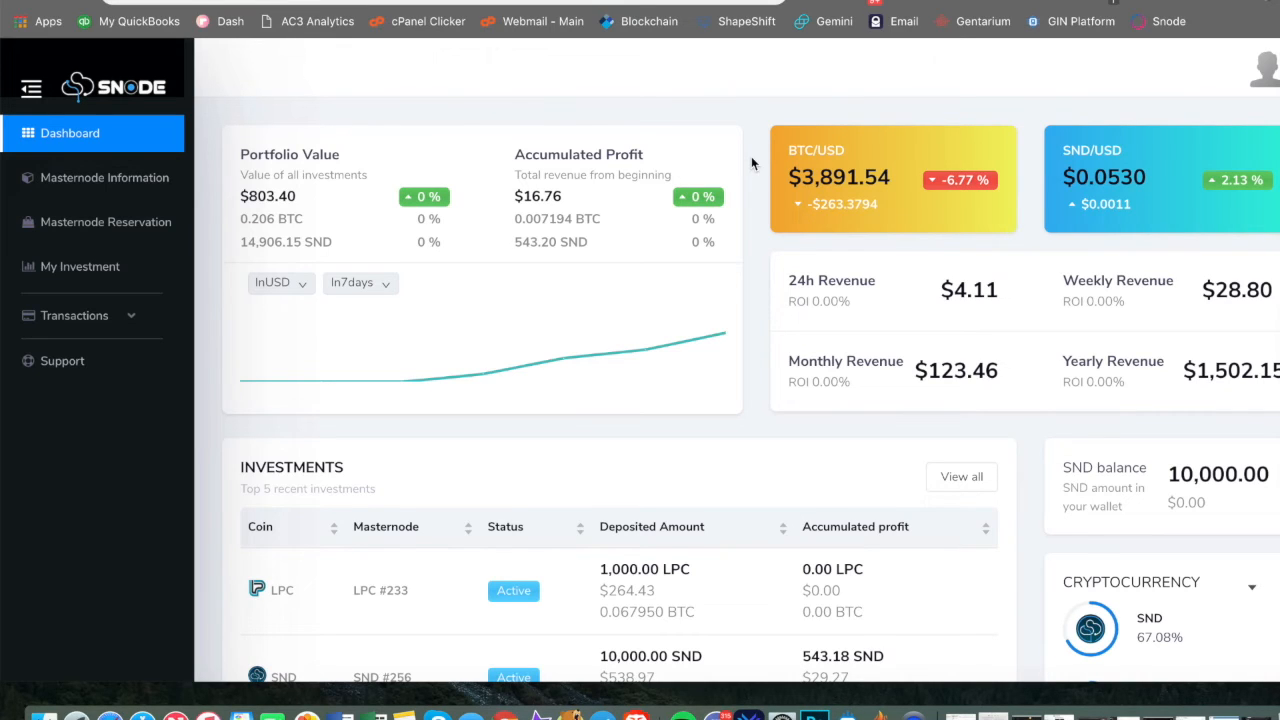
pyautogui.moveTo(762, 200)
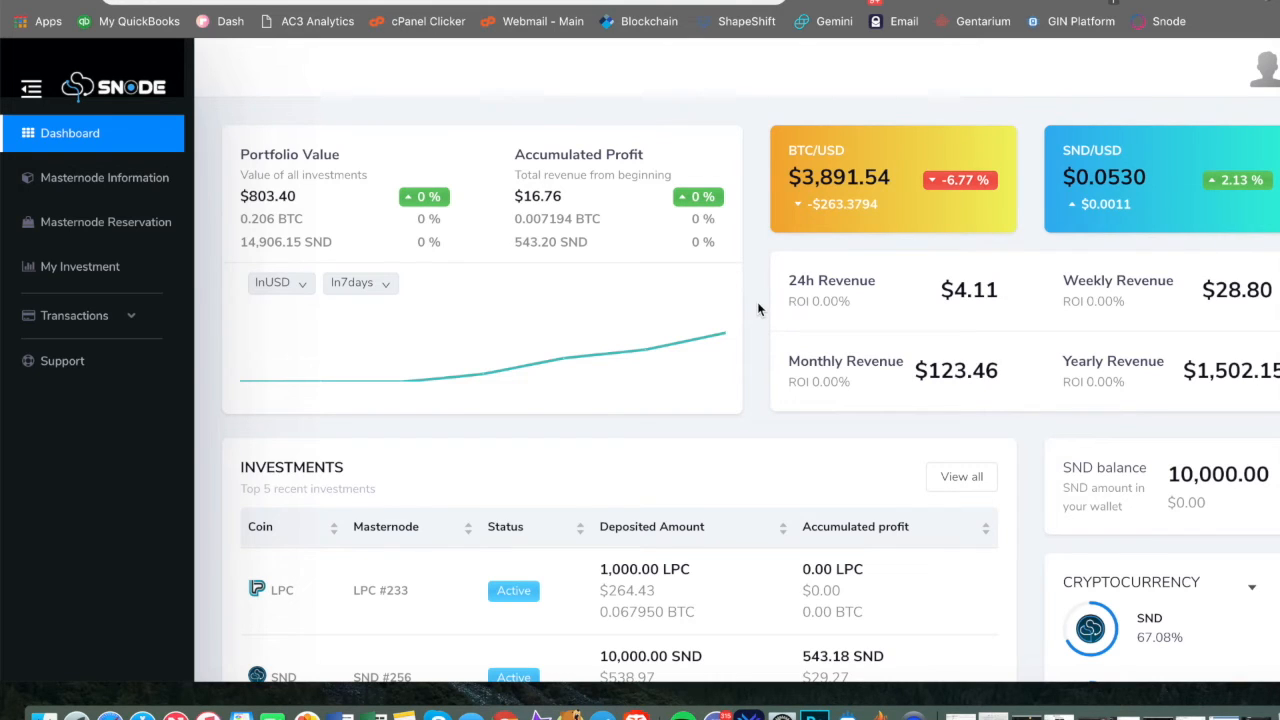
# - Review Investments and Recent Payments on the dashboard, then go to Masternode Information
pyautogui.scroll(-3)
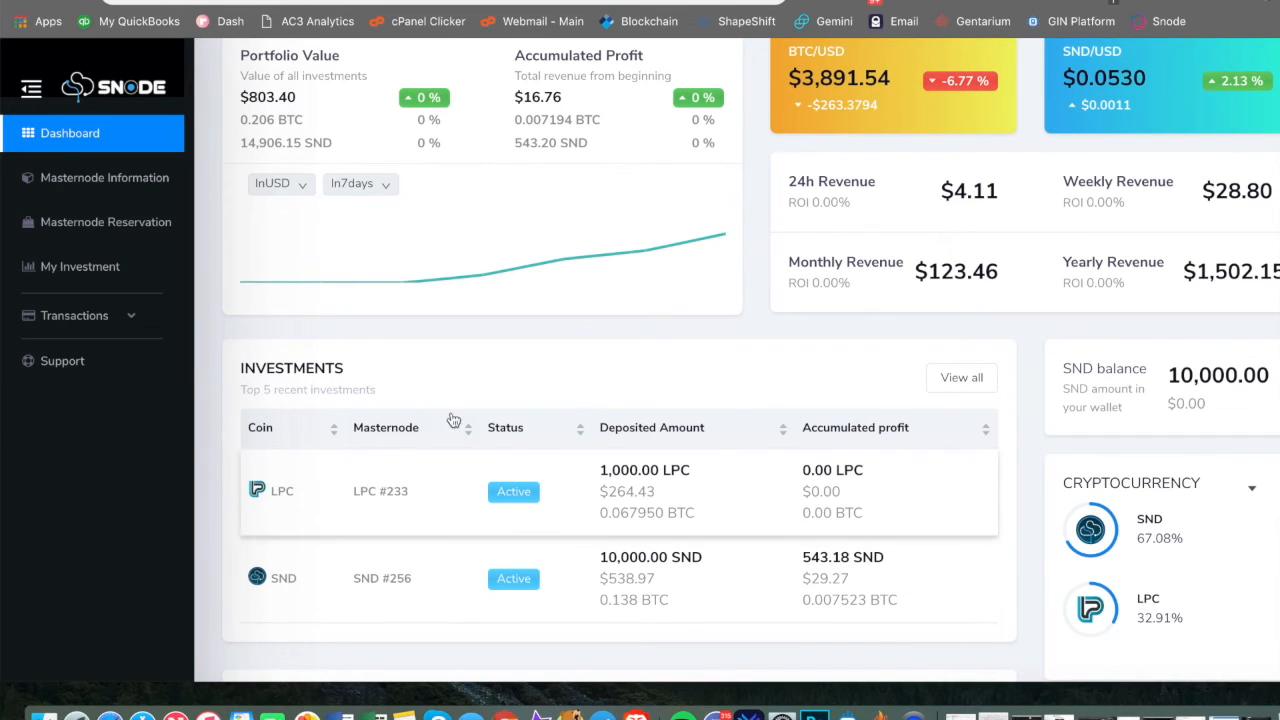
pyautogui.moveTo(884, 394)
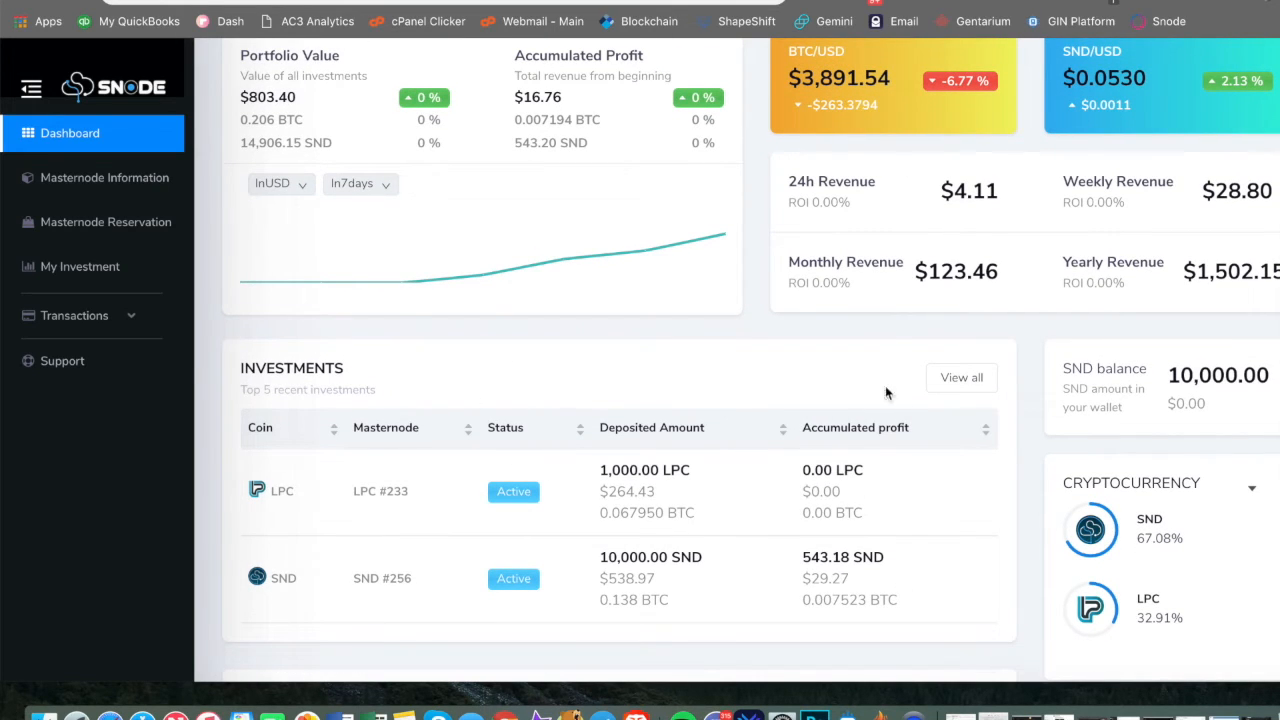
pyautogui.moveTo(1238, 540)
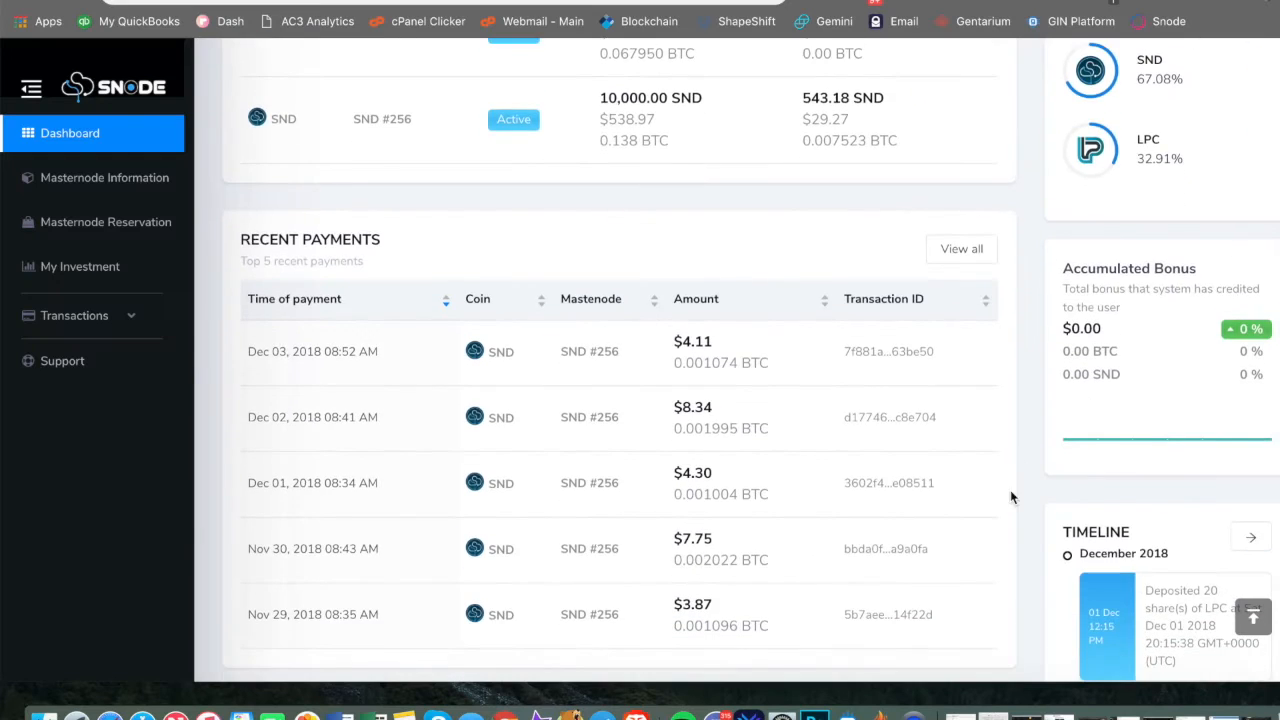
pyautogui.scroll(-3)
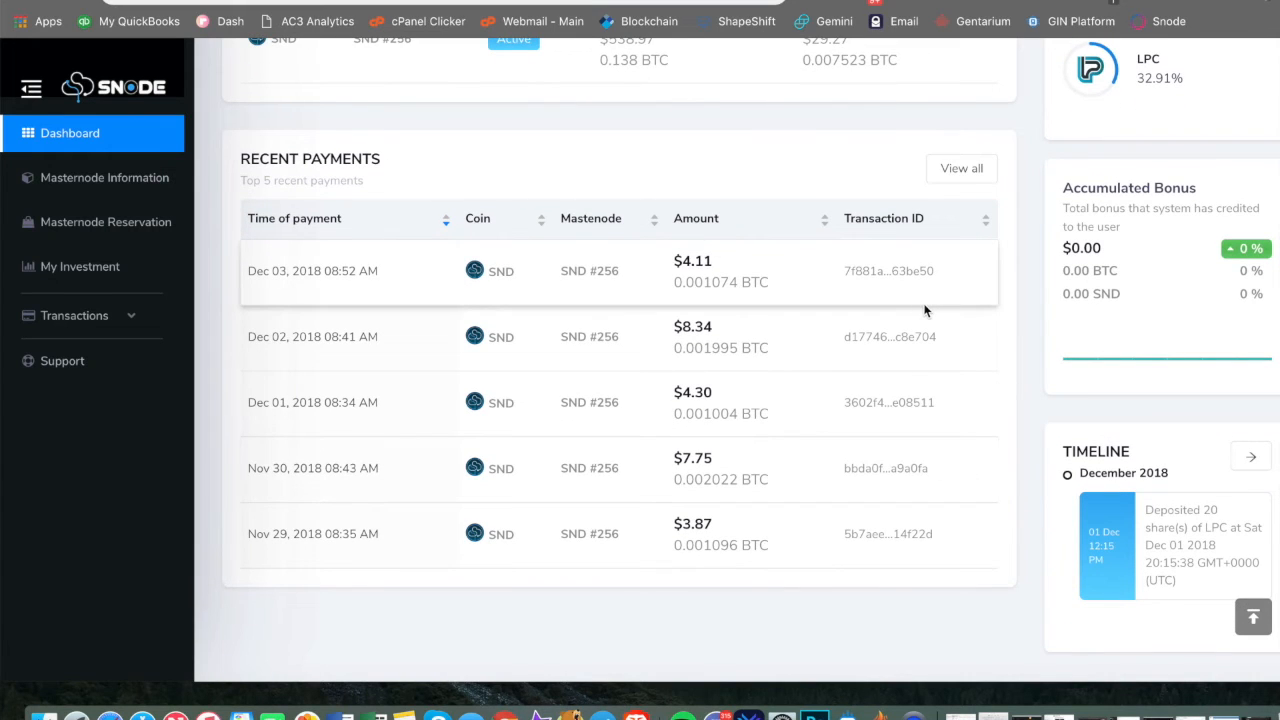
pyautogui.click(104, 176)
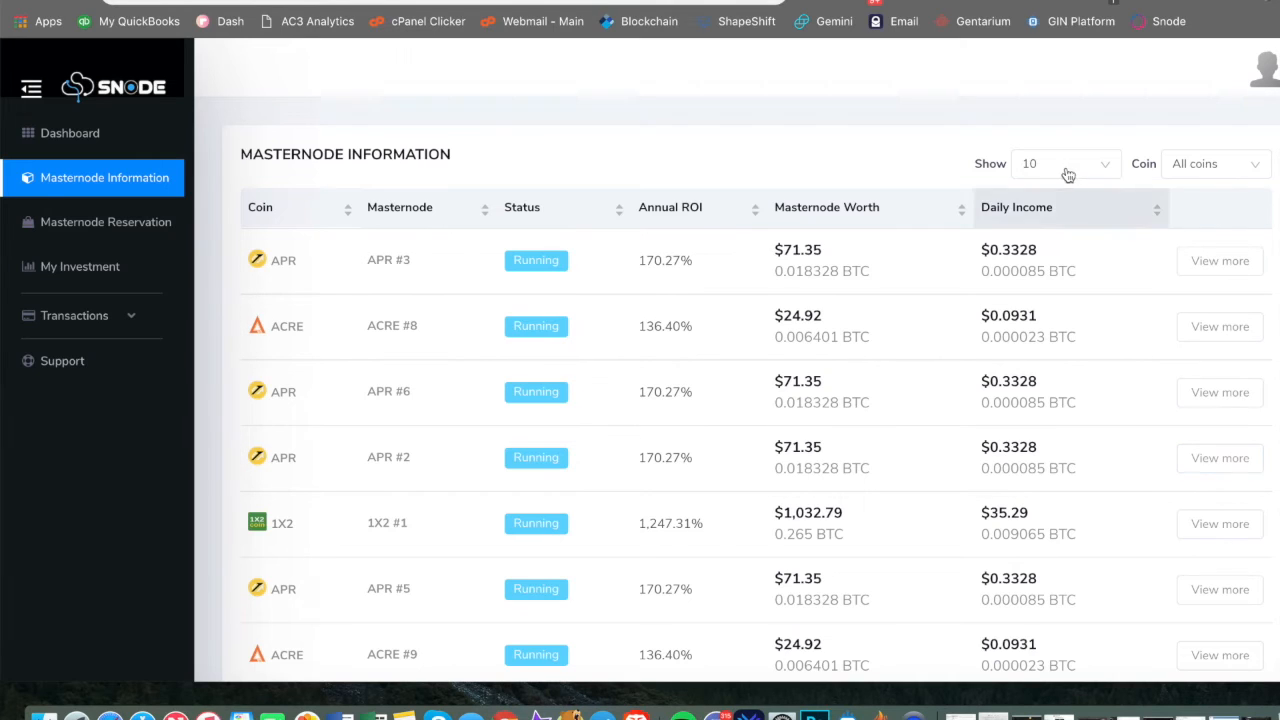
# - Filter the Masternode Information list to show only LPC masternodes
pyautogui.click(1216, 164)
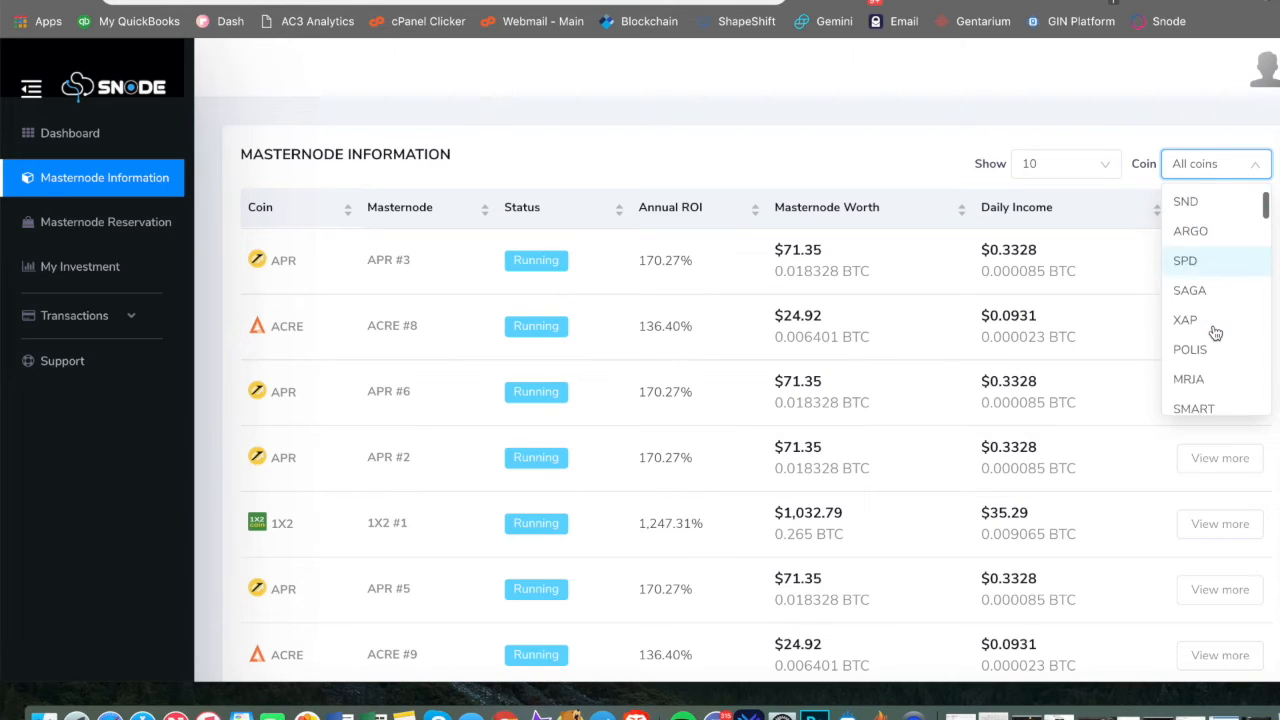
pyautogui.scroll(-3)
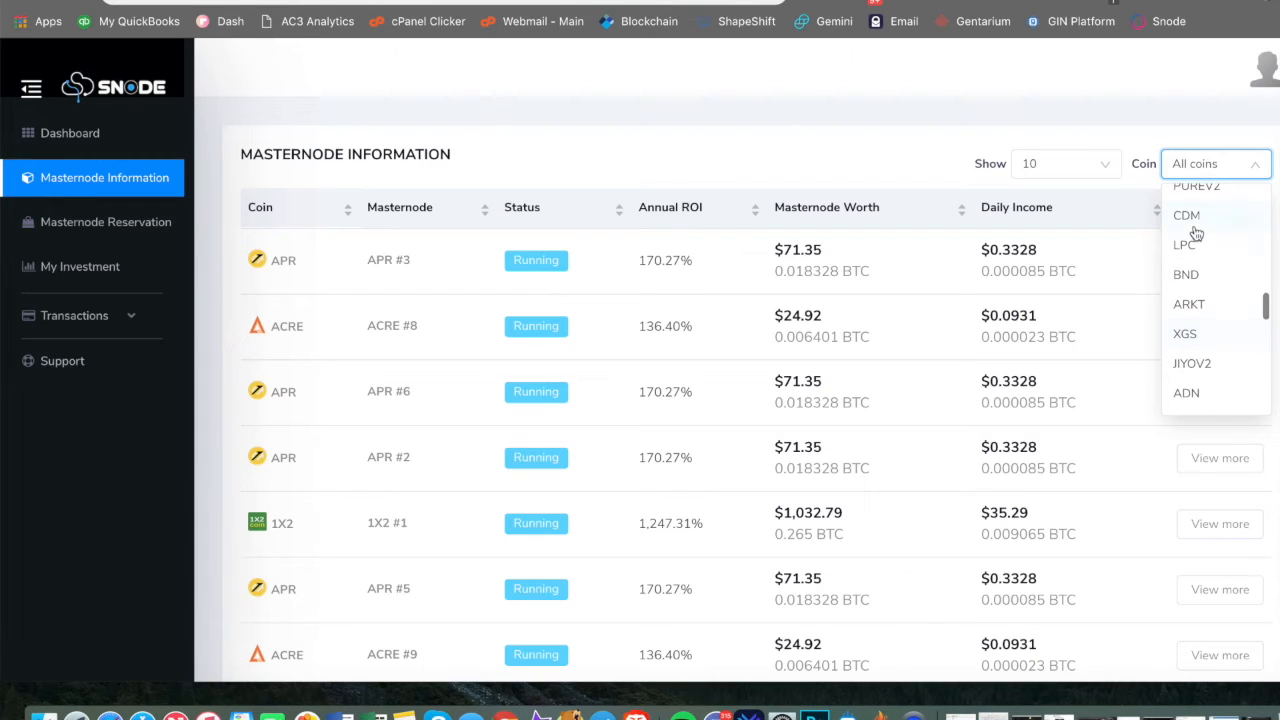
pyautogui.click(1186, 244)
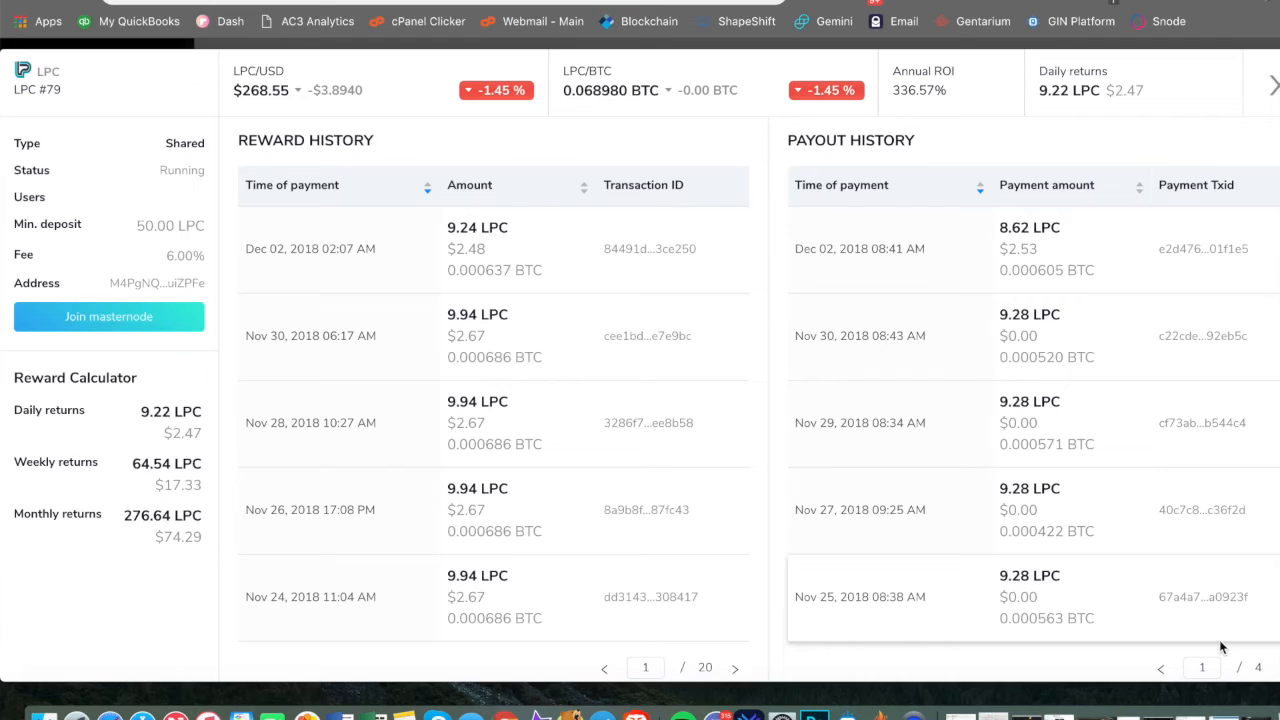
pyautogui.moveTo(116, 330)
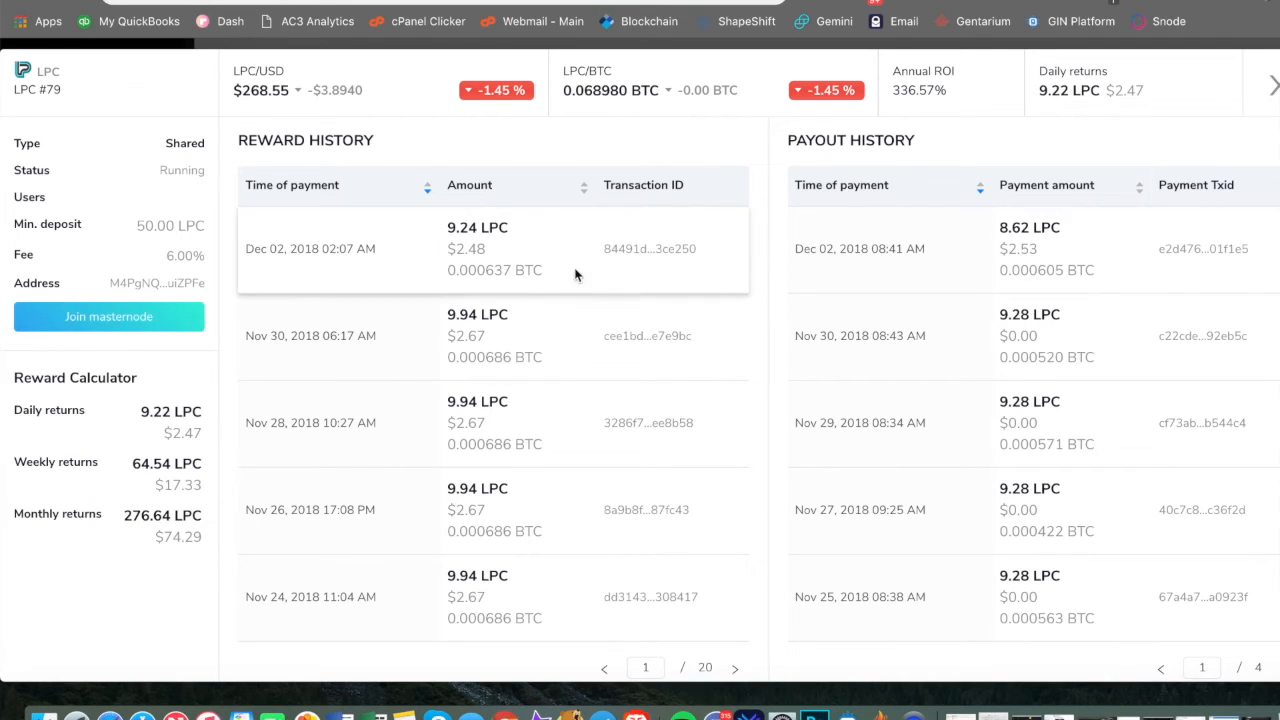
pyautogui.moveTo(758, 376)
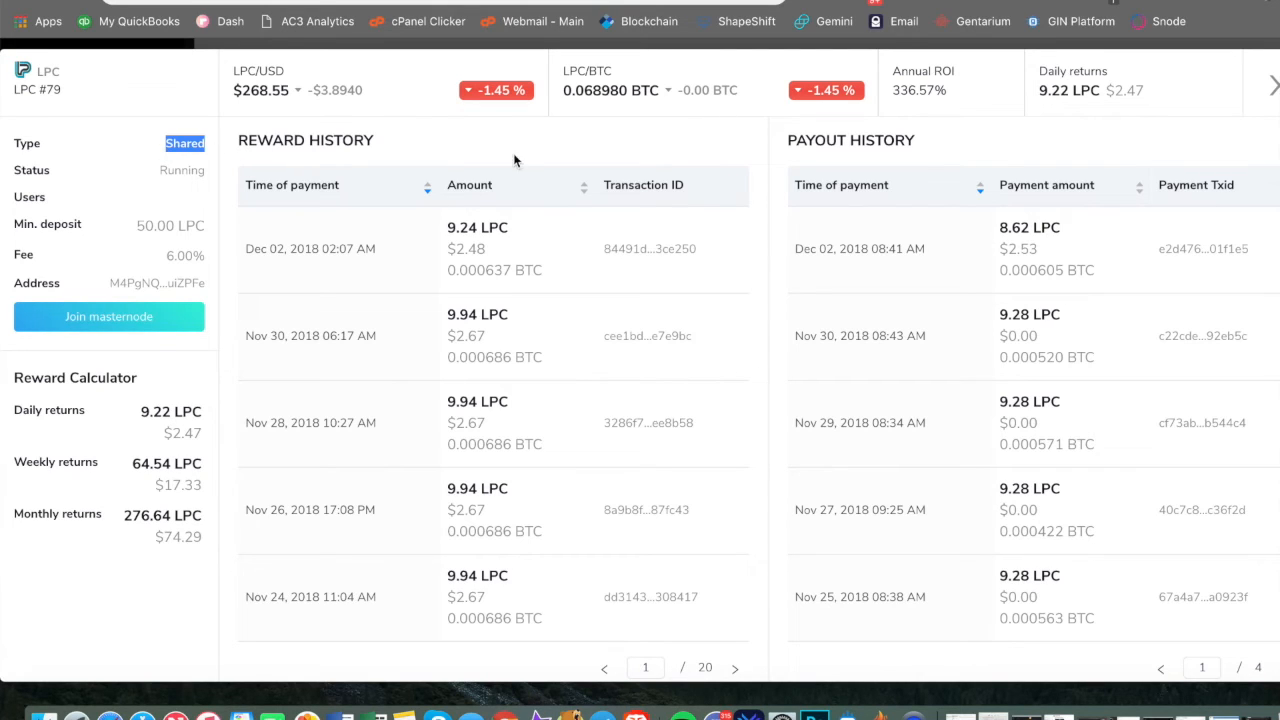
pyautogui.moveTo(220, 236)
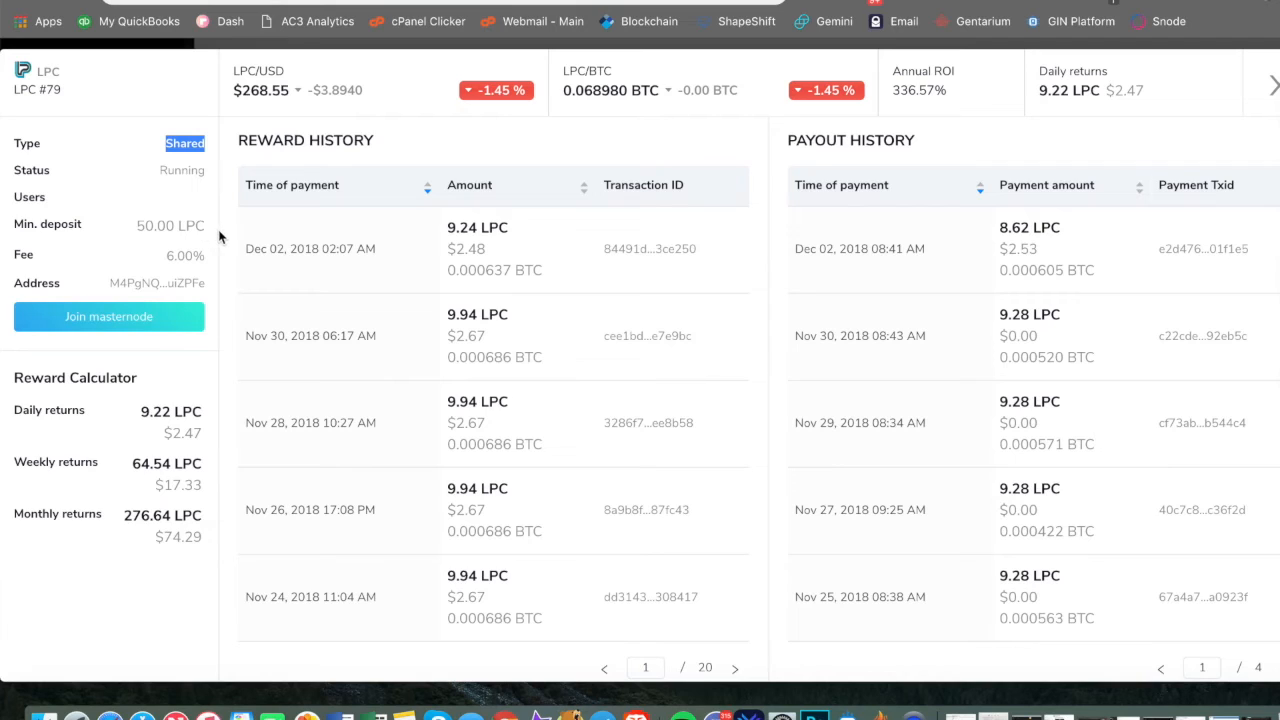
pyautogui.moveTo(230, 236)
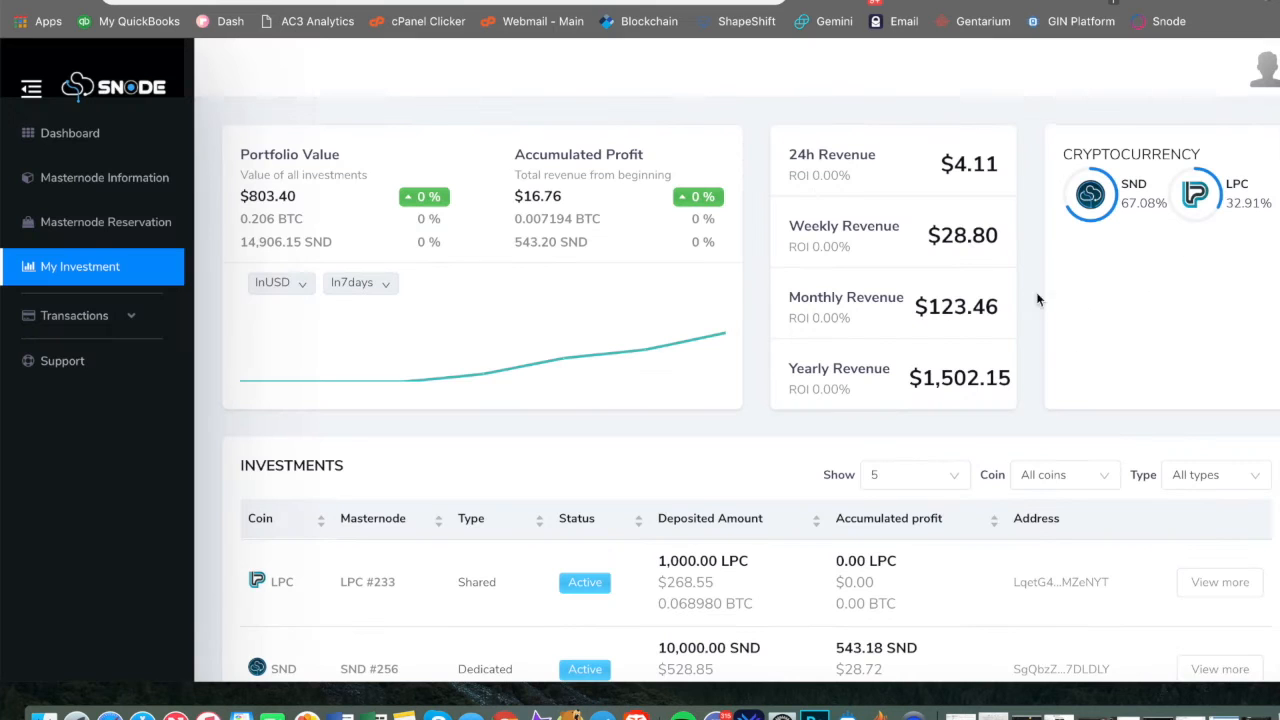
pyautogui.moveTo(1024, 232)
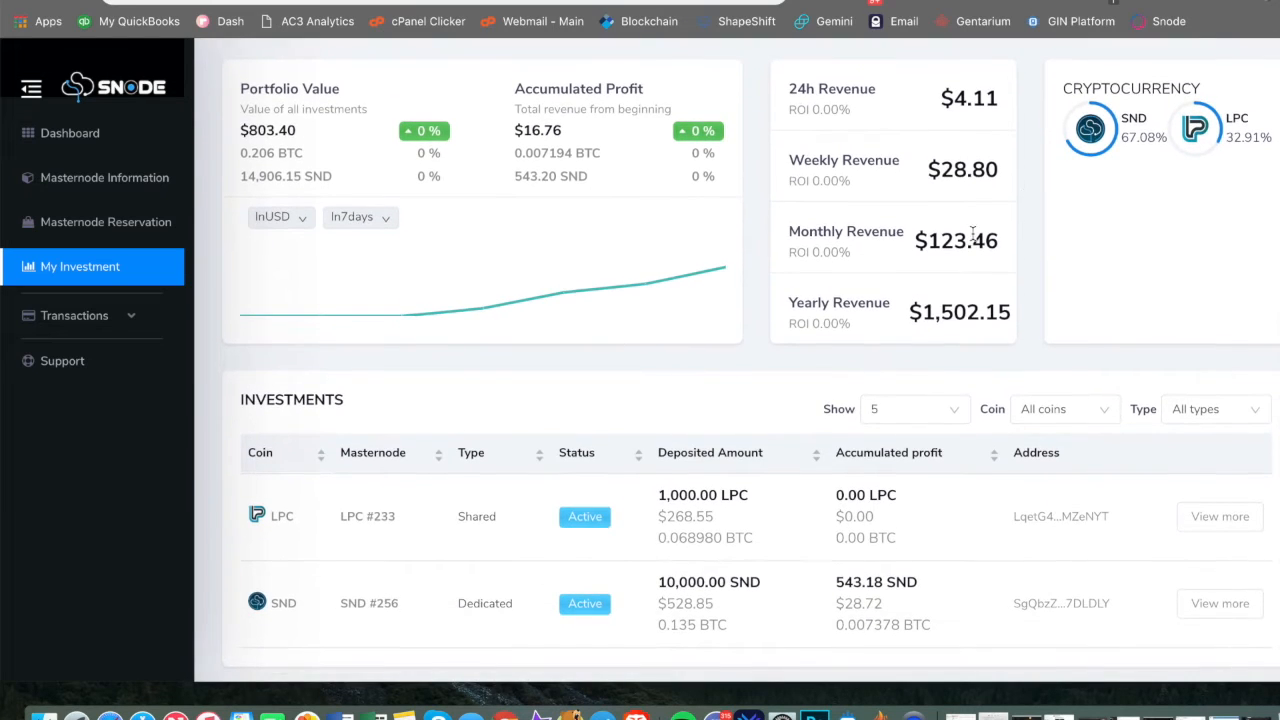
pyautogui.scroll(-3)
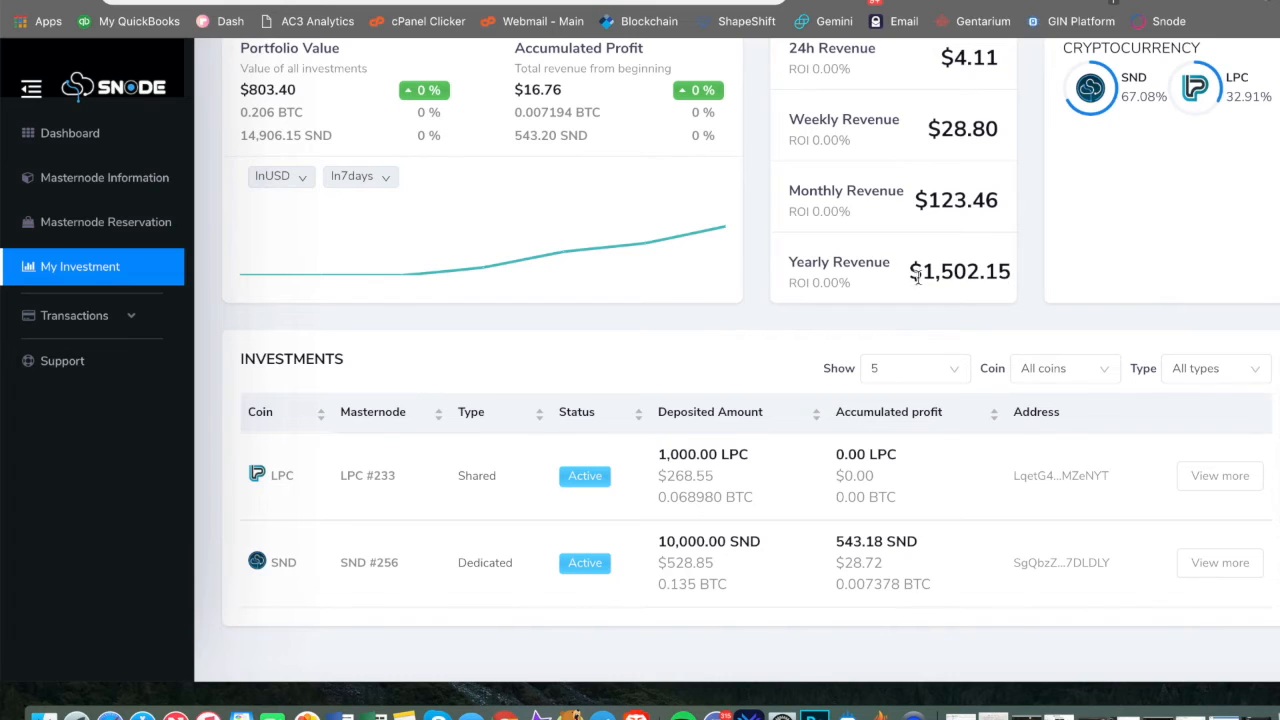
pyautogui.moveTo(940, 528)
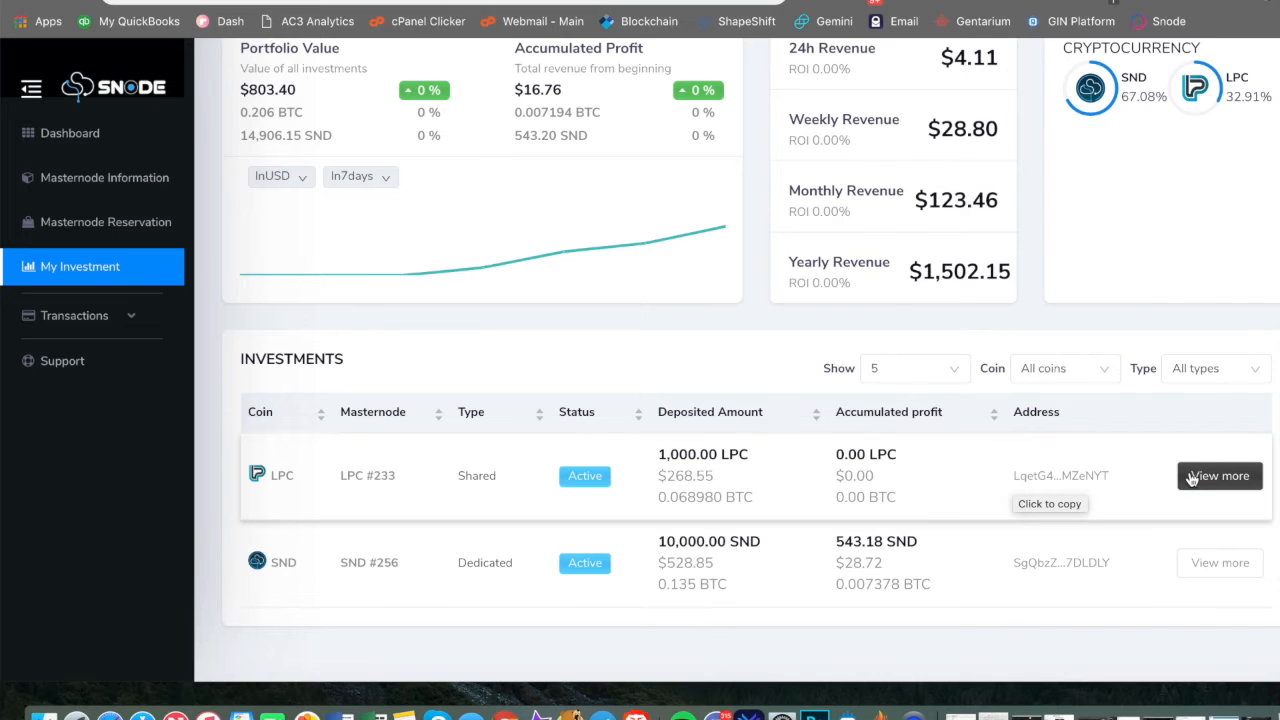
pyautogui.click(1220, 476)
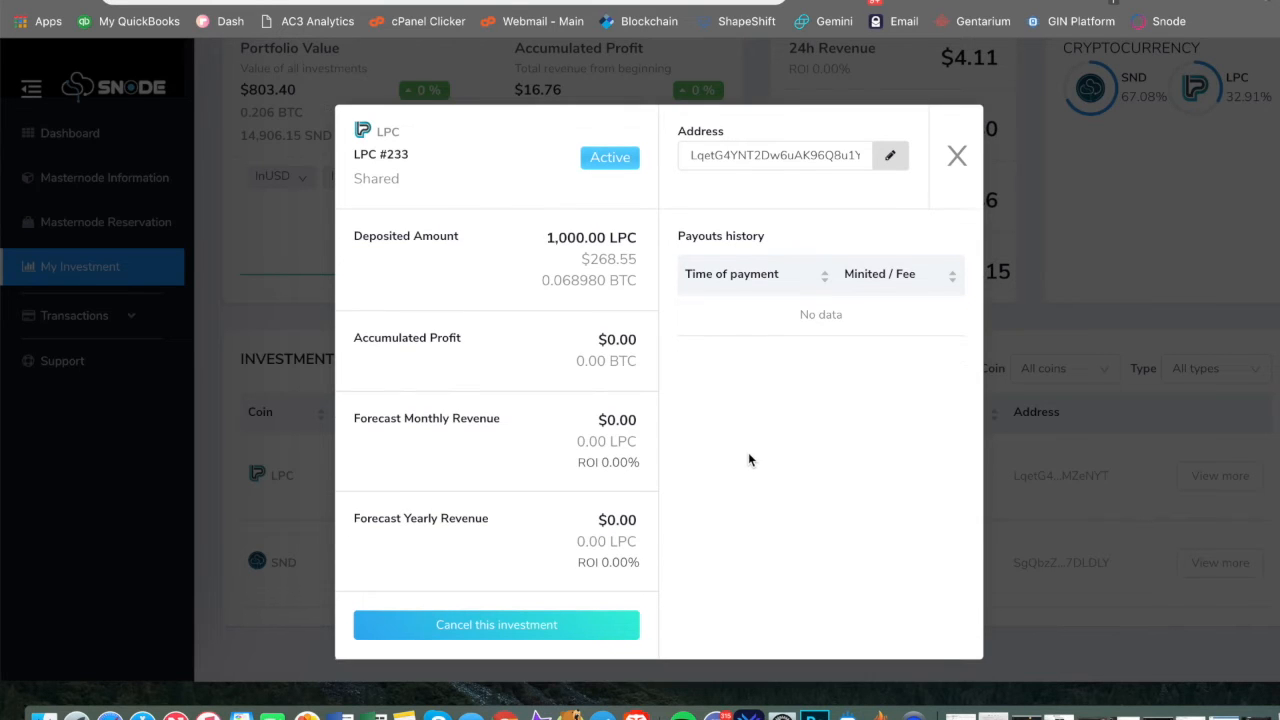
pyautogui.click(956, 156)
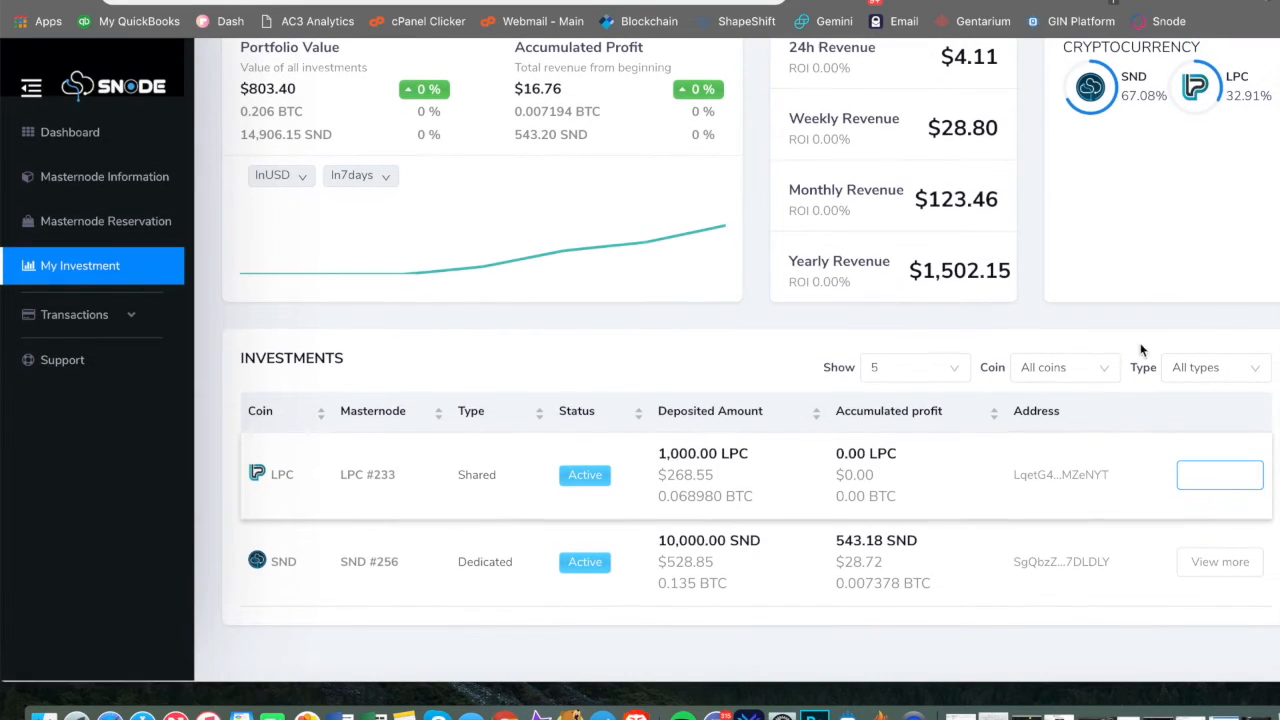
pyautogui.scroll(-3)
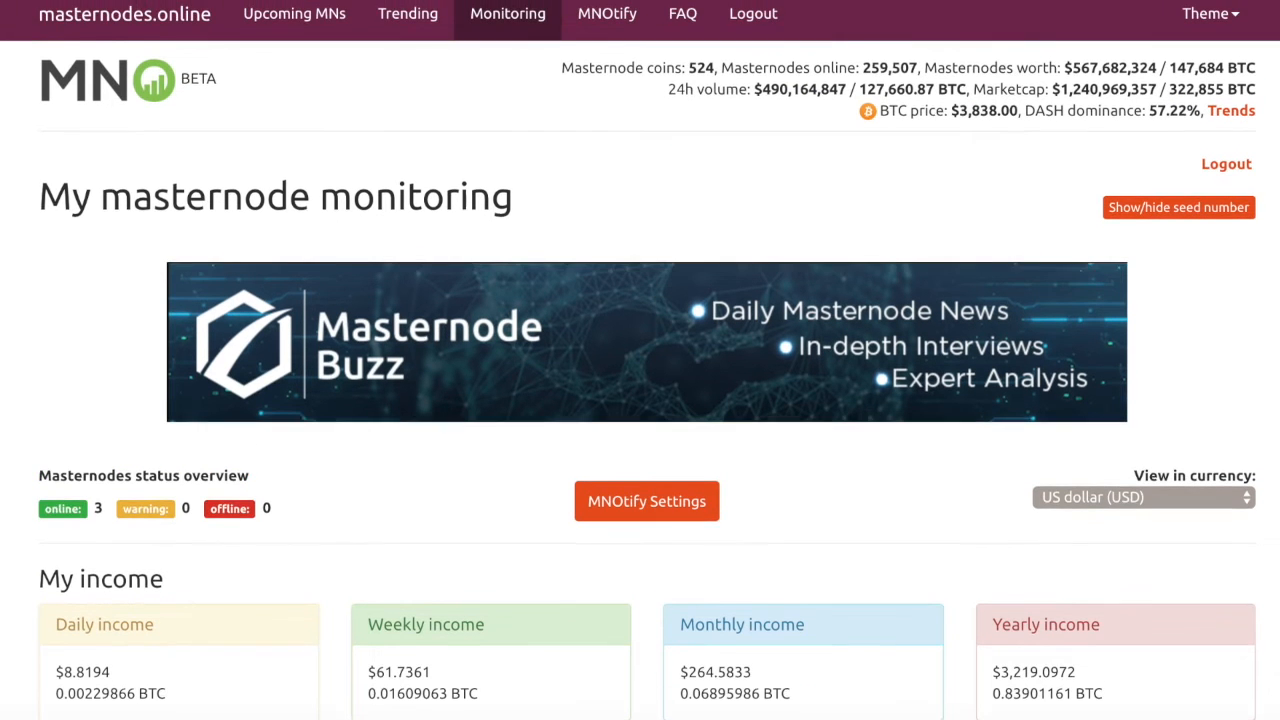
pyautogui.scroll(-3)
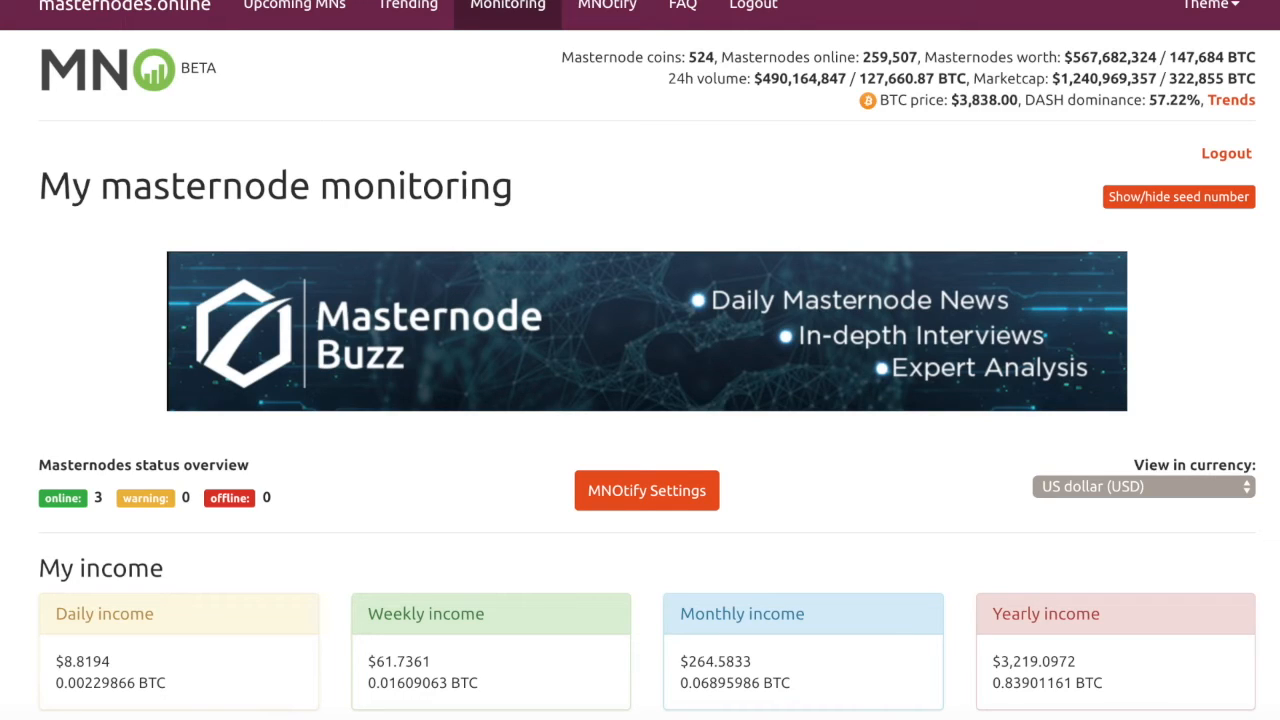
pyautogui.scroll(-3)
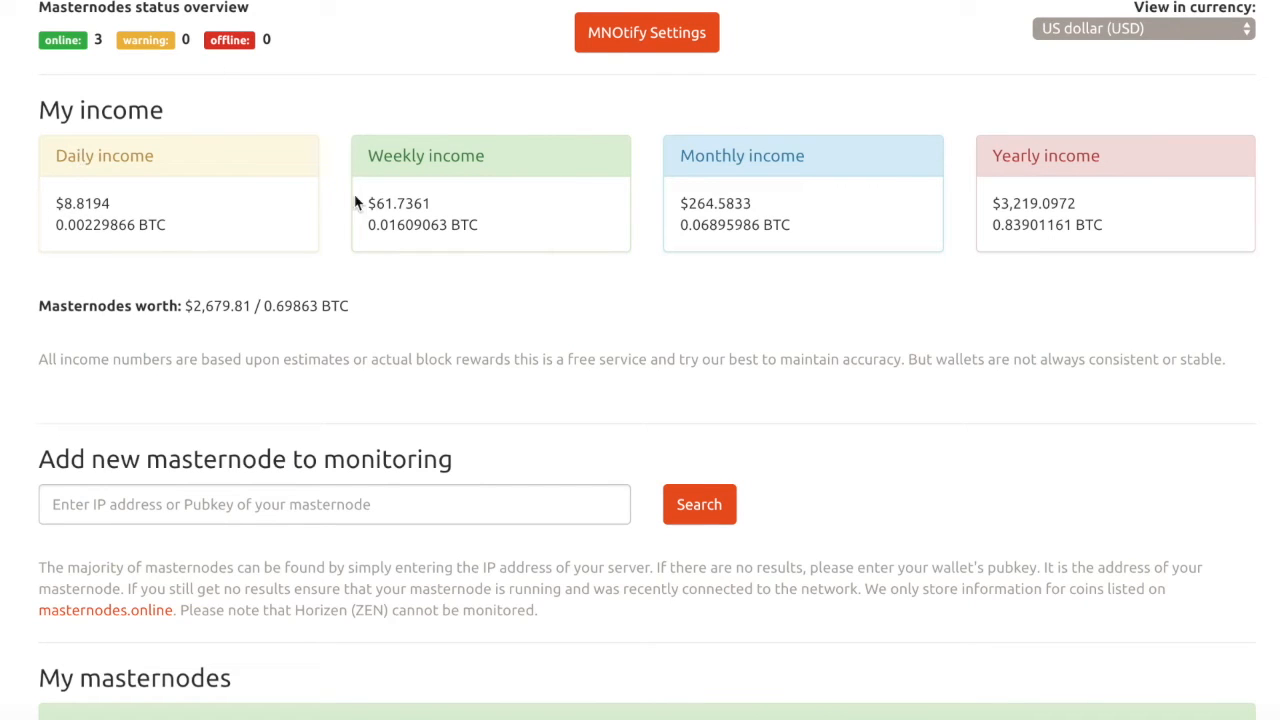
pyautogui.moveTo(1056, 340)
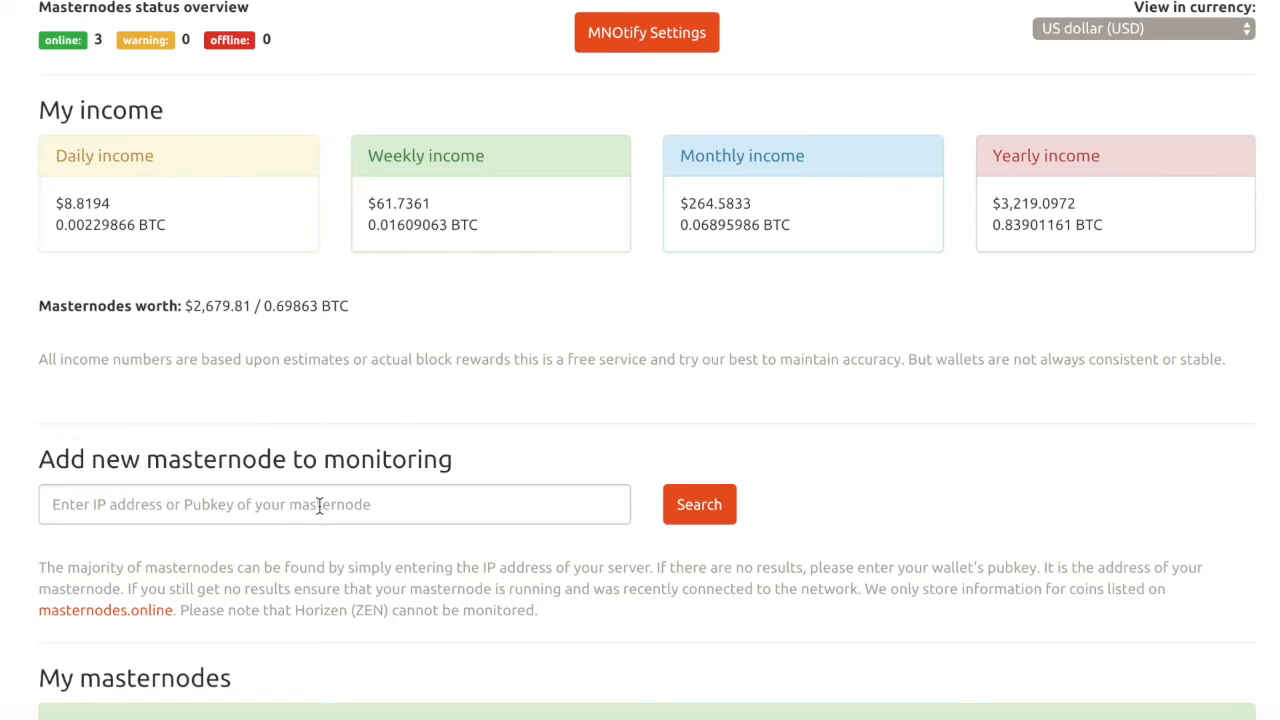
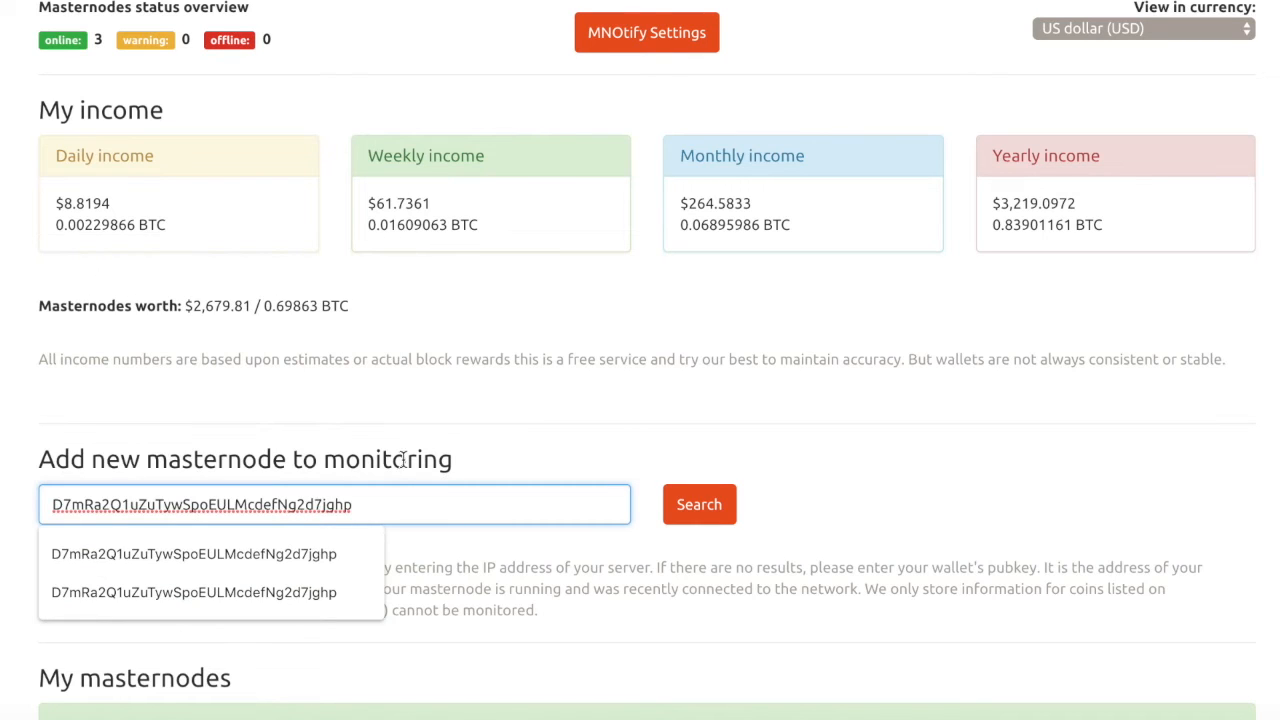
pyautogui.click(700, 504)
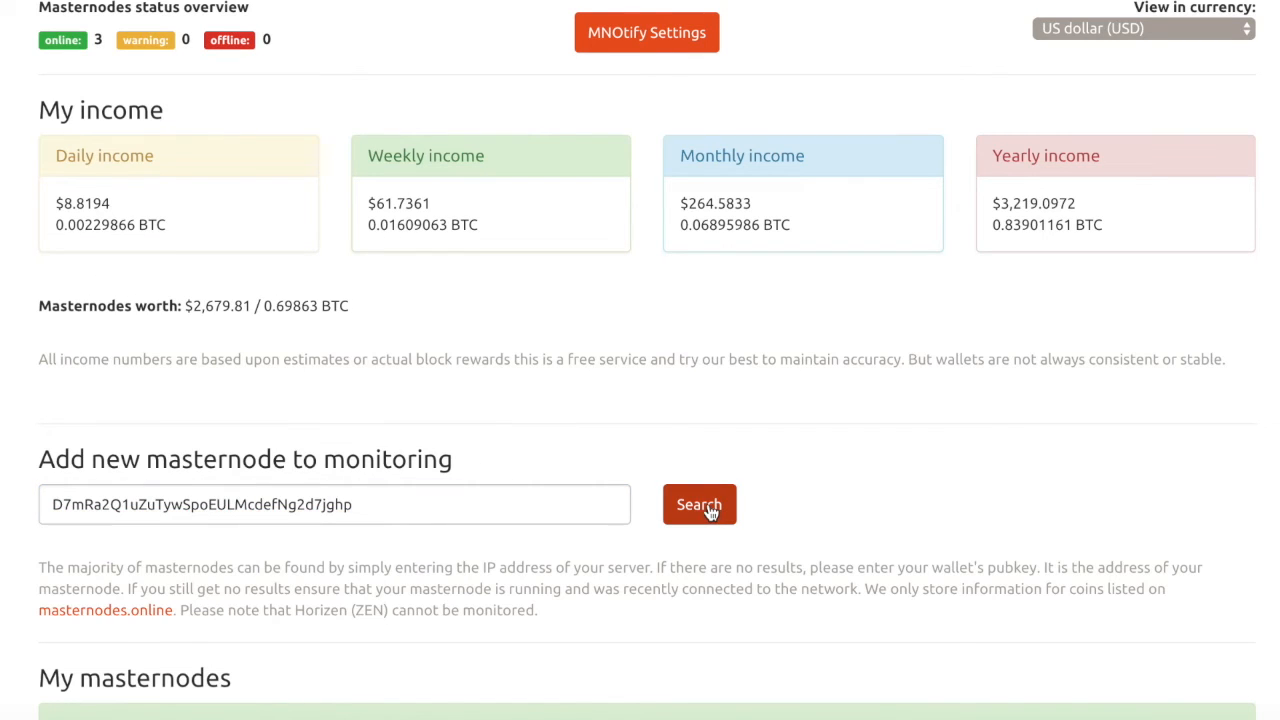
pyautogui.click(700, 504)
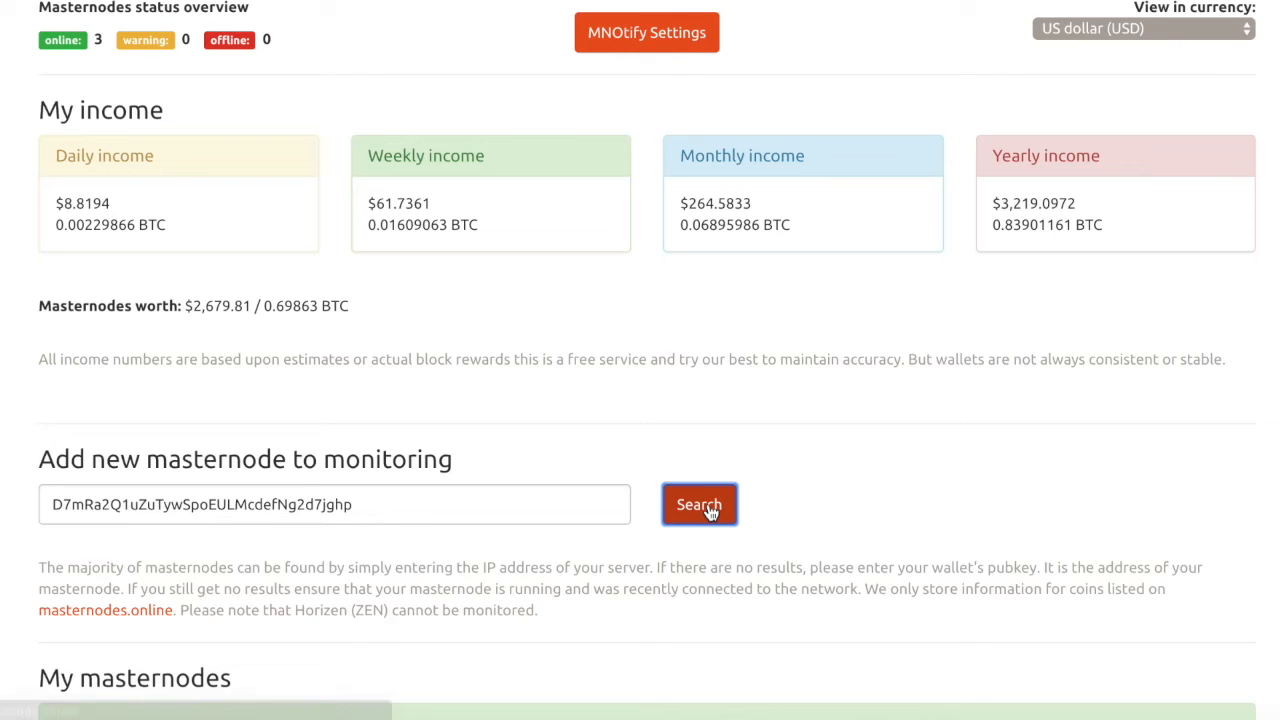
pyautogui.click(700, 504)
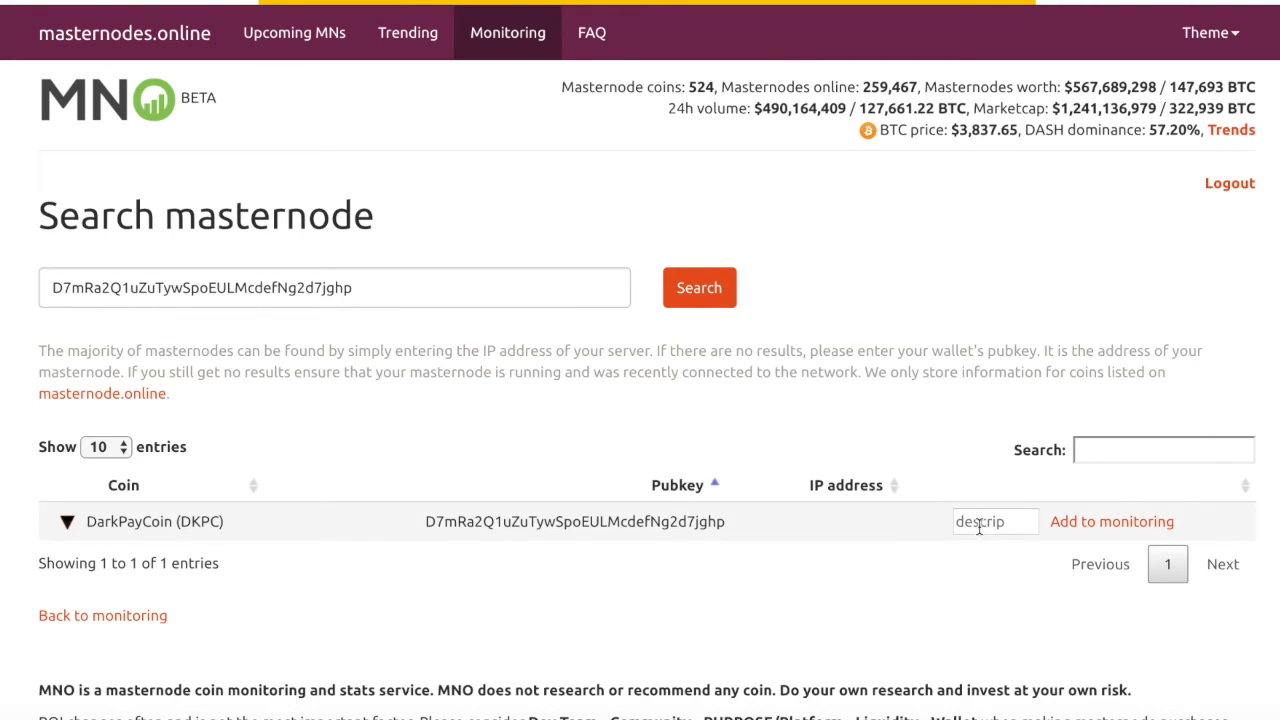
# - Describe the DarkPayCoin node as 'DKPC - MN' and add it to monitoring
pyautogui.click(994, 520)
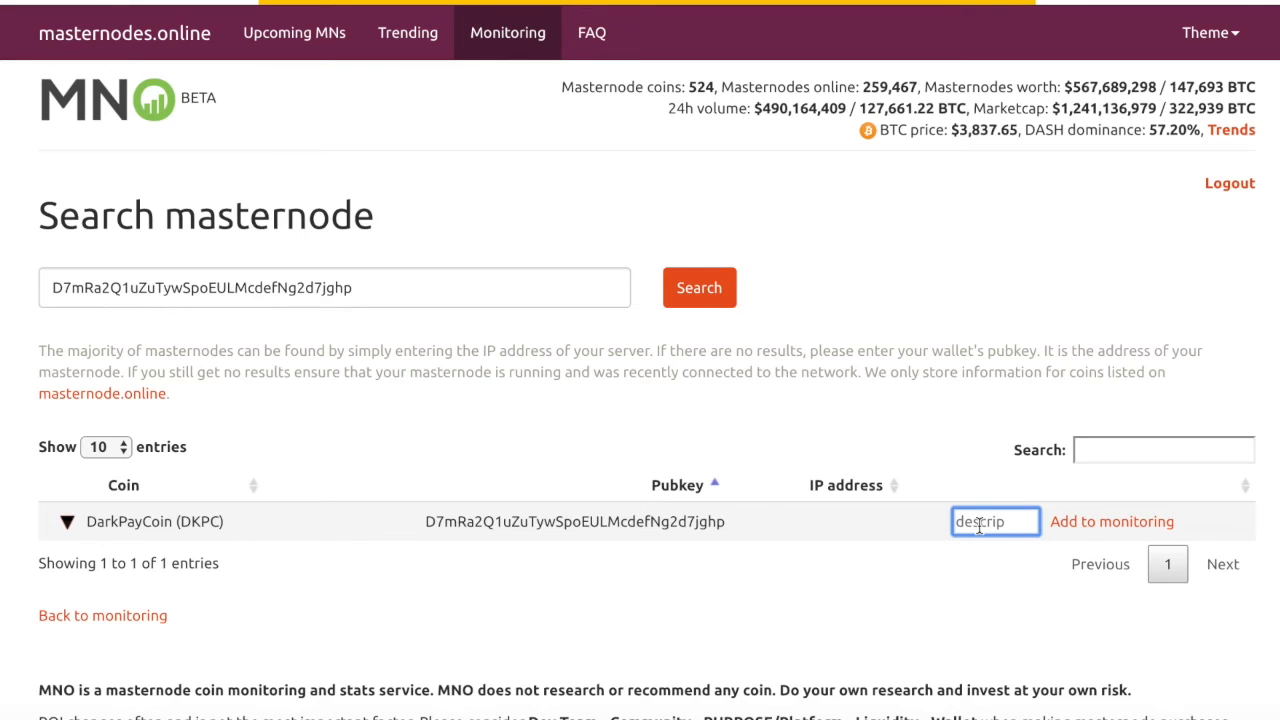
pyautogui.write('DKPC')
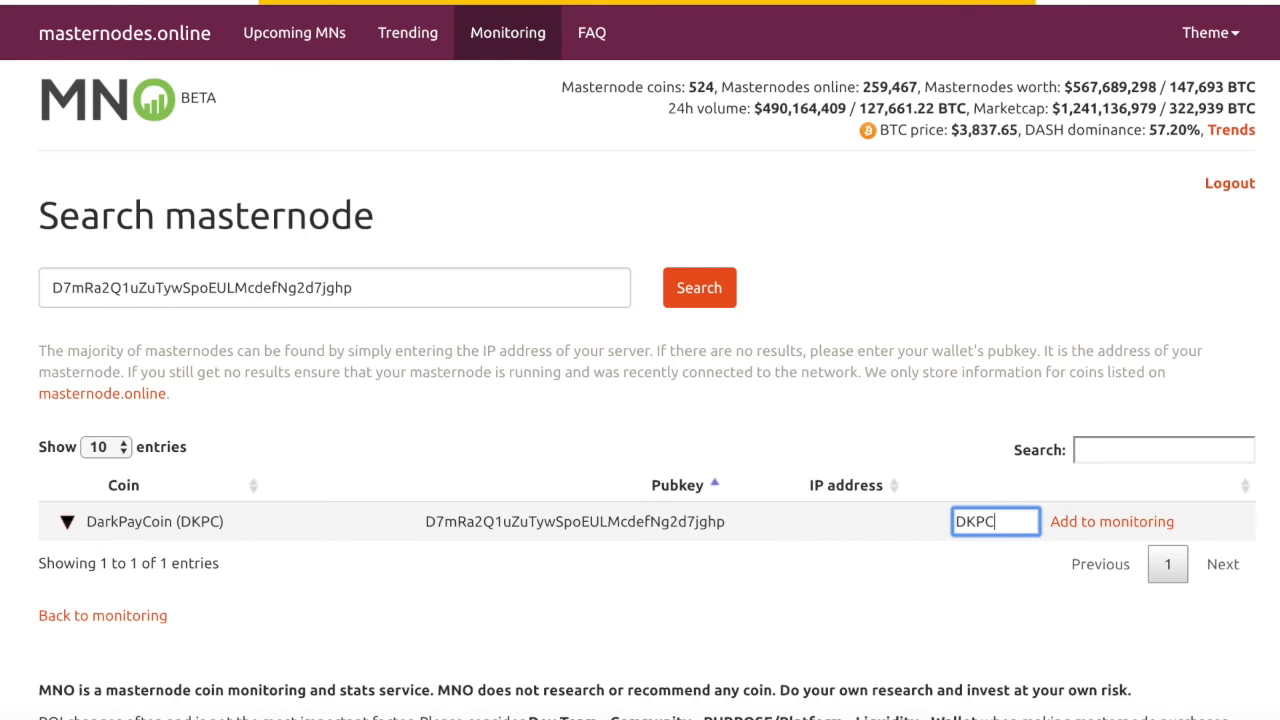
pyautogui.write('- MN')
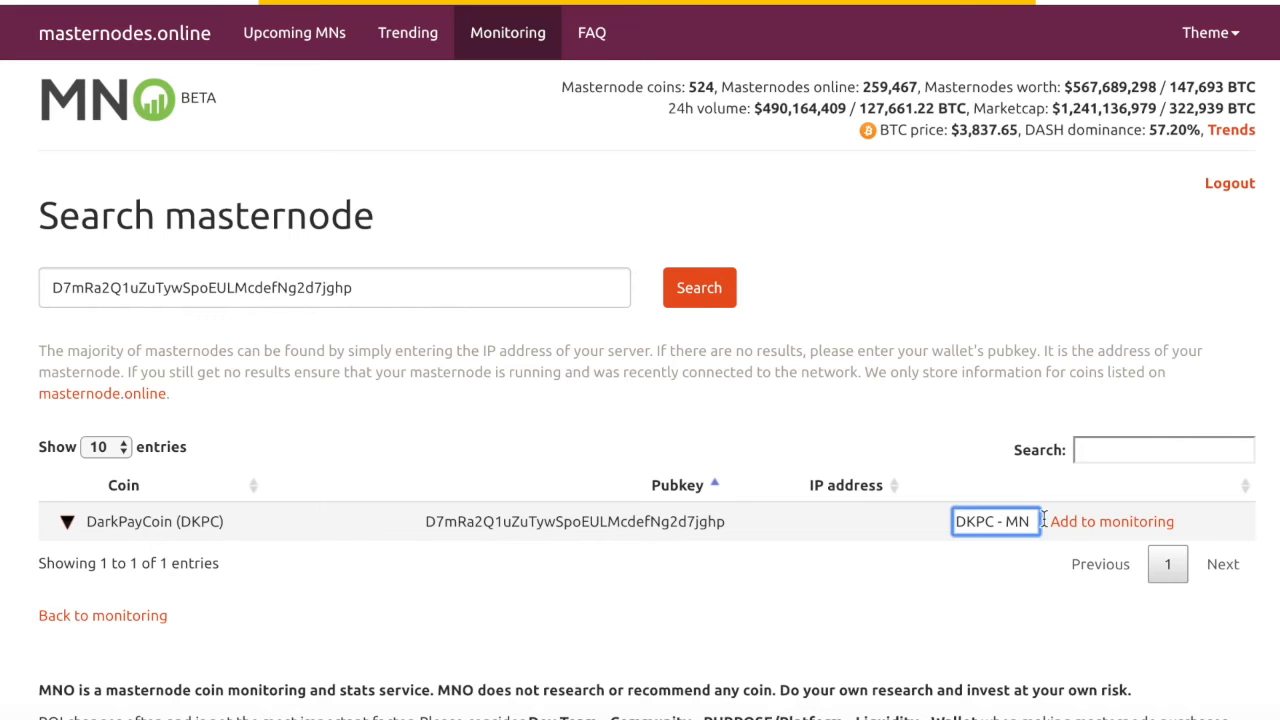
pyautogui.click(1112, 520)
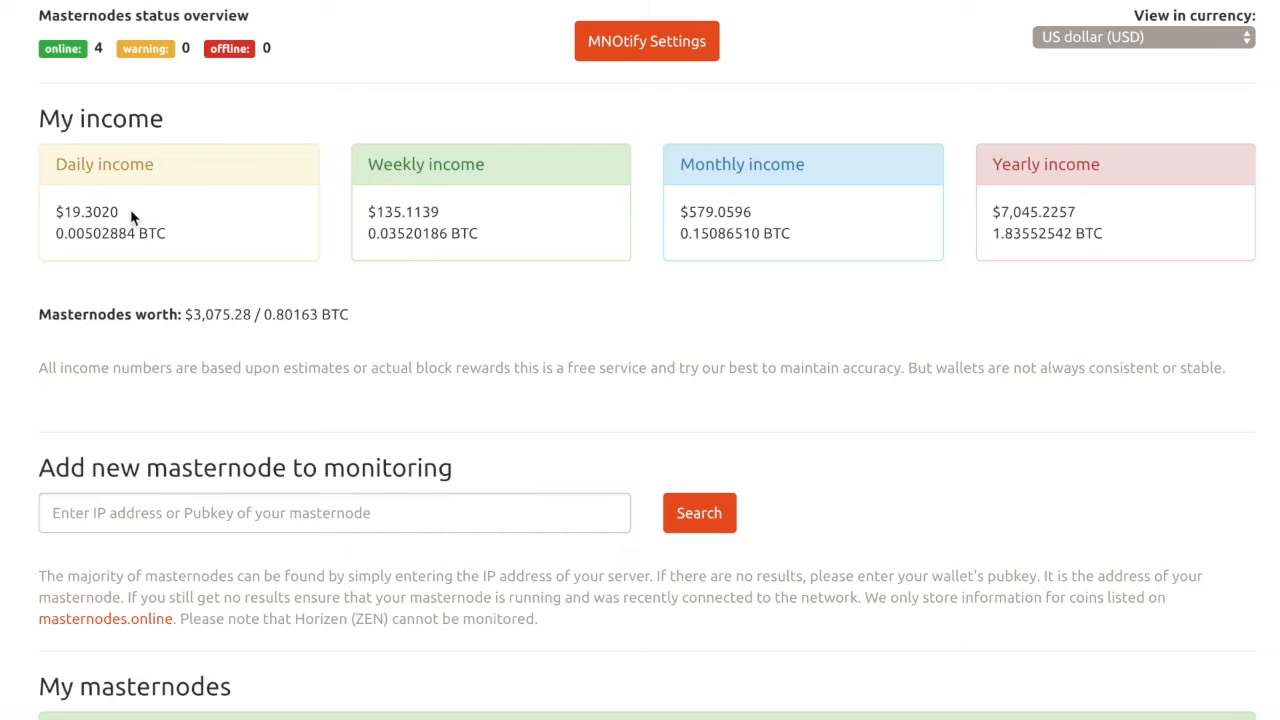
pyautogui.moveTo(568, 370)
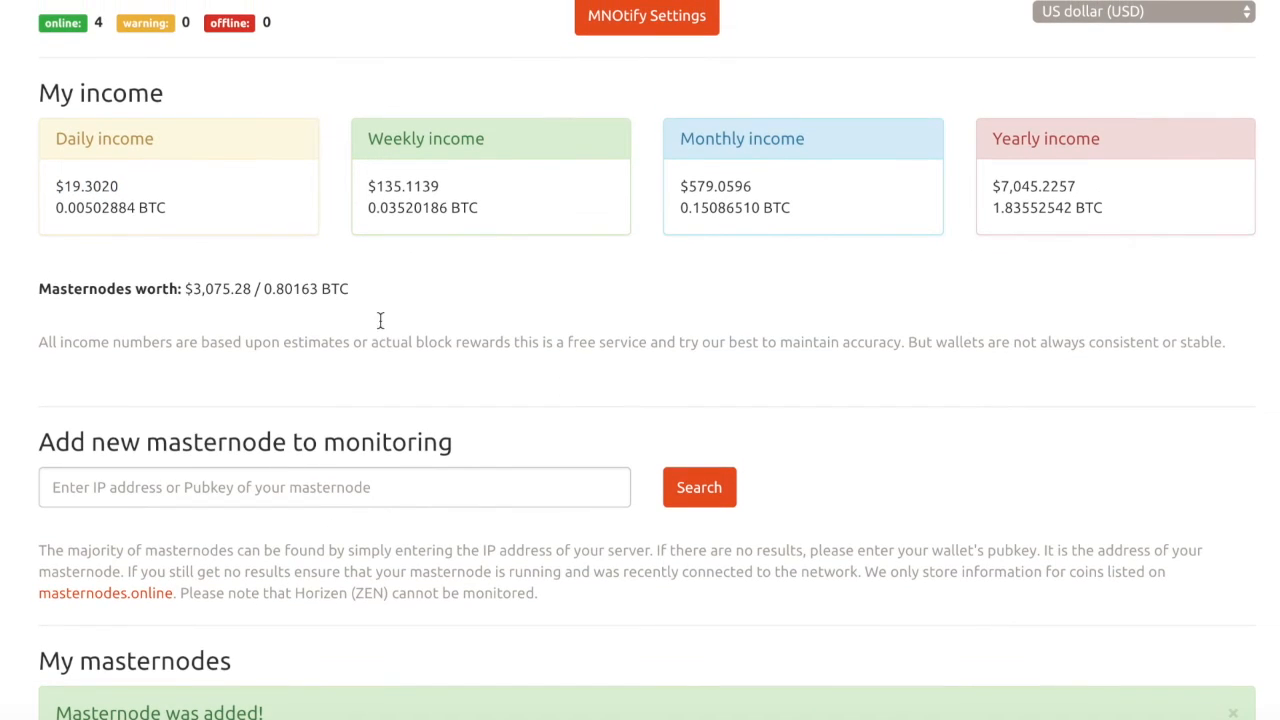
pyautogui.moveTo(292, 294)
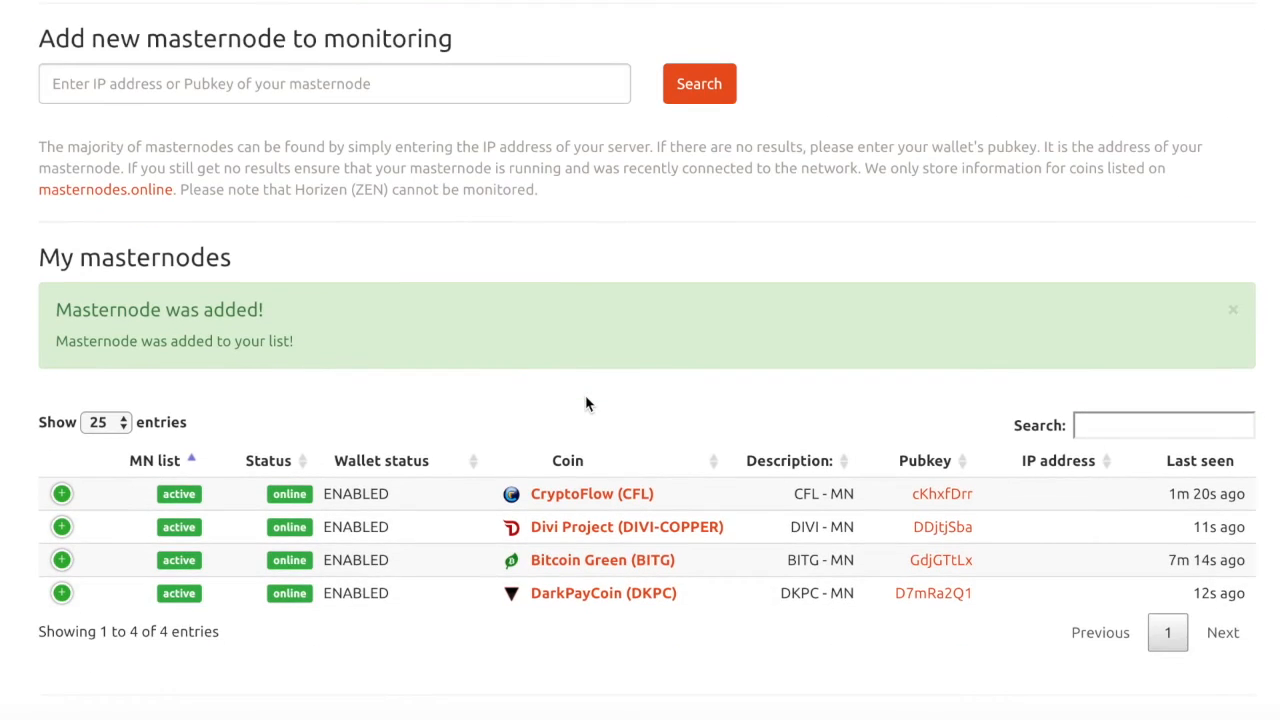
# - Confirm the fourth node is listed, then search for the LightPayCoin pubkey to find the LPC node
pyautogui.scroll(-3)
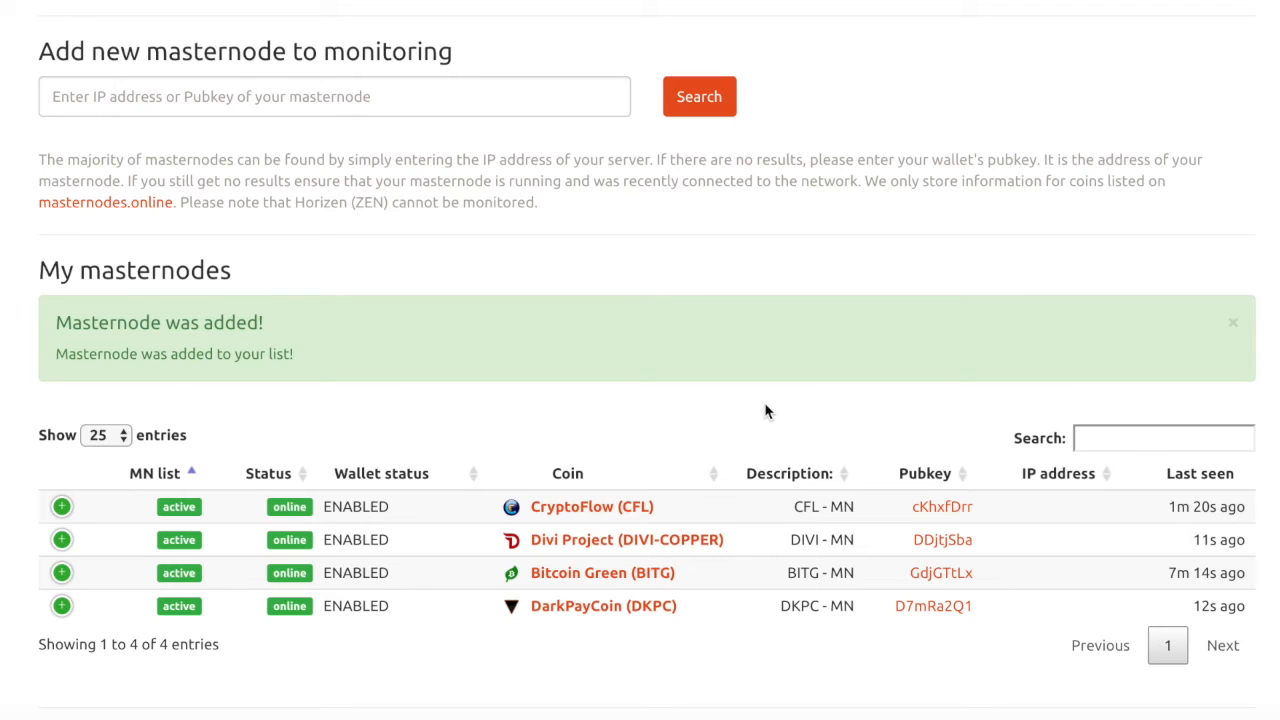
pyautogui.scroll(3)
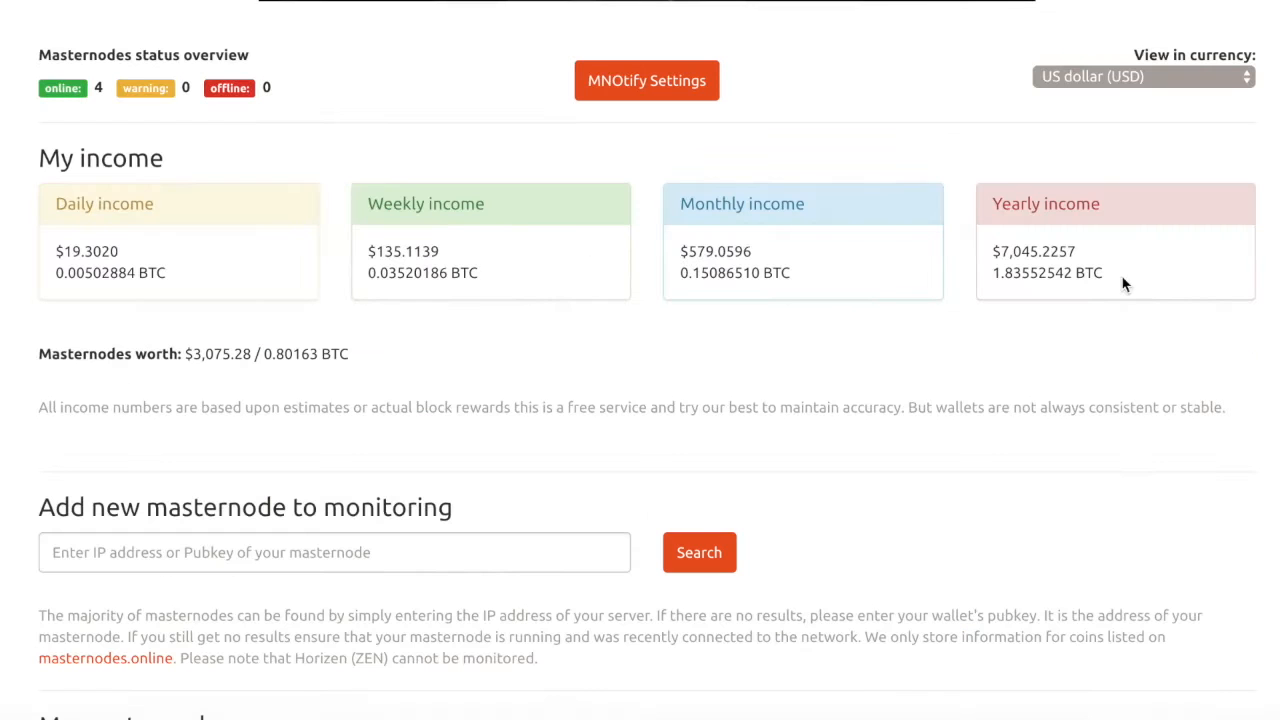
pyautogui.click(334, 552)
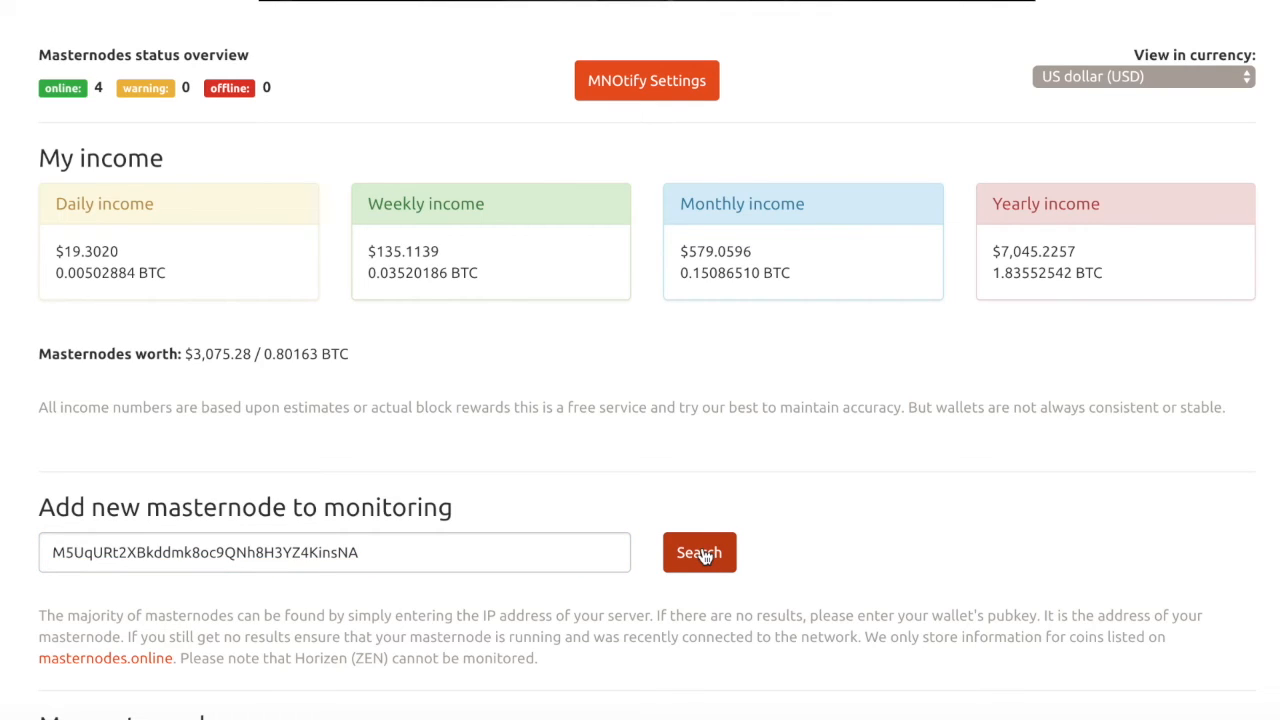
pyautogui.click(700, 552)
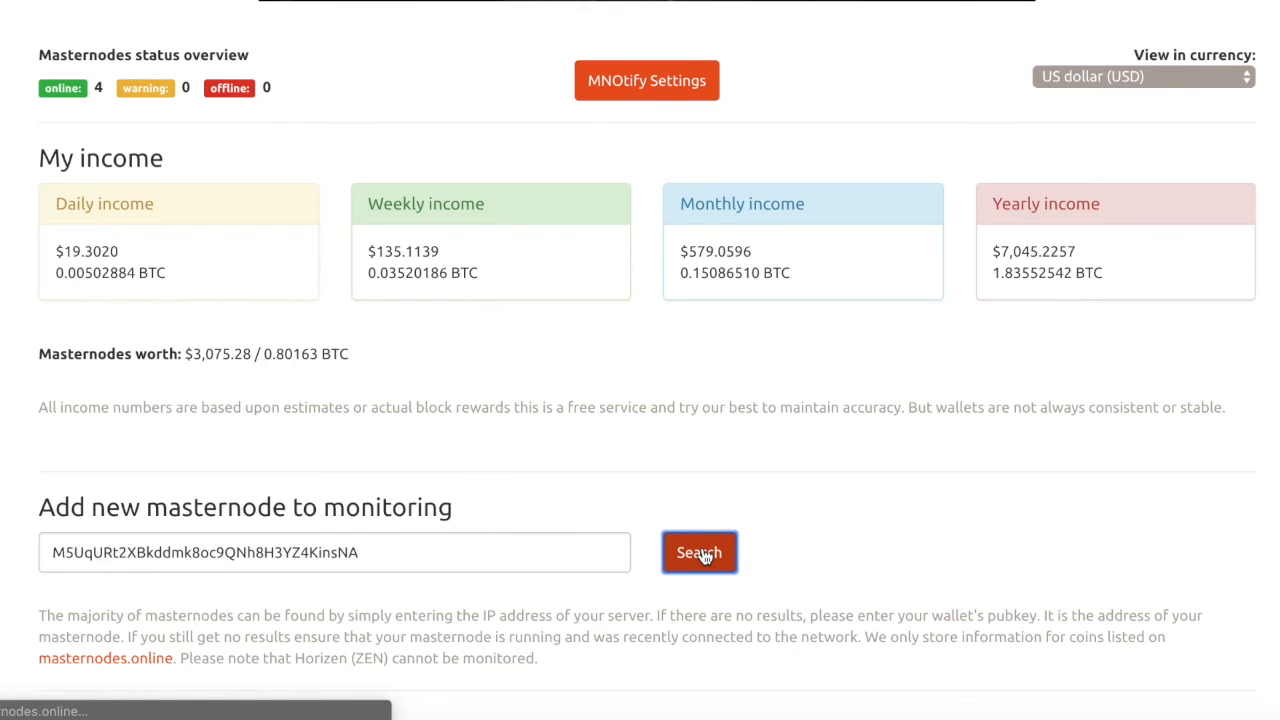
pyautogui.click(700, 552)
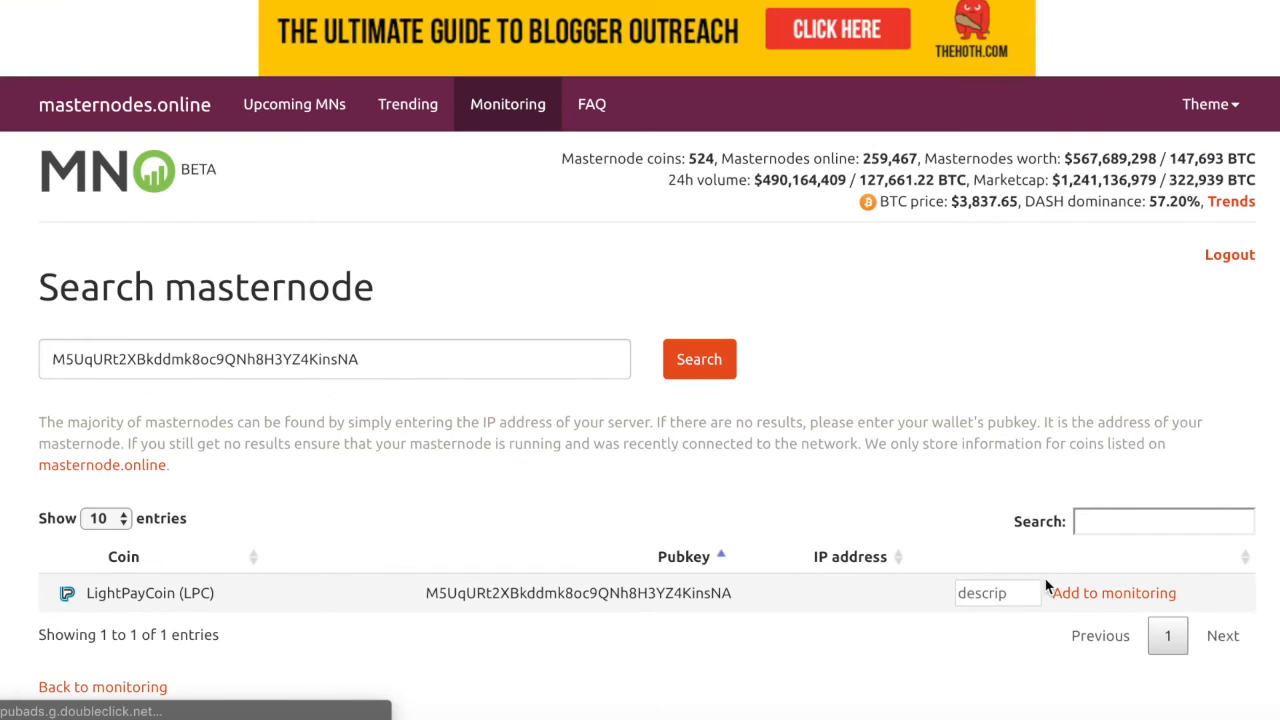
# - Describe the LightPayCoin node as 'LPC - MN' and add it to monitoring
pyautogui.click(996, 592)
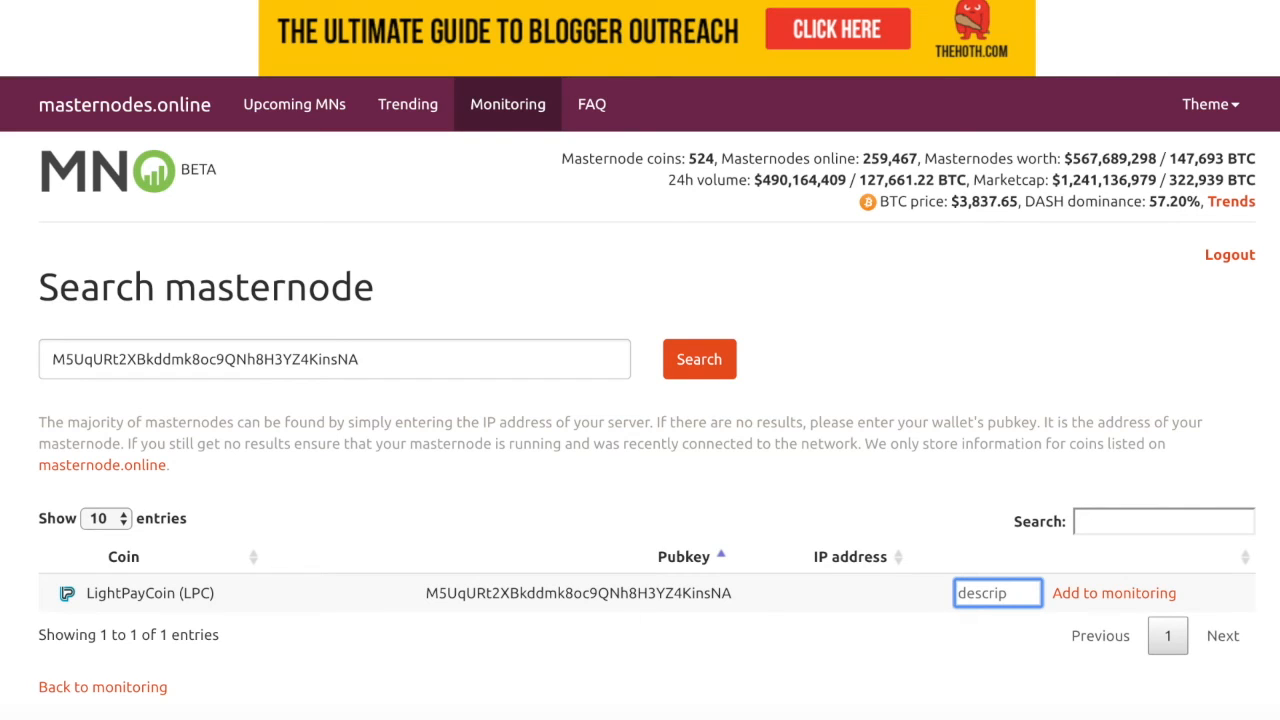
pyautogui.write('LPC')
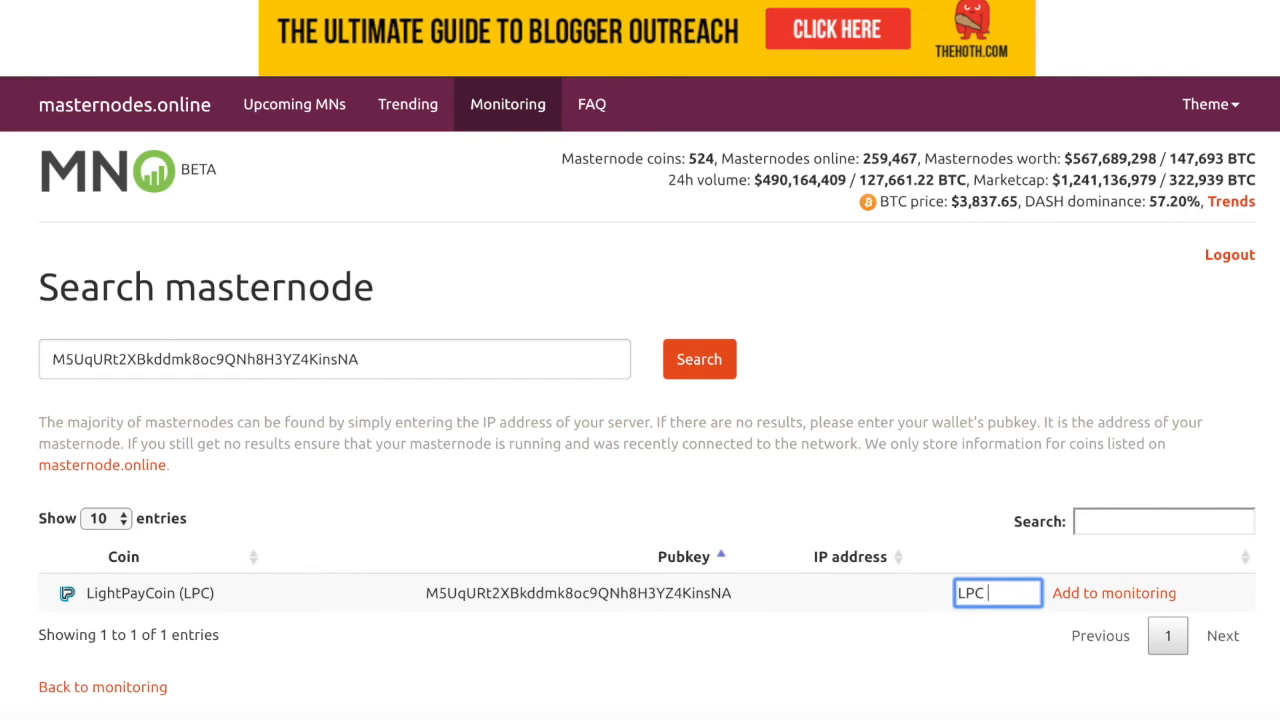
pyautogui.write('- MN')
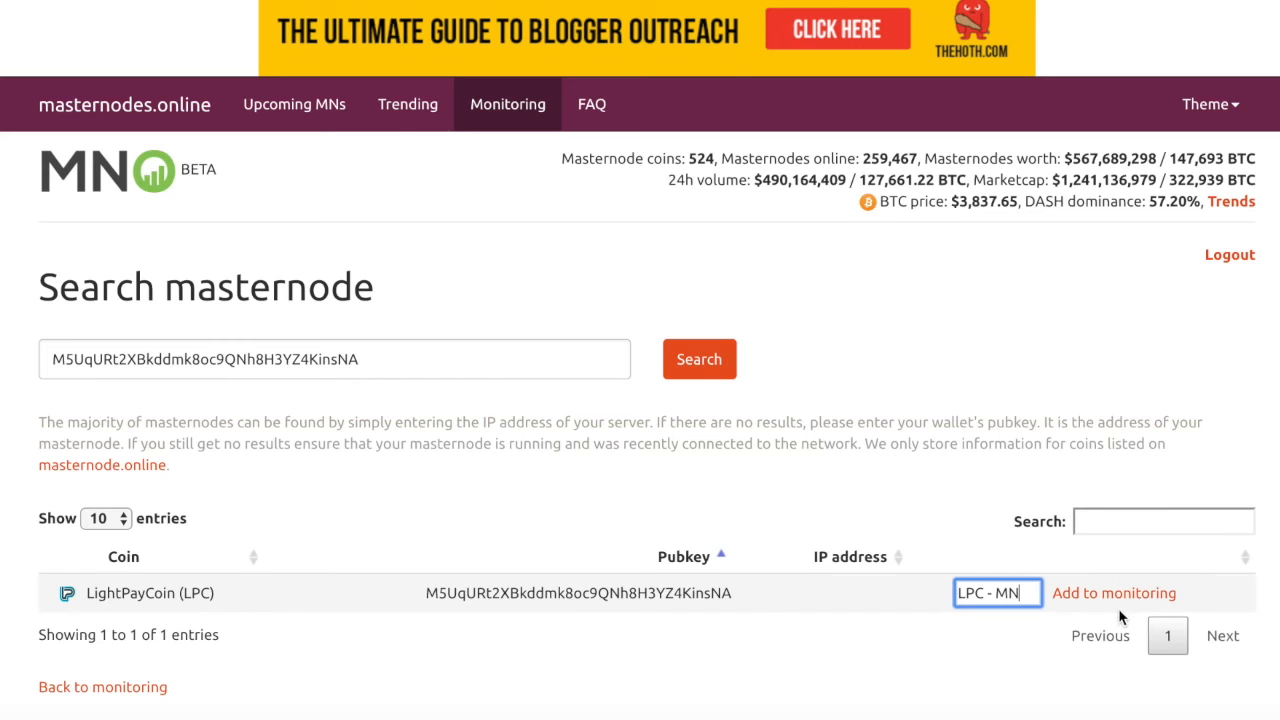
pyautogui.click(1114, 592)
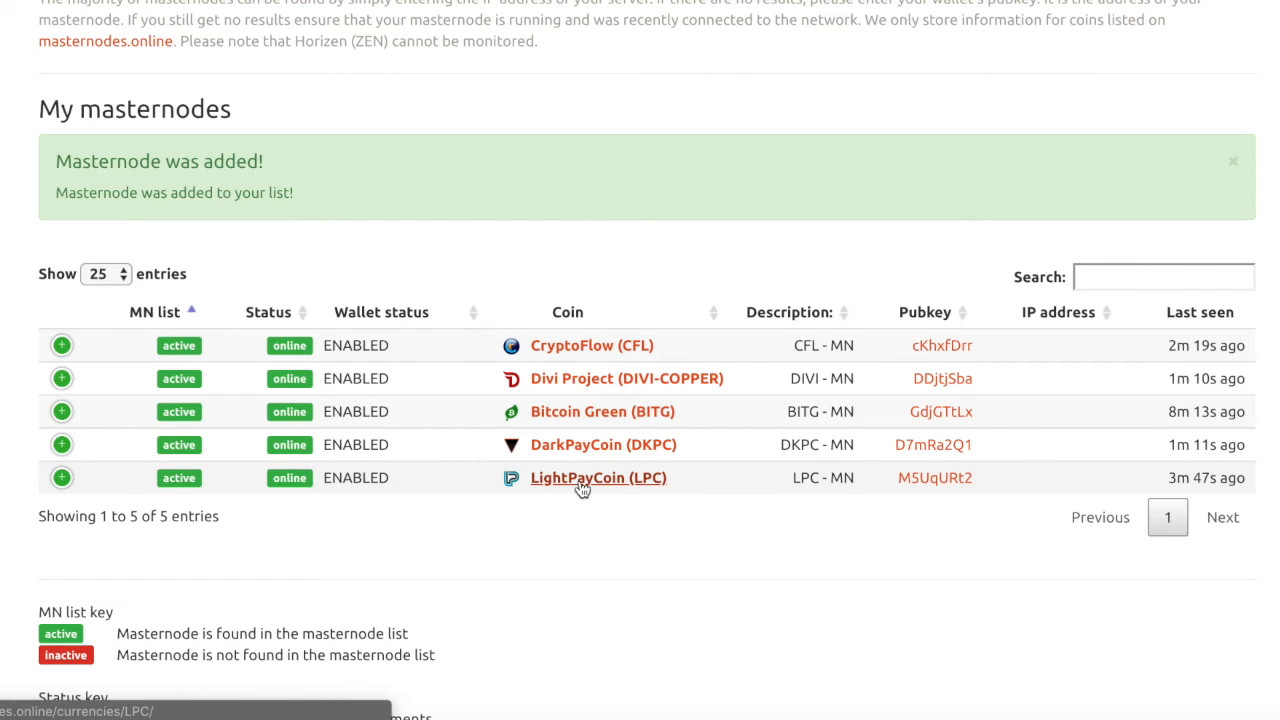
pyautogui.moveTo(584, 482)
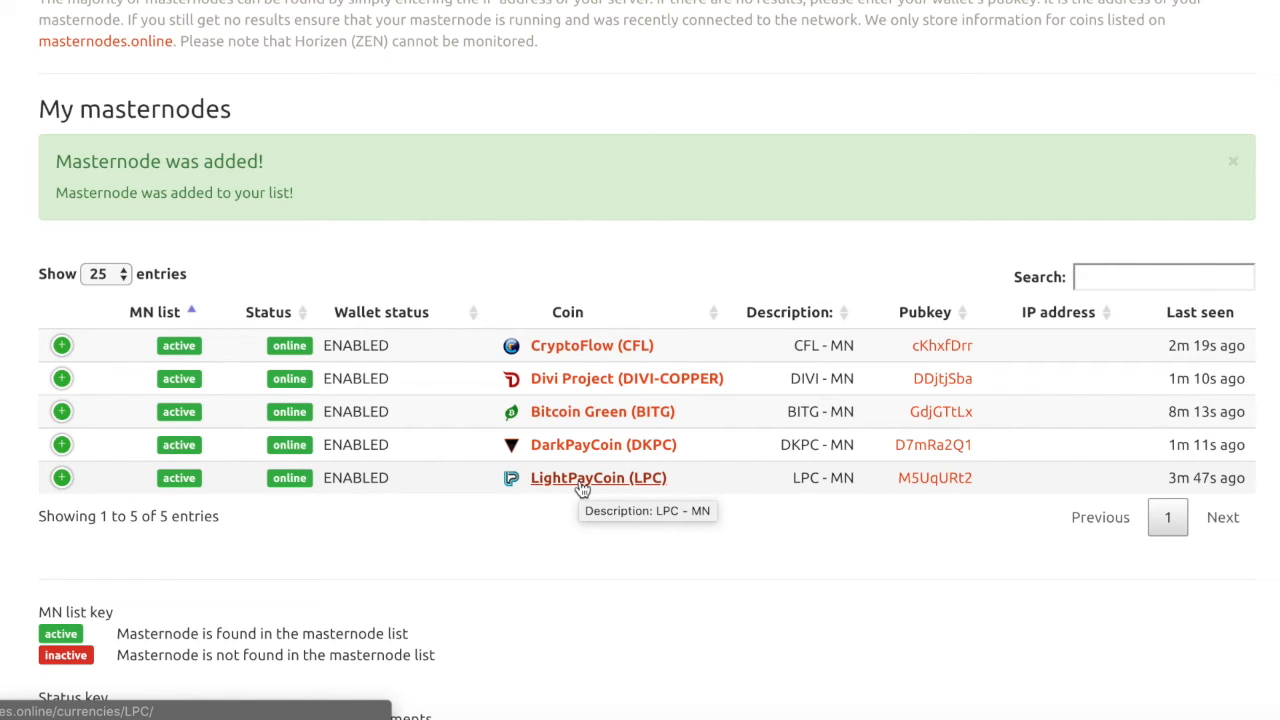
pyautogui.moveTo(576, 444)
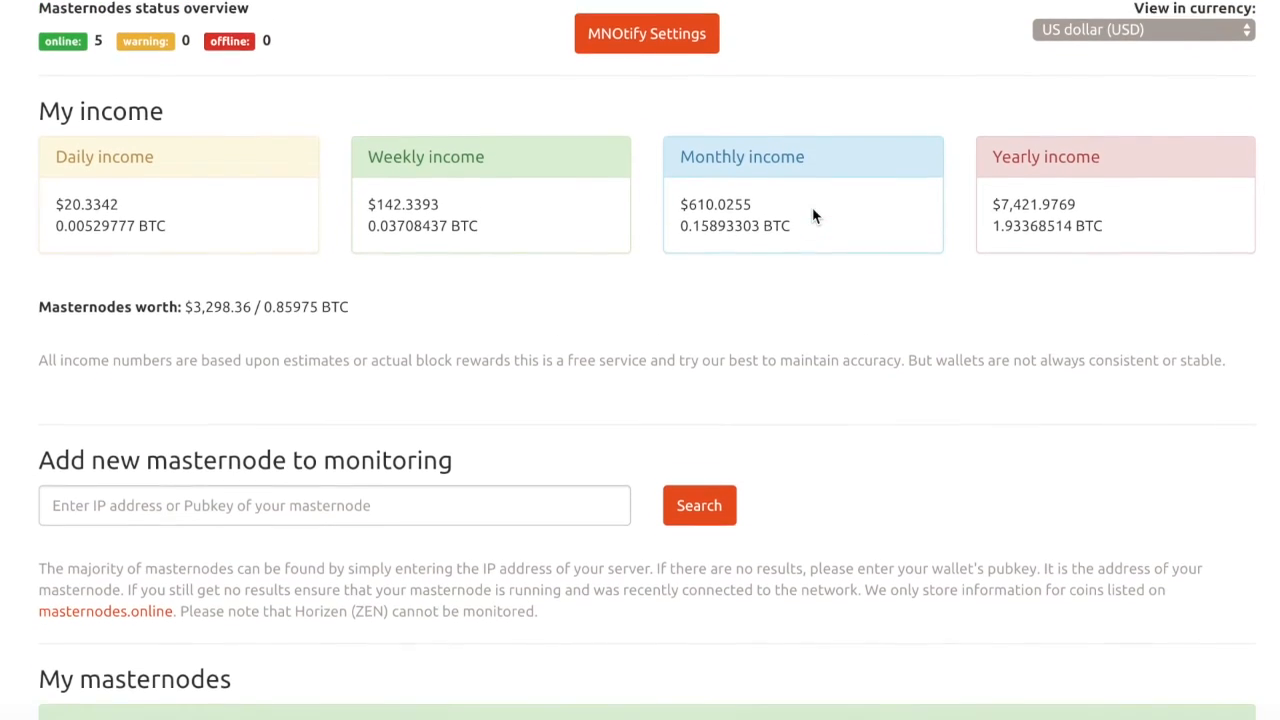
pyautogui.scroll(-3)
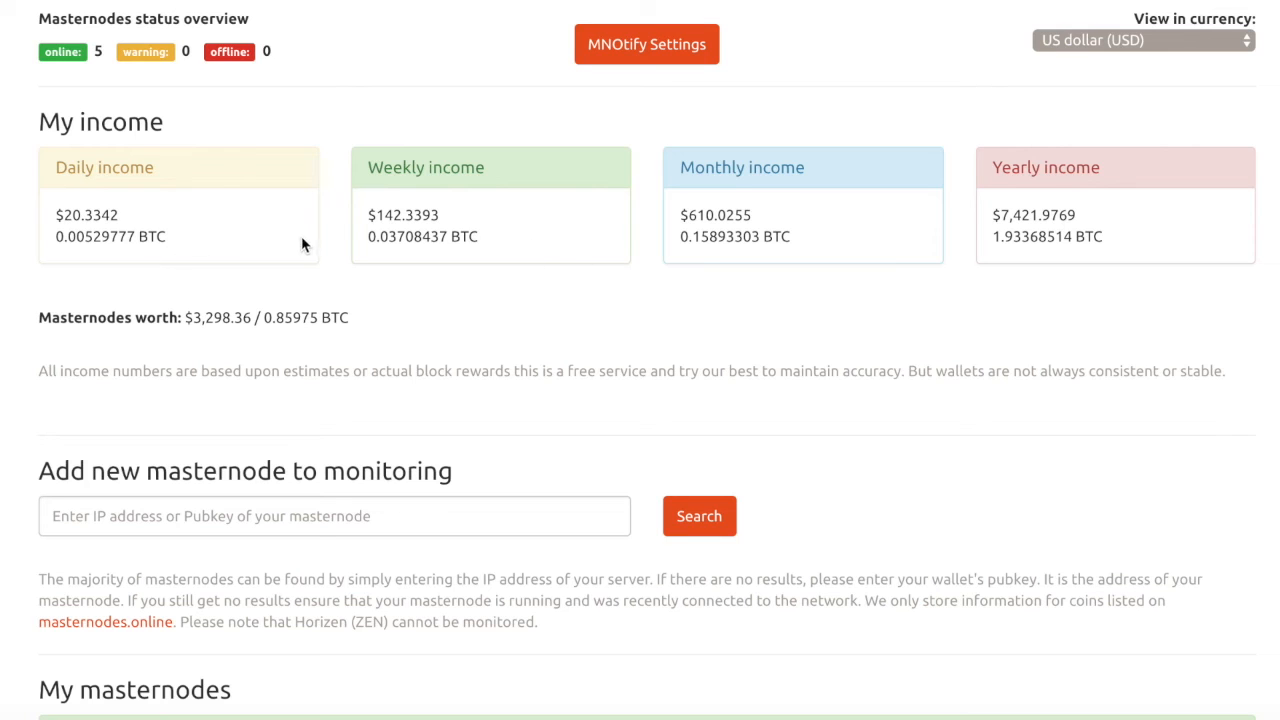
pyautogui.moveTo(1238, 278)
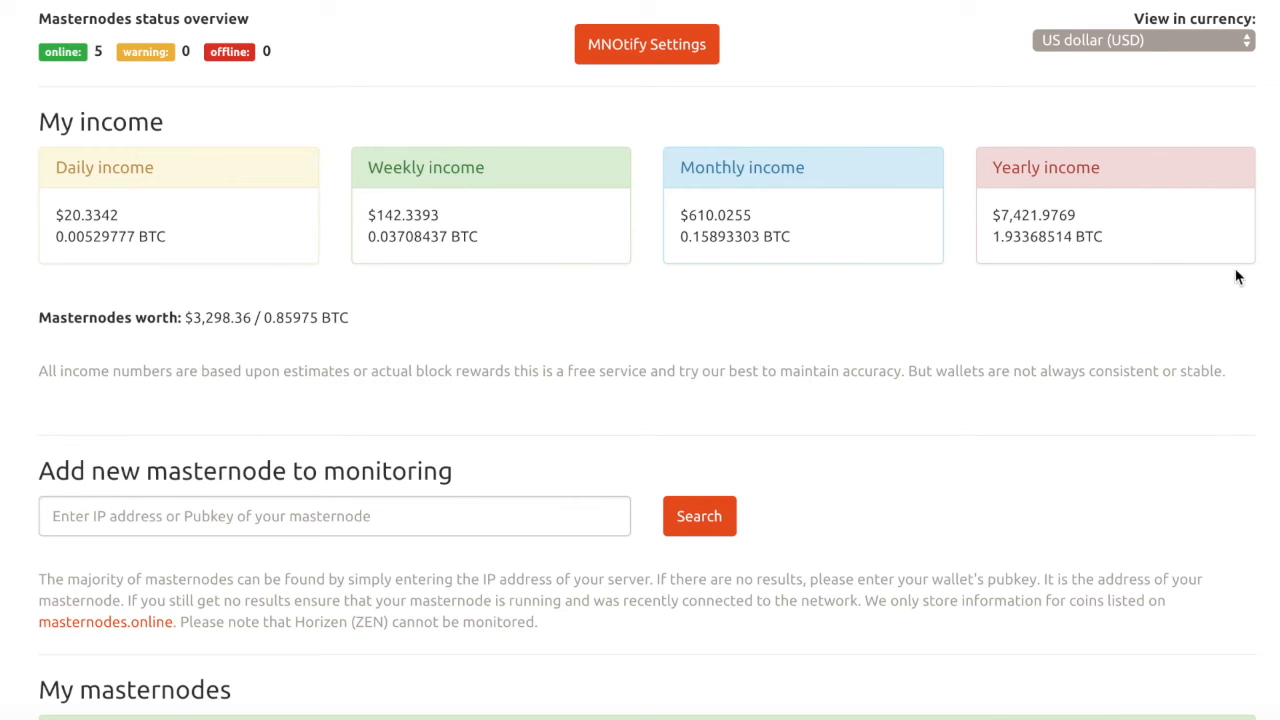
pyautogui.scroll(-3)
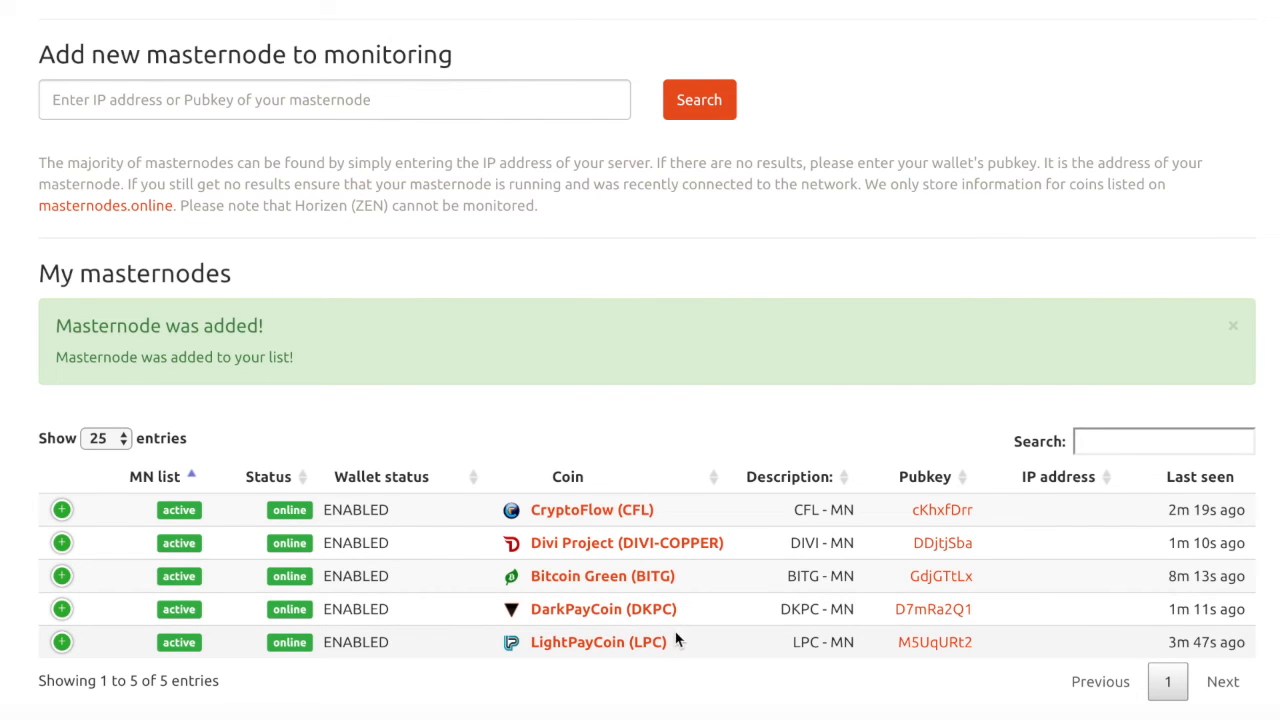
pyautogui.scroll(-3)
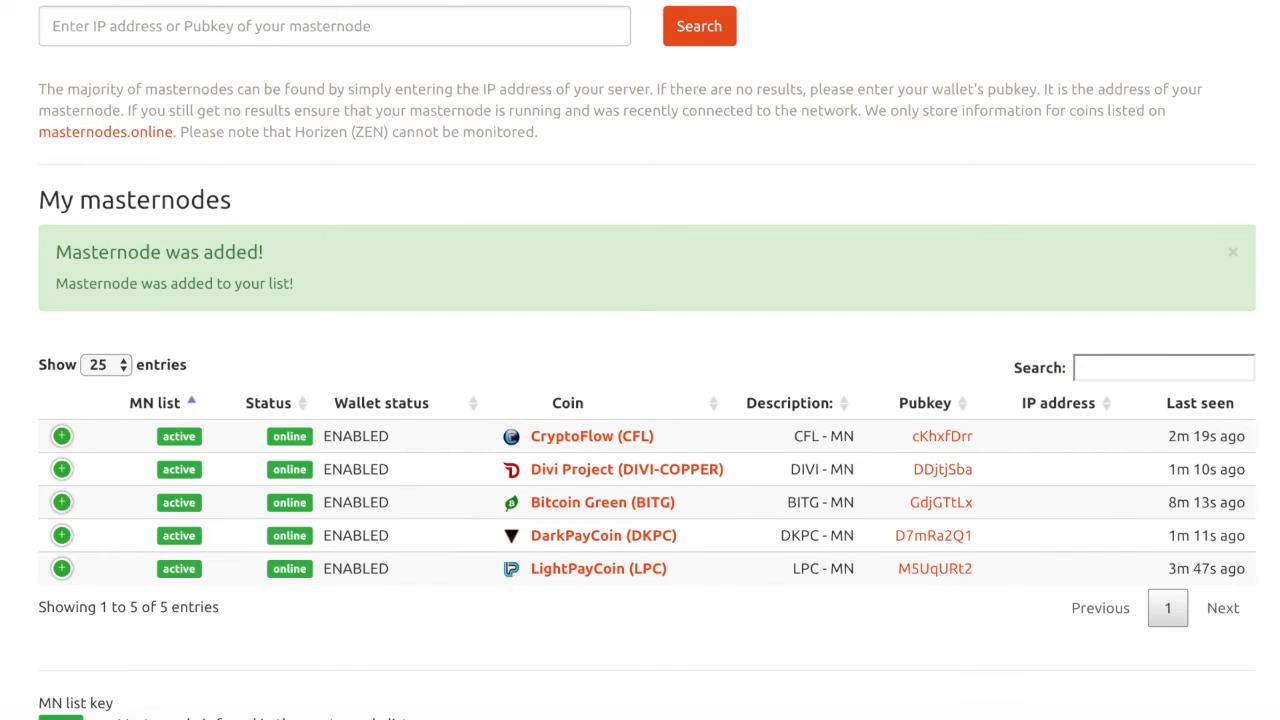